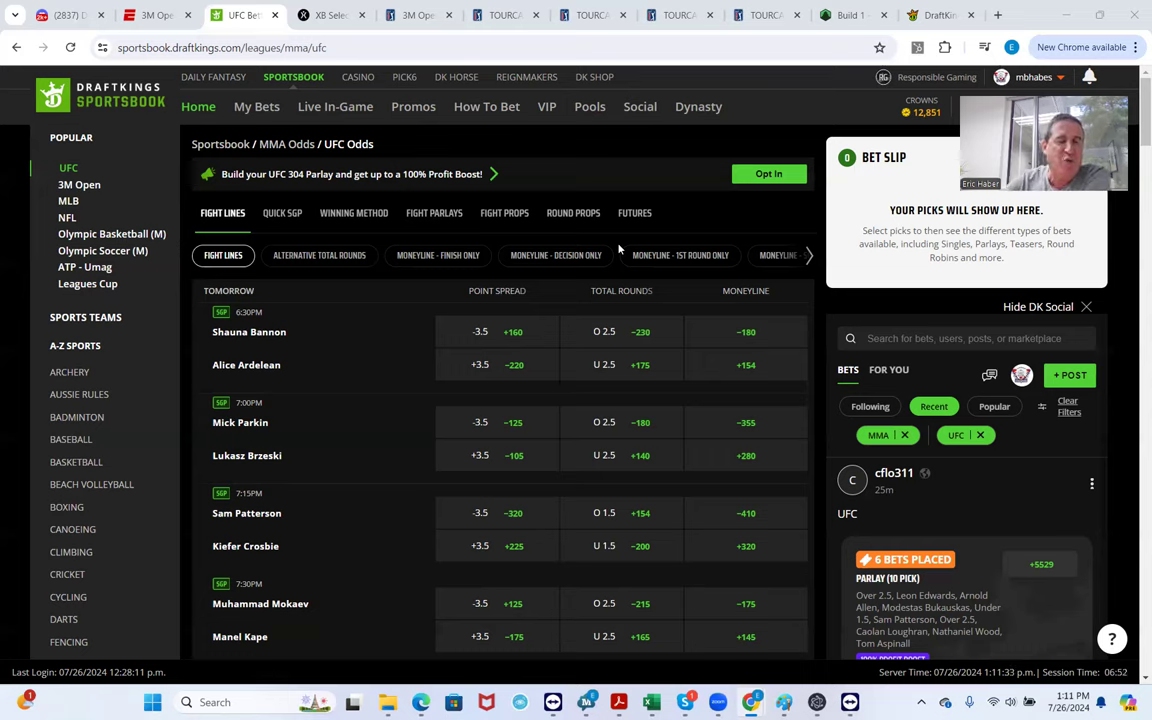
mouse_move(355, 285)
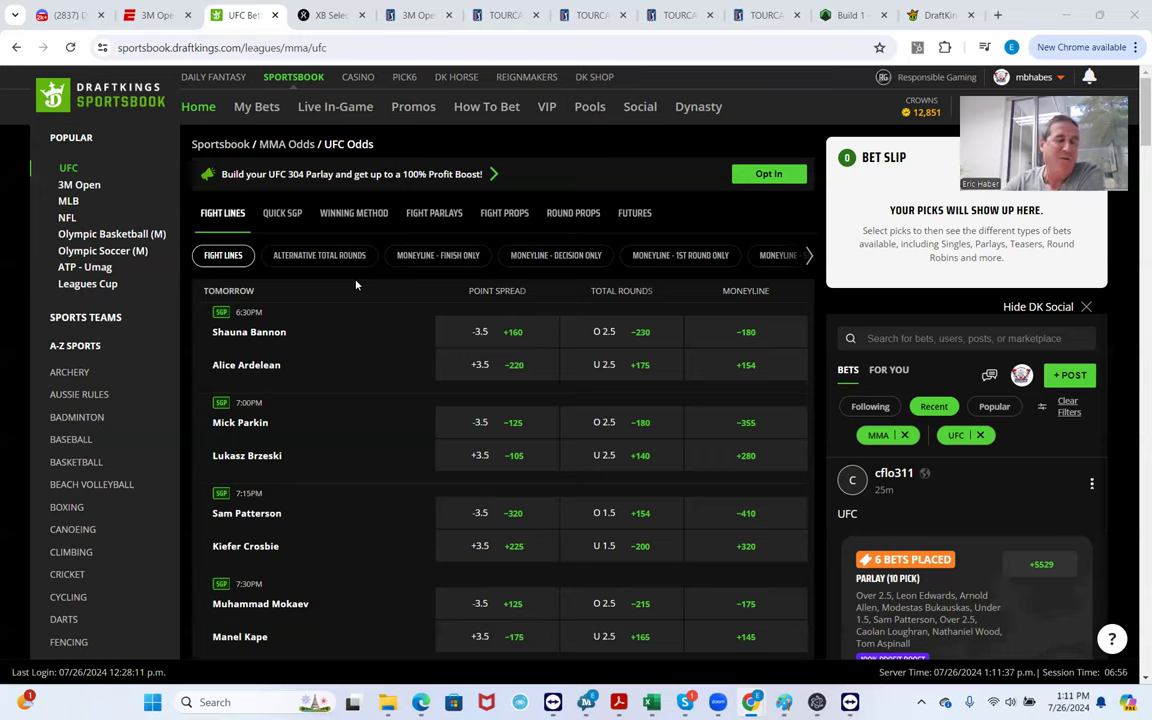
mouse_move(318, 317)
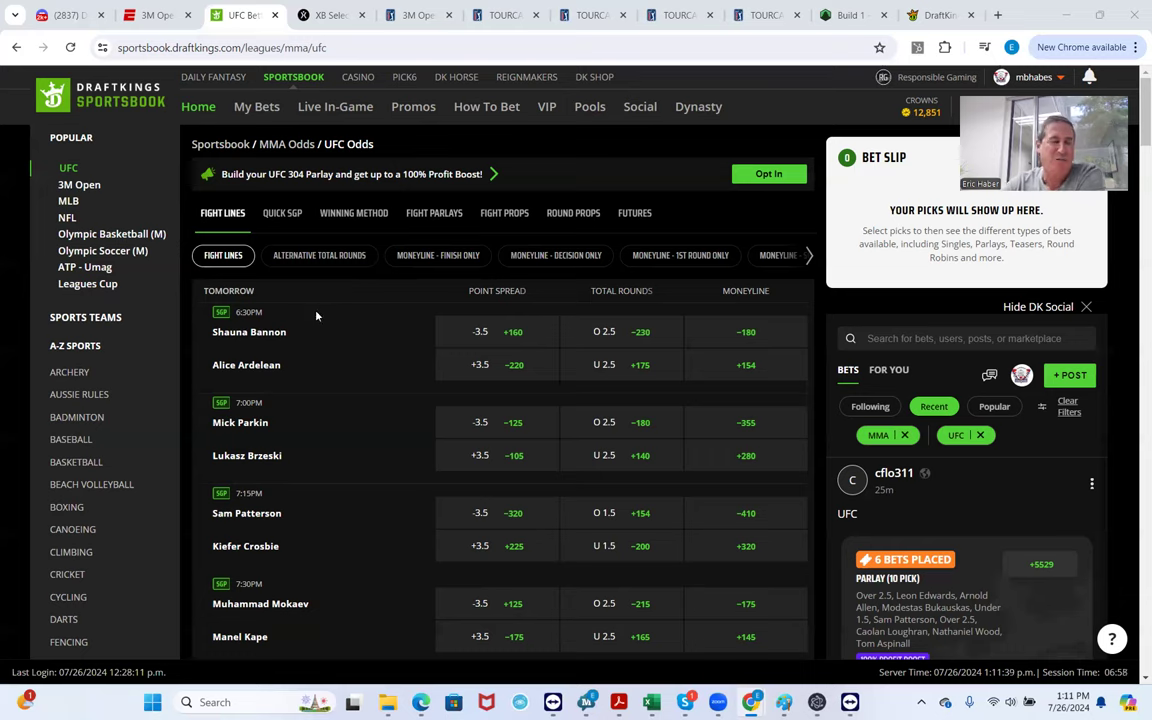
mouse_move(267, 336)
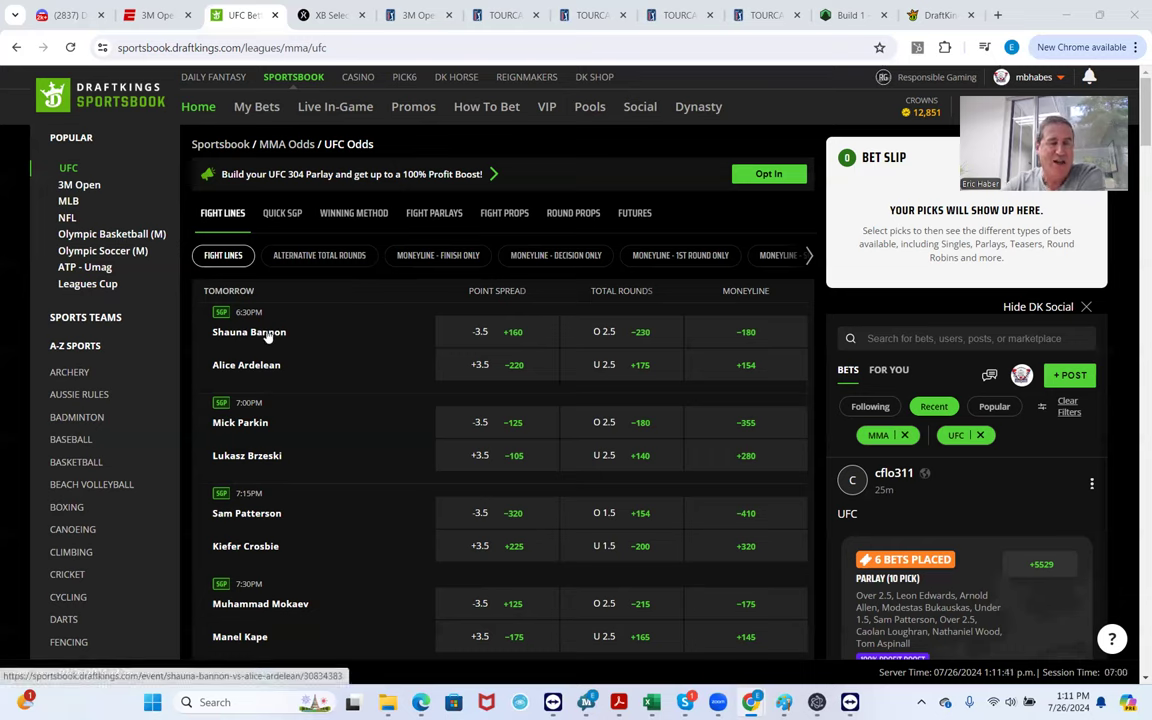
Go from the UFC odds list into the Shauna Bannon vs Alice Ardelean event page
left_click(249, 331)
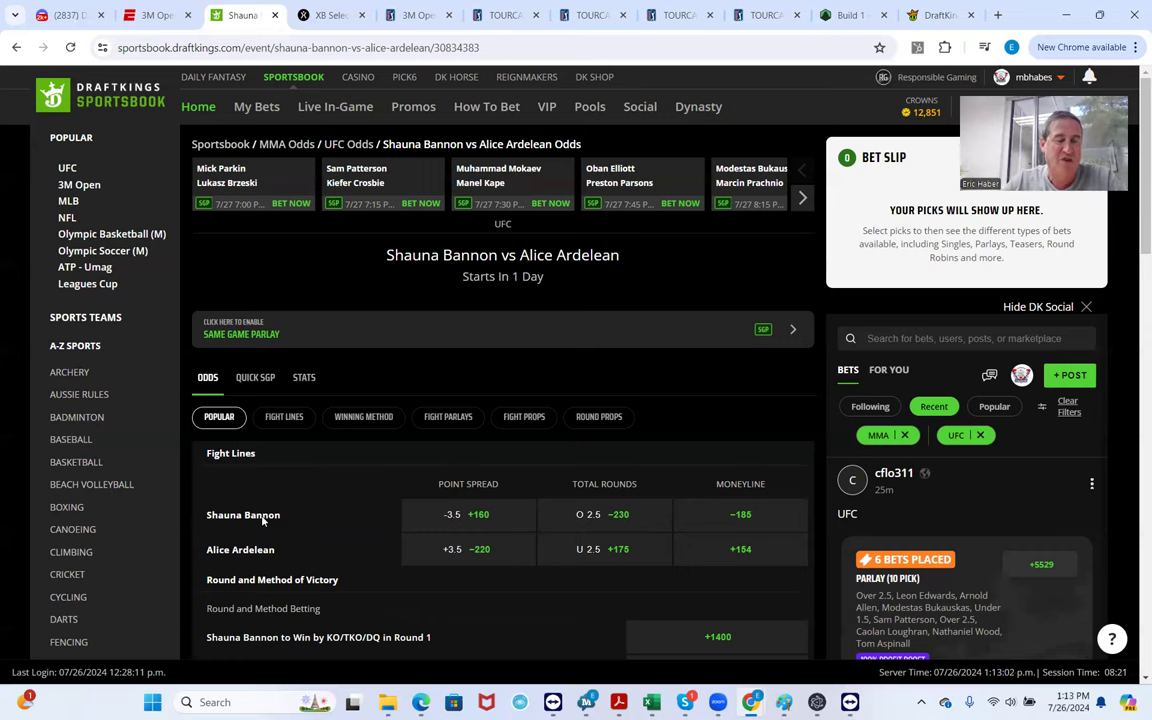
scroll("down", 3)
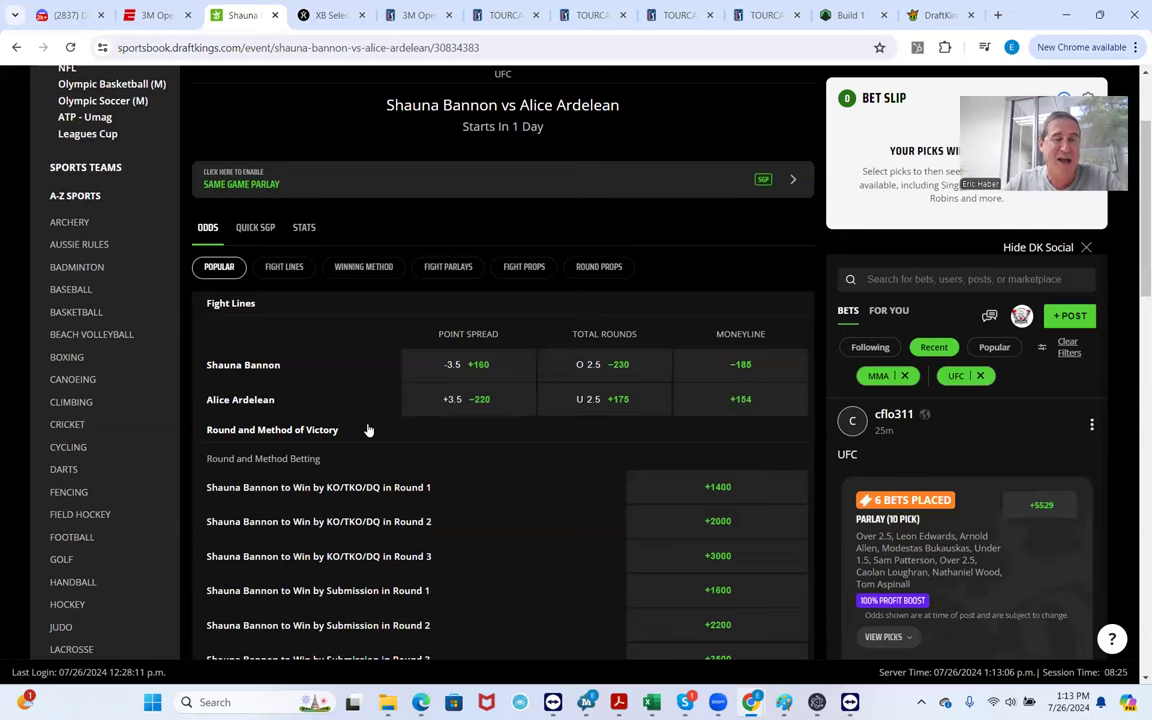
Add Shauna Bannon to win by KO/TKO/DQ or Submission at +400 with a $180 stake
left_click(363, 266)
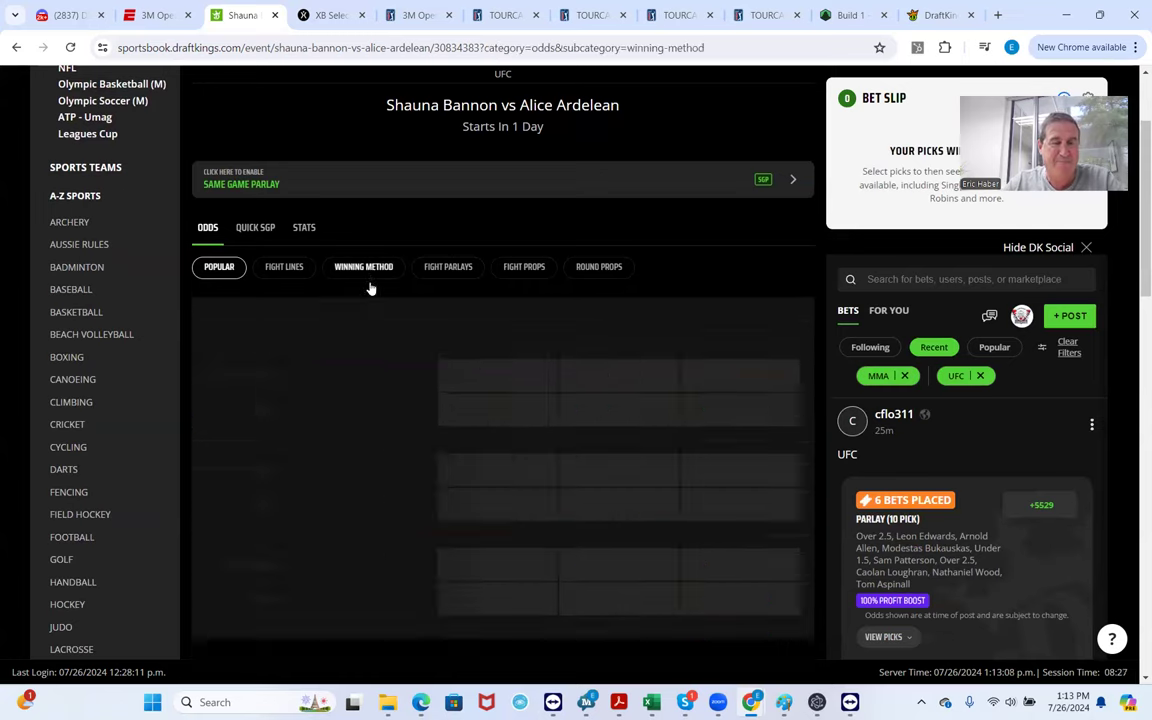
scroll("down", 3)
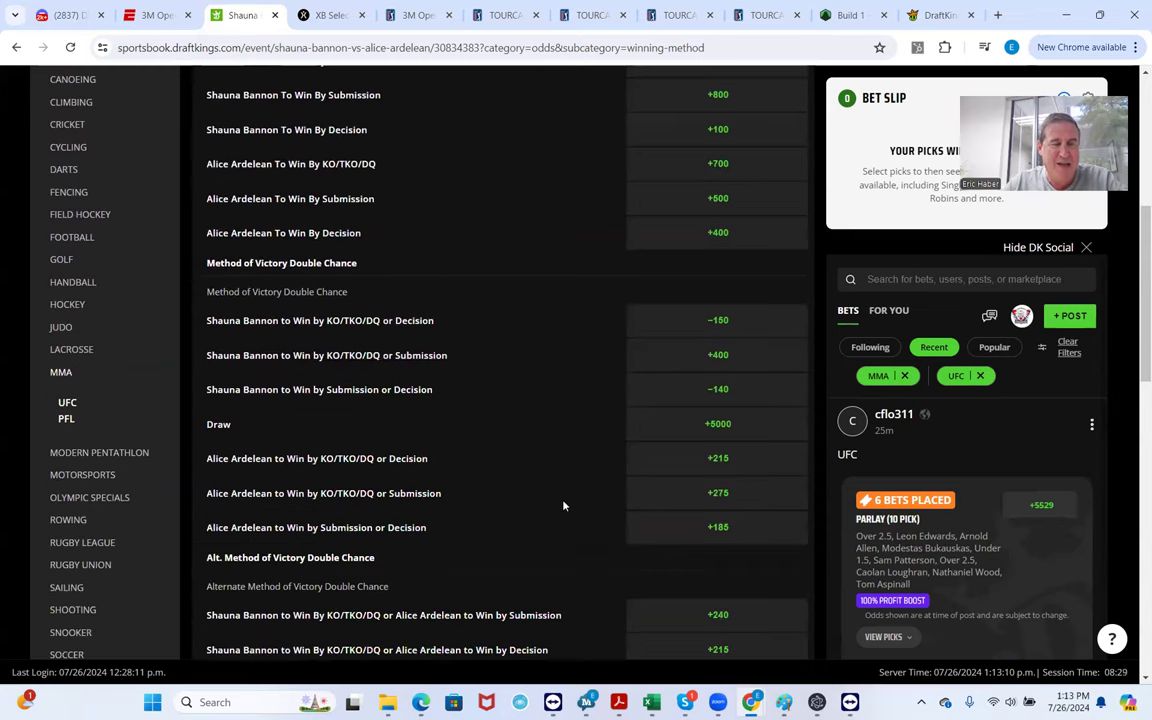
mouse_move(489, 371)
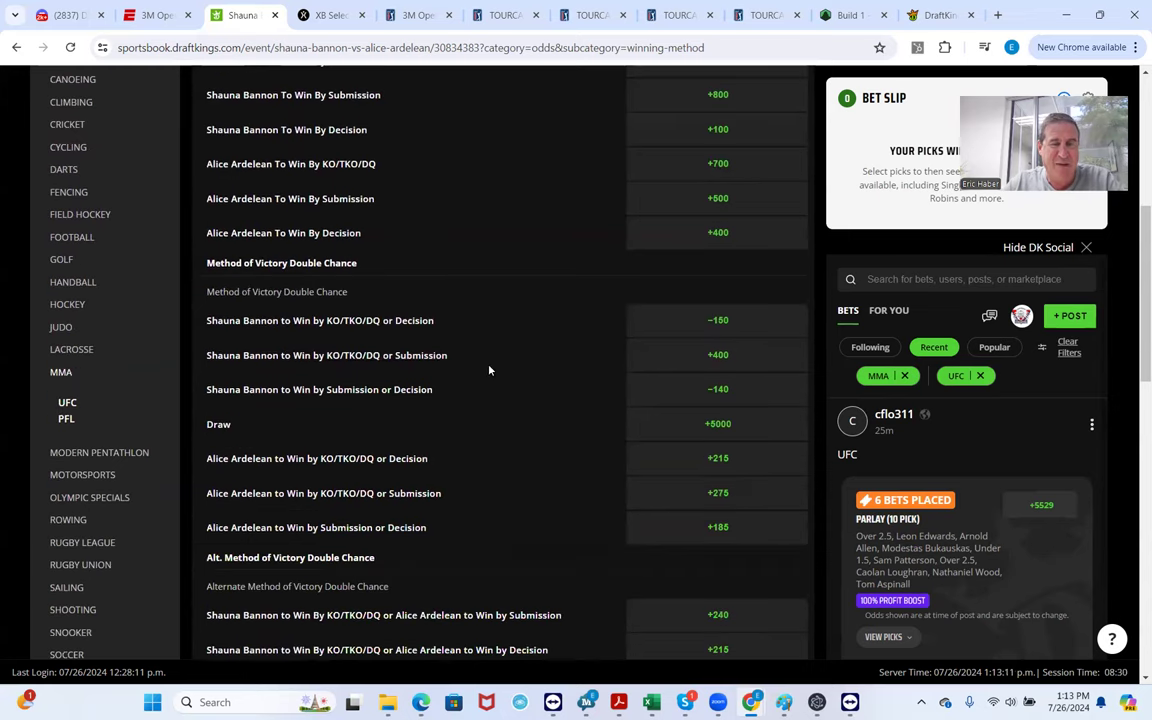
left_click(718, 355)
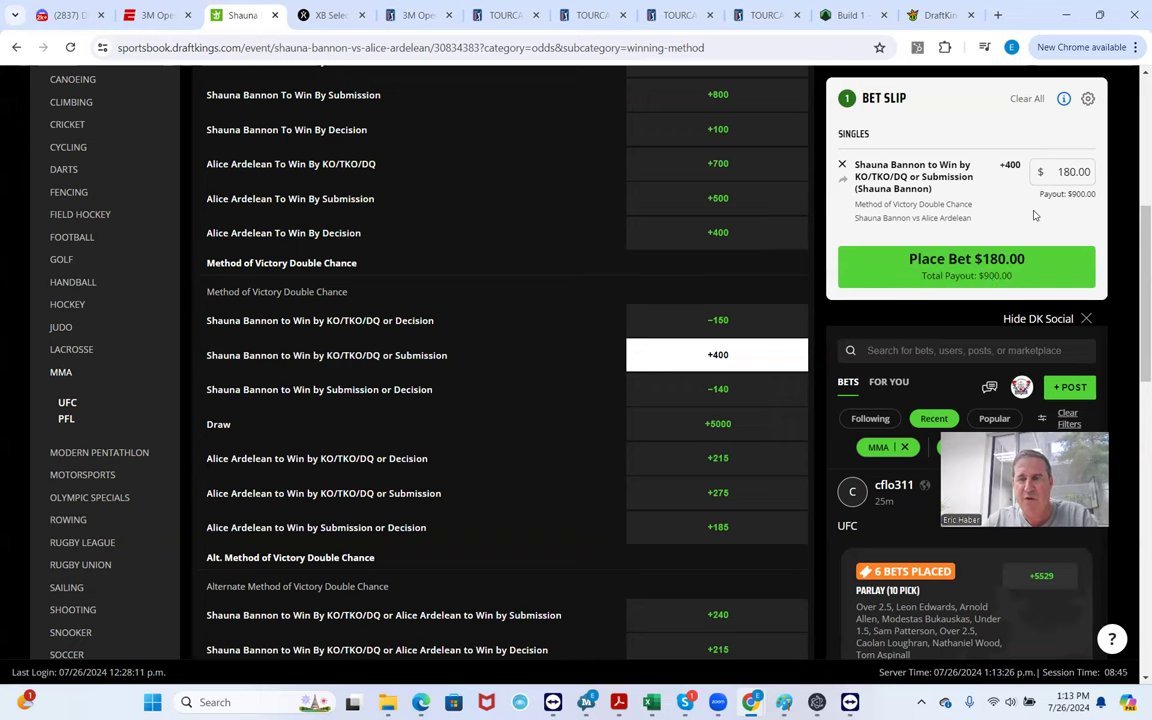
scroll("up", 3)
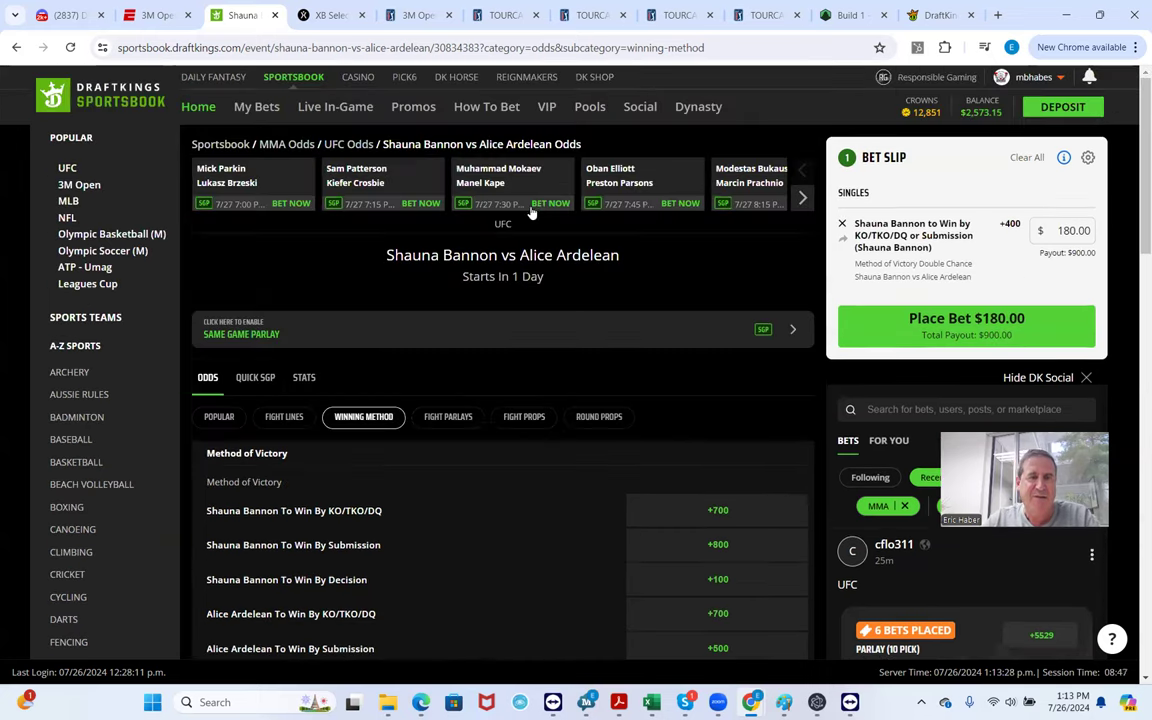
mouse_move(428, 207)
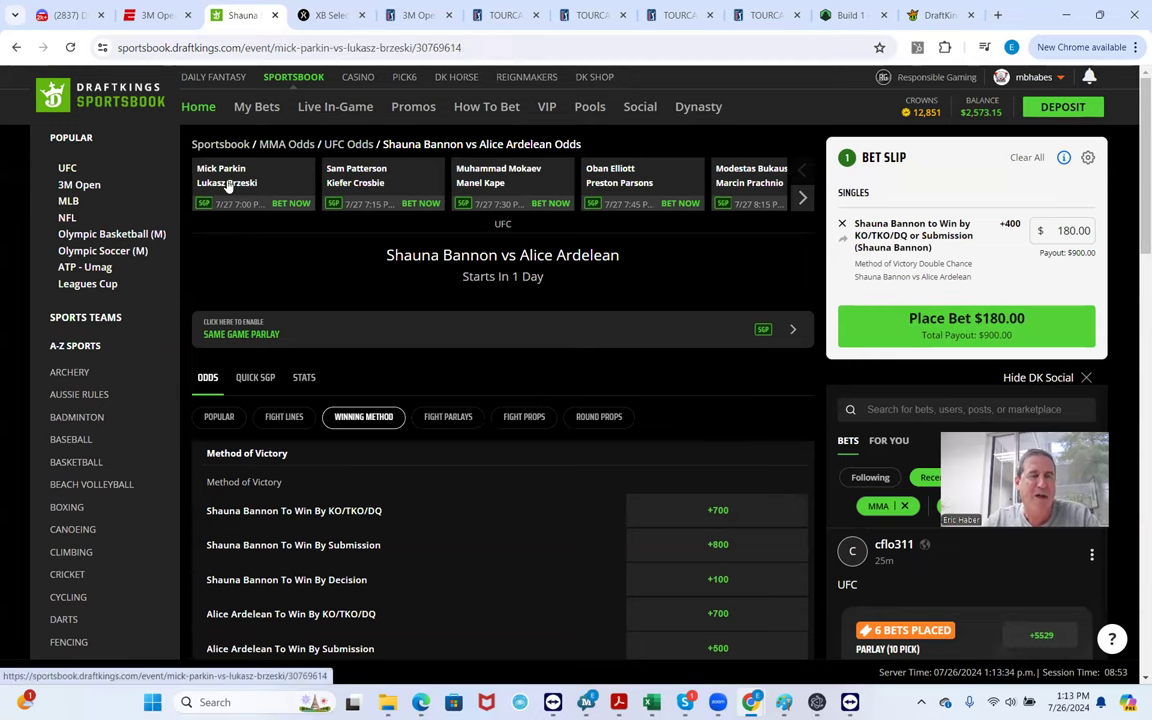
Switch to the Mick Parkin vs Lukasz Brzeski event from the fight carousel
left_click(227, 185)
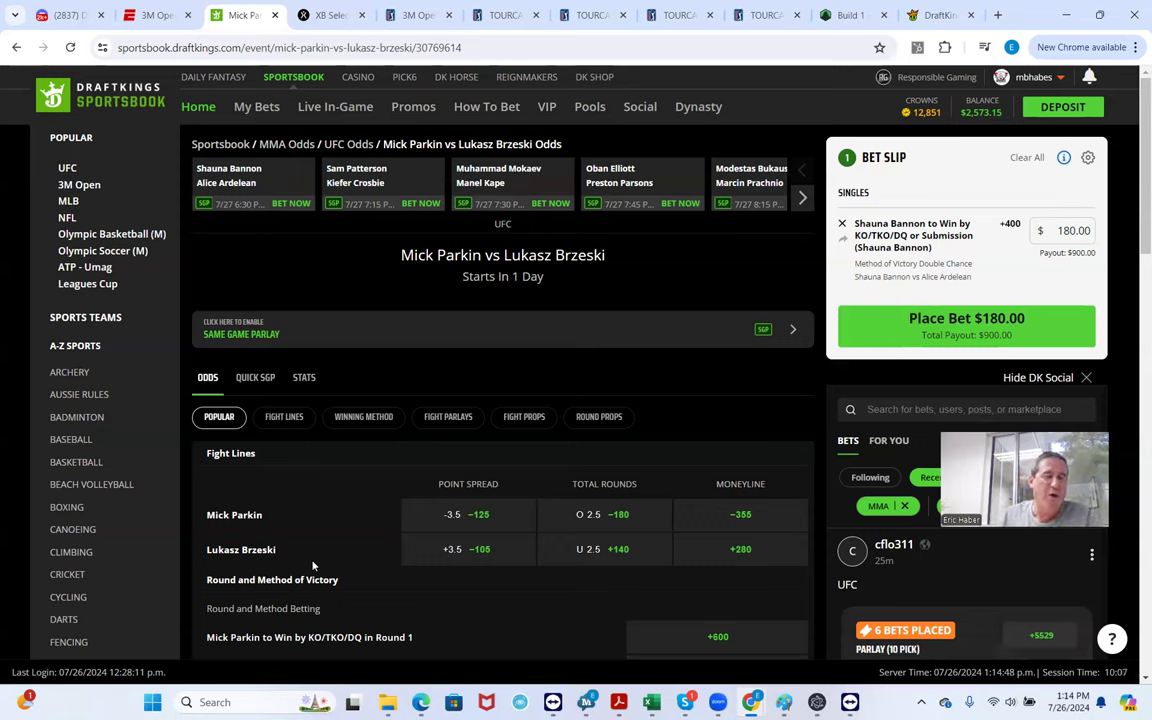
mouse_move(251, 562)
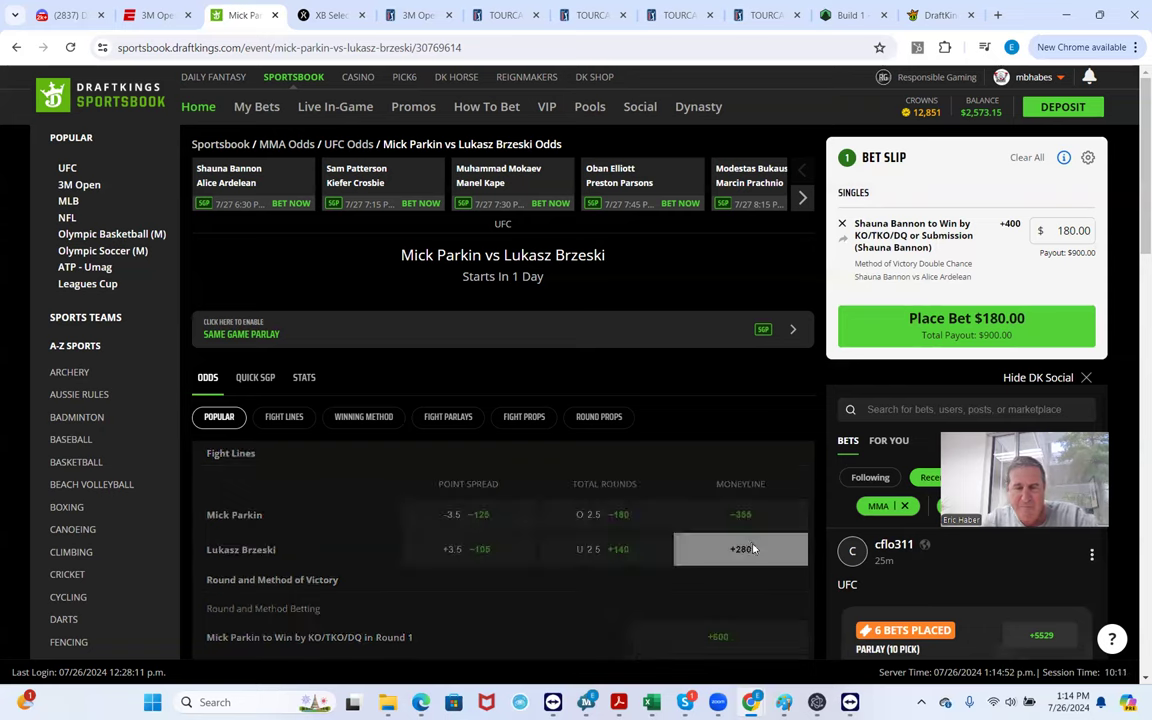
Add Lukasz Brzeski's +280 moneyline with a $180.00 stake as the second single
left_click(740, 549)
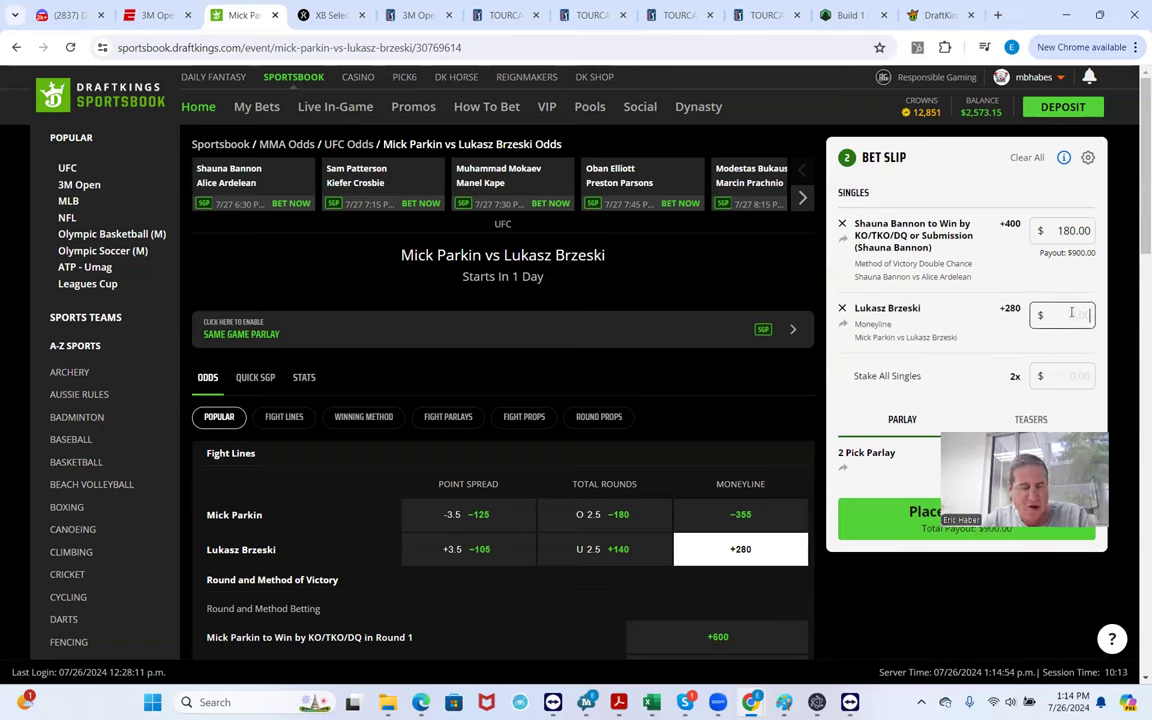
type("180.00")
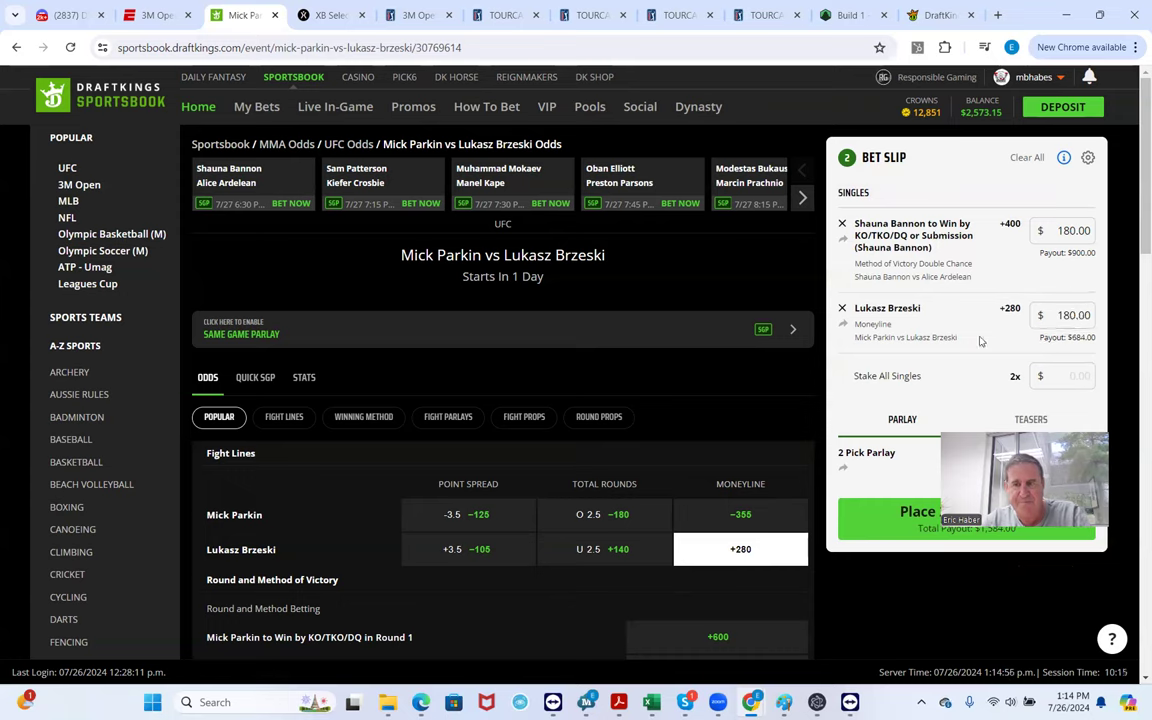
mouse_move(360, 190)
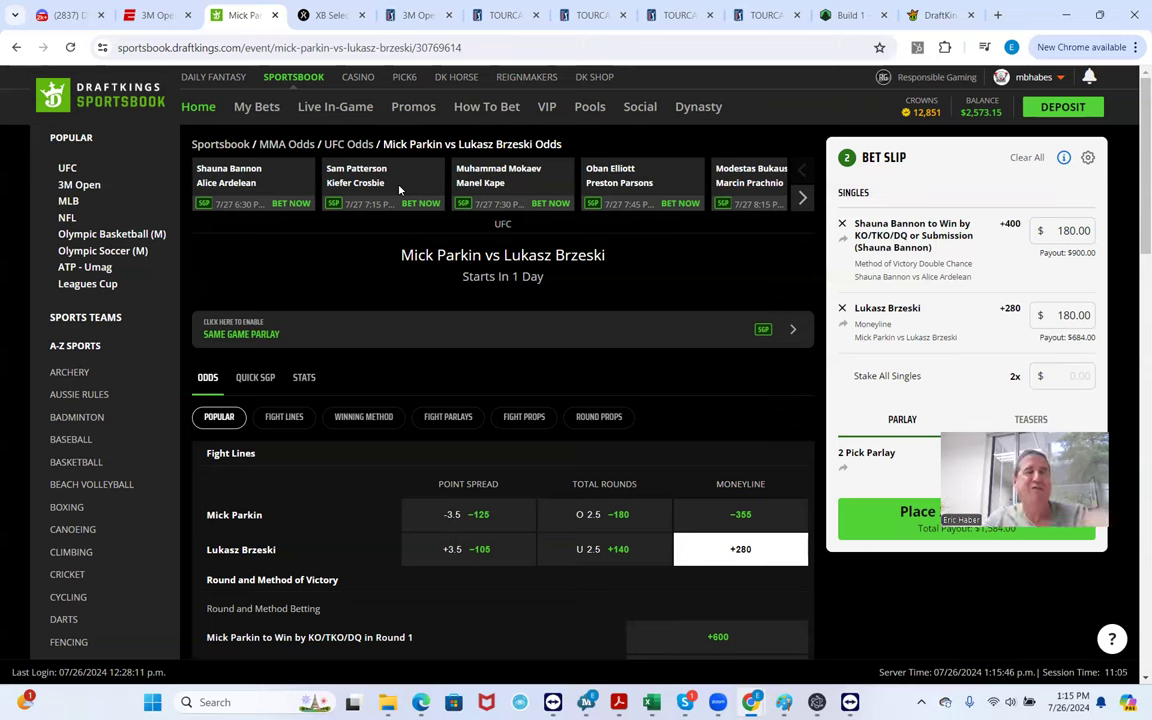
mouse_move(335, 106)
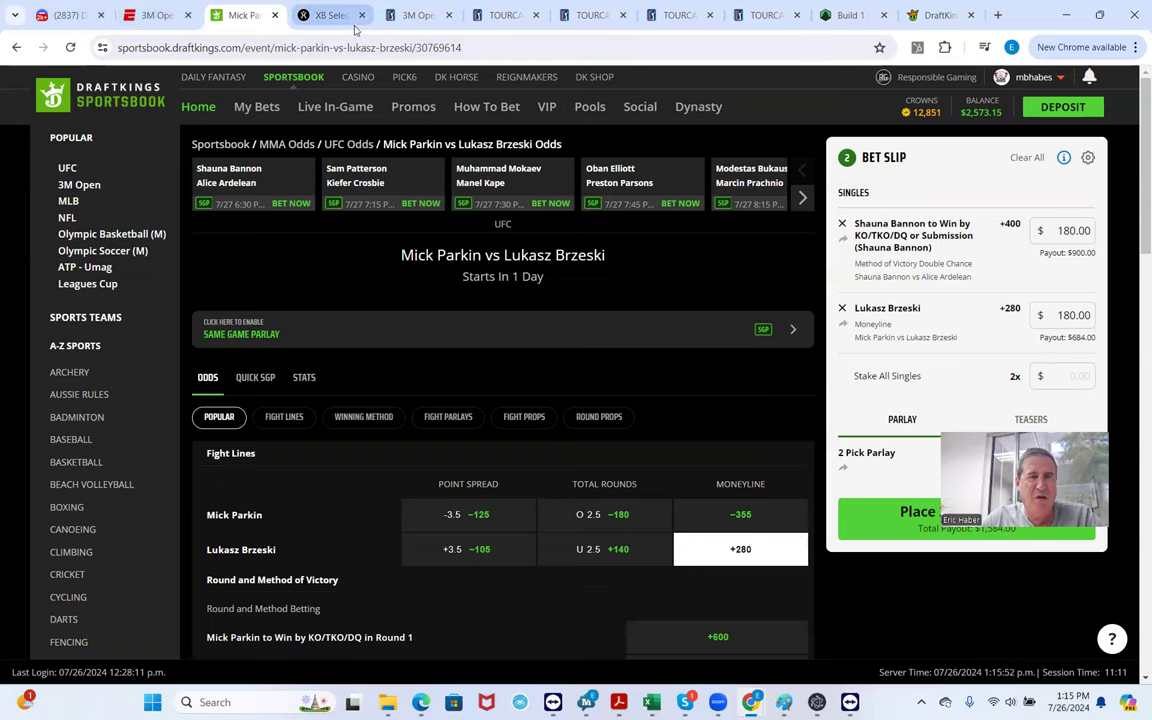
Switch to FightOdds.io and bring up Sam Patterson's fighter profile
left_click(325, 15)
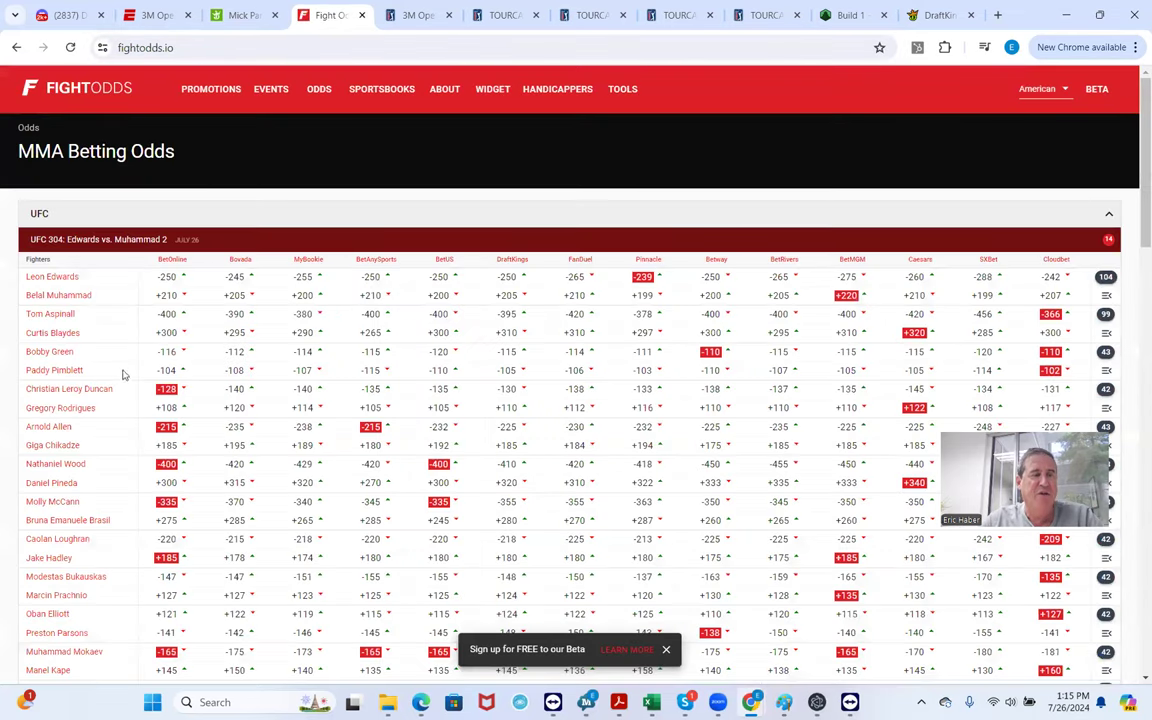
scroll("down", 3)
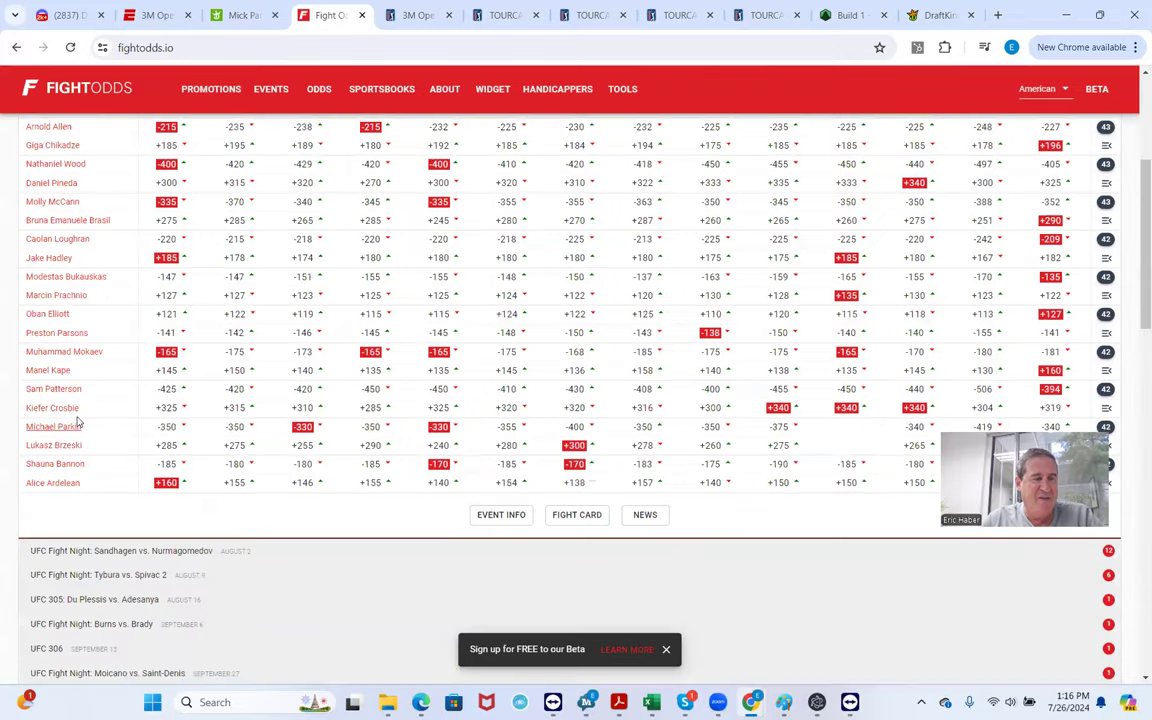
mouse_move(53, 388)
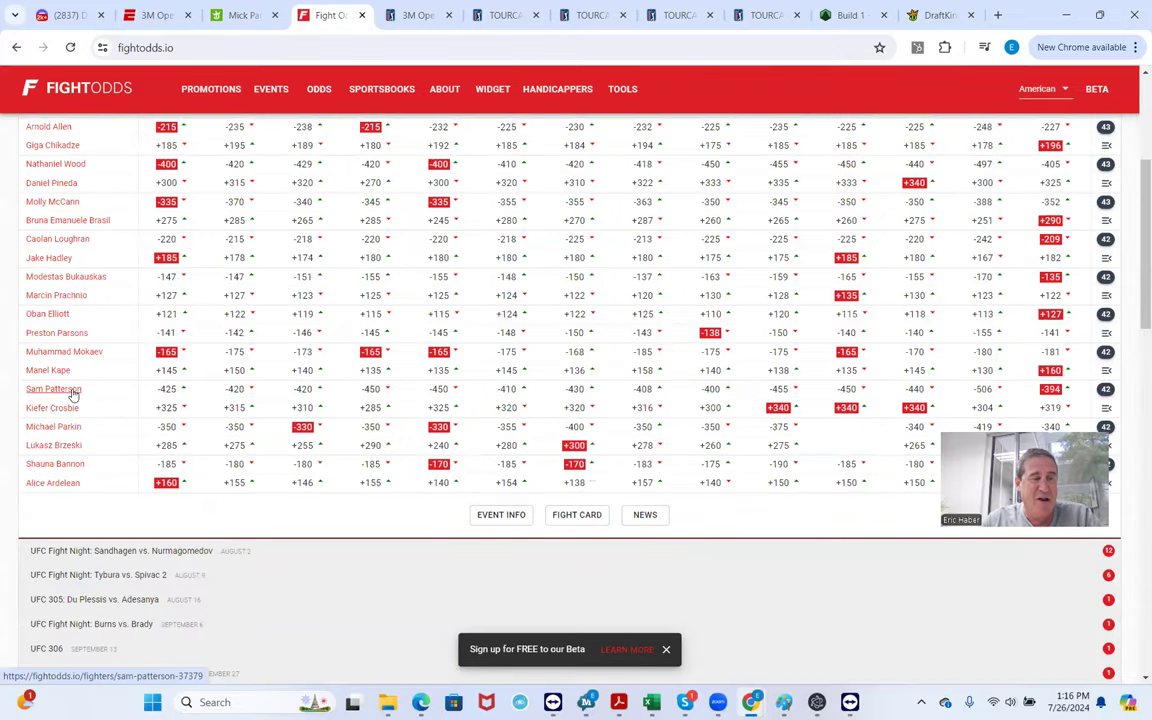
left_click(51, 388)
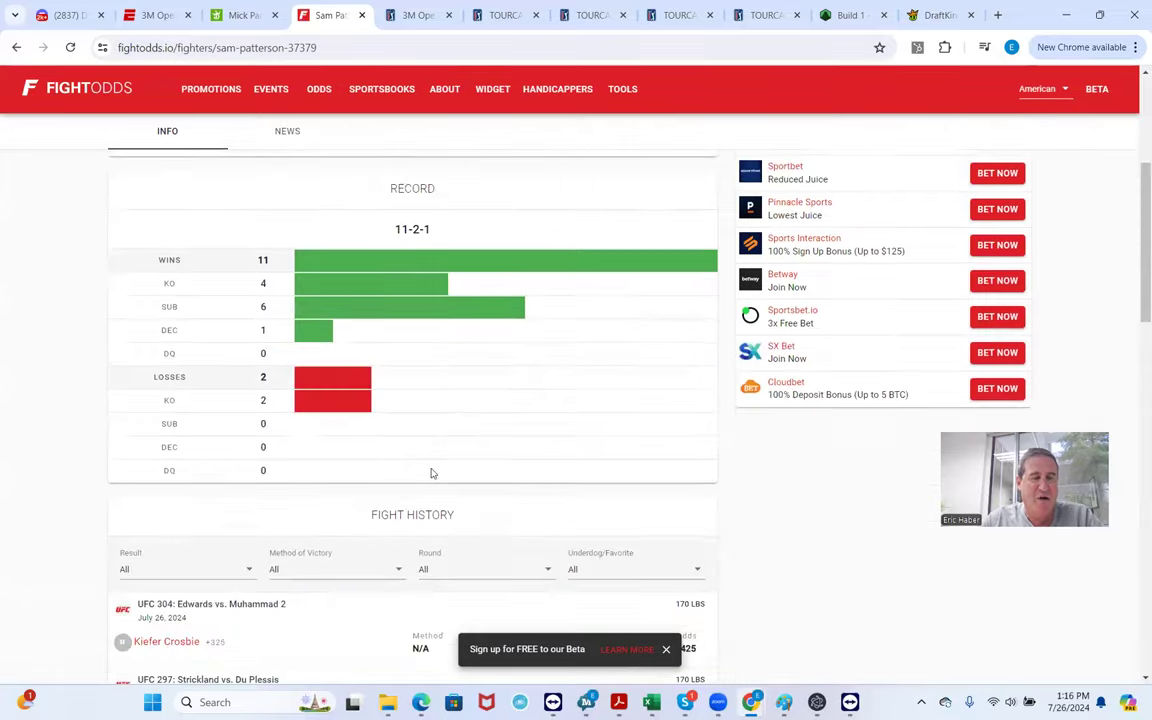
Scroll through Patterson's 11-2-1 record down to his earliest bout
scroll("down", 3)
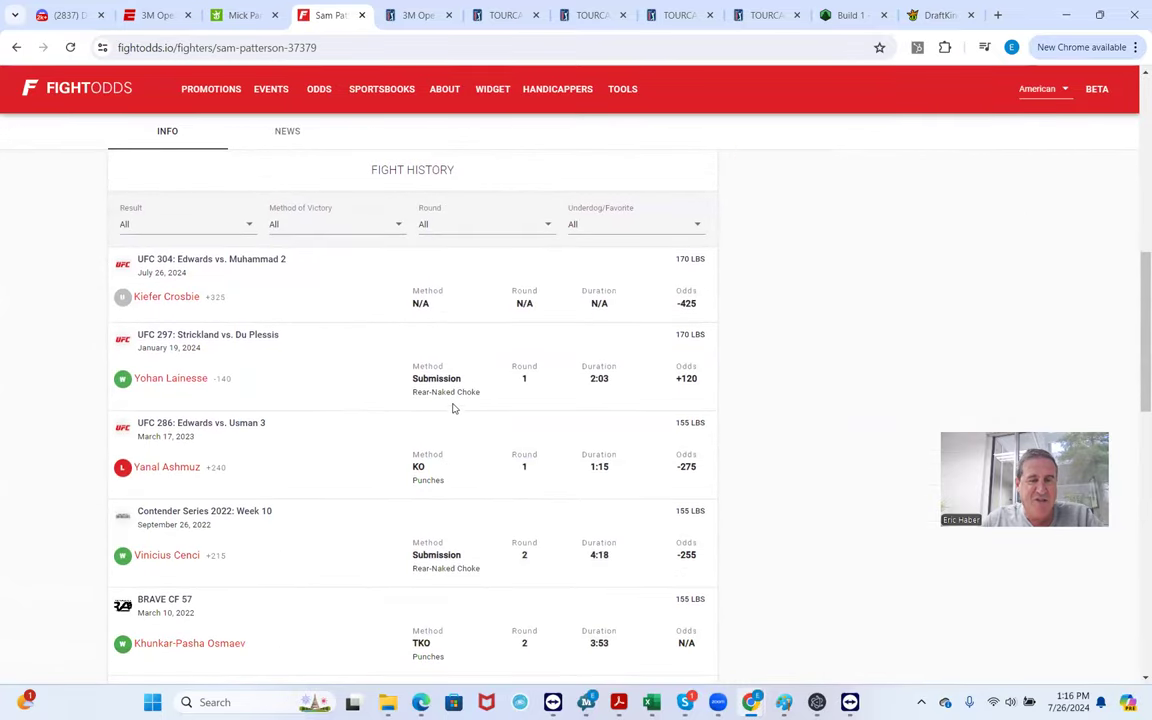
scroll("down", 3)
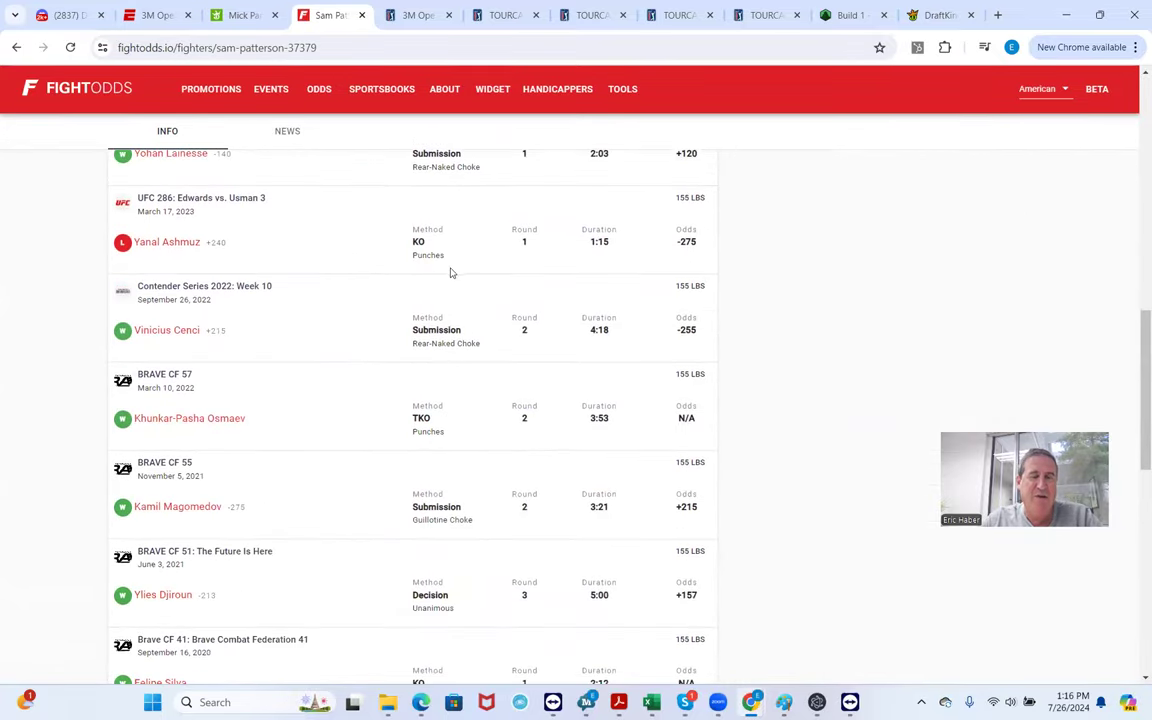
scroll("down", 3)
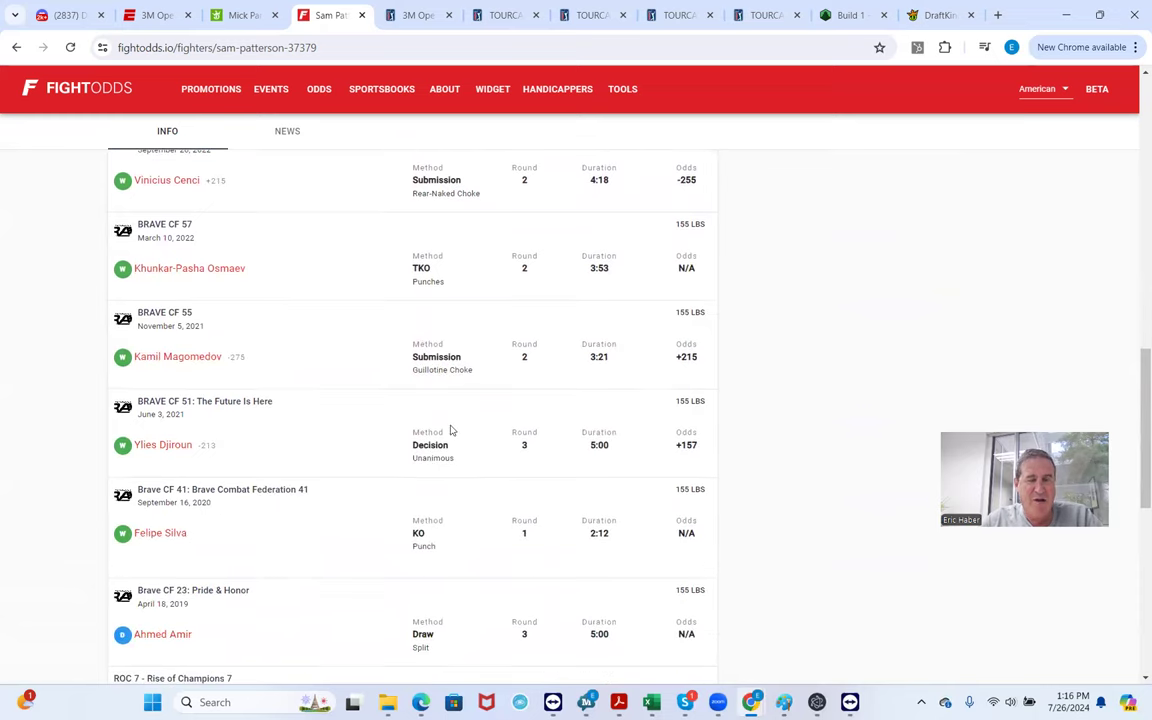
scroll("down", 3)
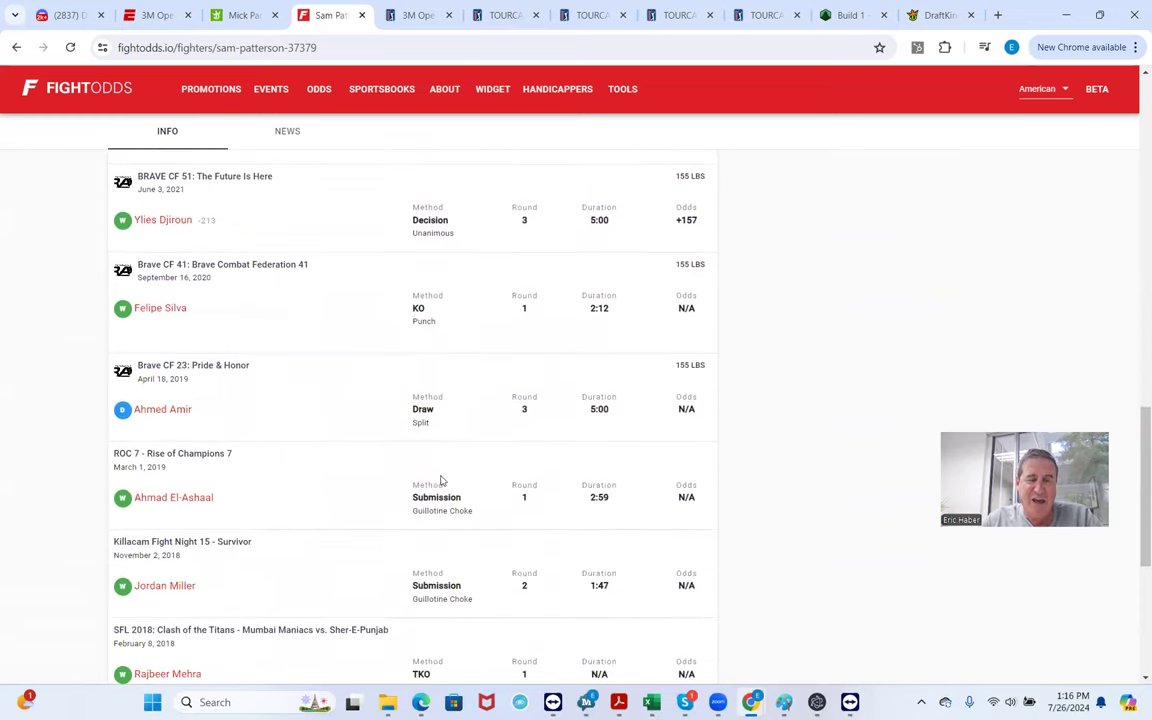
scroll("down", 3)
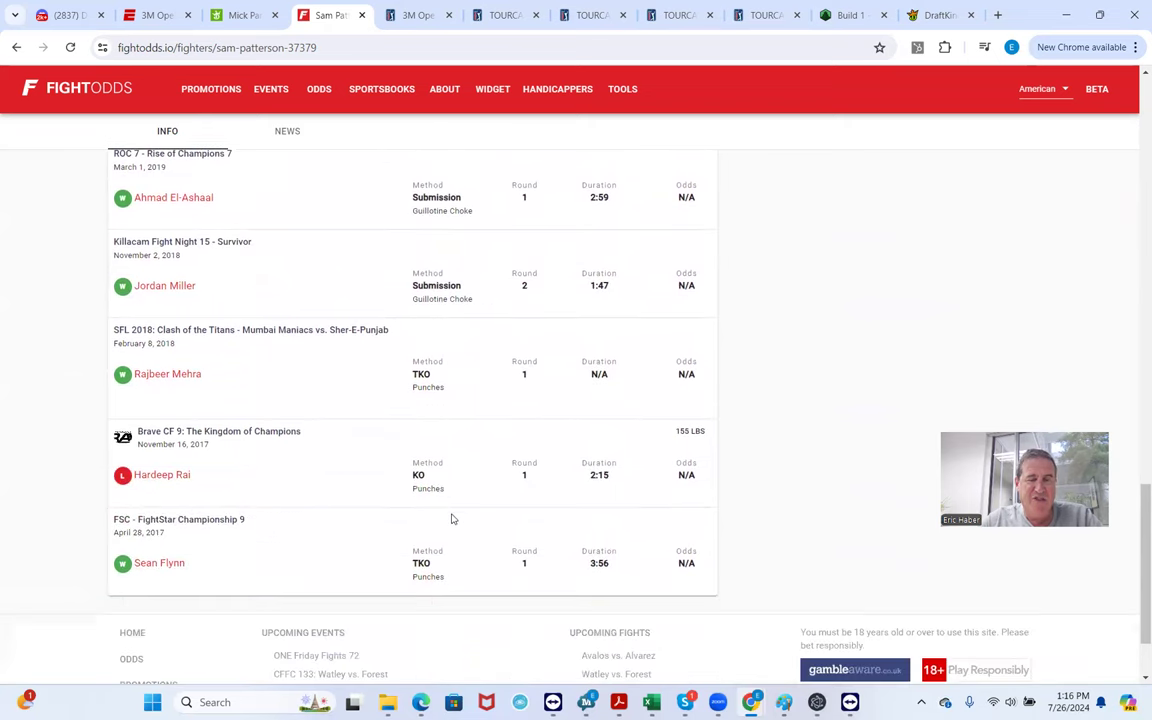
mouse_move(452, 487)
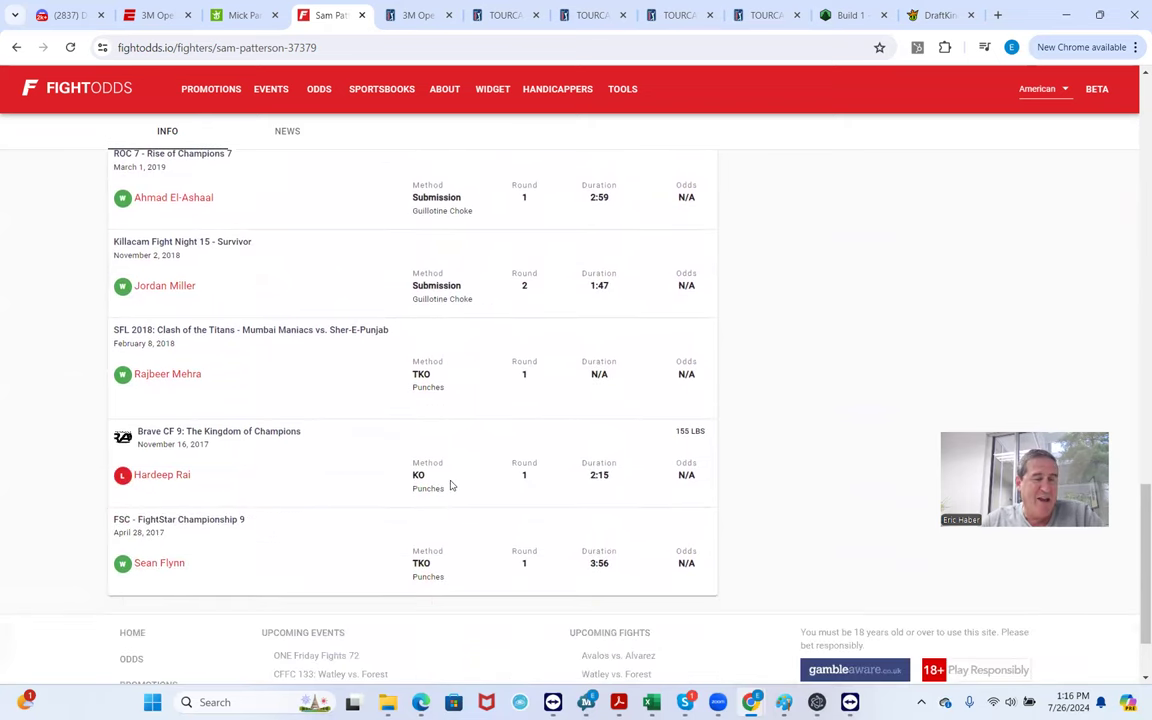
scroll("down", 3)
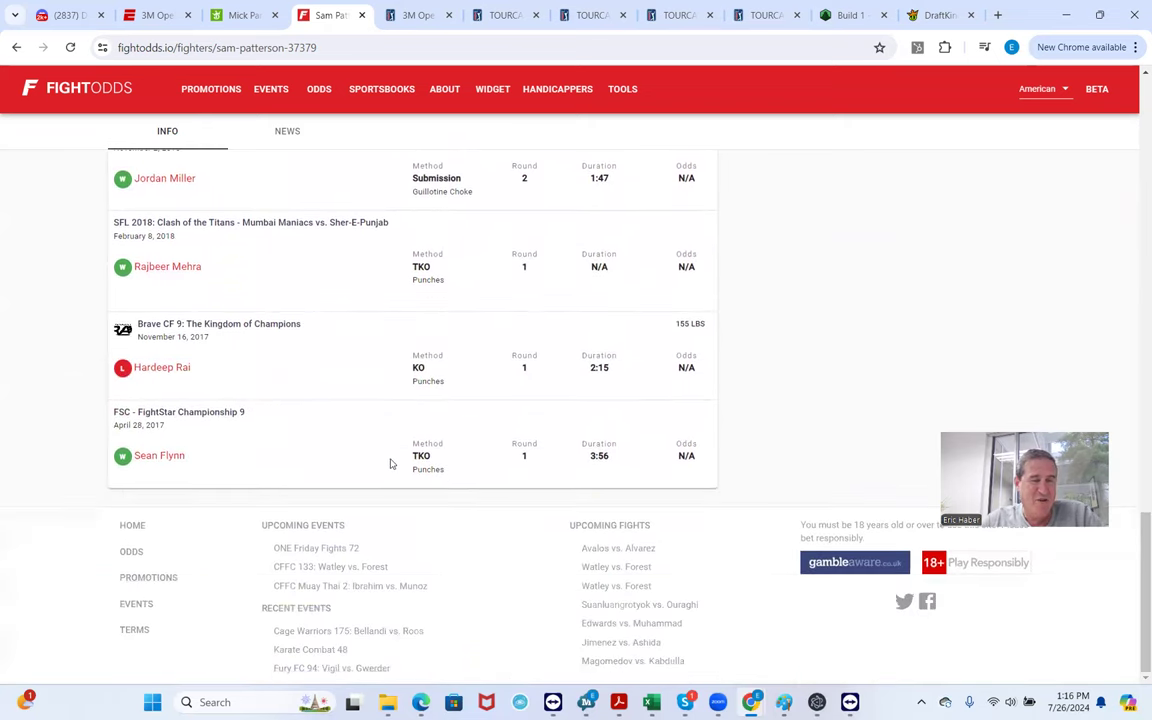
mouse_move(335, 457)
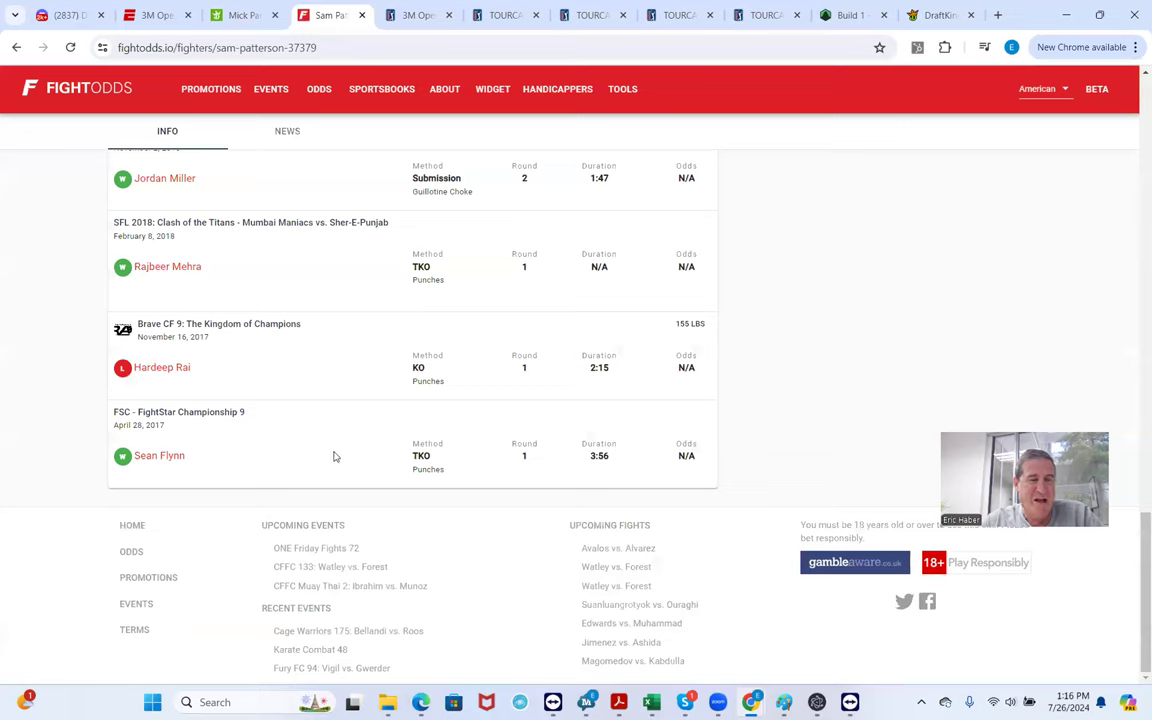
mouse_move(347, 457)
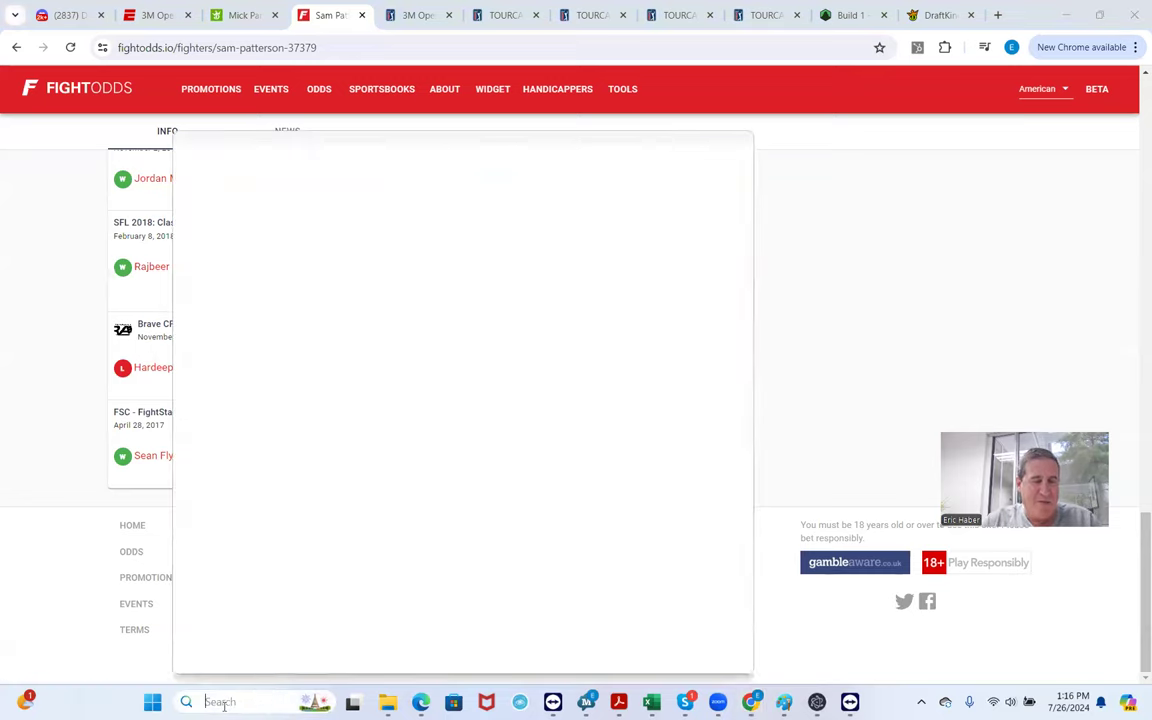
Find Paint via system search, paste the Patterson record capture, then return to the DraftKings tab
type("paint")
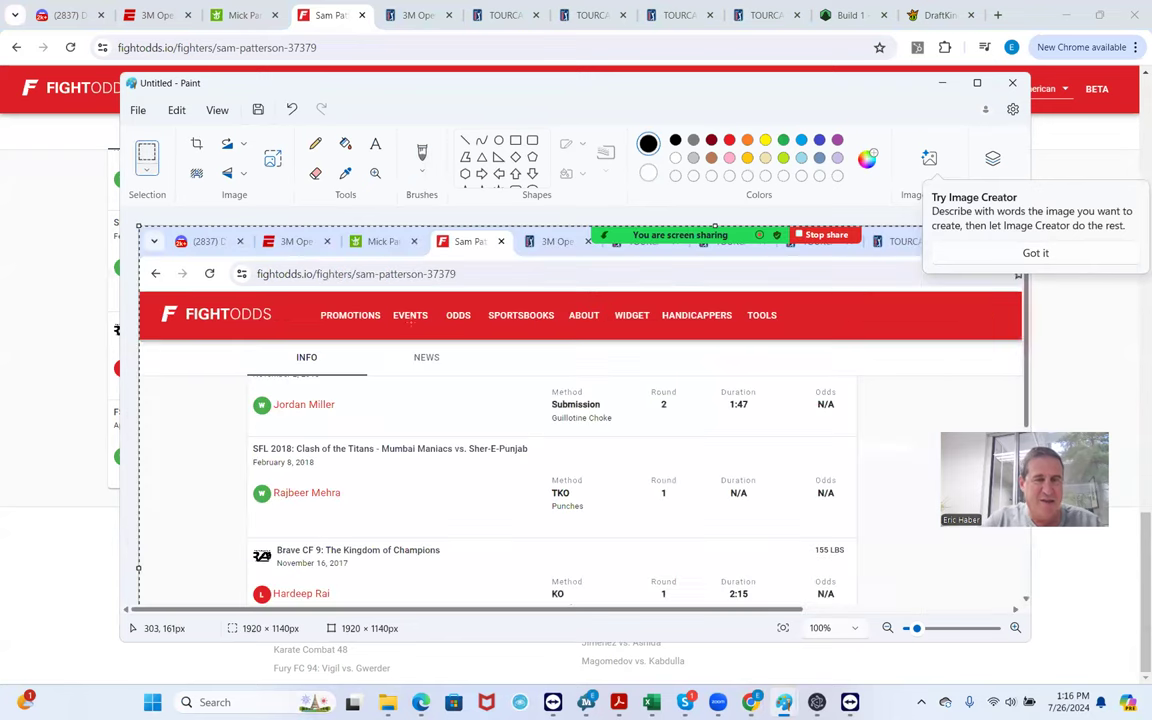
mouse_move(550, 473)
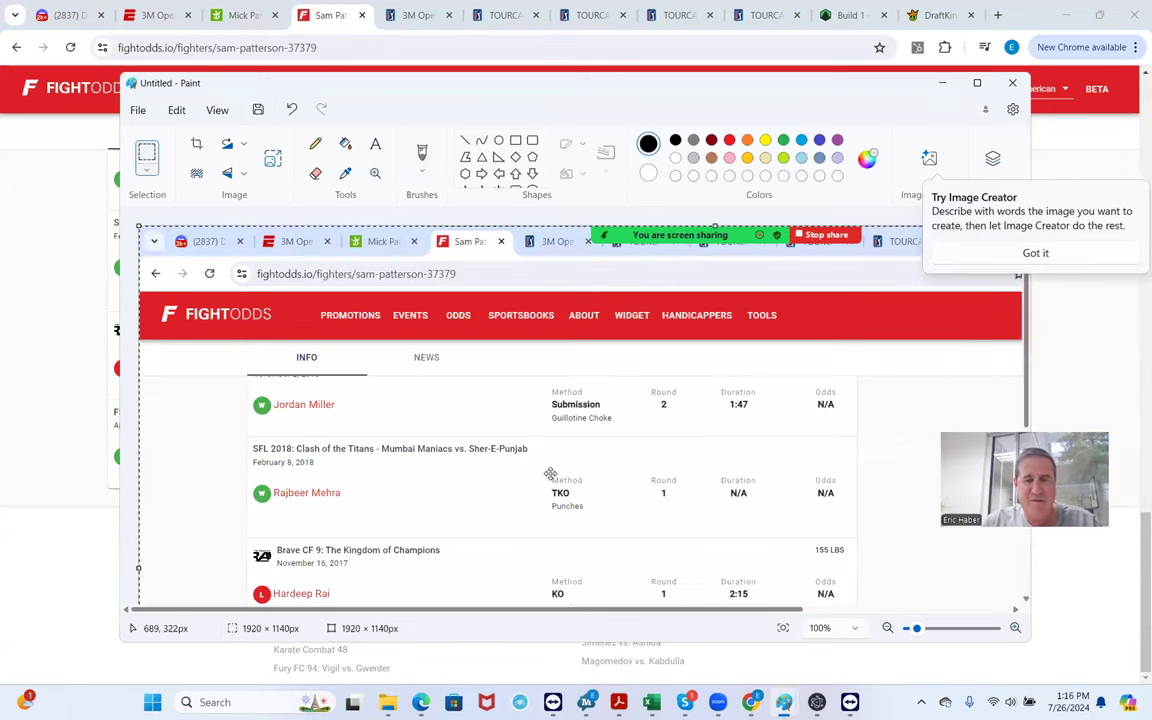
scroll("down", 3)
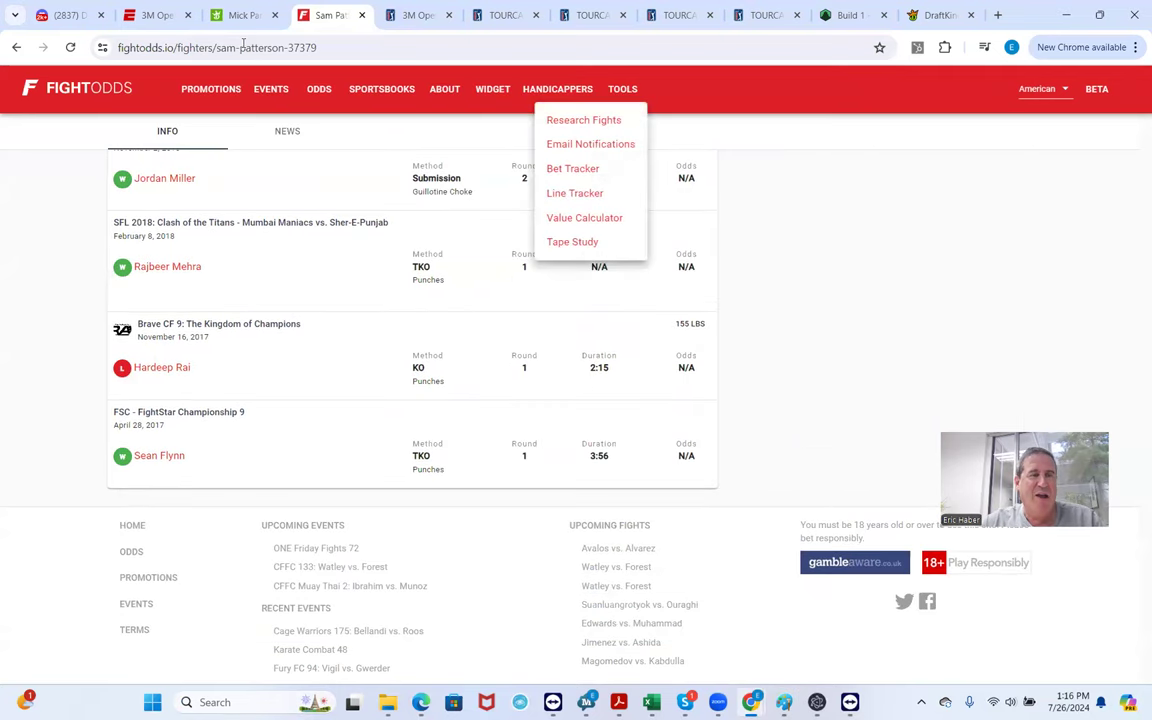
left_click(240, 15)
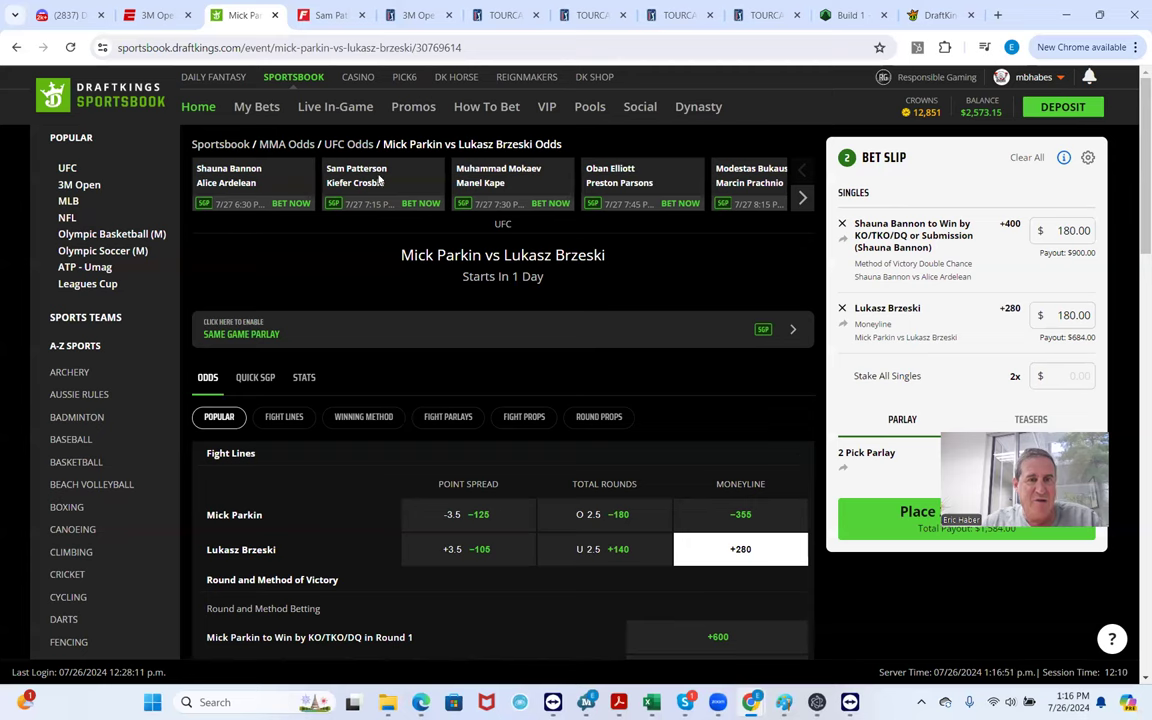
On the Patterson vs Crosbie page, add Sam Patterson by KO/TKO/DQ at +275 for $180
left_click(357, 185)
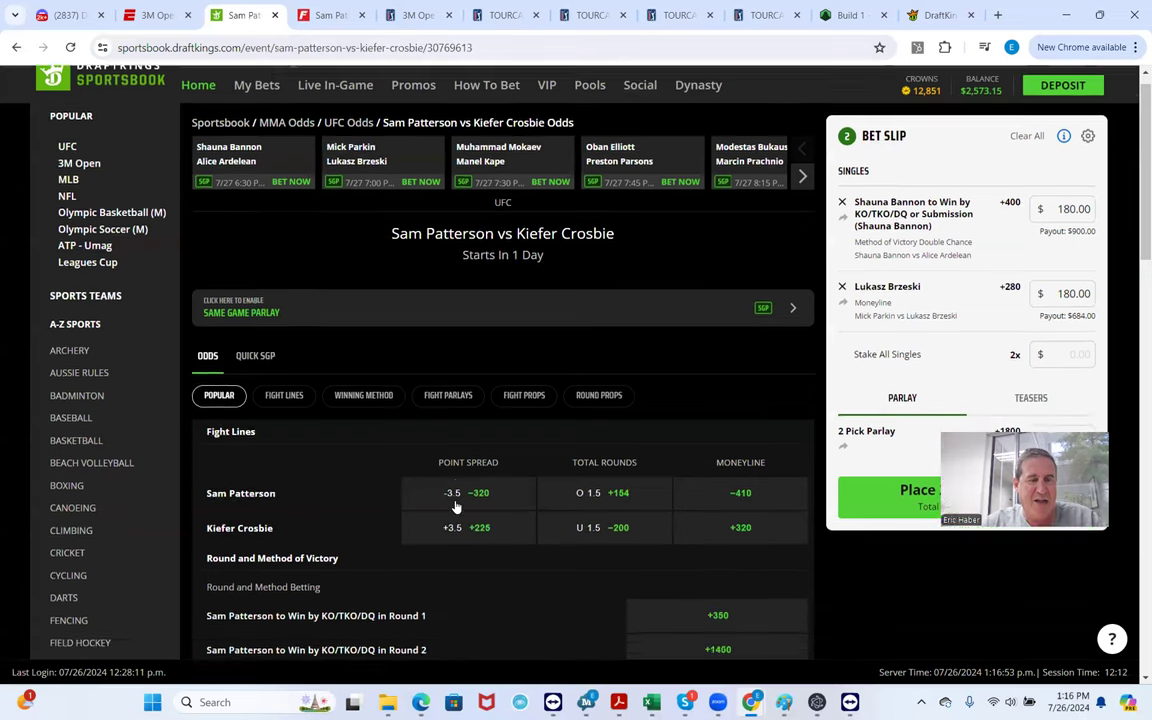
scroll("down", 3)
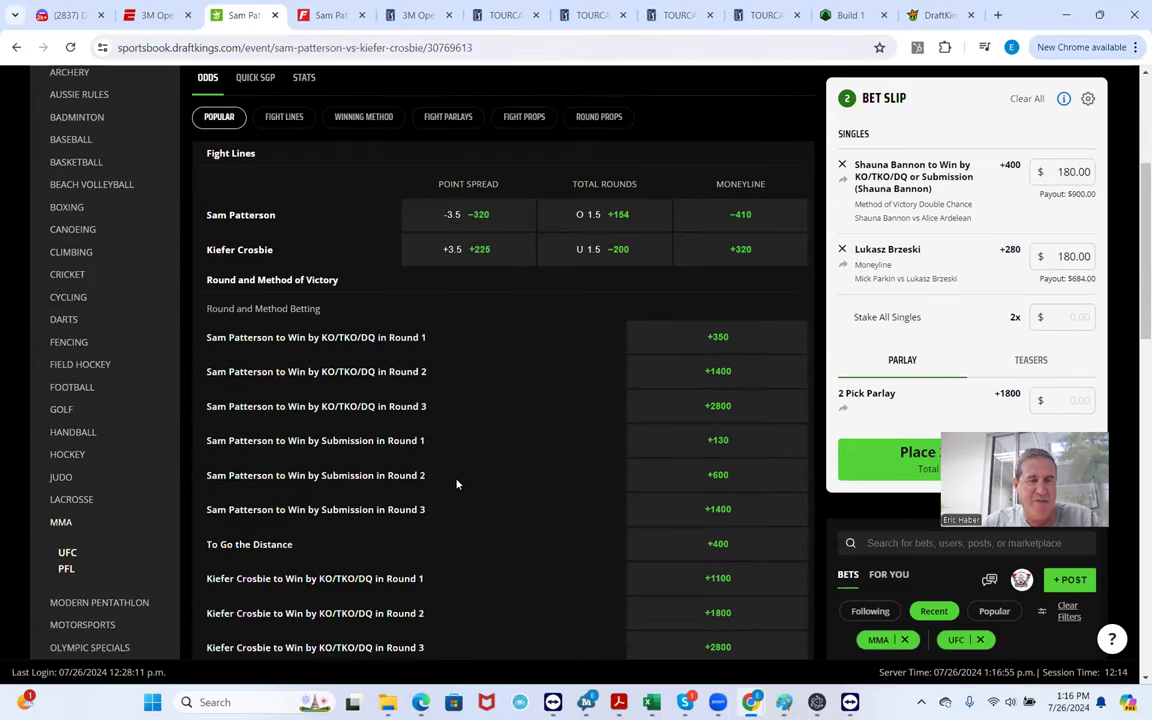
left_click(284, 266)
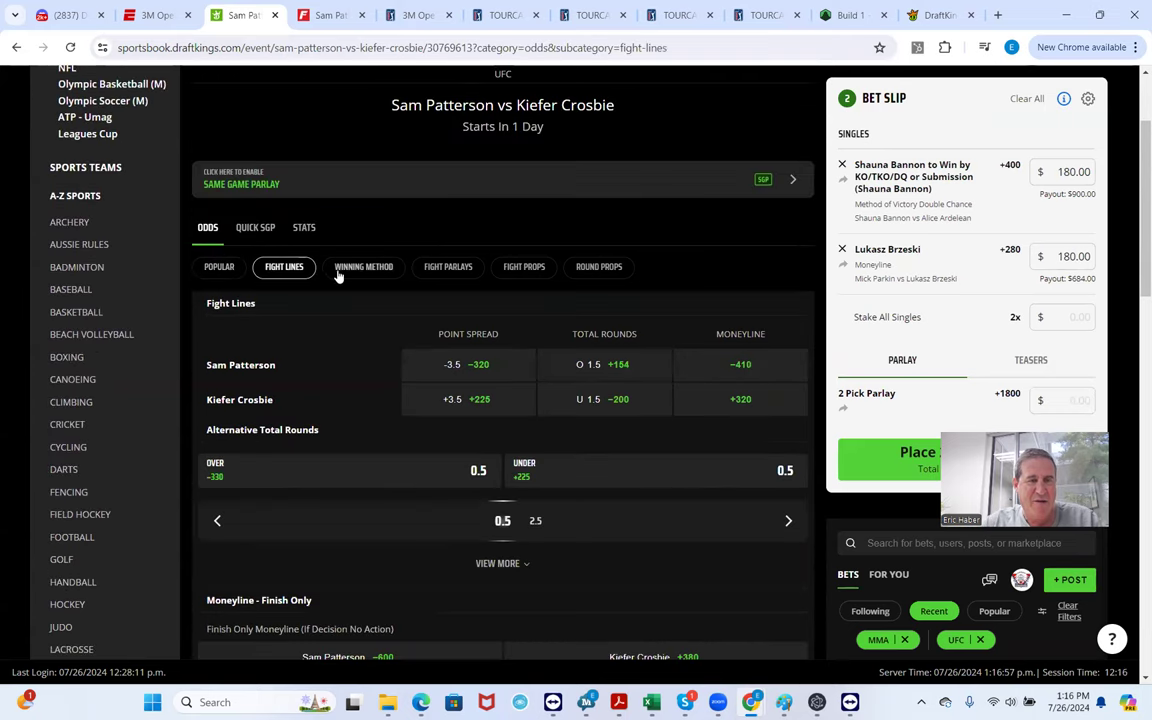
left_click(363, 266)
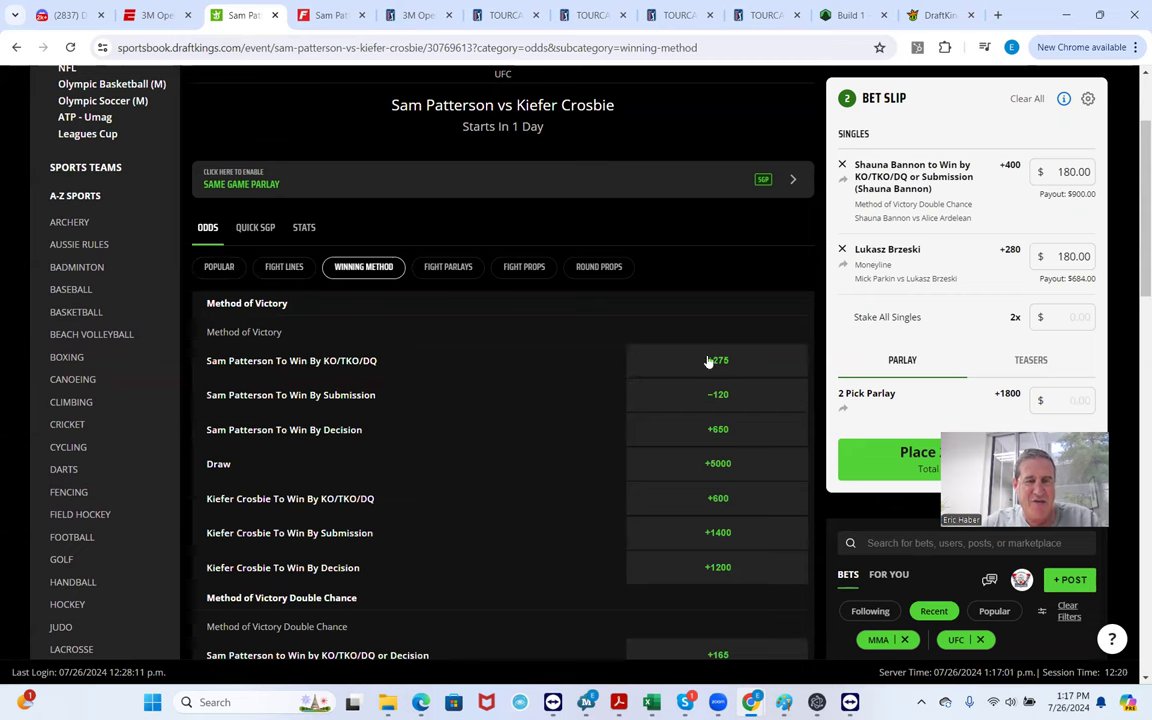
left_click(717, 360)
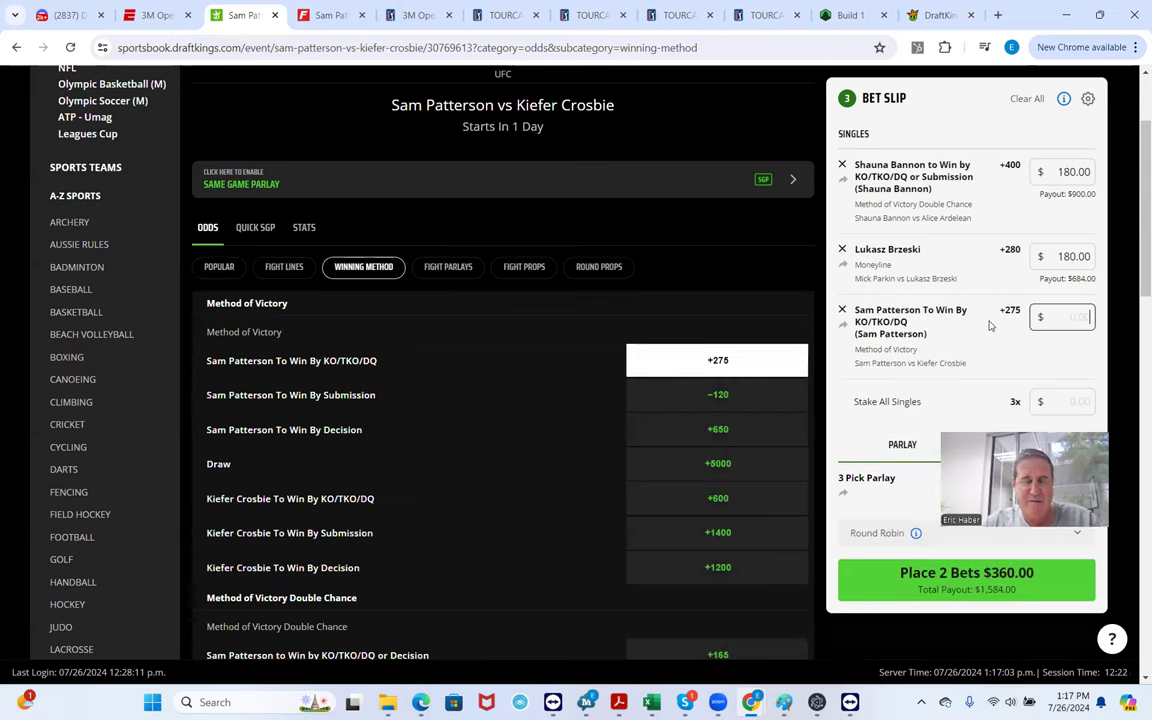
type("180.00")
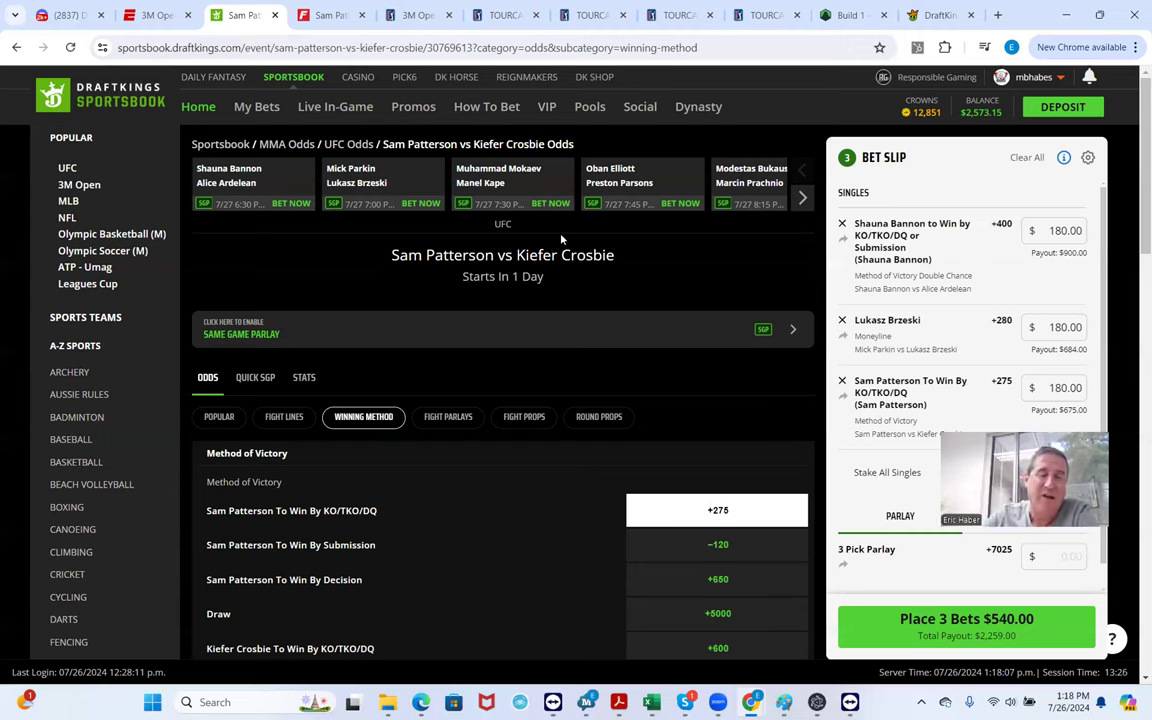
mouse_move(425, 305)
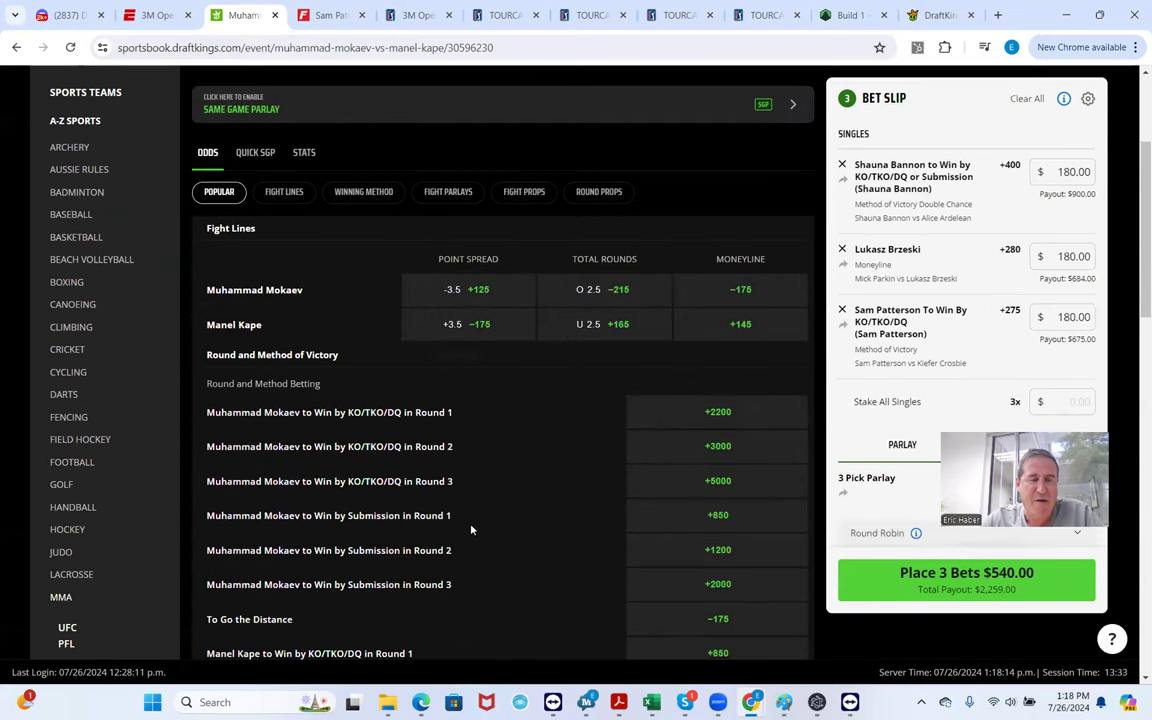
Add Manel Kape to win by decision at +300 with a $180 stake as the fourth single
scroll("up", 3)
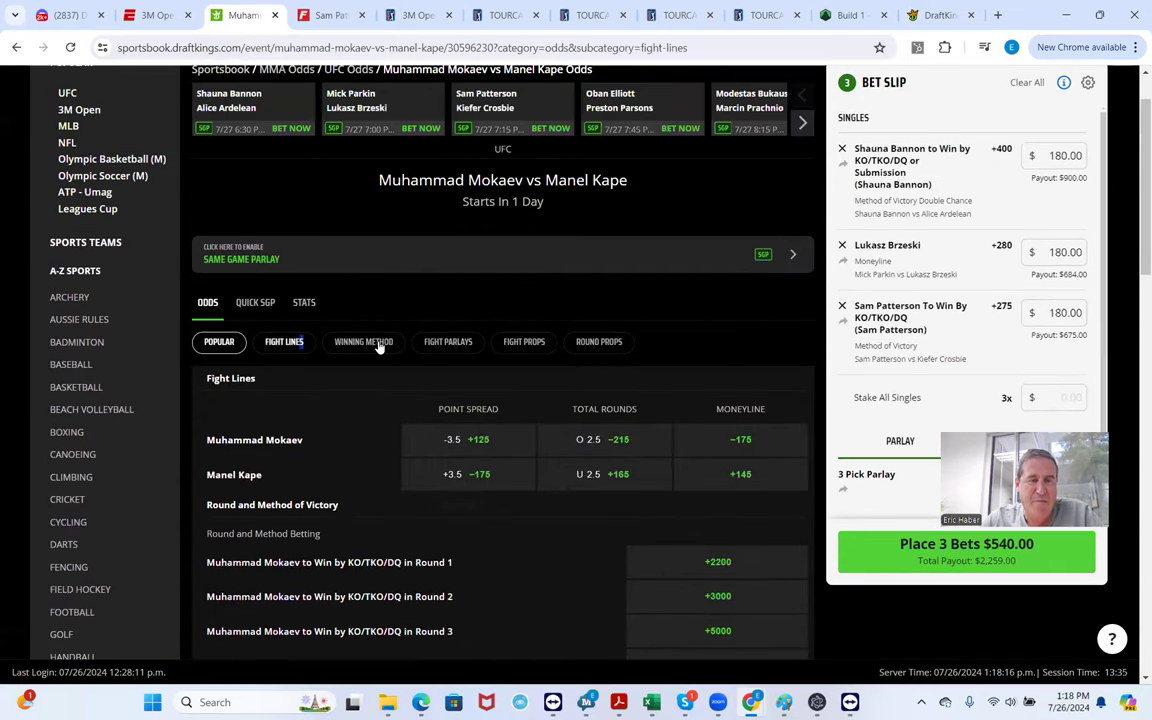
left_click(363, 341)
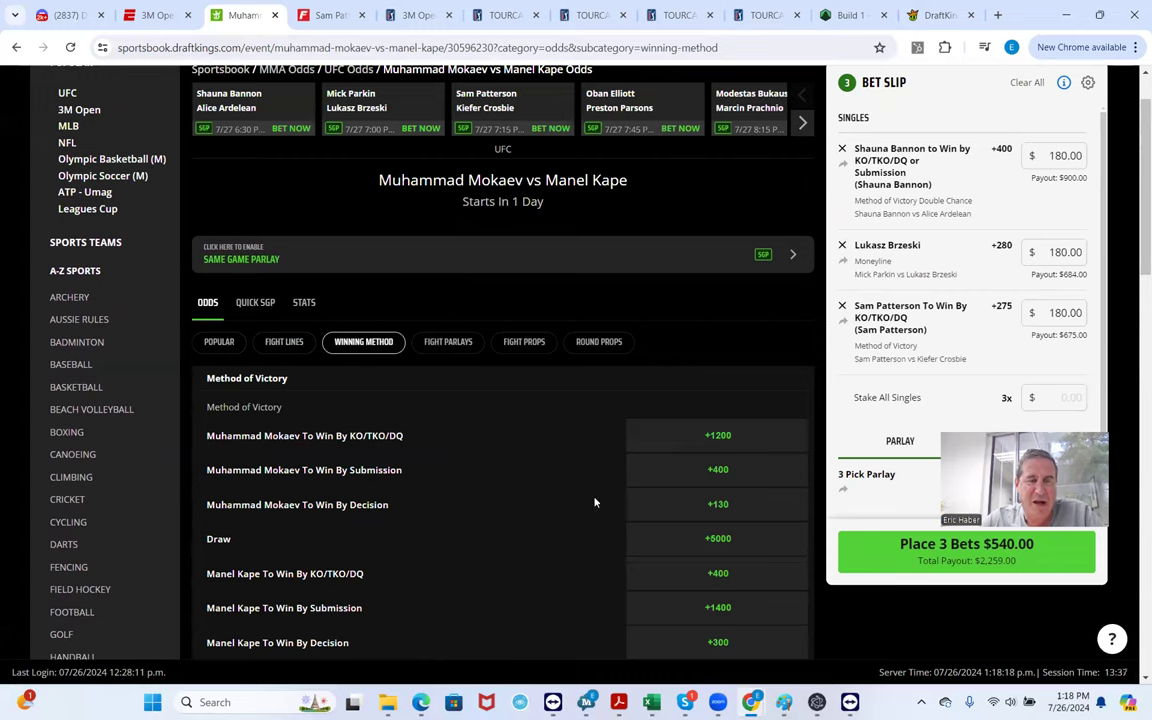
mouse_move(751, 485)
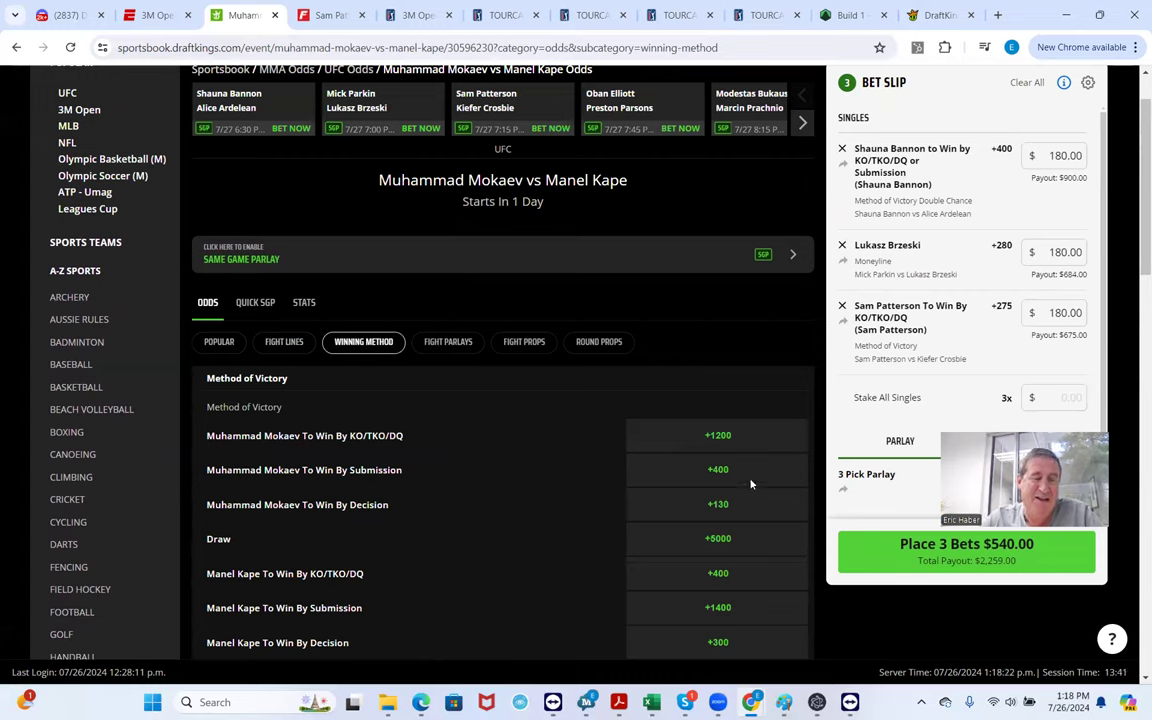
mouse_move(450, 517)
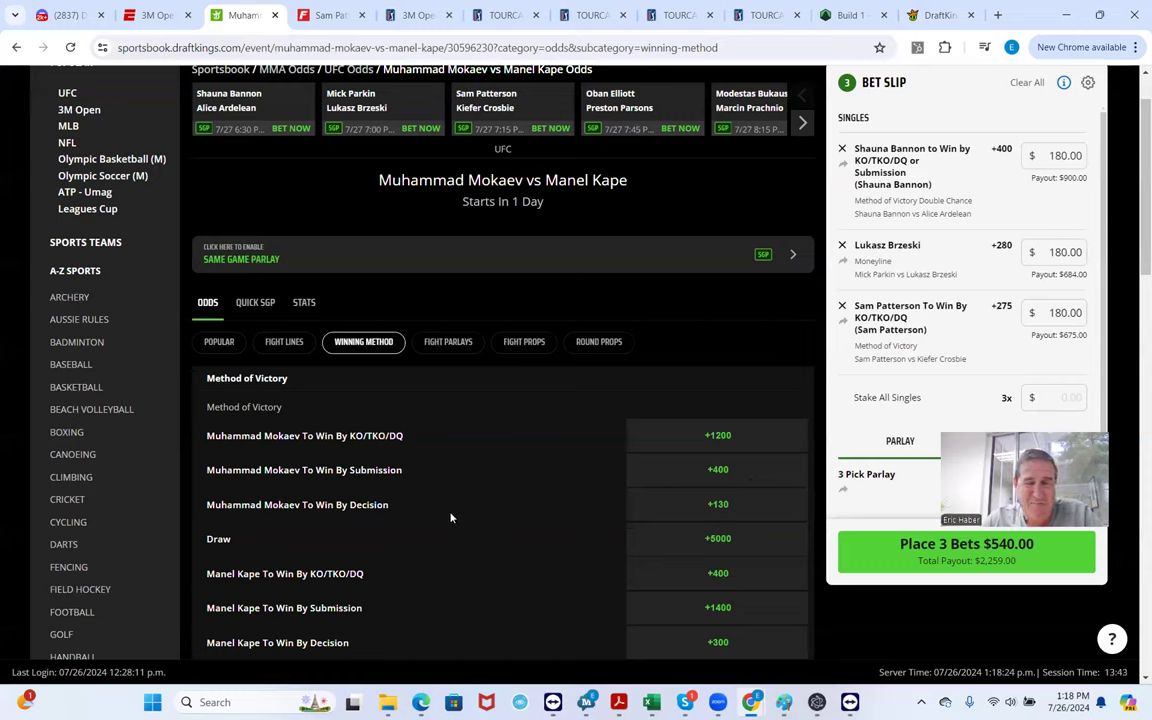
mouse_move(753, 500)
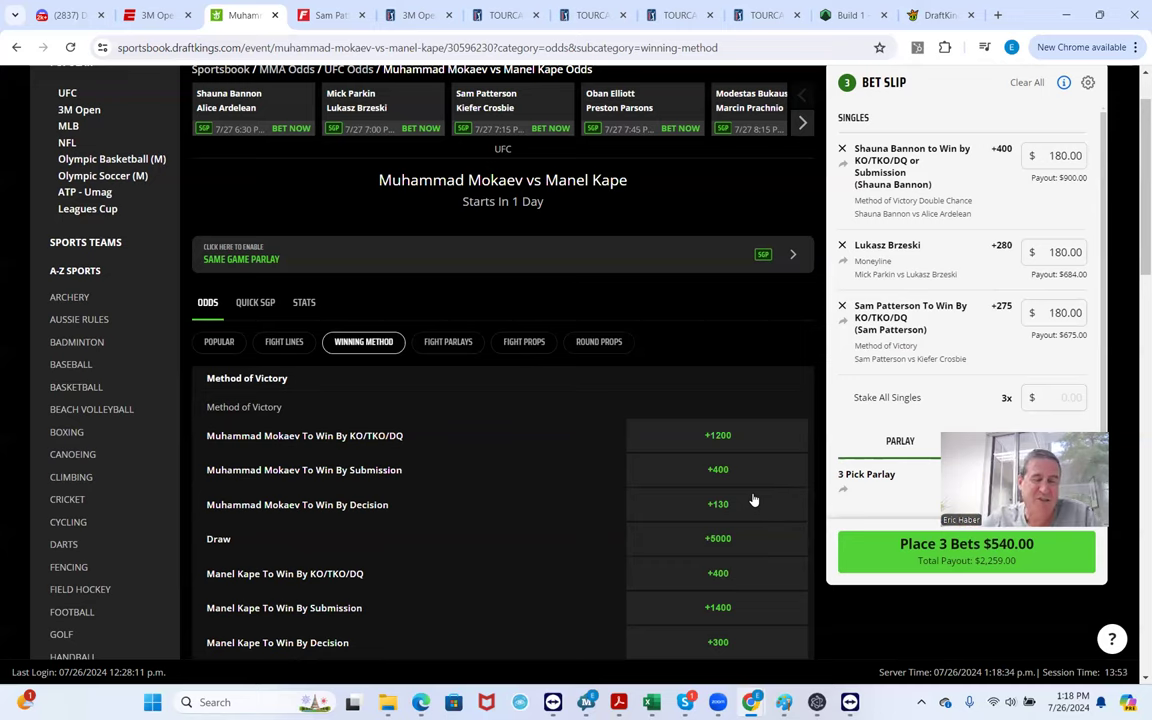
mouse_move(725, 608)
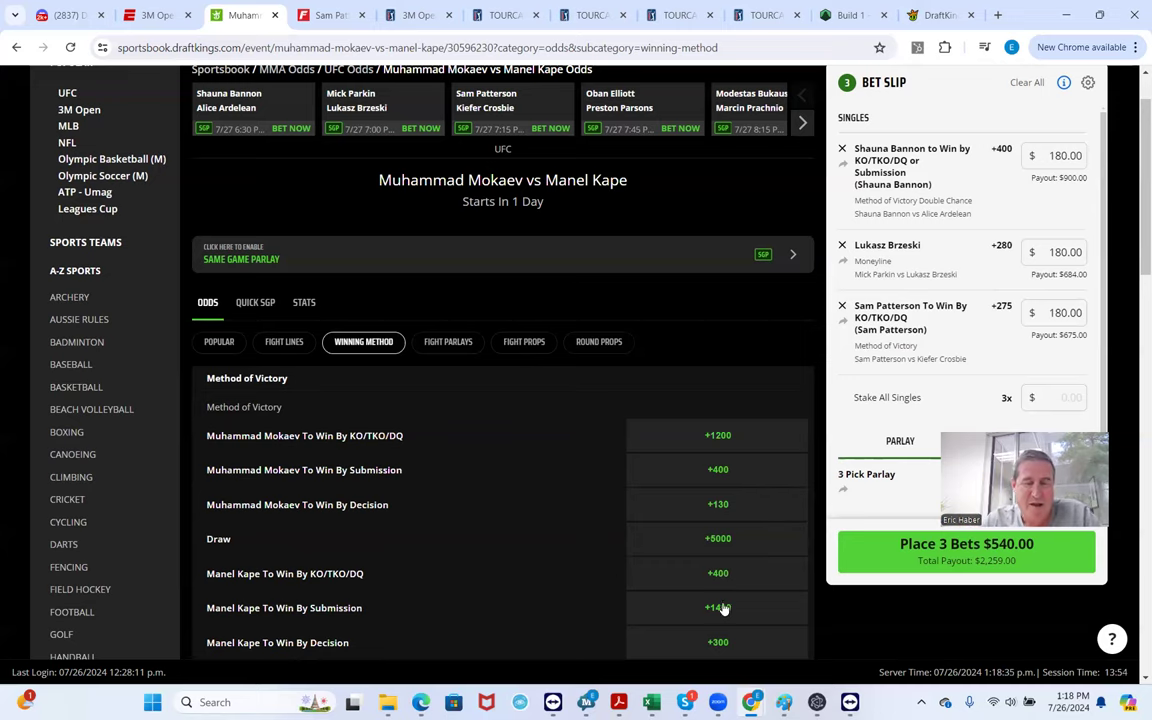
scroll("down", 3)
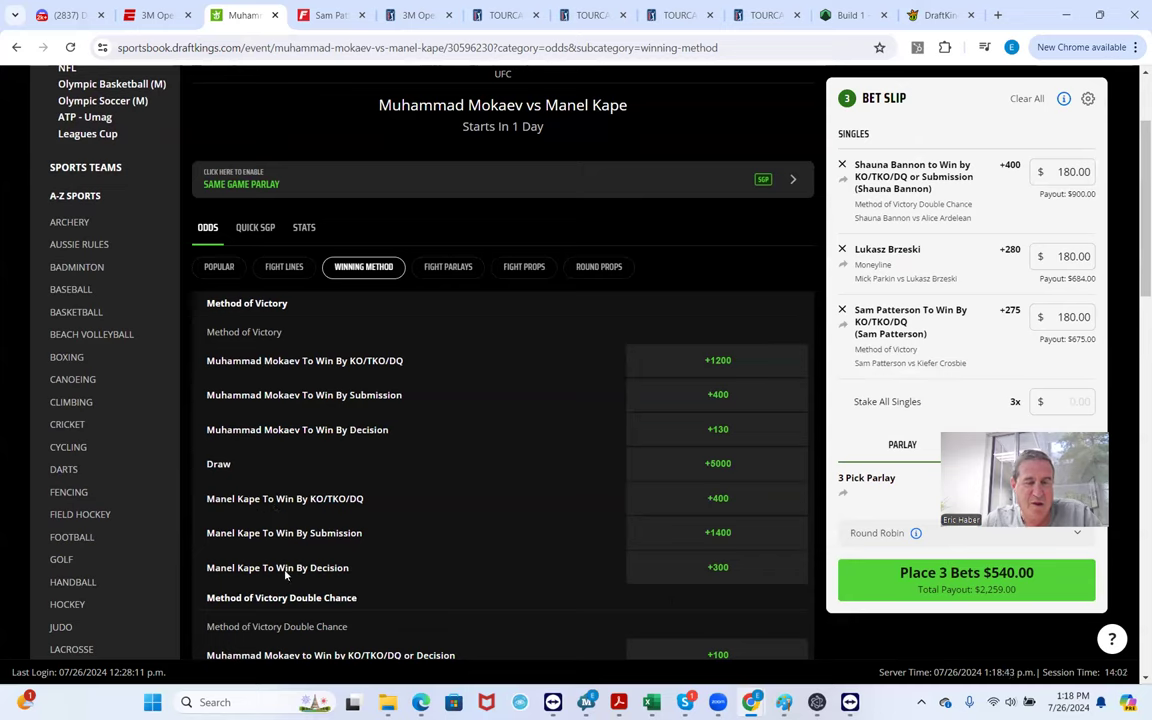
mouse_move(270, 508)
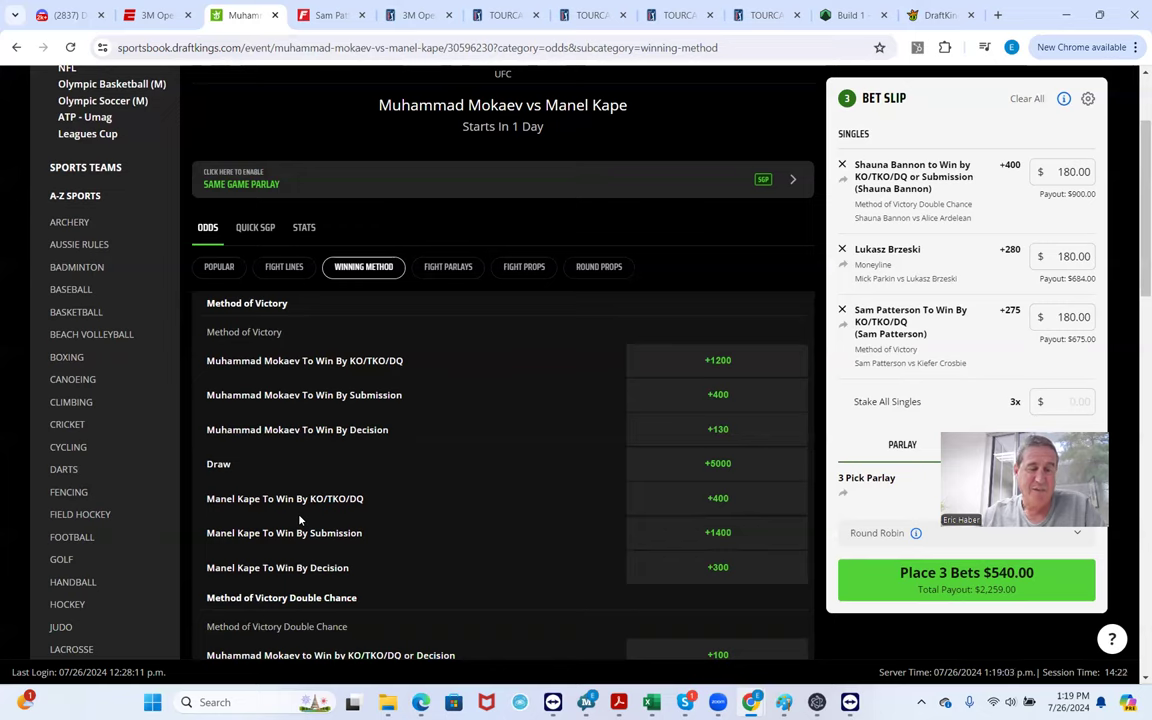
mouse_move(708, 571)
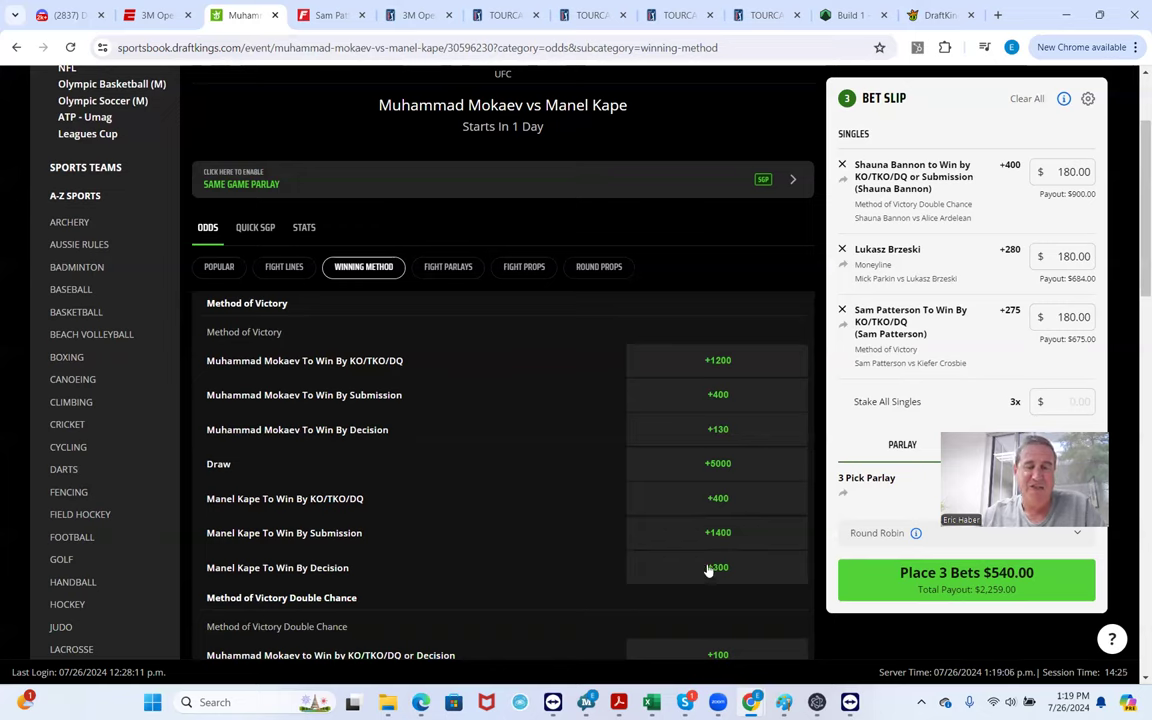
left_click(717, 567)
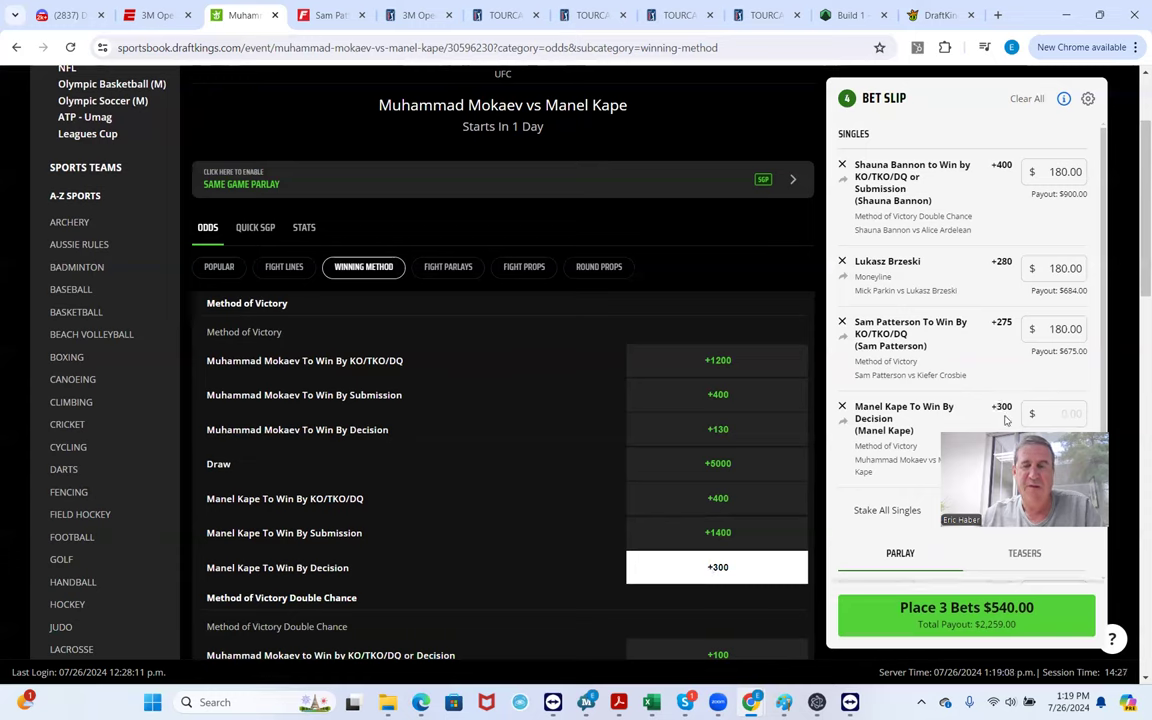
left_click(1053, 413)
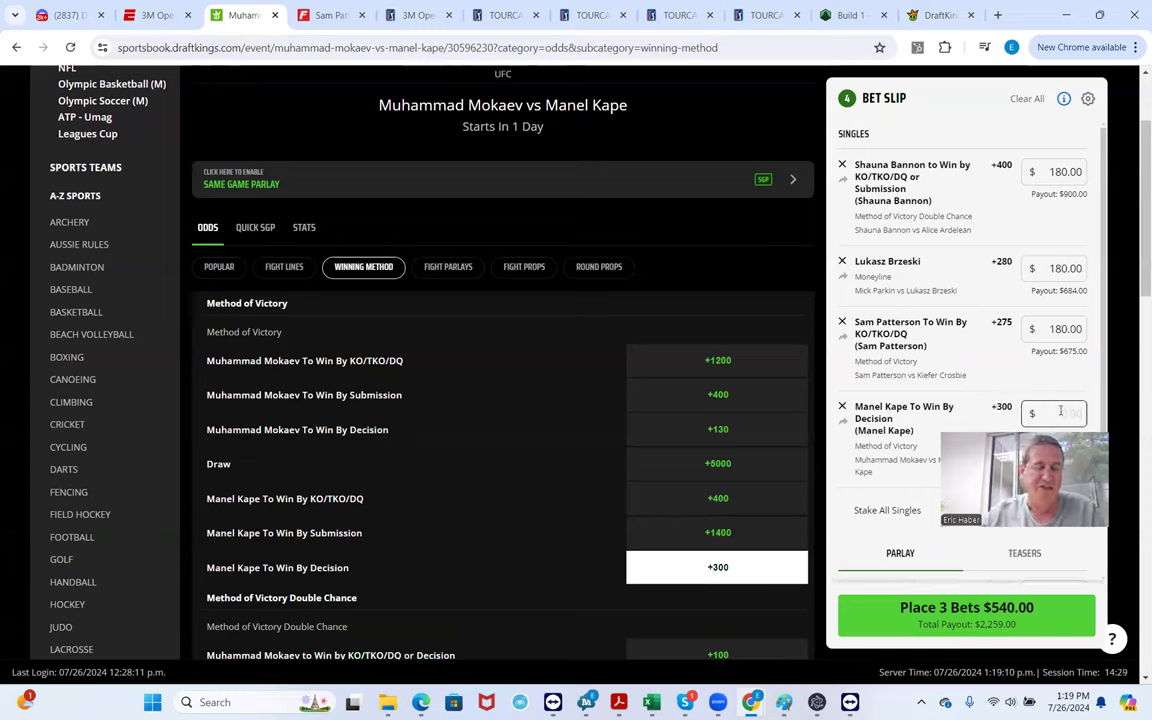
type("180.00")
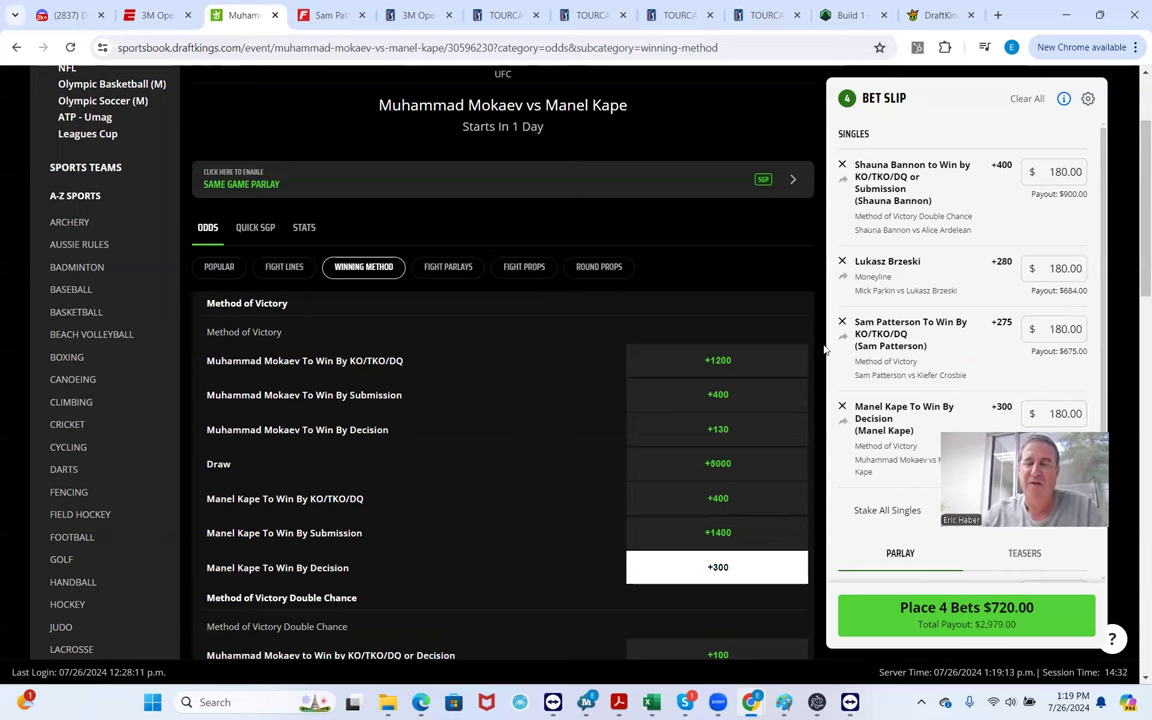
mouse_move(524, 266)
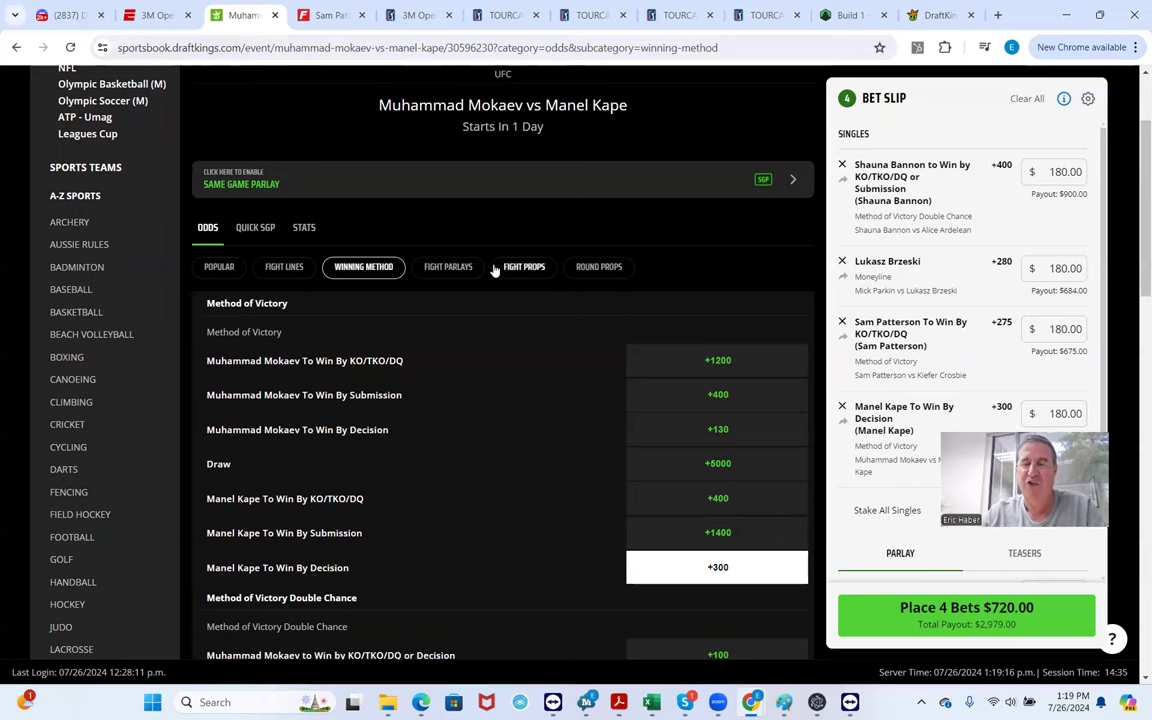
scroll("up", 3)
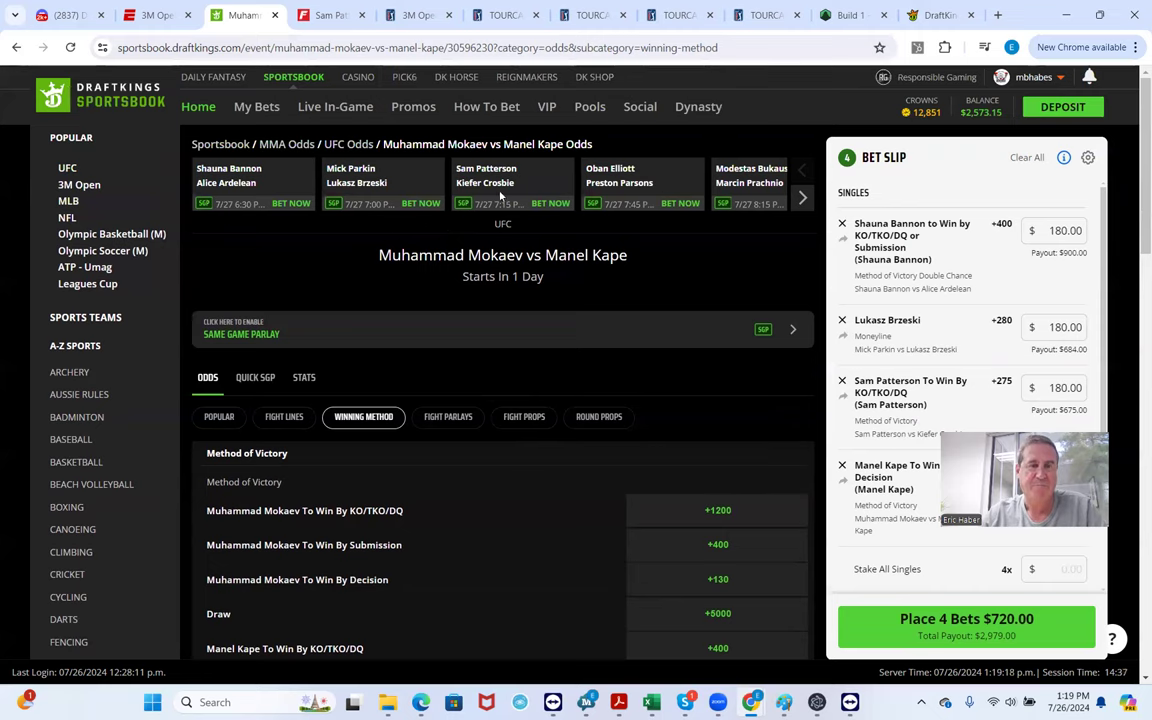
mouse_move(663, 171)
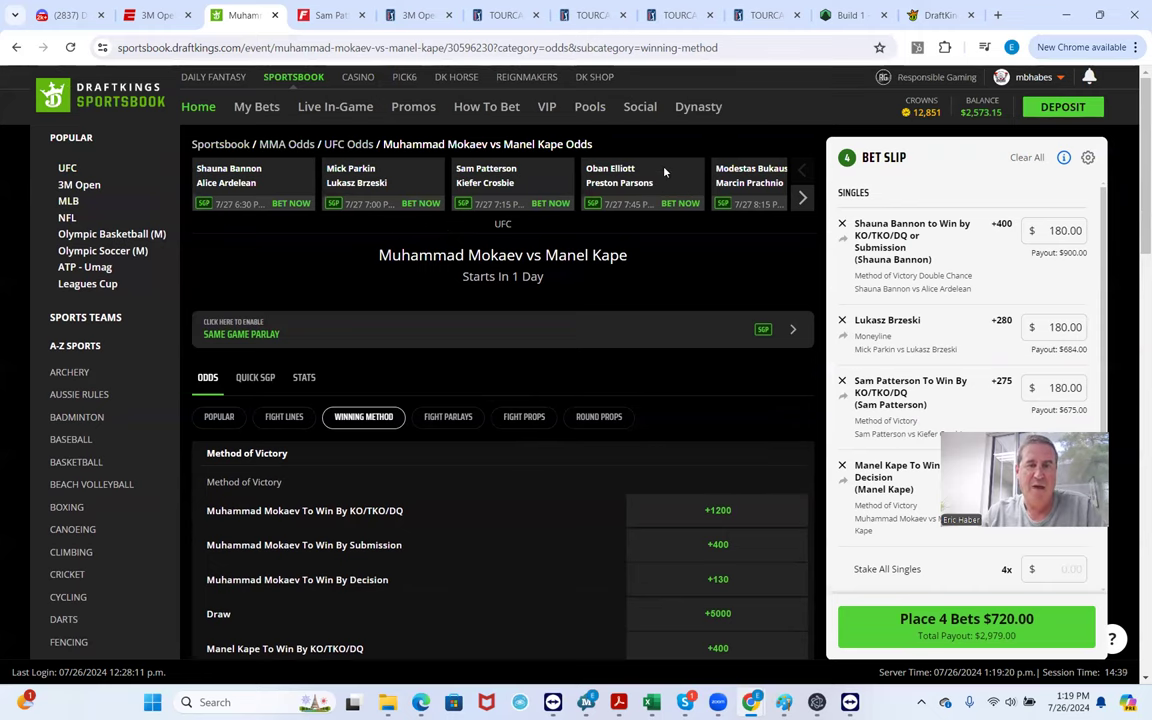
On the Elliott vs Parsons page, add Oban Elliott's +124 moneyline for $180
left_click(610, 185)
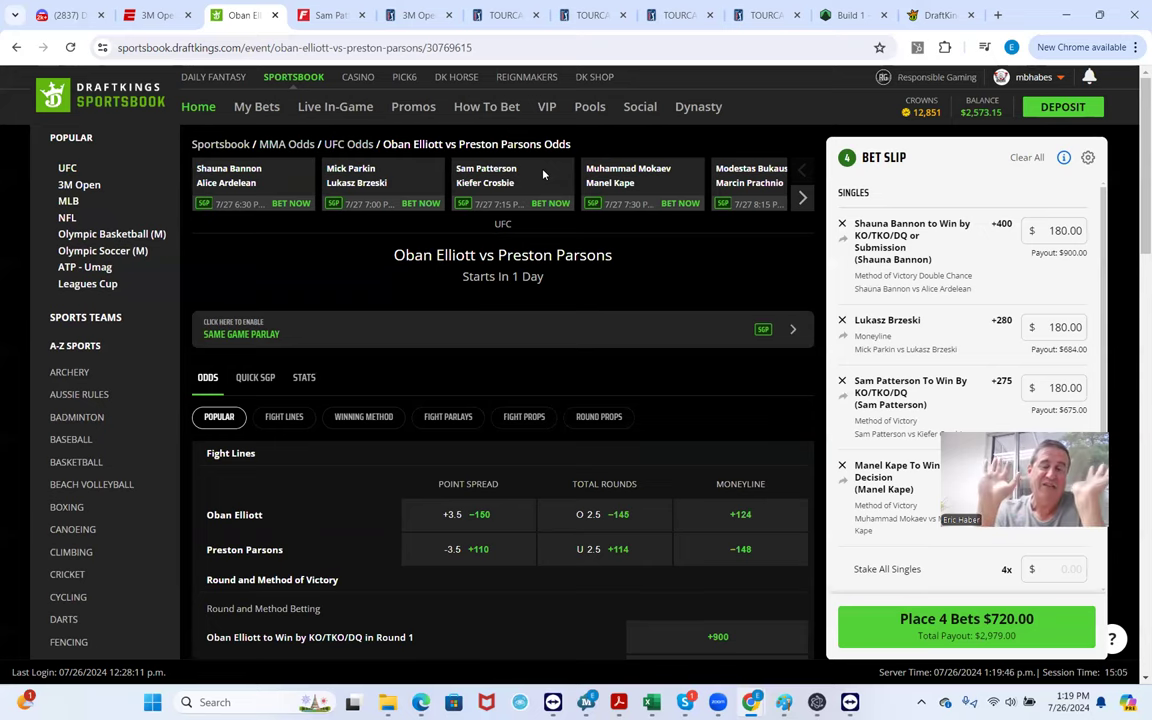
mouse_move(645, 115)
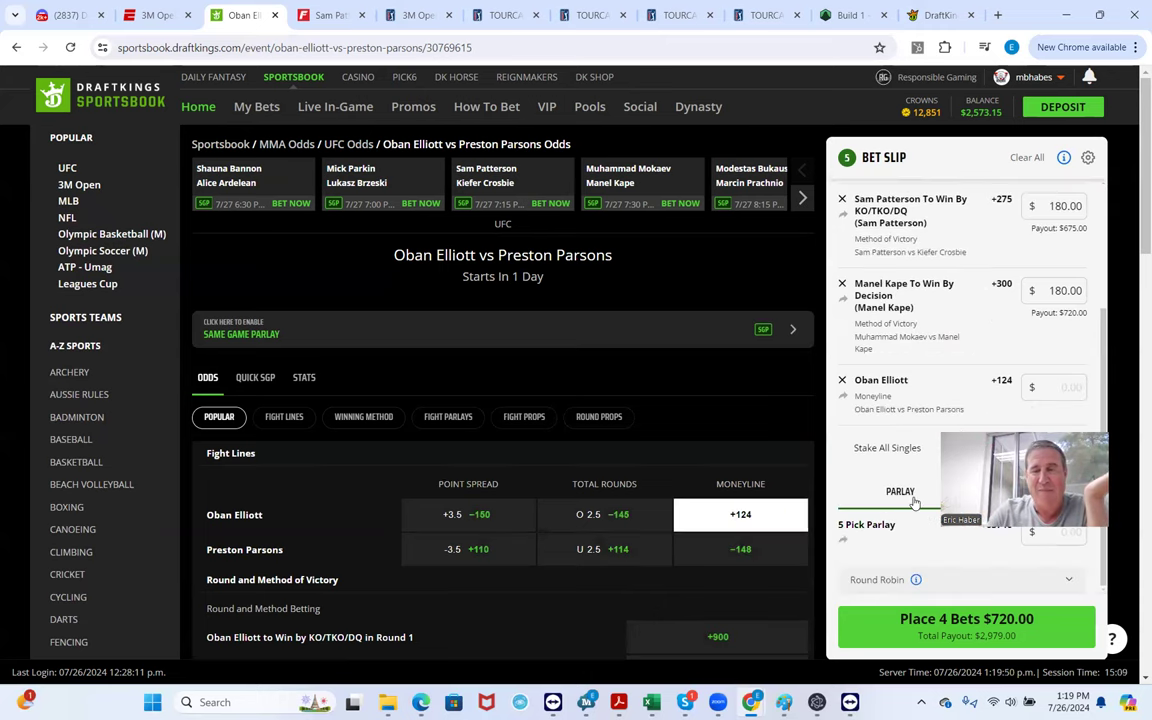
left_click(1054, 387)
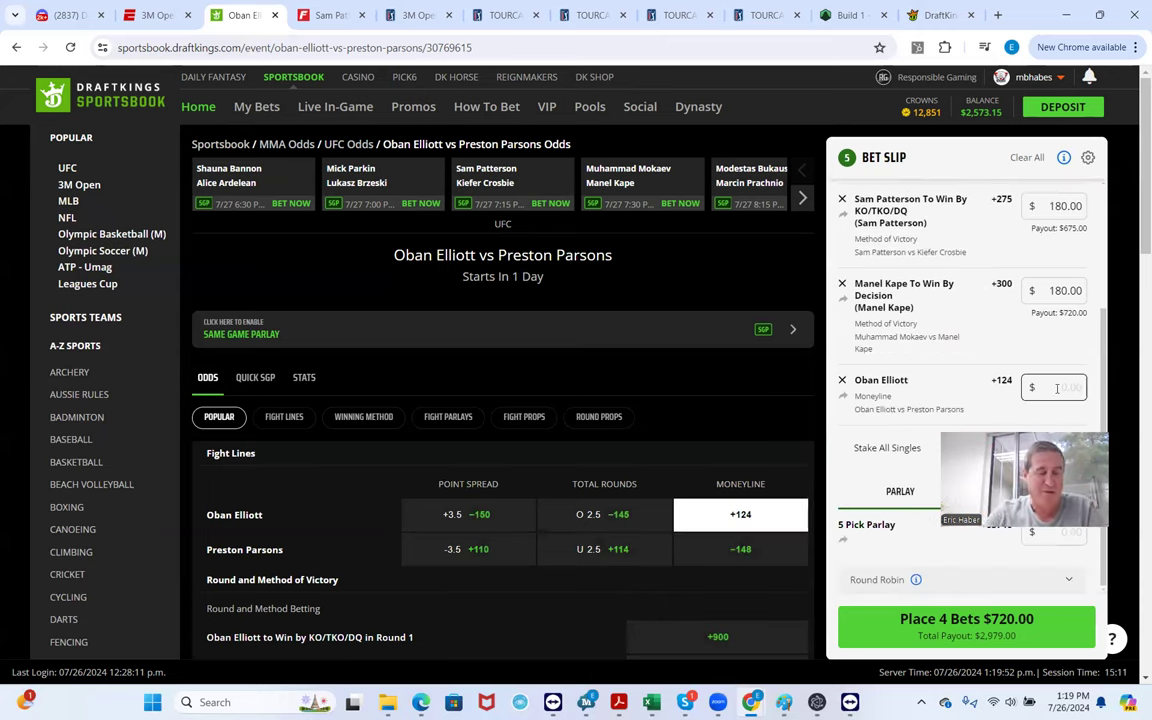
type("180.00")
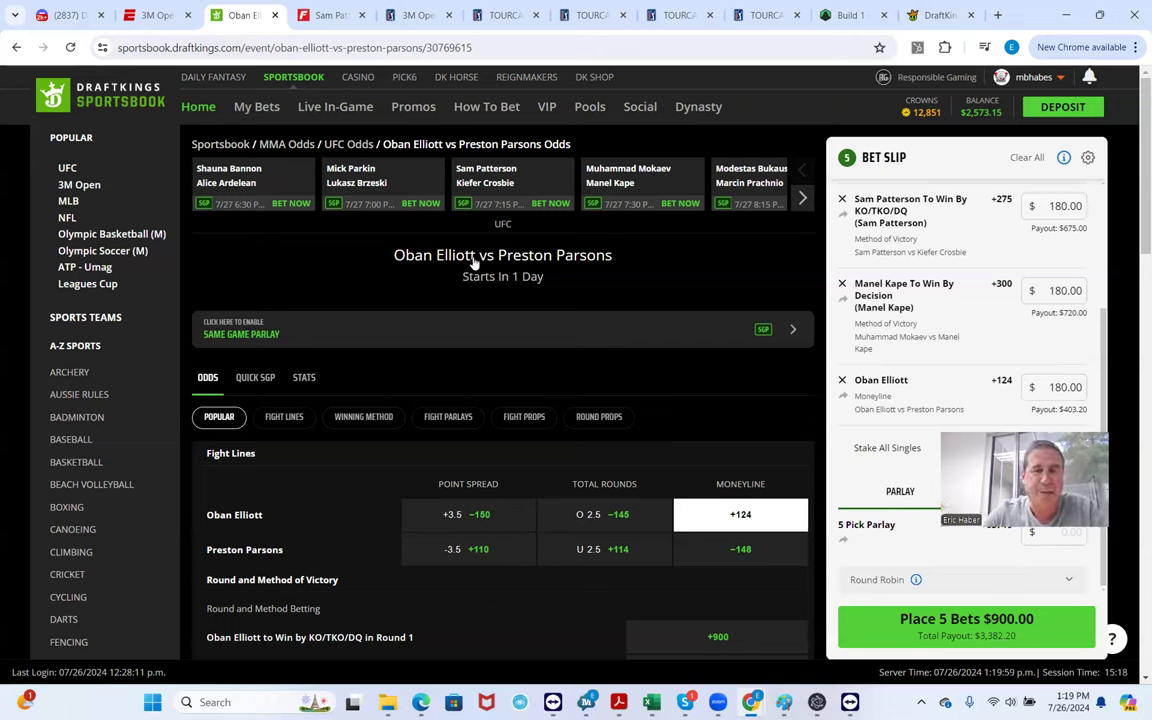
left_click(795, 196)
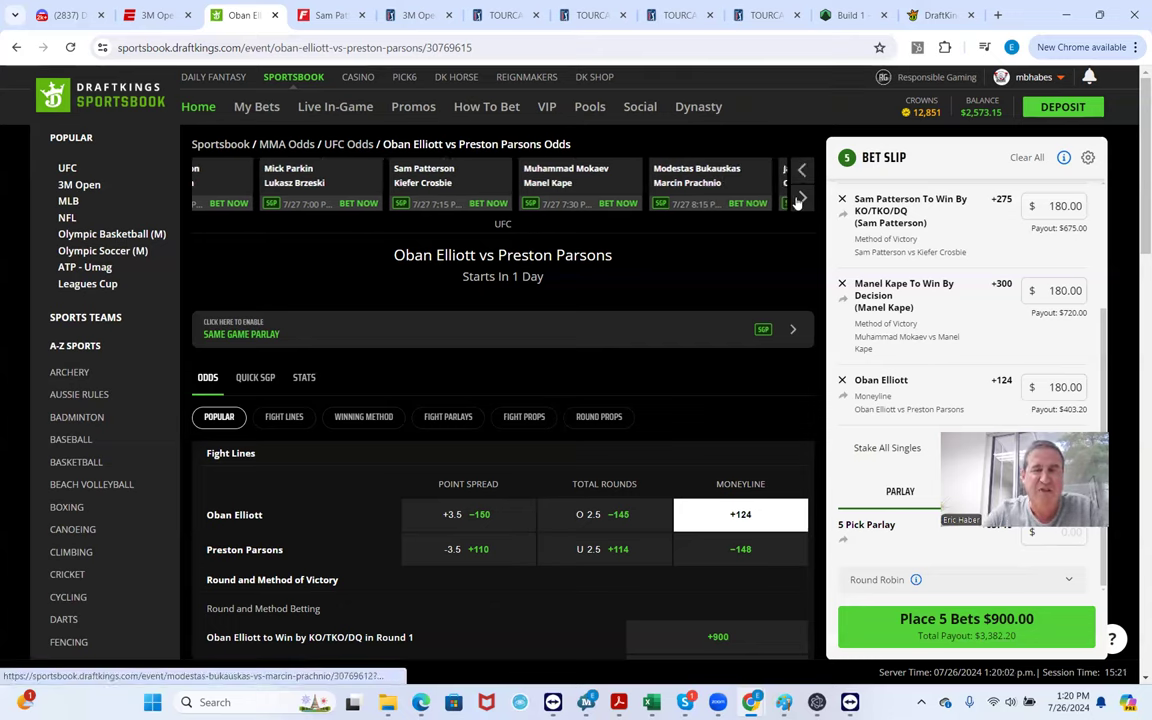
left_click(802, 198)
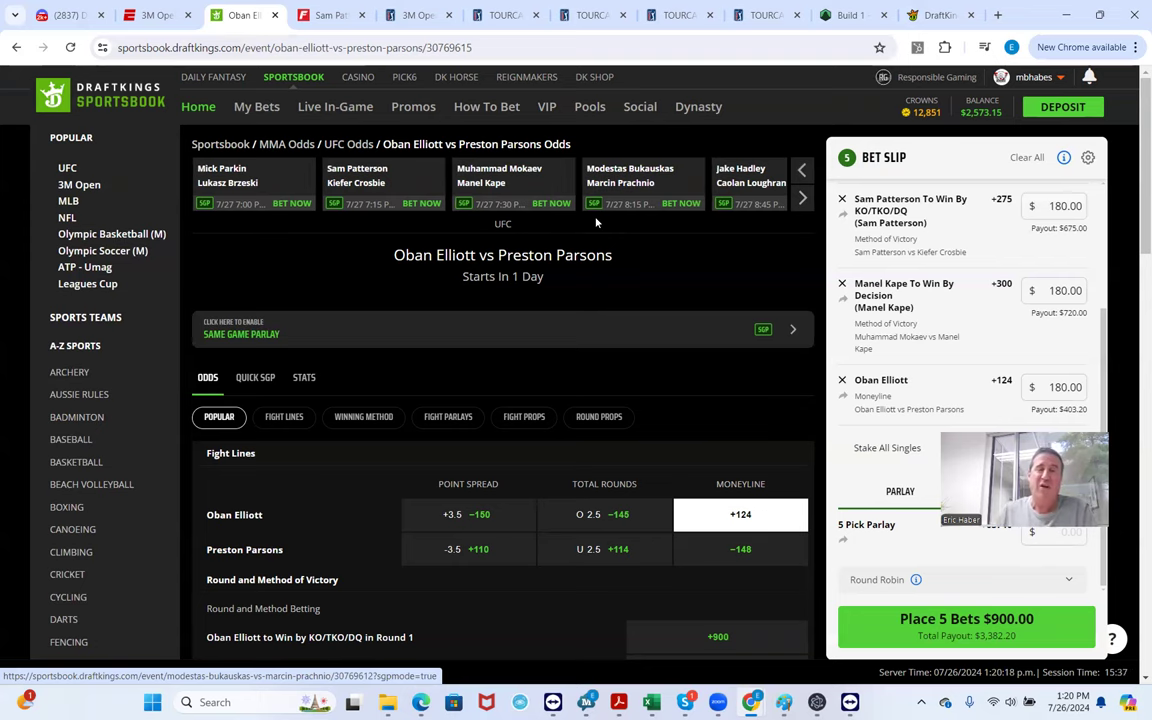
On the Bukauskas vs Prachnio page, bring up the Fight Props markets
left_click(642, 185)
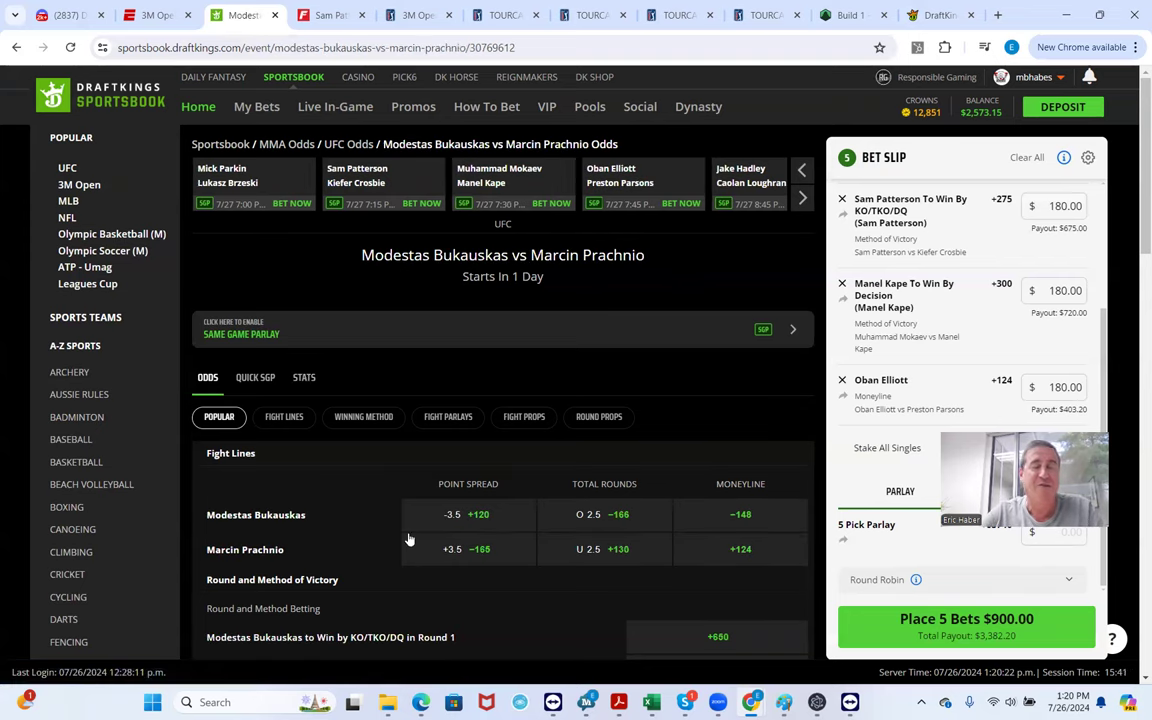
scroll("down", 3)
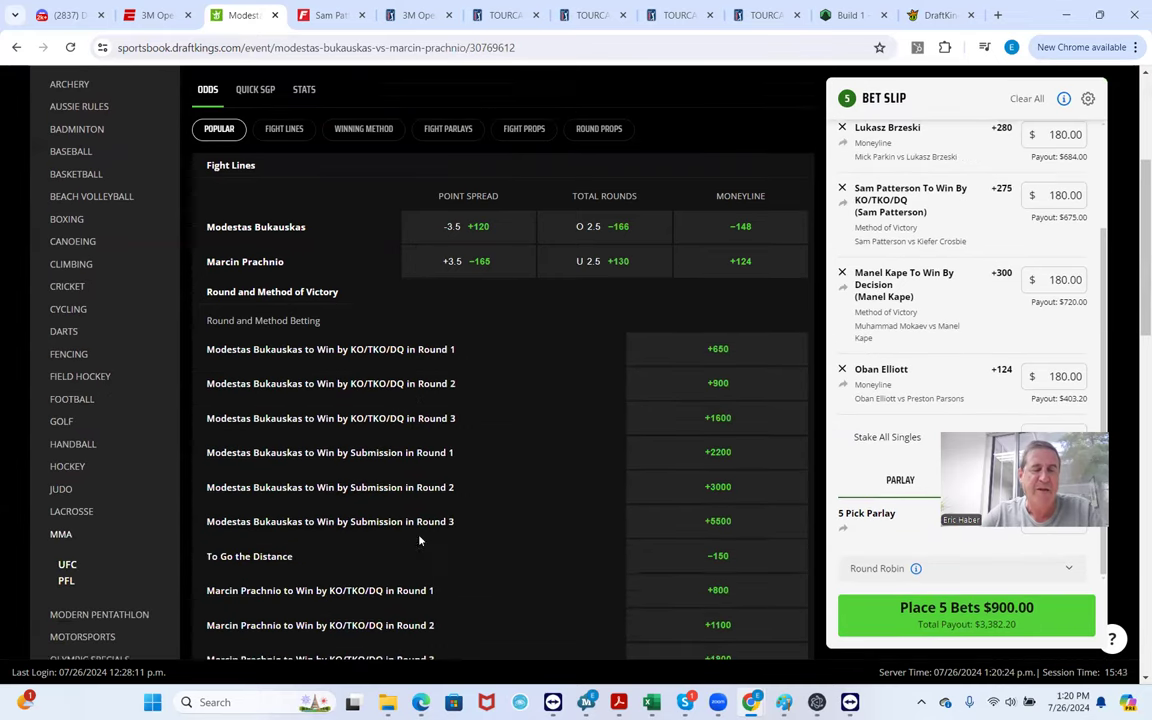
scroll("up", 3)
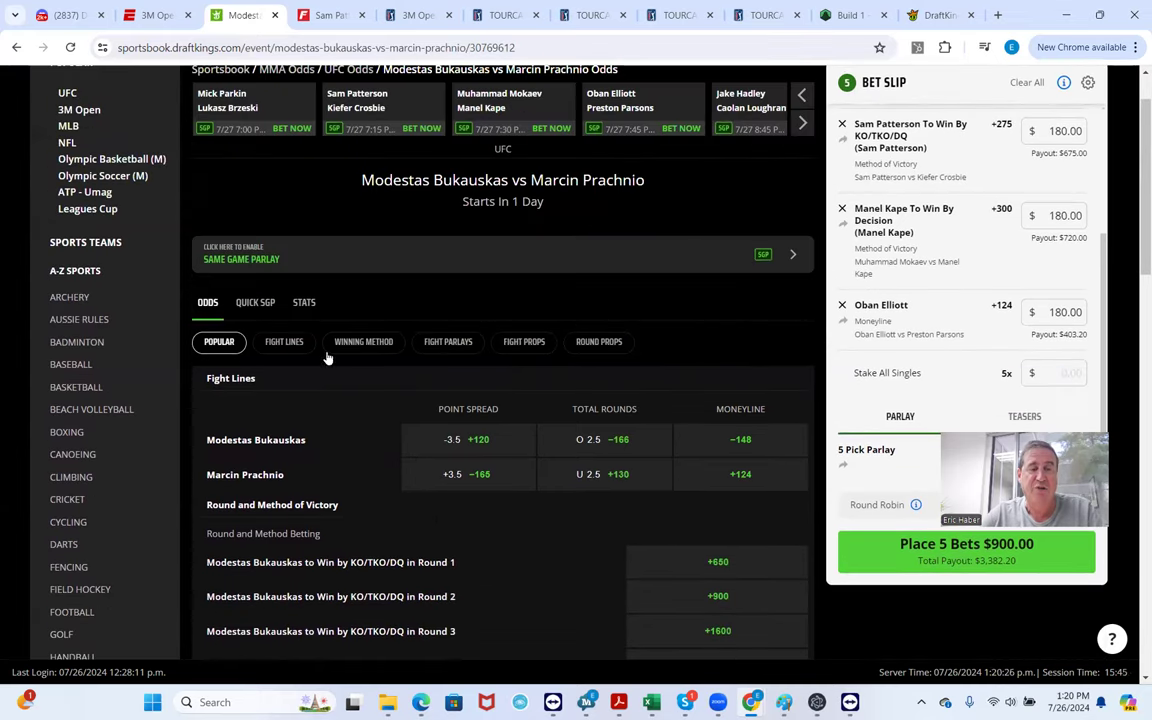
left_click(284, 341)
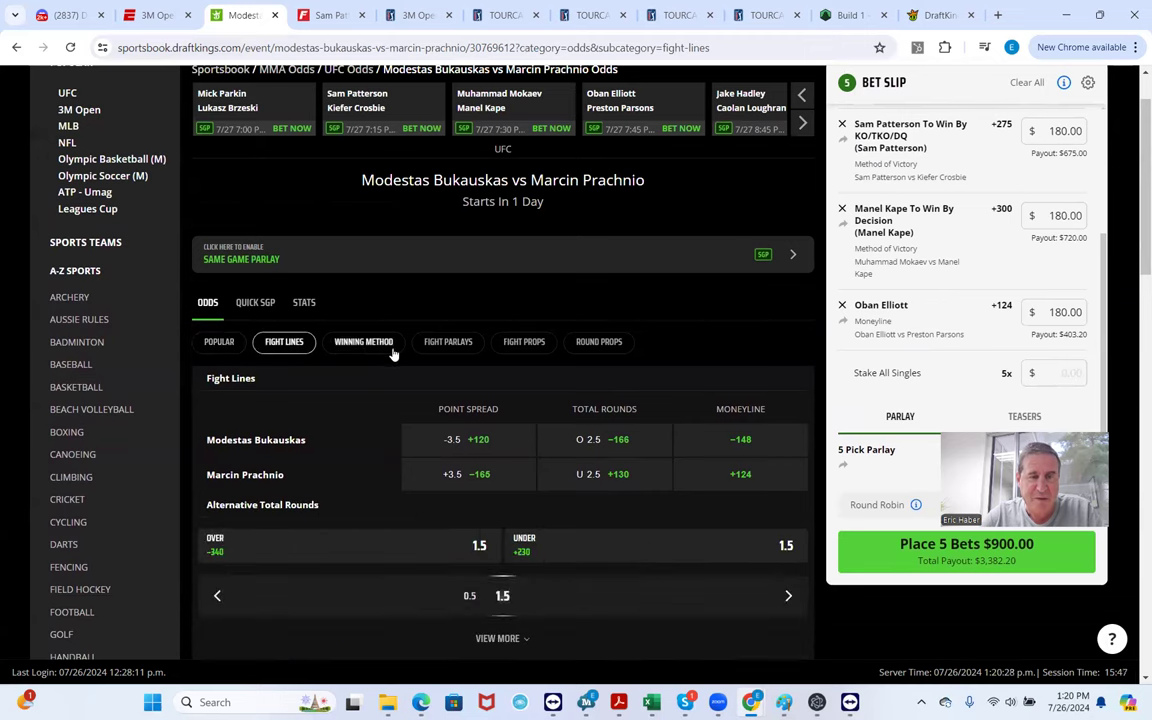
mouse_move(599, 341)
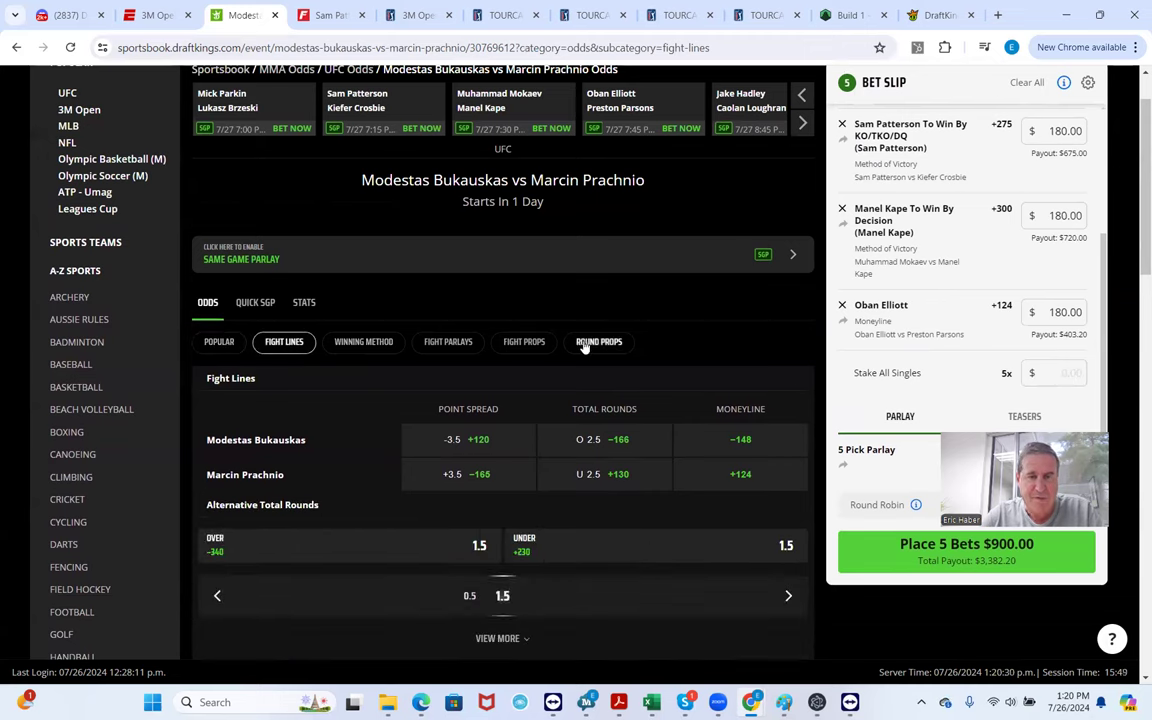
left_click(524, 341)
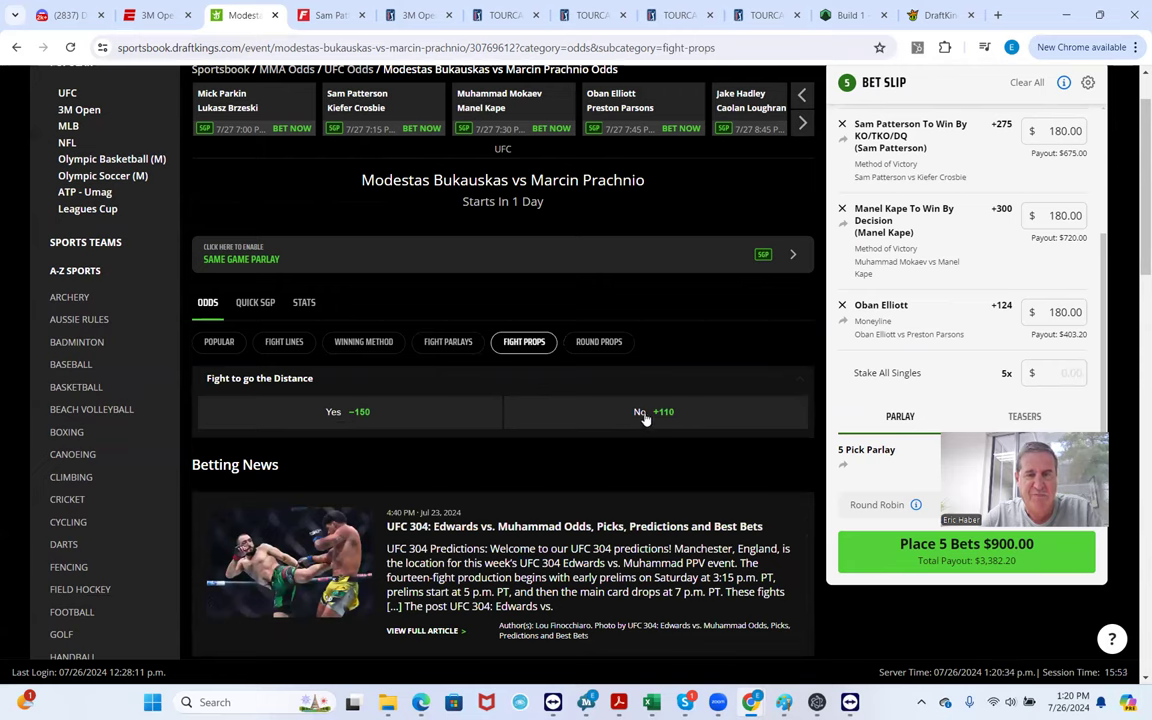
Bet No at +110 on the fight going the distance with a $180 stake
left_click(653, 411)
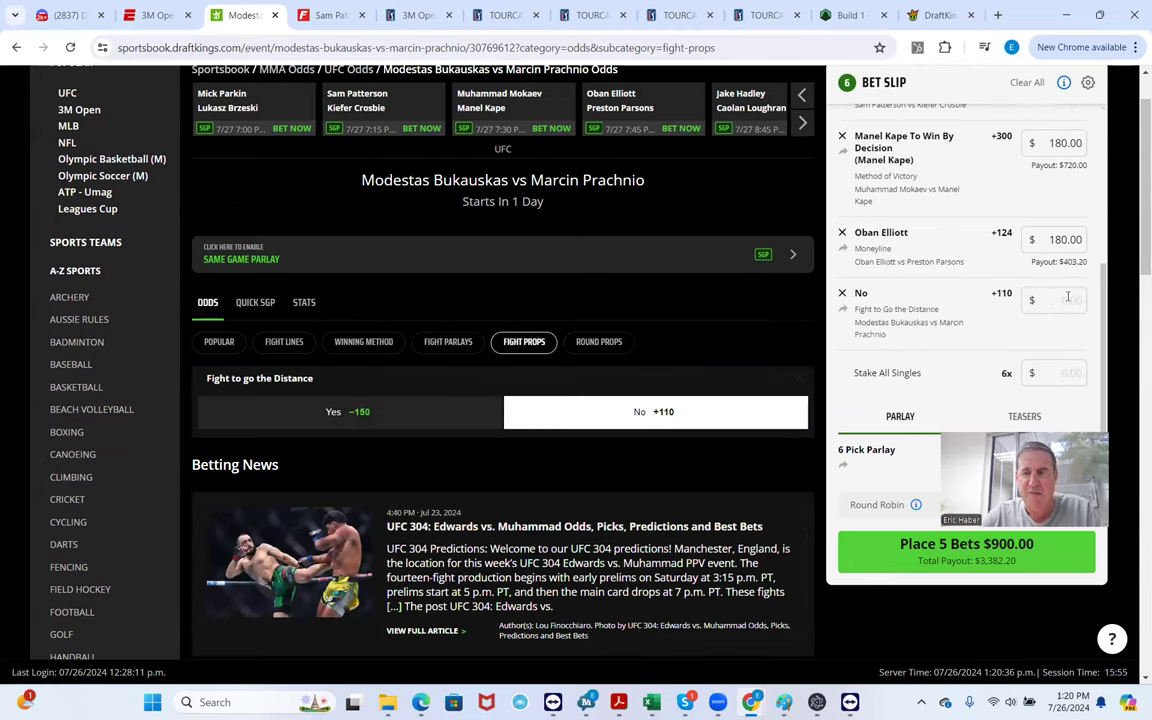
type("180.00")
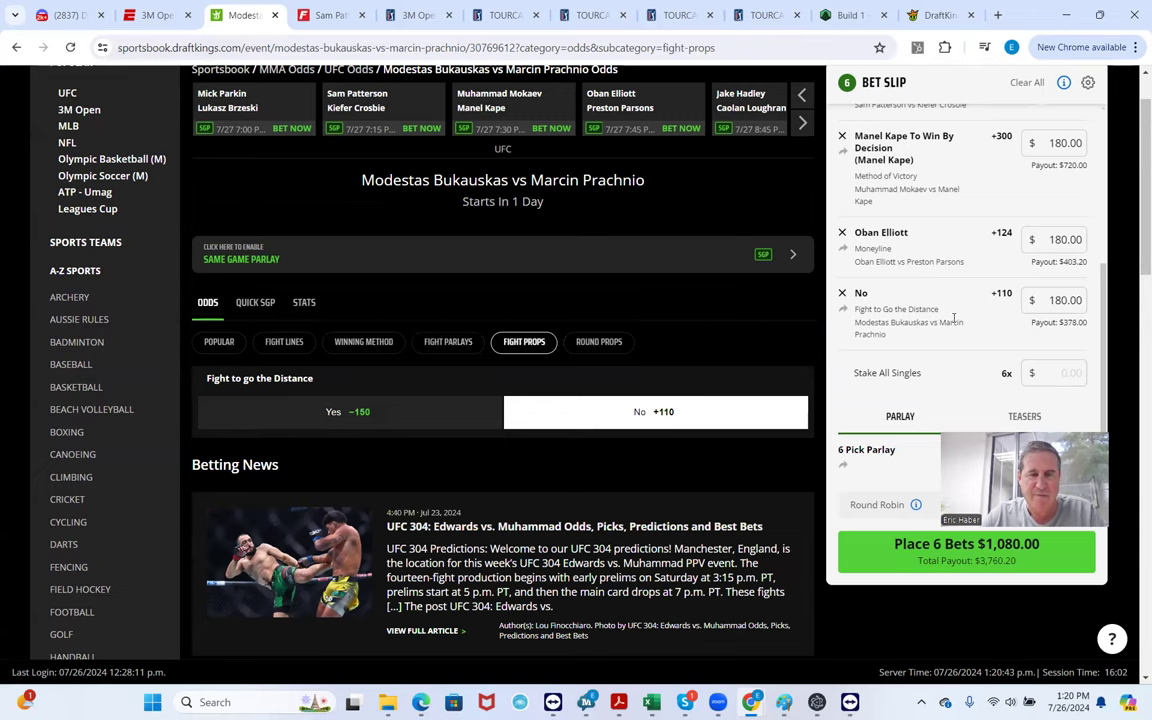
scroll("up", 3)
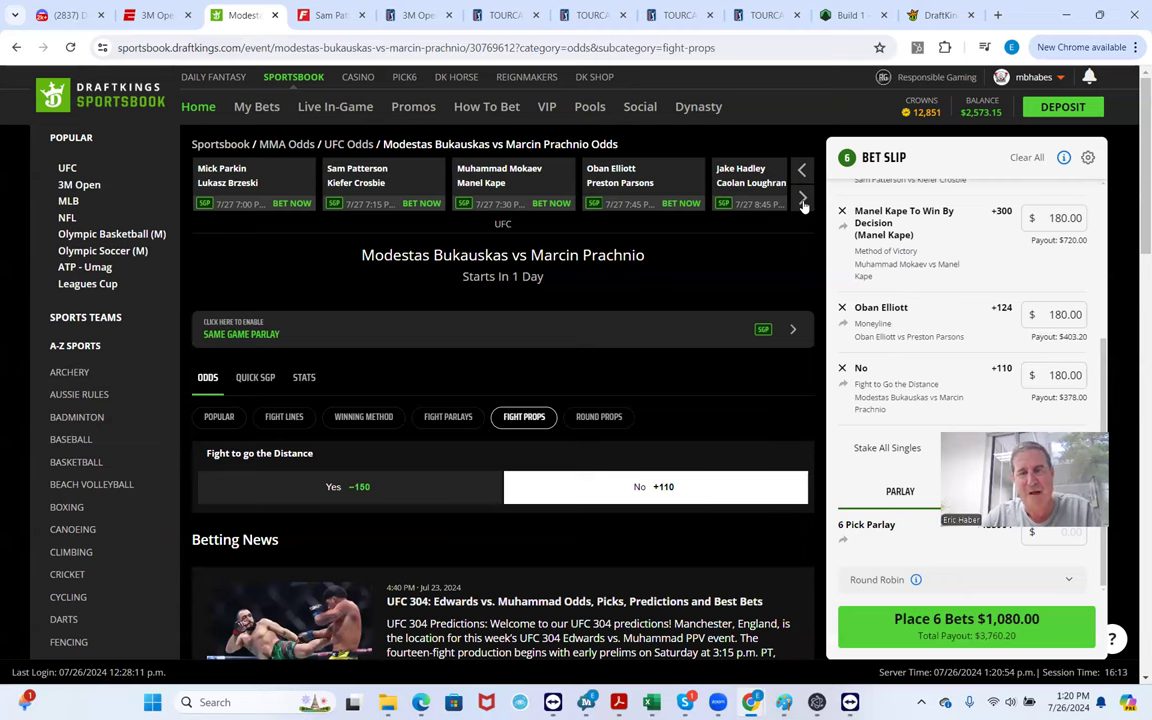
Add Jake Hadley to win by submission at +650 with a $180 stake
left_click(750, 182)
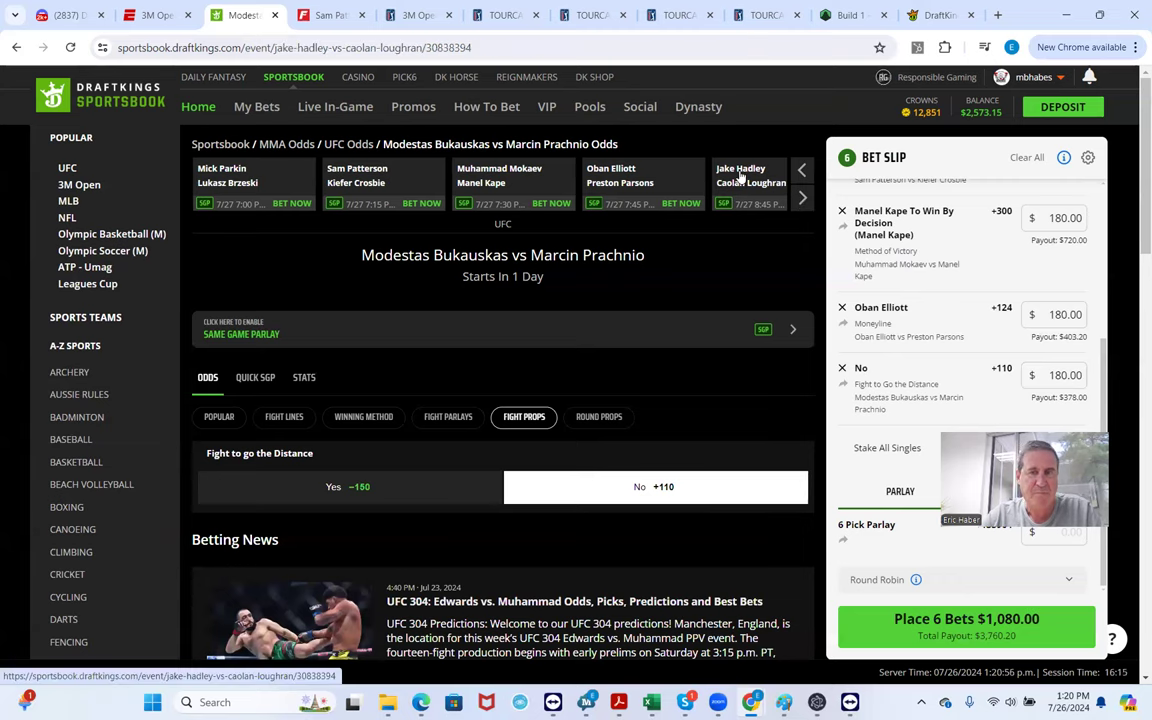
left_click(751, 185)
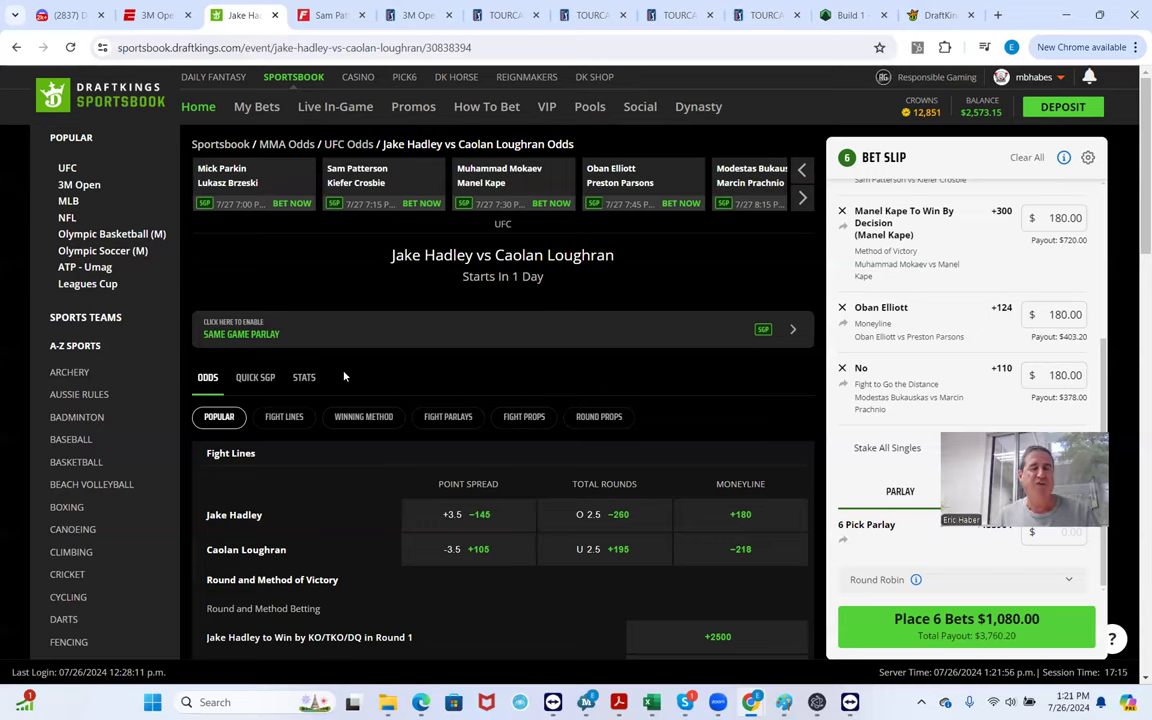
mouse_move(333, 379)
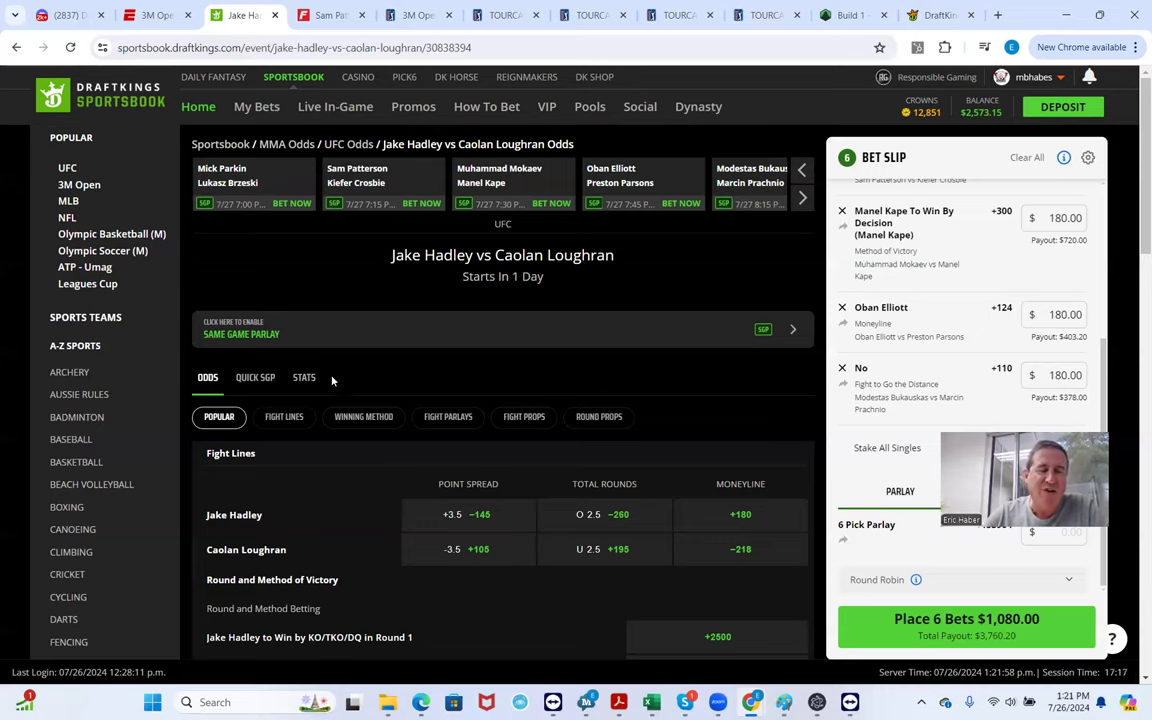
scroll("down", 3)
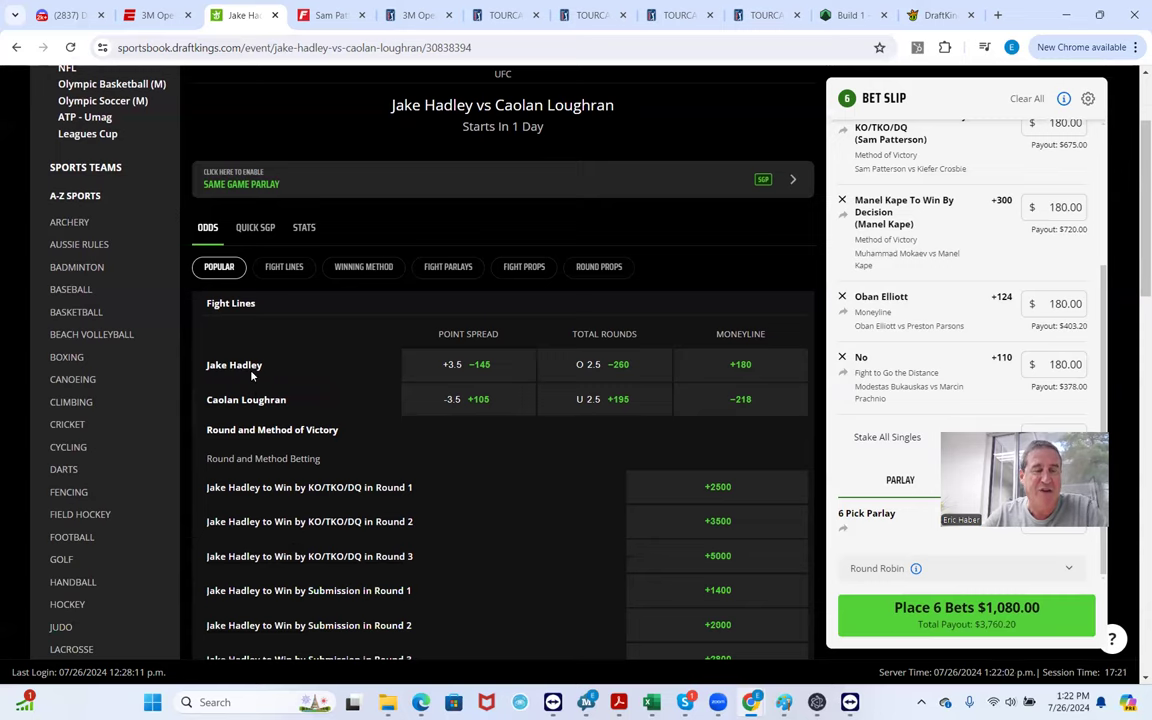
left_click(363, 266)
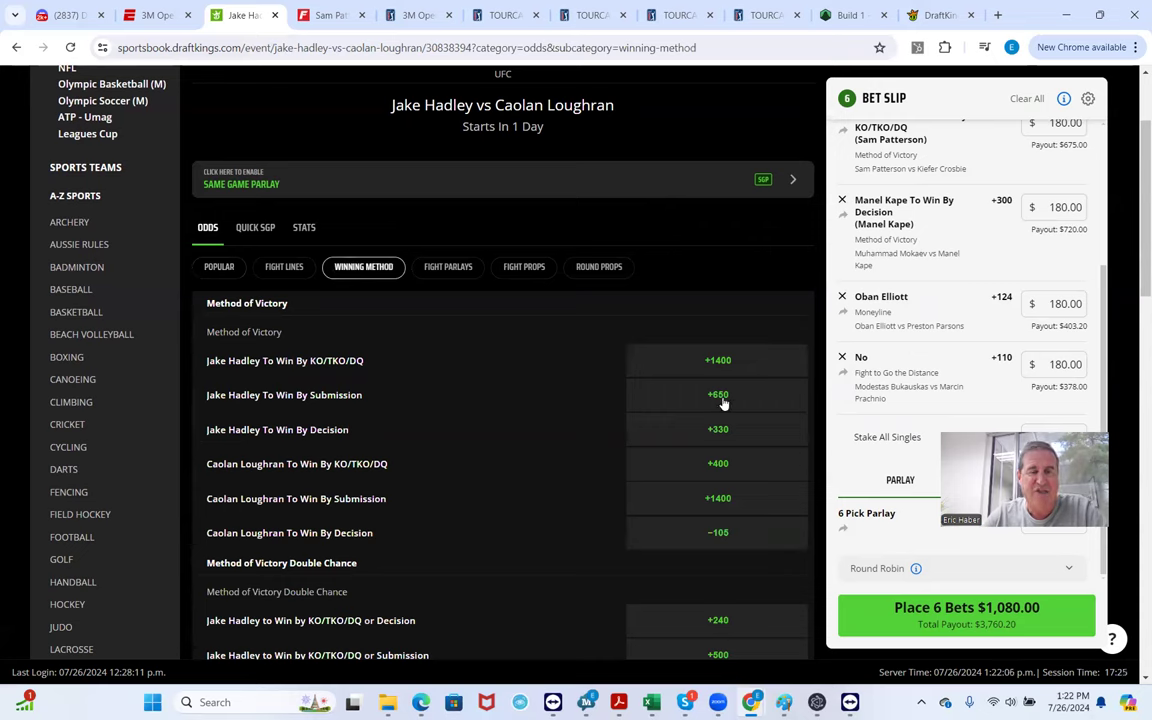
left_click(717, 394)
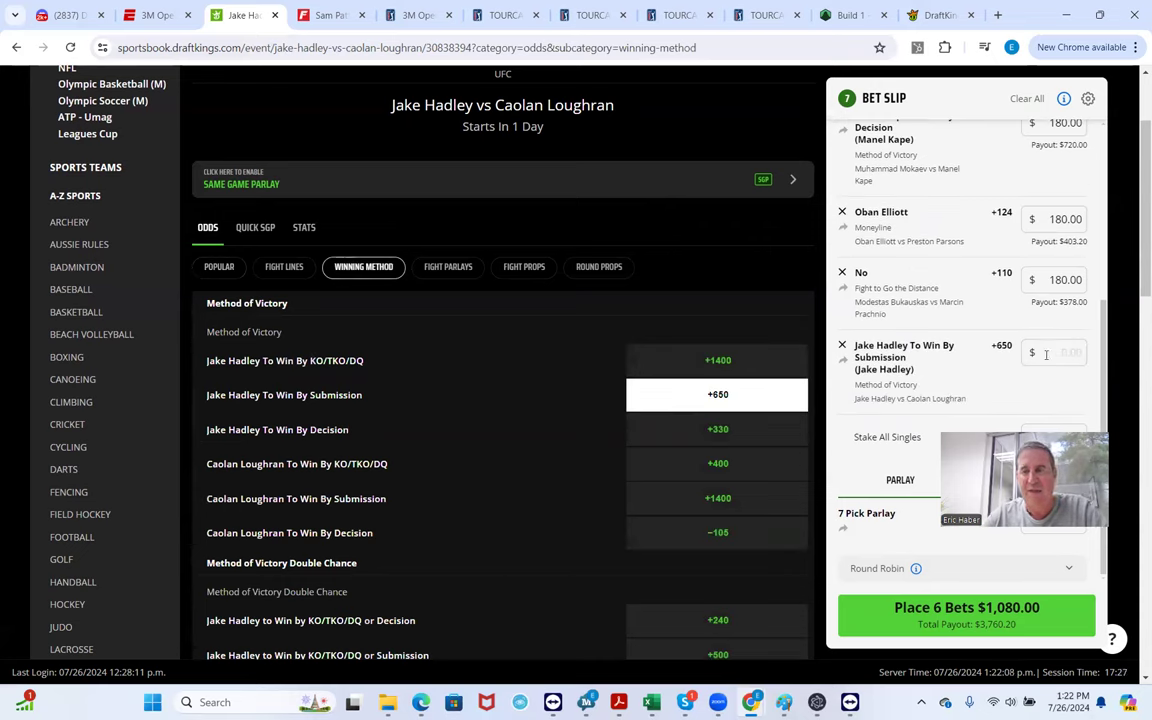
type("180.00")
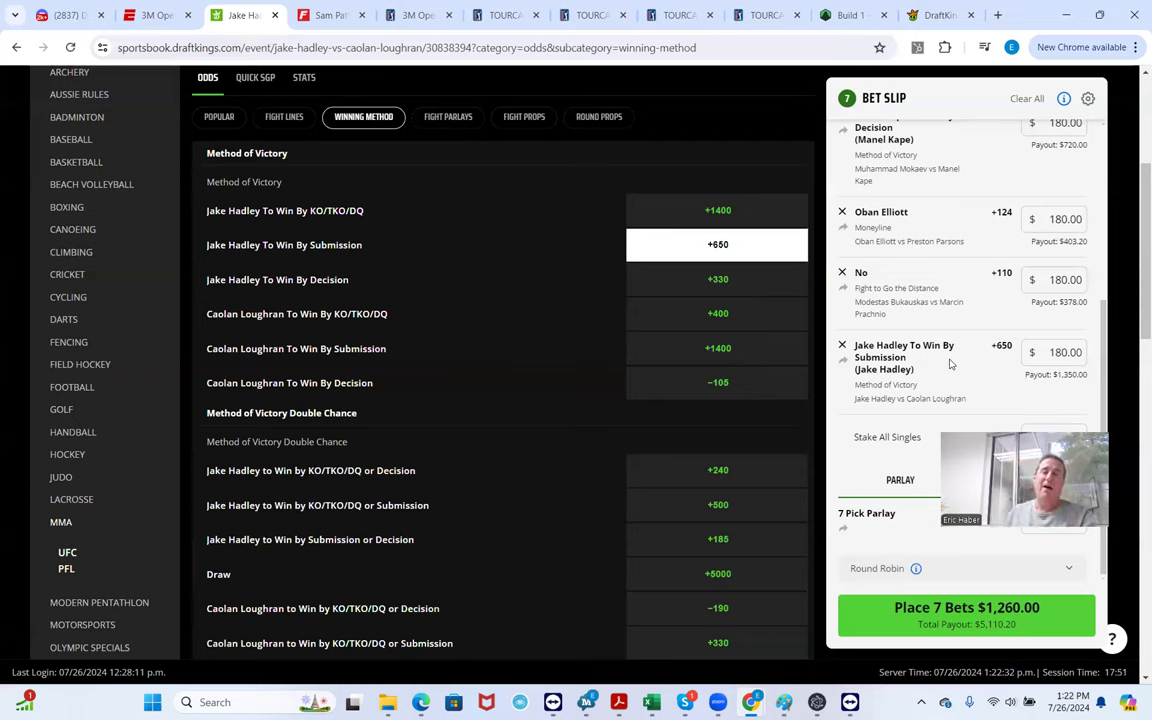
mouse_move(942, 387)
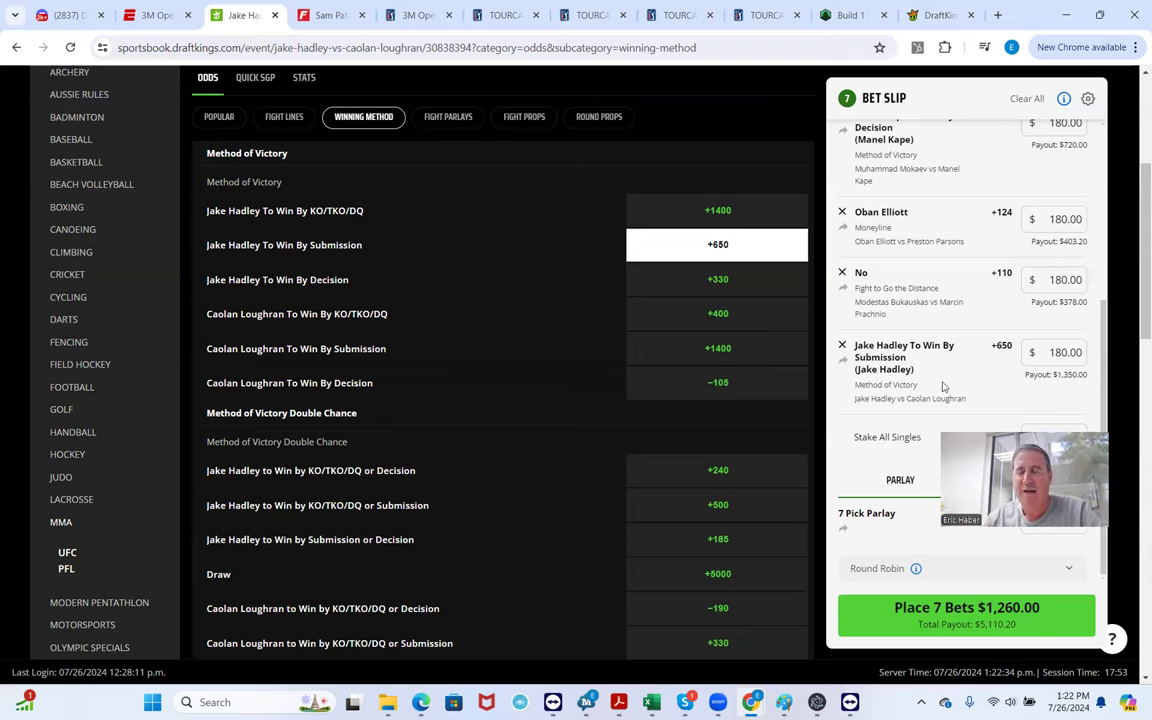
Navigate the fight carousel to the Molly McCann vs Bruna Brasil matchup
scroll("up", 3)
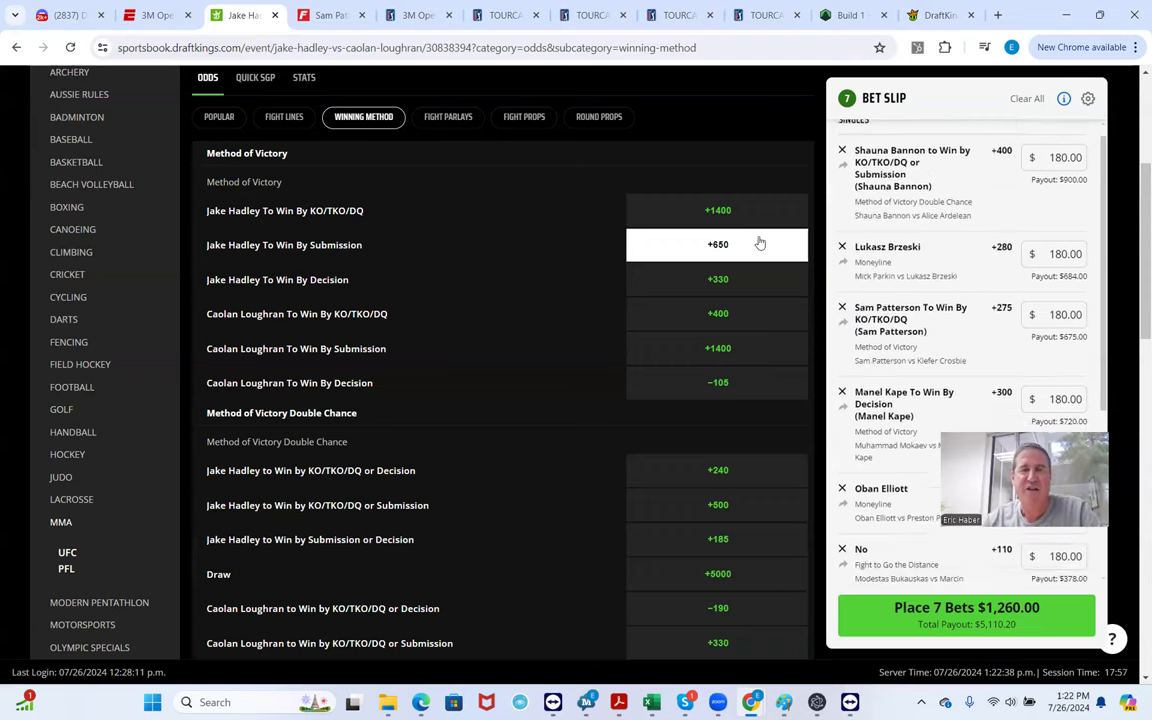
scroll("up", 3)
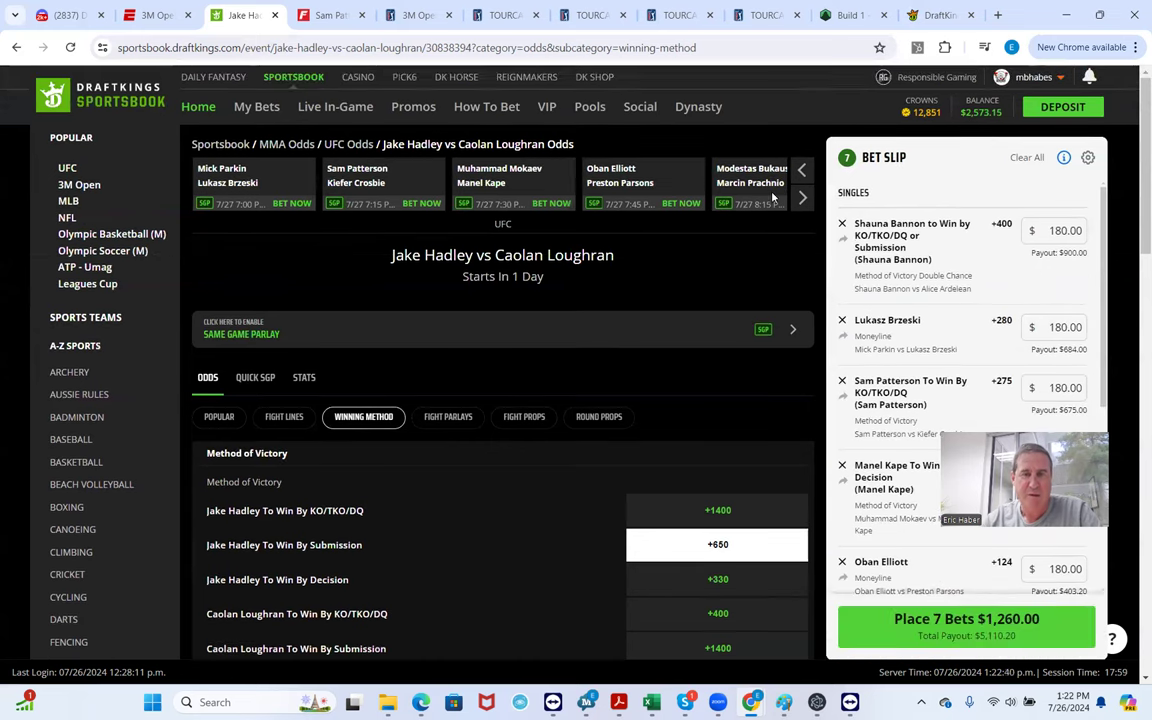
left_click(803, 197)
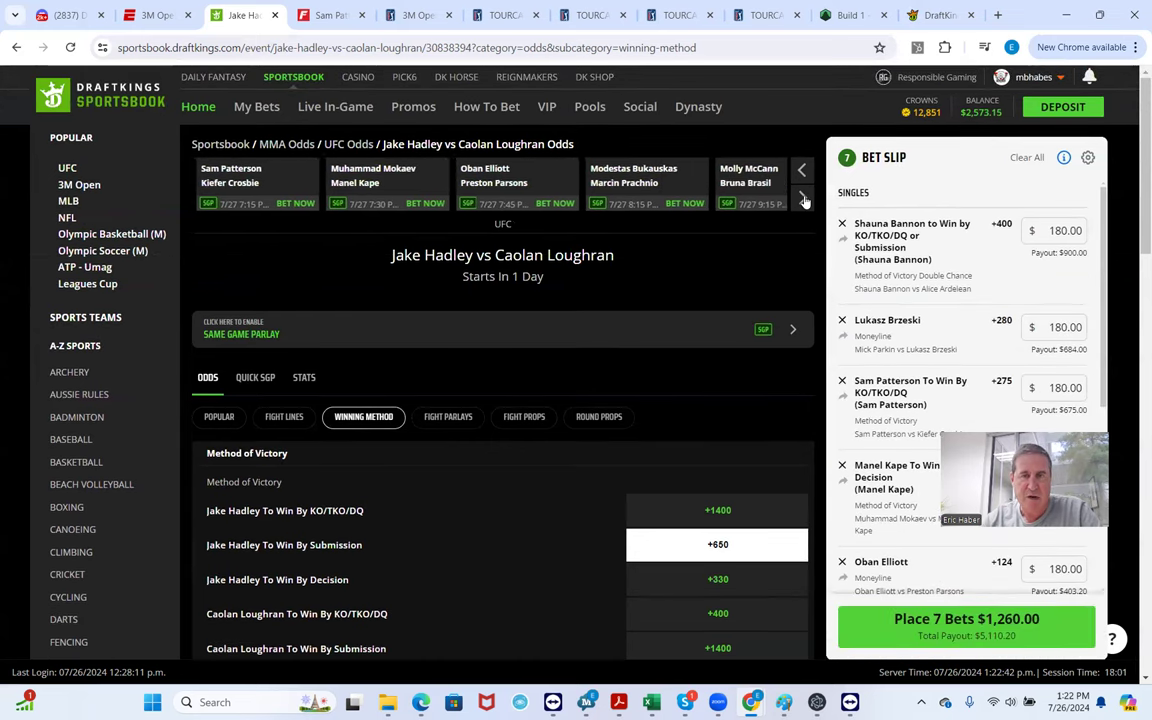
left_click(803, 197)
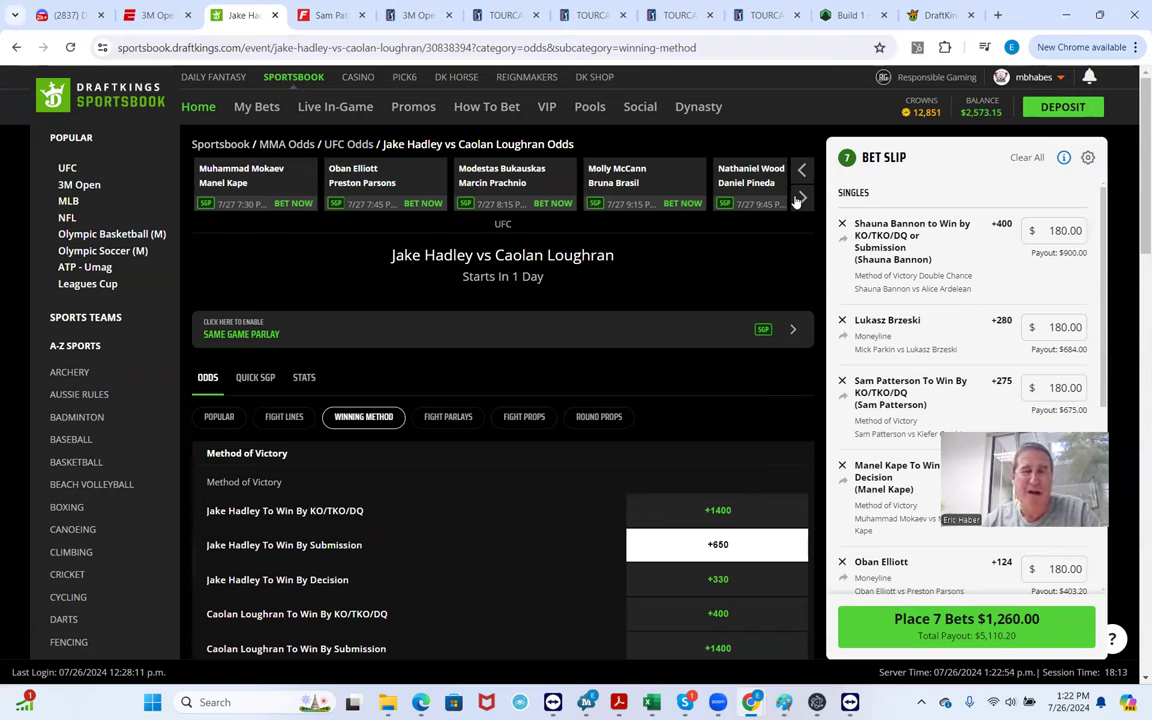
mouse_move(622, 188)
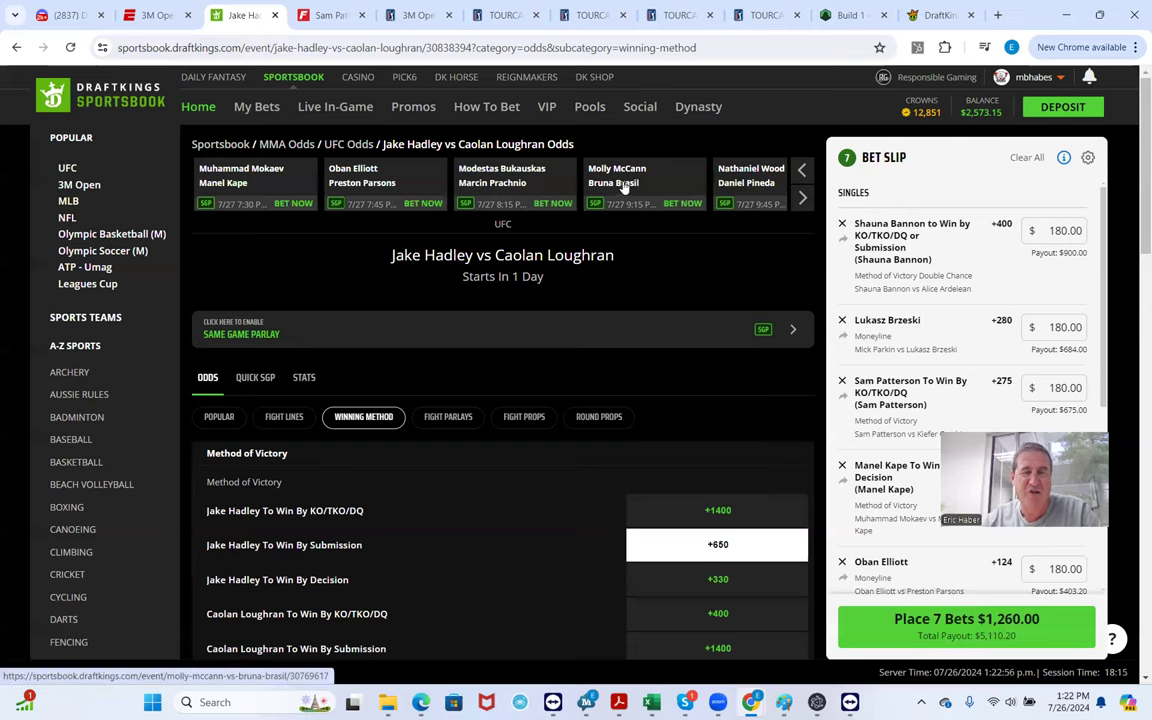
left_click(645, 185)
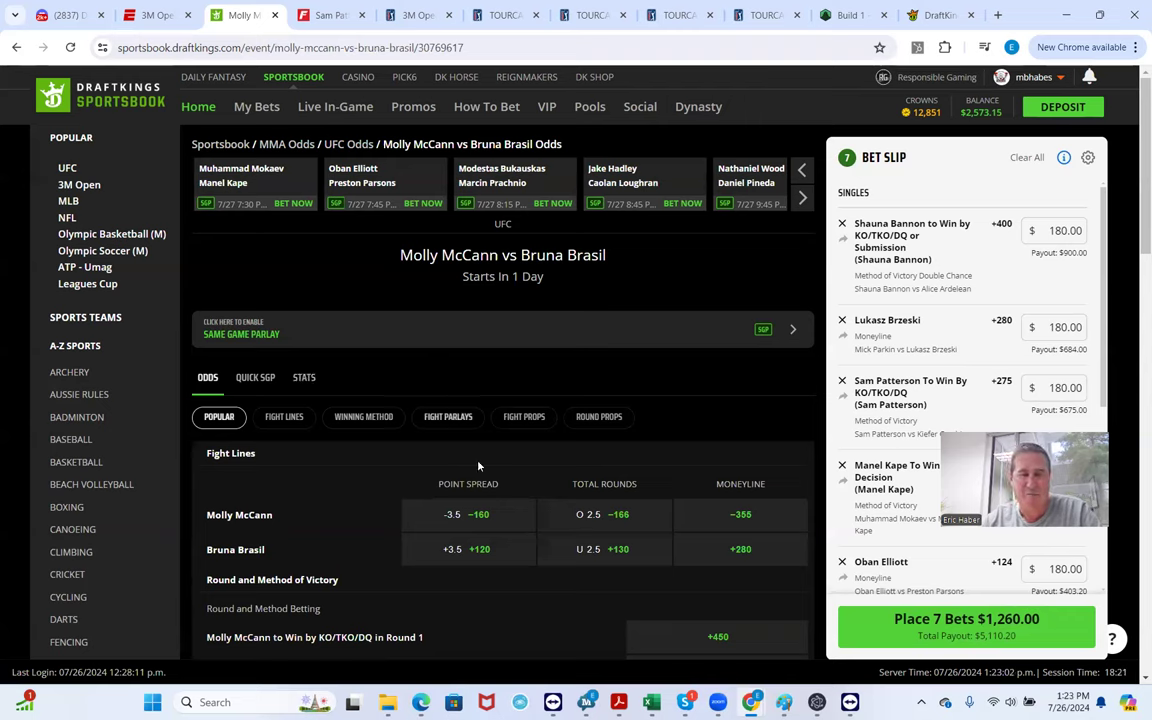
Add Bruna Brasil moneyline at +280 for $180, then move to Nathaniel Wood vs Daniel Pineda
left_click(740, 549)
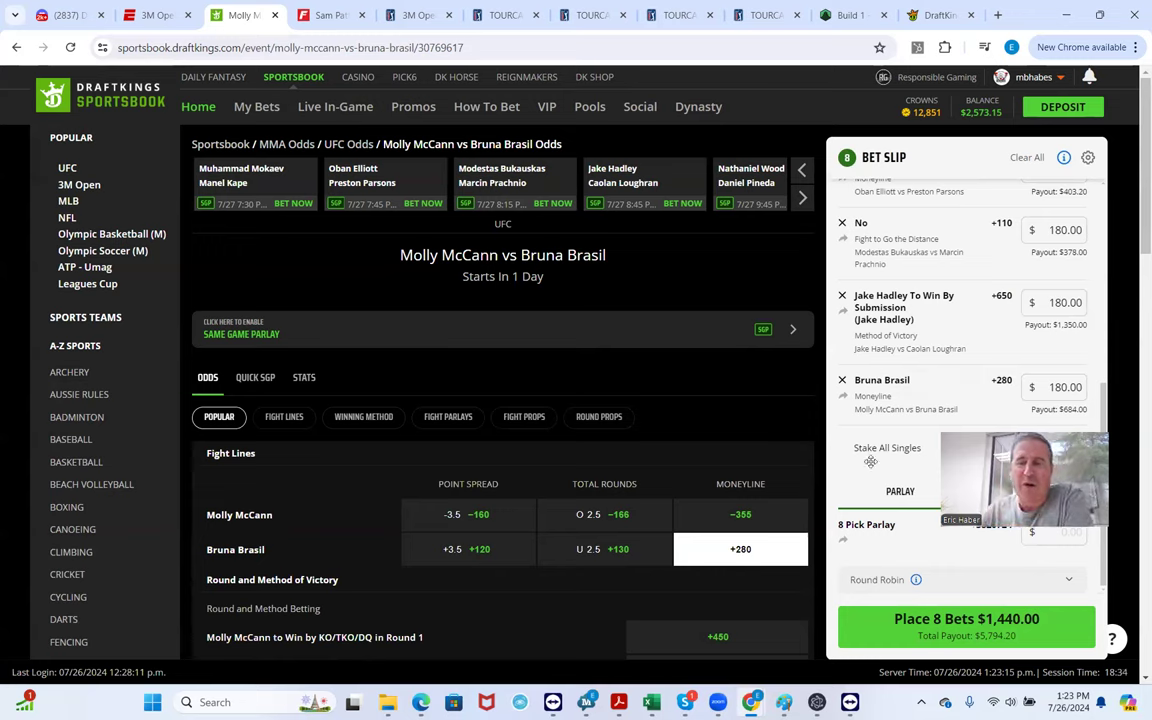
mouse_move(911, 429)
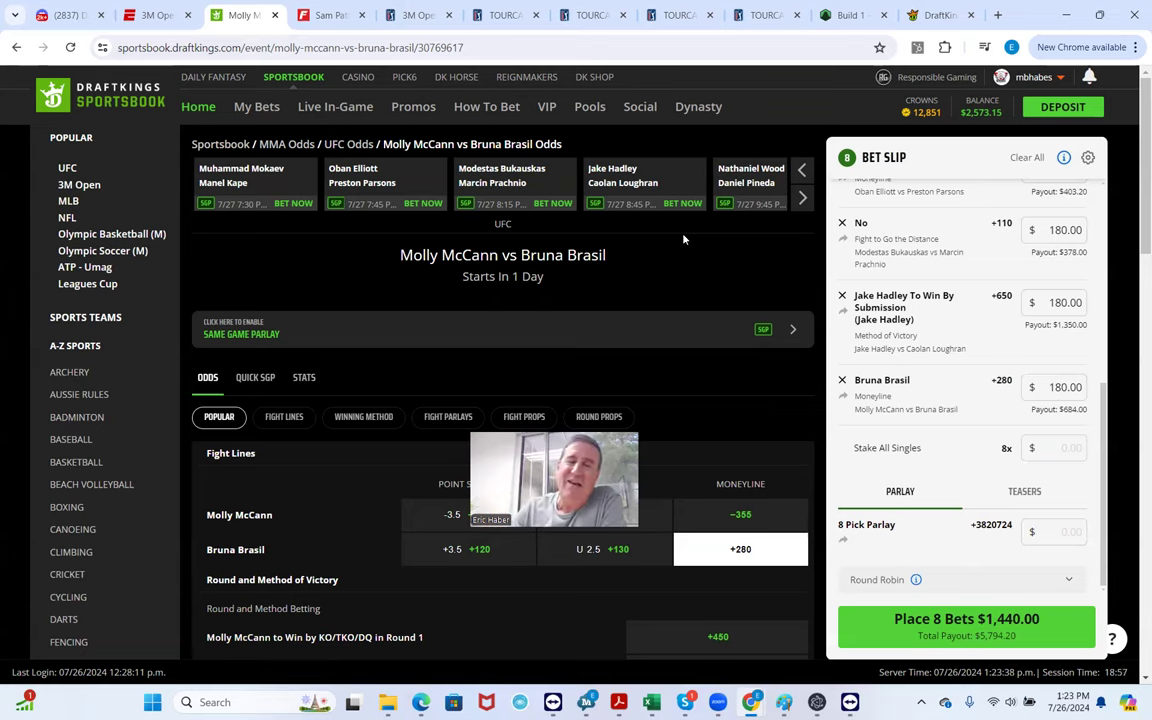
mouse_move(757, 180)
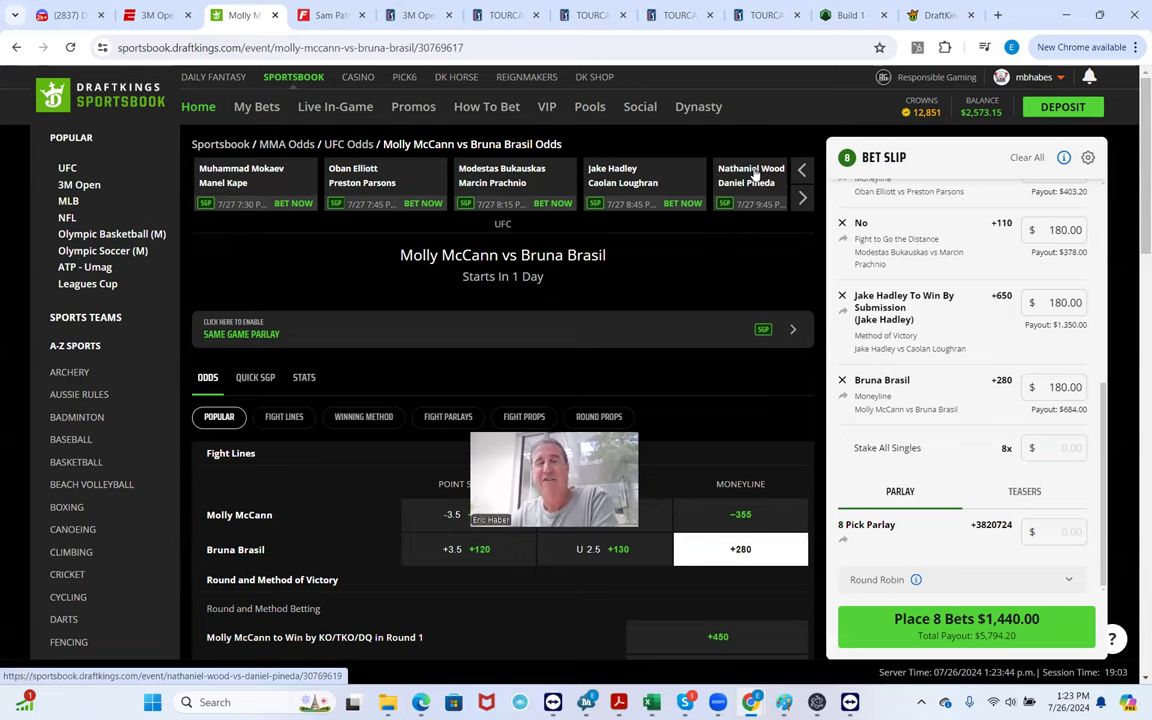
left_click(750, 175)
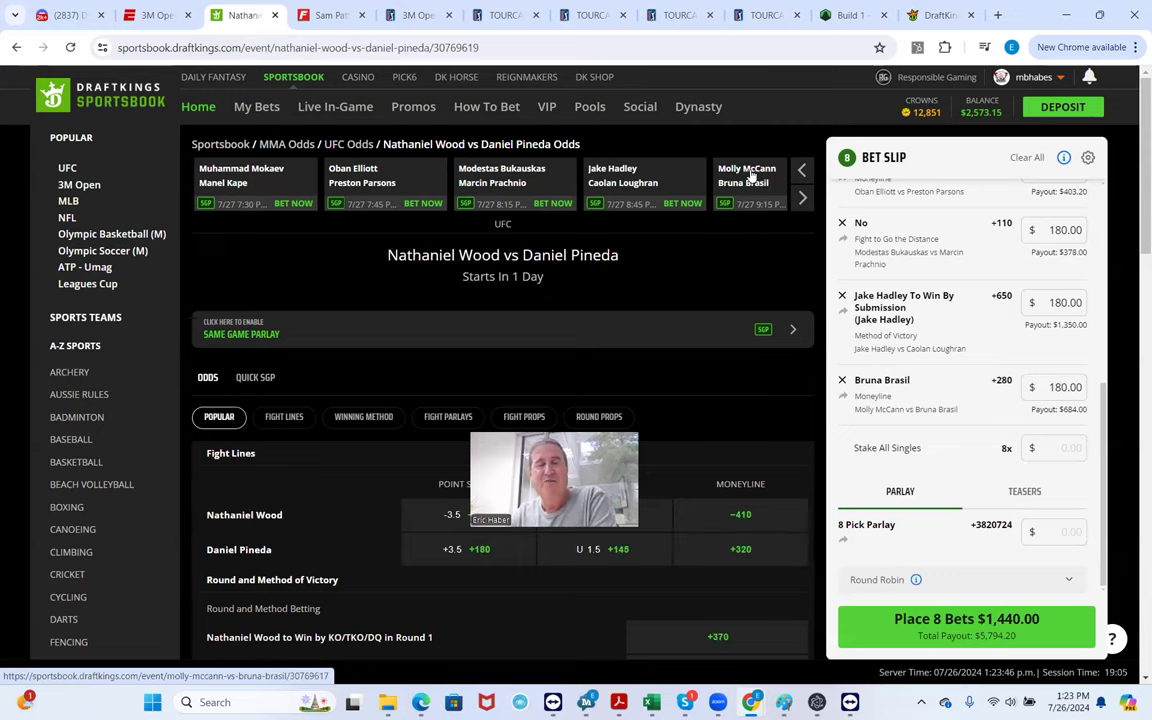
Add Nathaniel Wood to win in Round 1 at +240 from the Round Props market
scroll("down", 3)
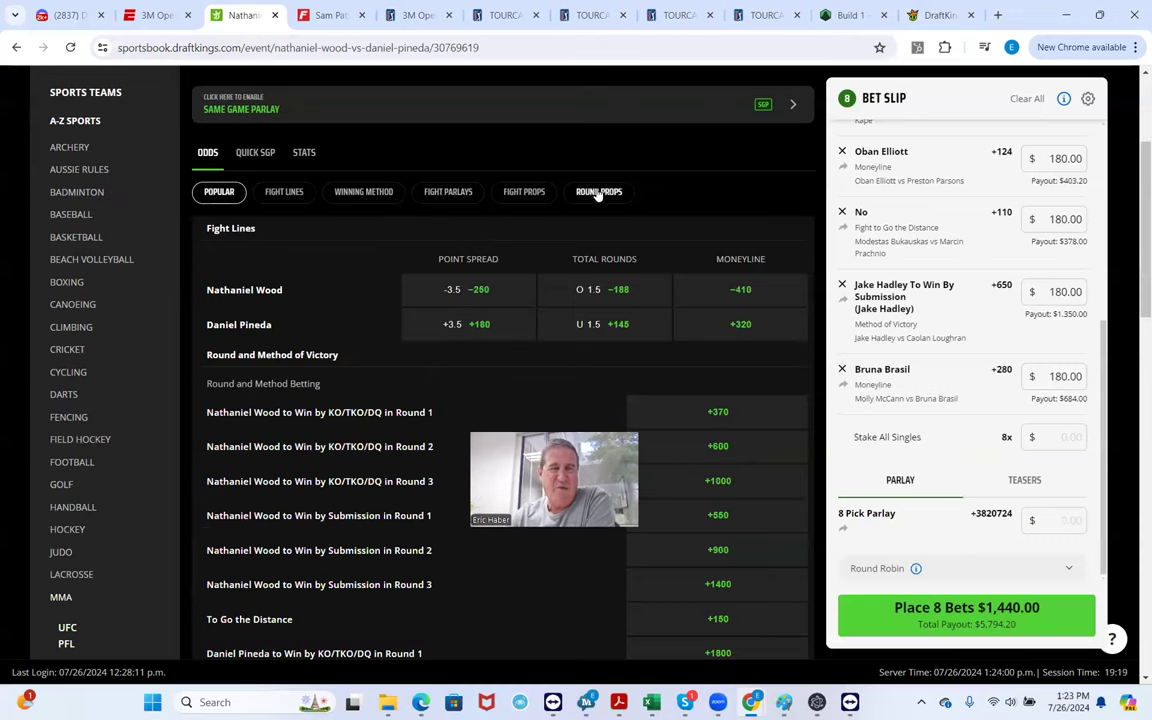
left_click(599, 191)
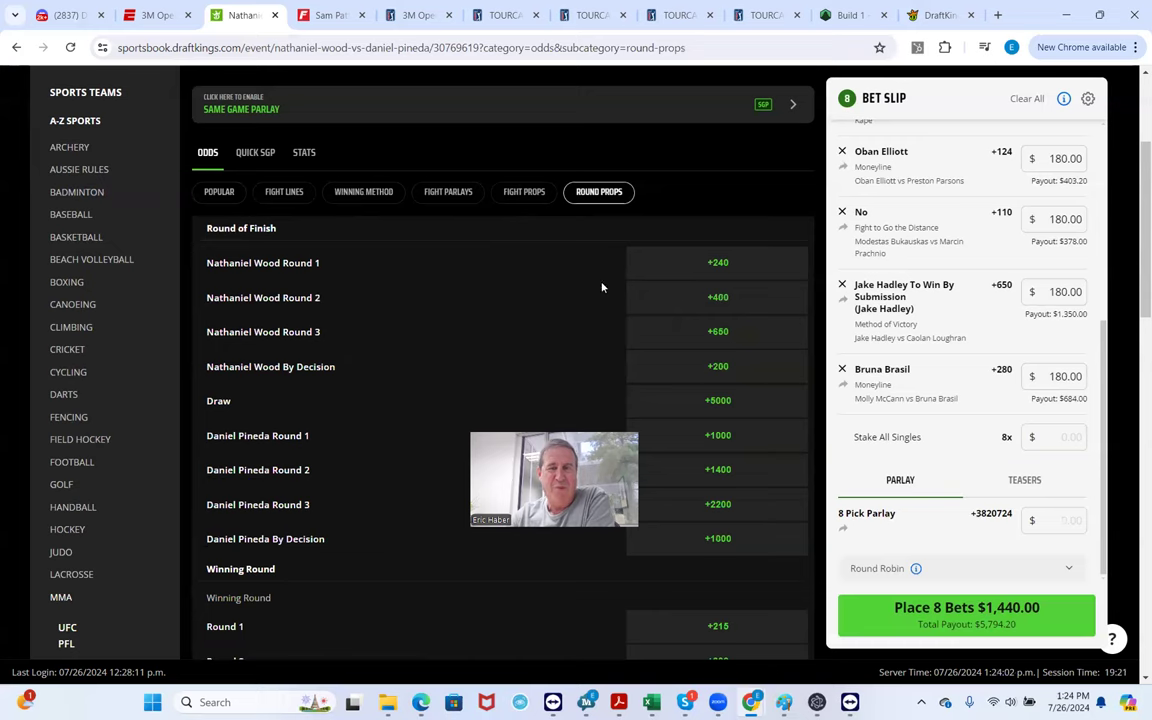
left_click(717, 262)
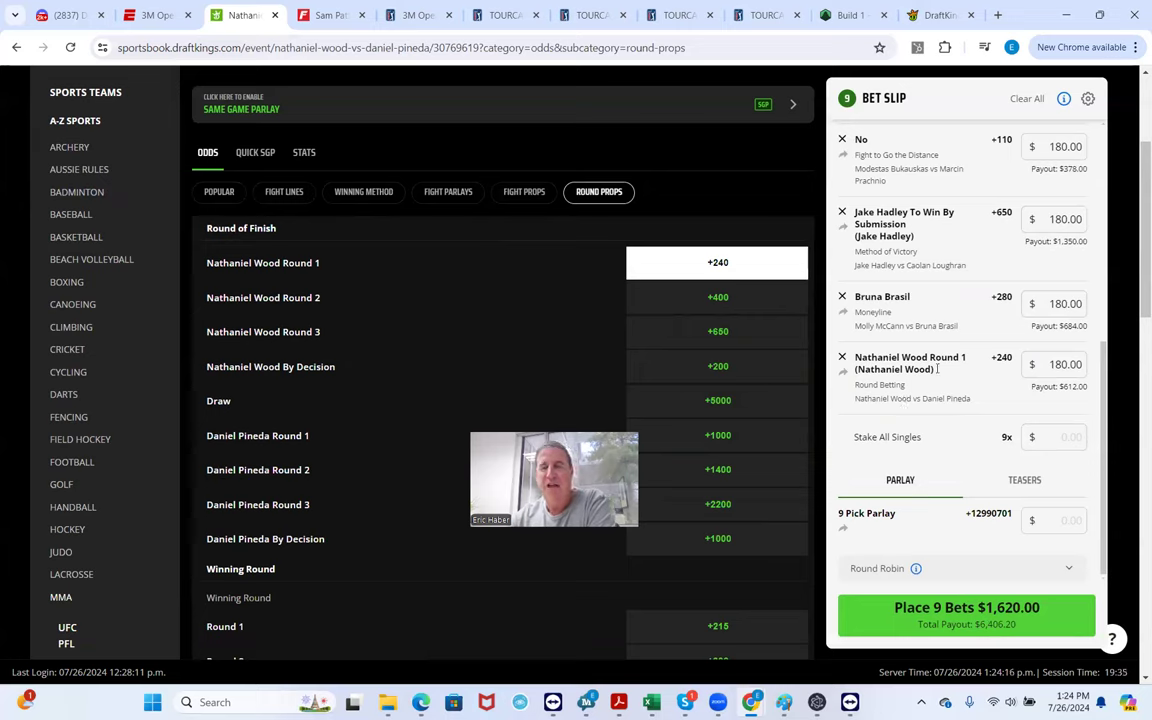
Move on to the Arnold Allen vs Giga Chikadze matchup
scroll("up", 3)
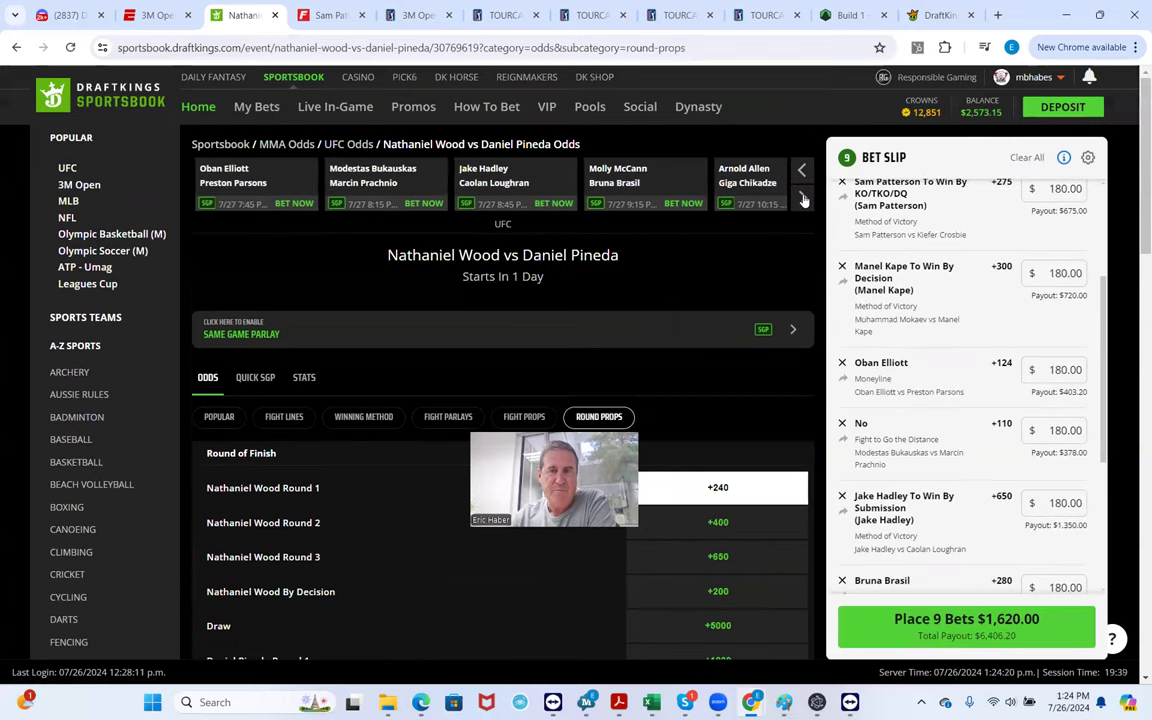
left_click(803, 197)
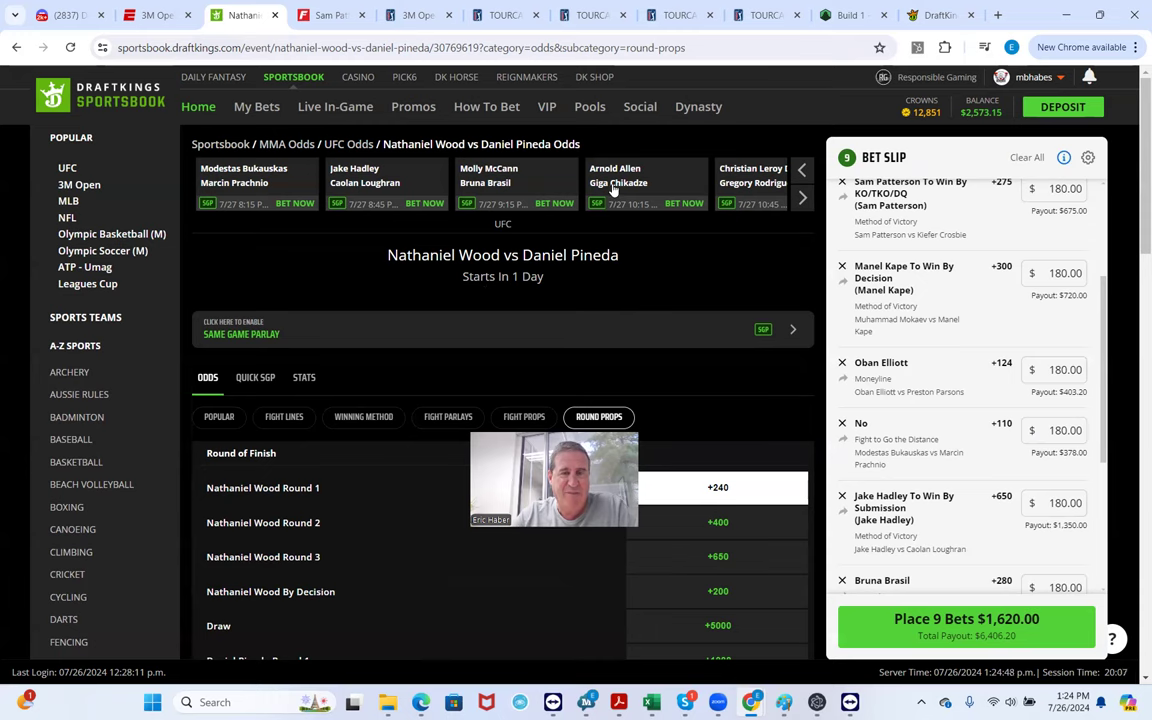
left_click(618, 185)
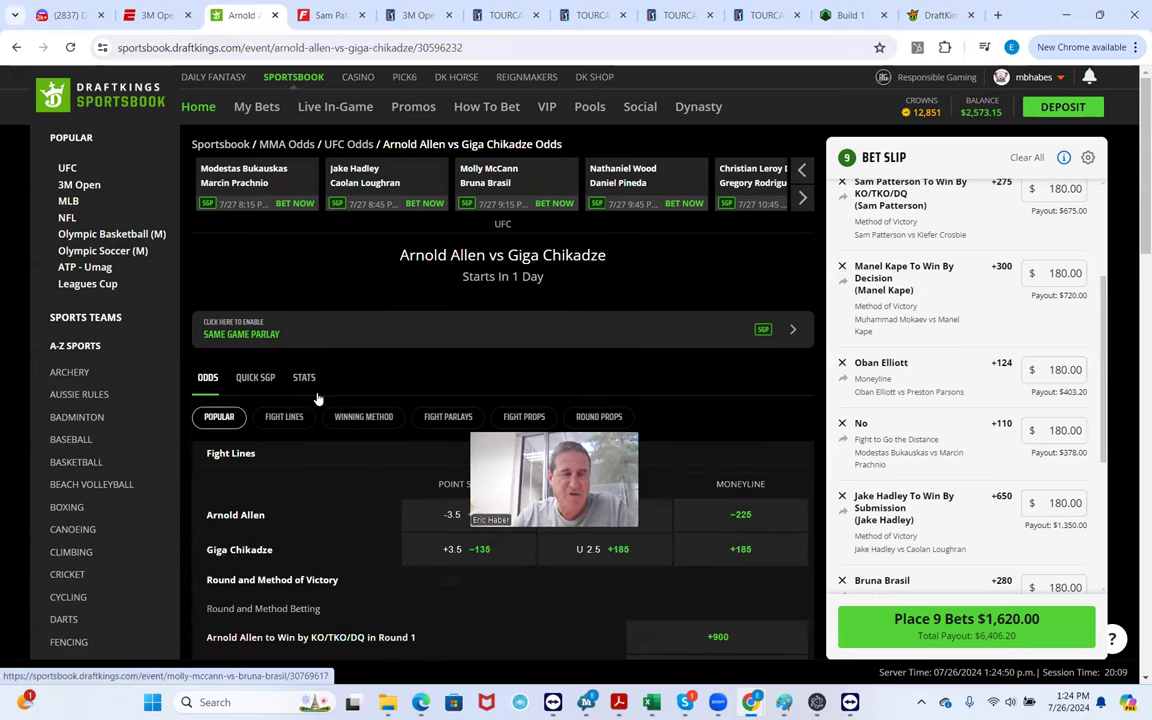
Bet $180 on No +145 for Allen vs Chikadze going the distance, then advance the carousel
scroll("down", 3)
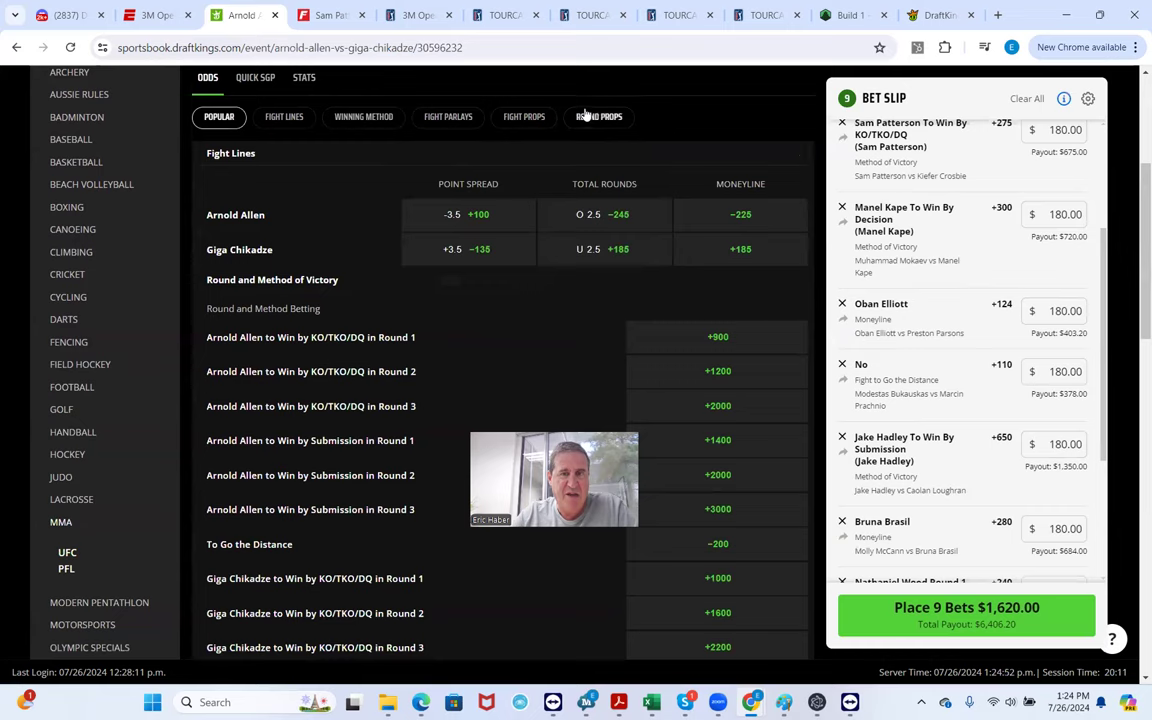
left_click(524, 117)
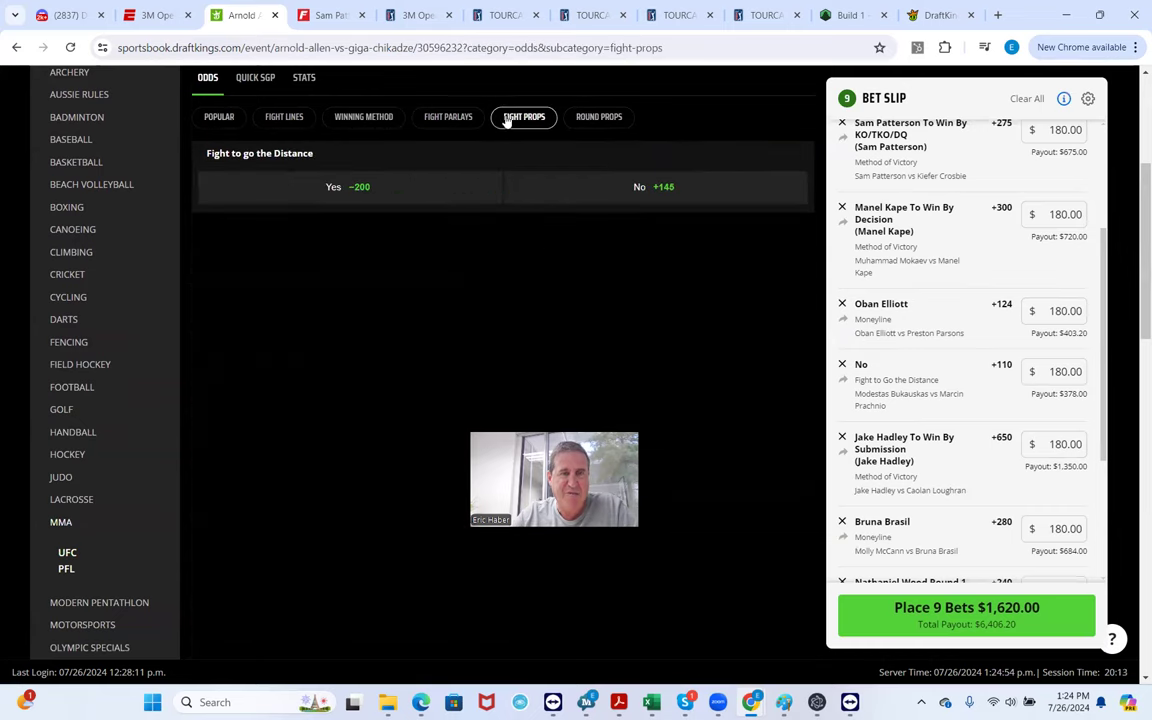
mouse_move(663, 191)
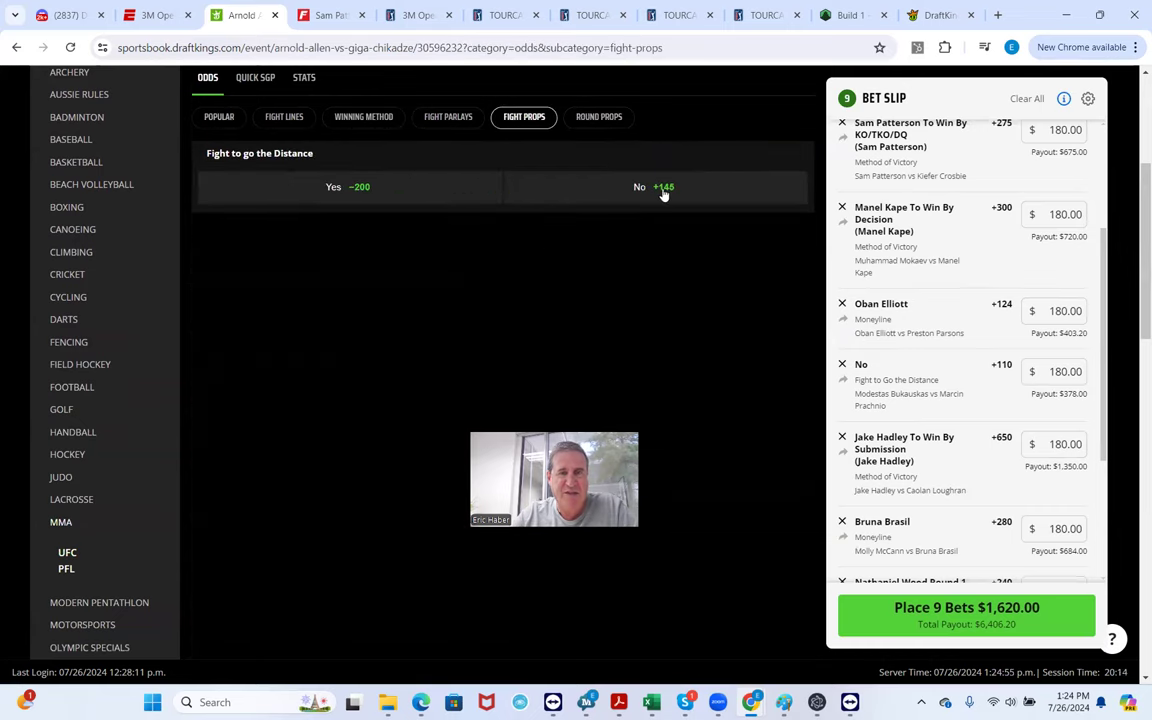
left_click(655, 187)
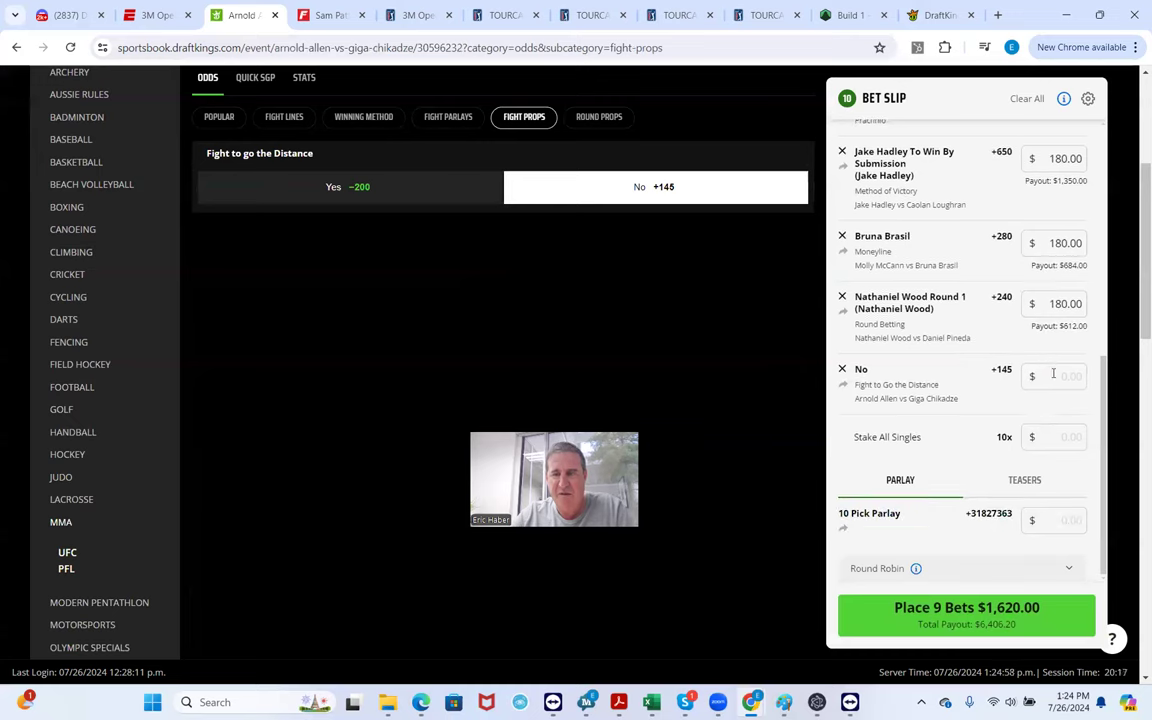
type("180")
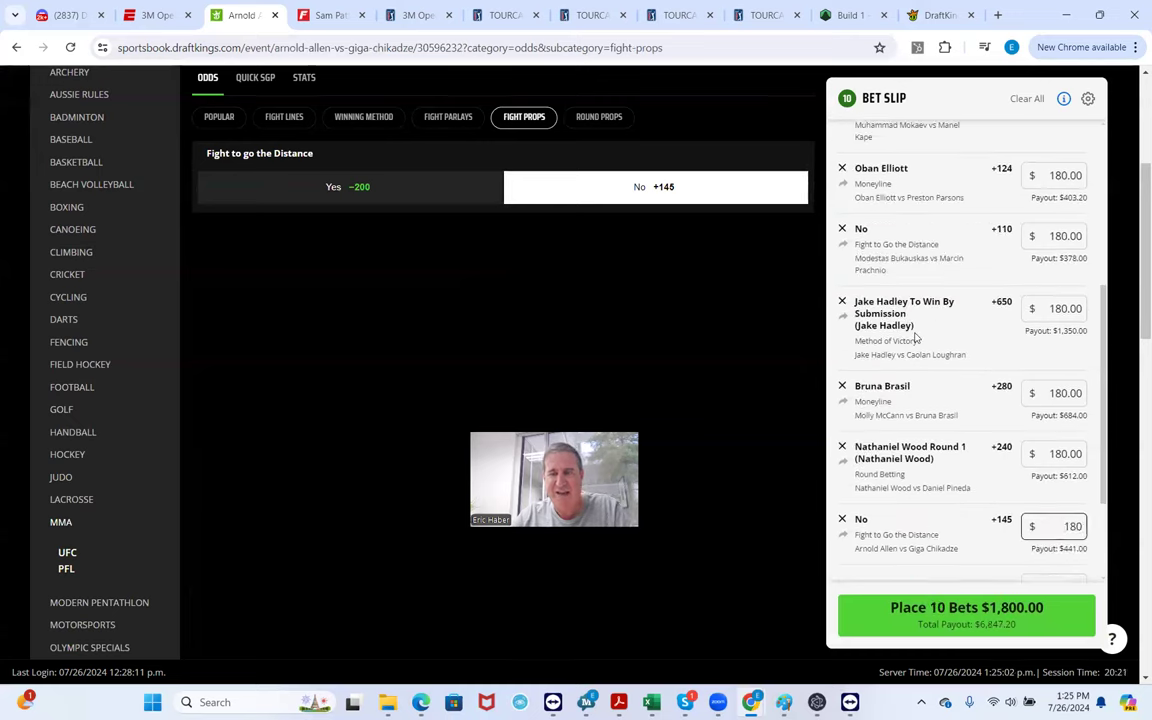
scroll("up", 3)
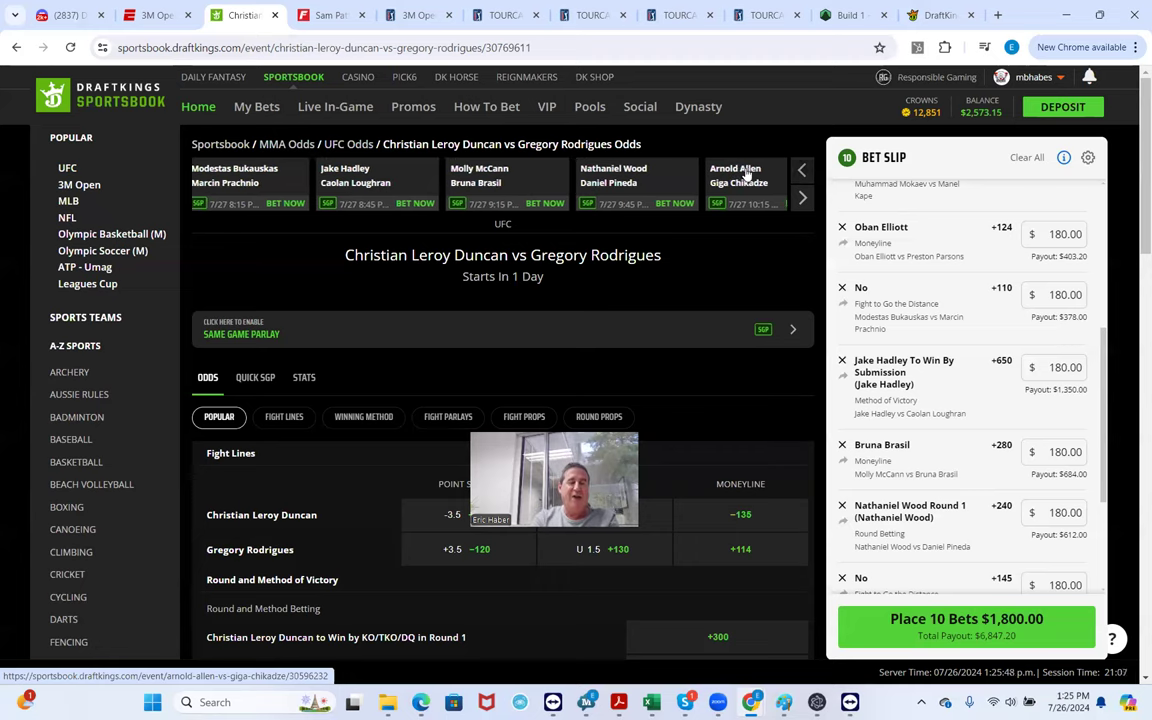
left_click(803, 198)
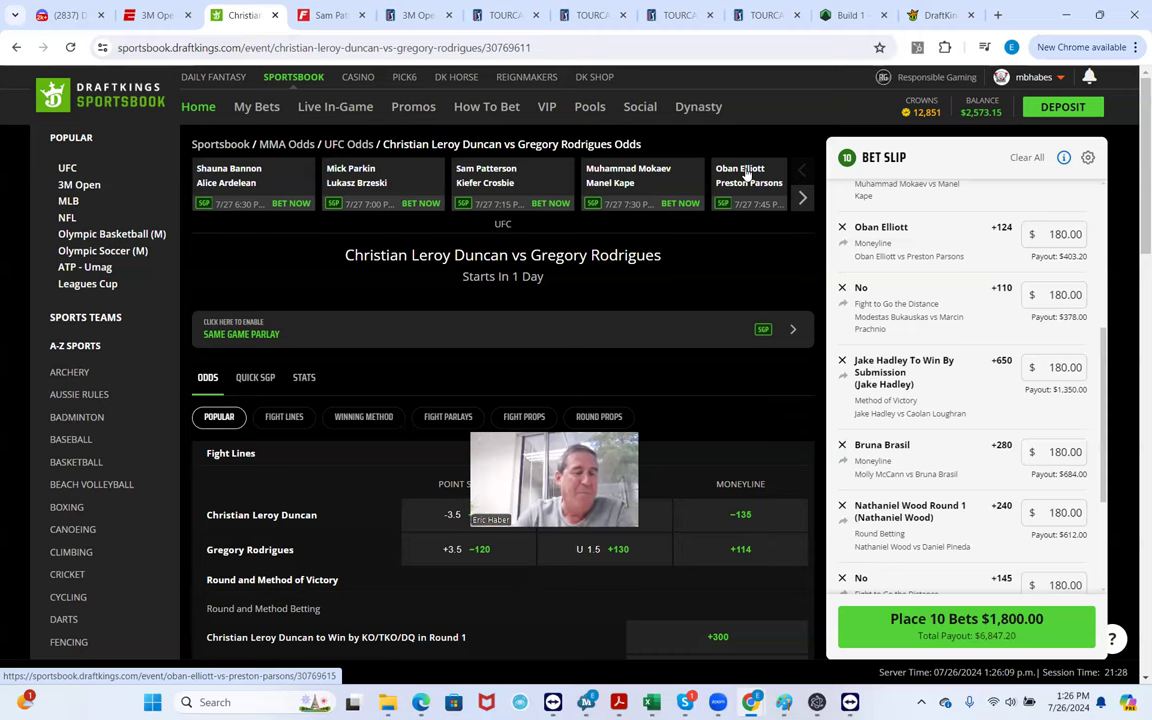
Add Christian Leroy Duncan to win by decision at +450 with a $180 stake
scroll("down", 3)
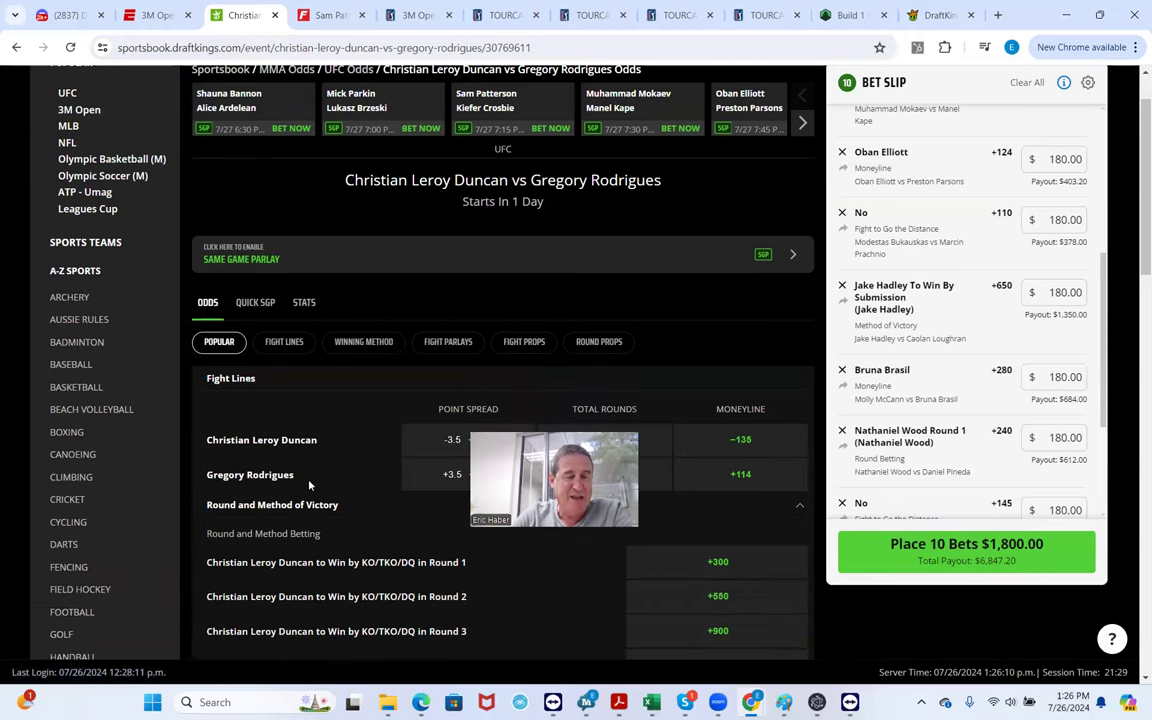
scroll("down", 3)
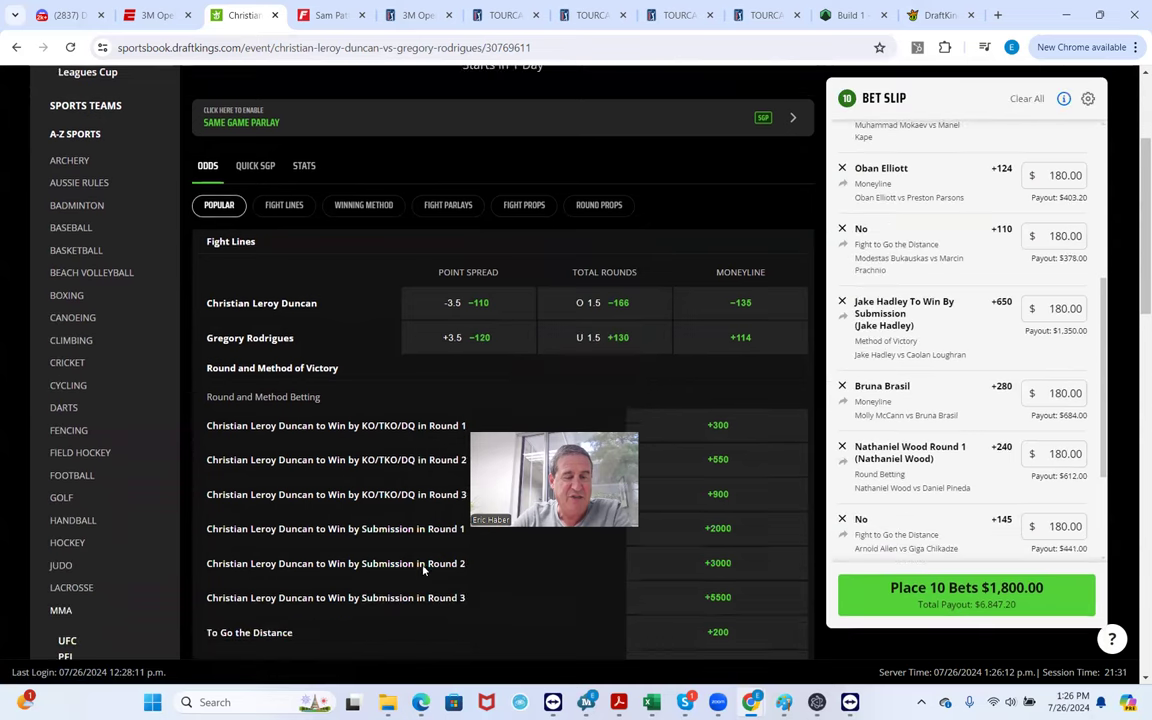
scroll("up", 3)
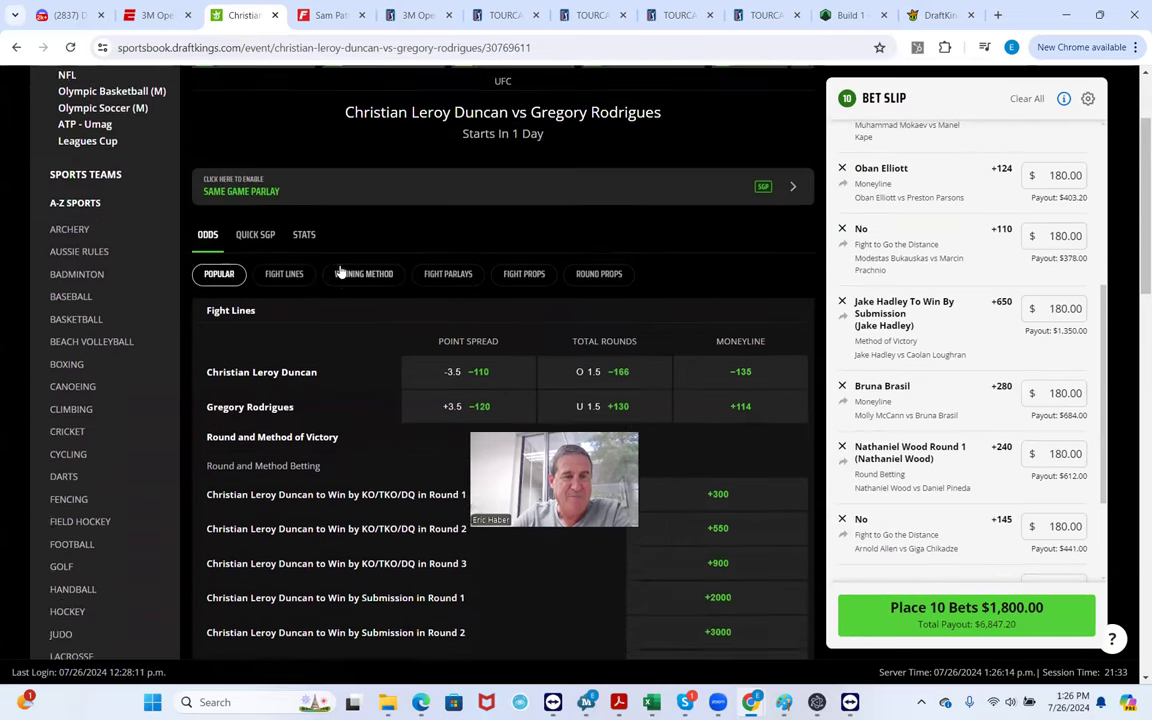
left_click(364, 273)
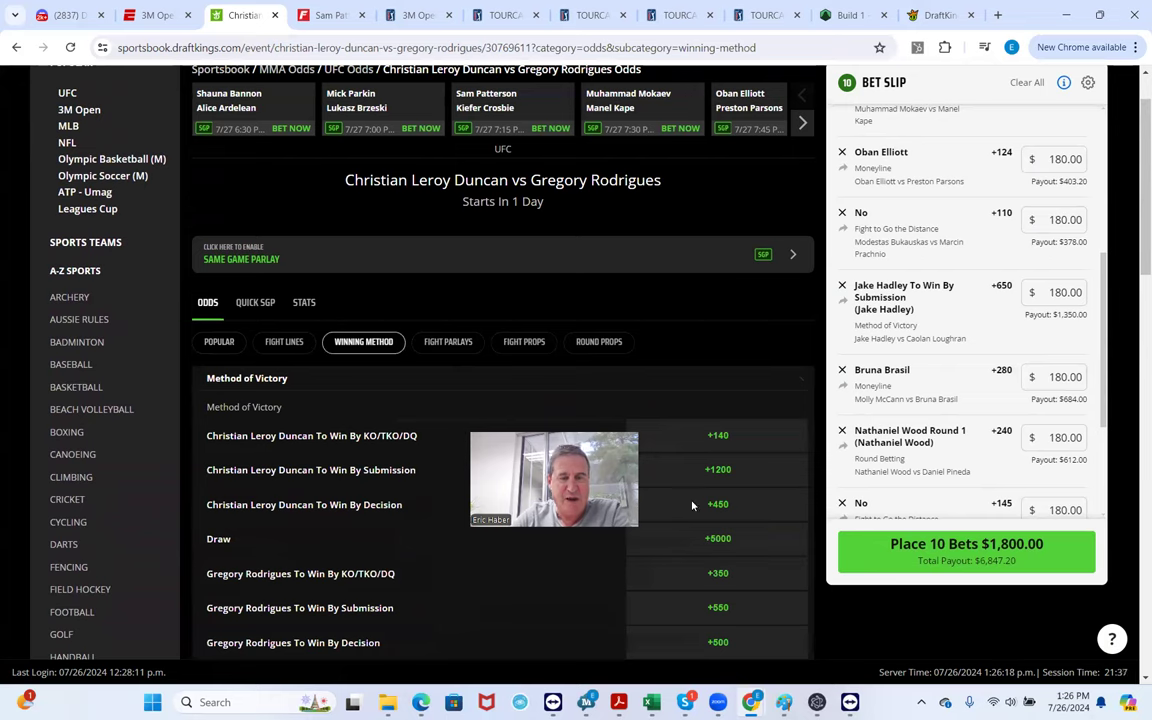
left_click(717, 504)
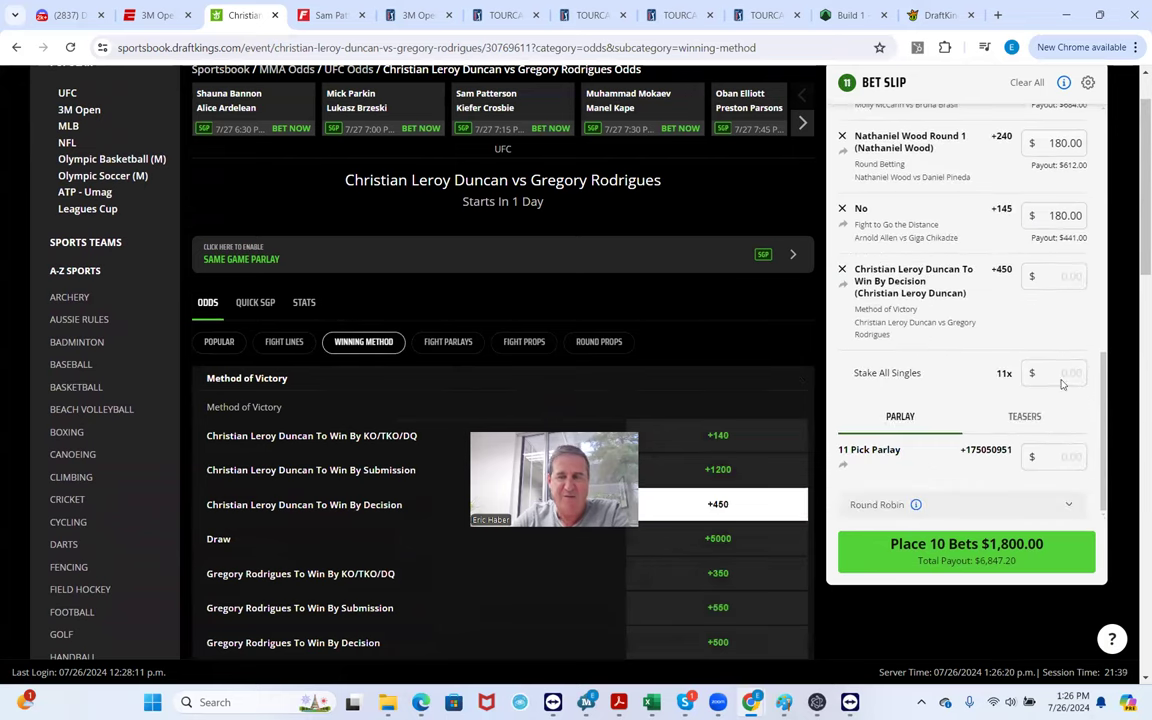
left_click(1053, 276)
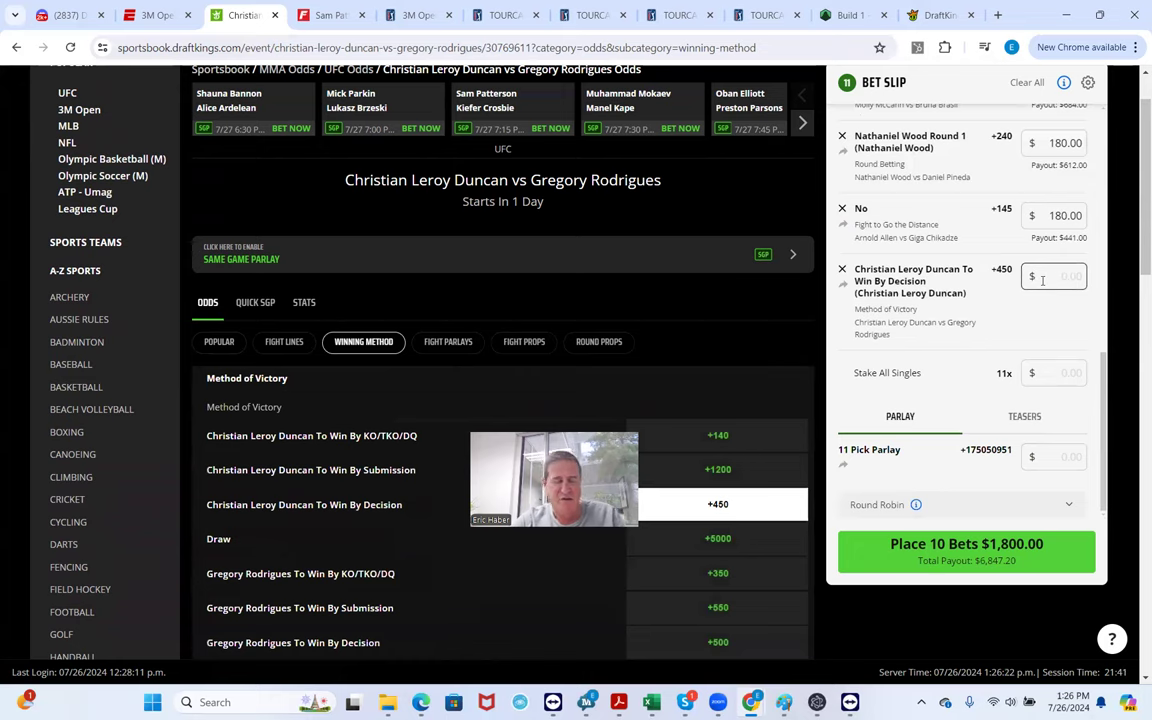
type("180.00")
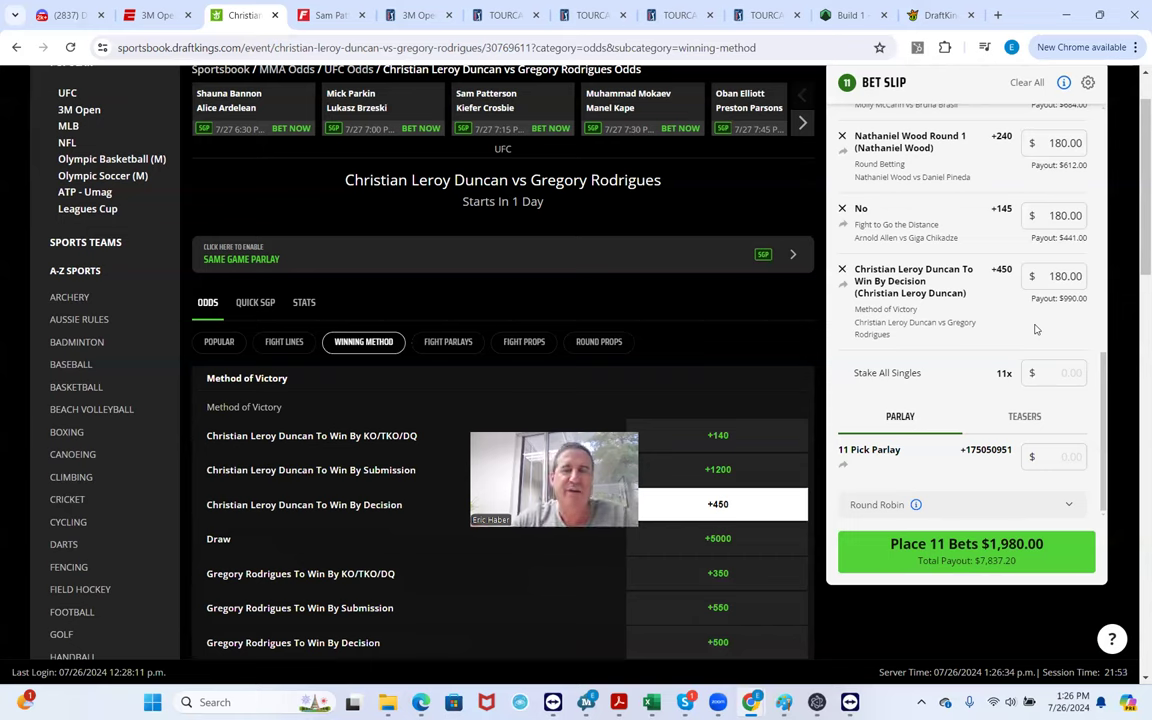
Advance the fight carousel to show later UFC matchups
left_click(803, 122)
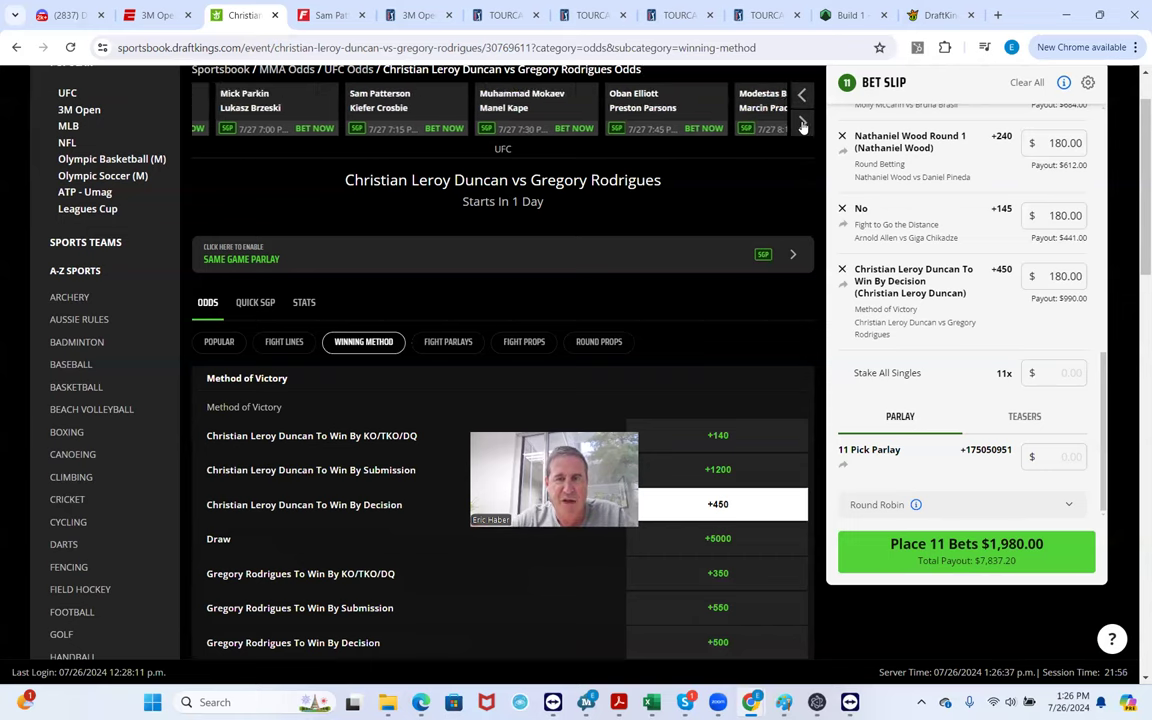
left_click(802, 127)
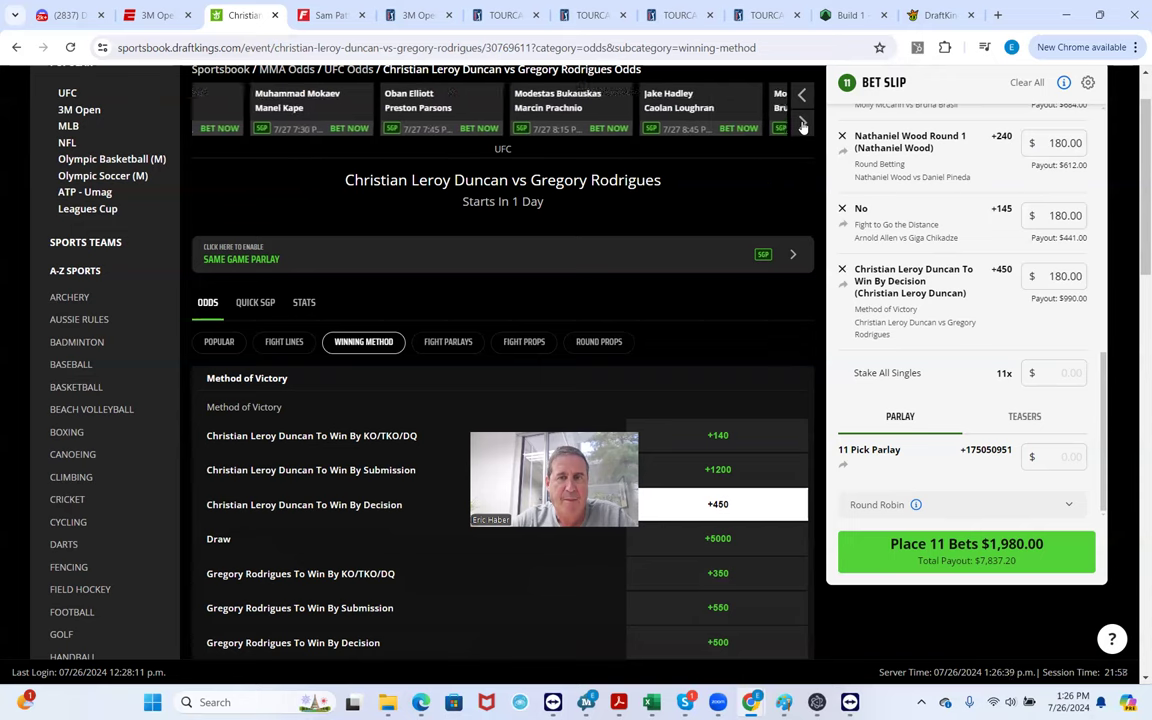
left_click(802, 127)
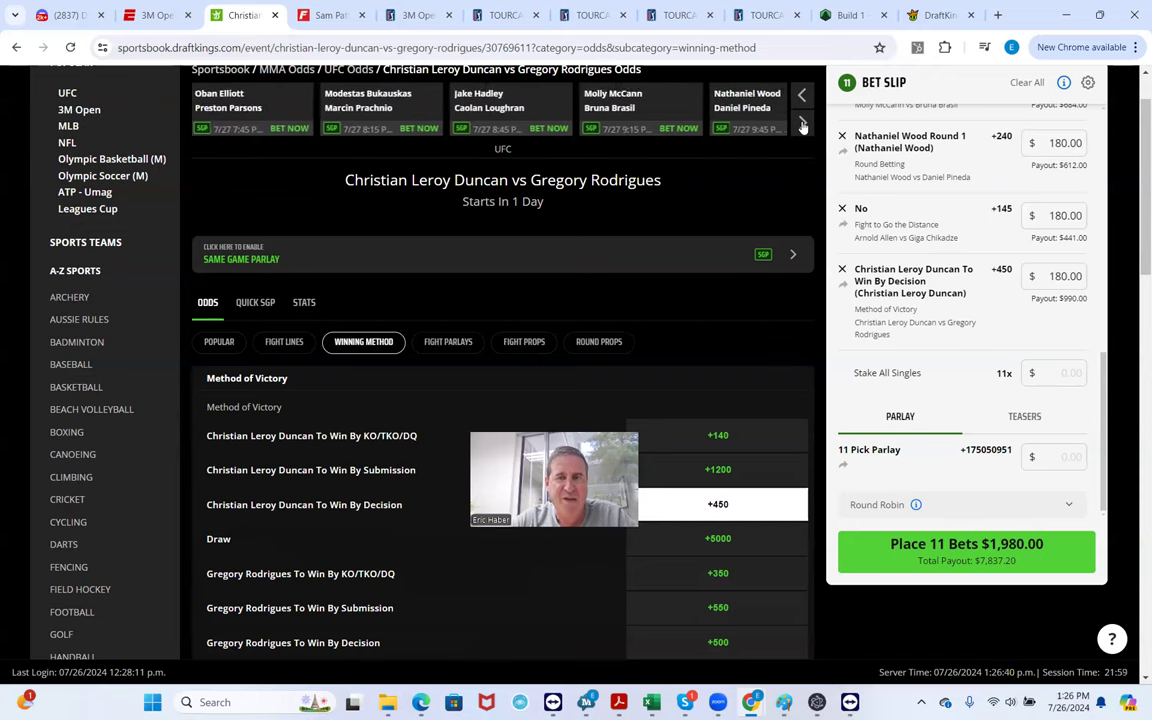
left_click(803, 124)
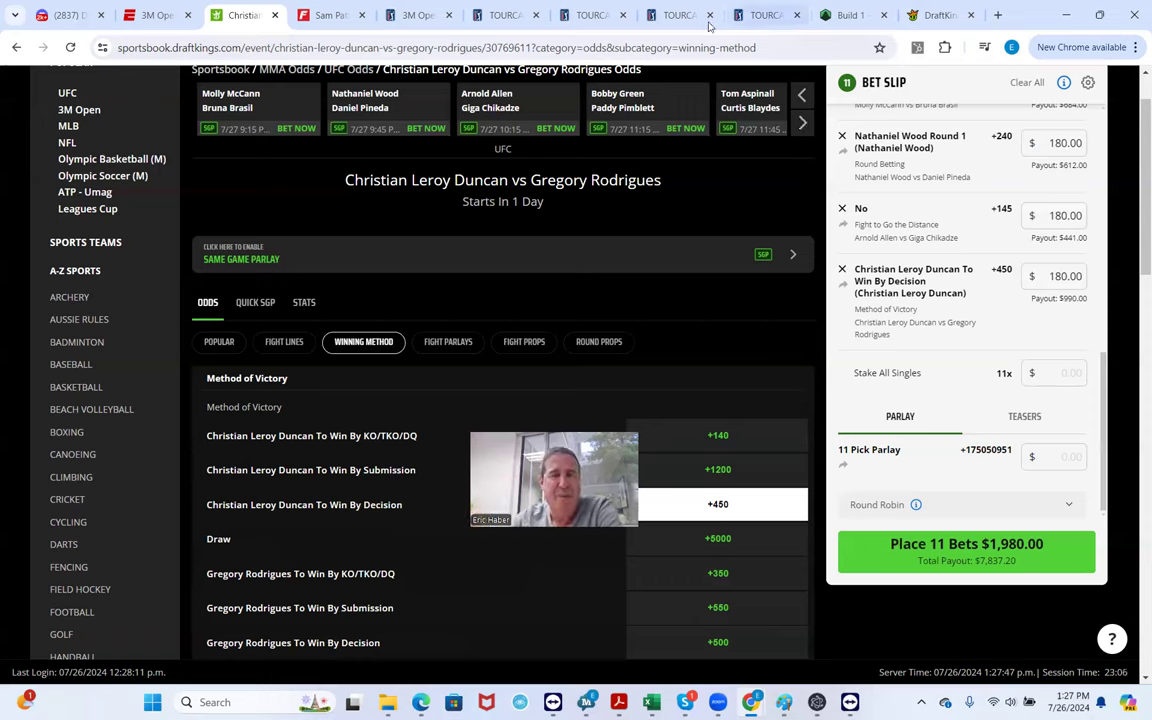
mouse_move(630, 103)
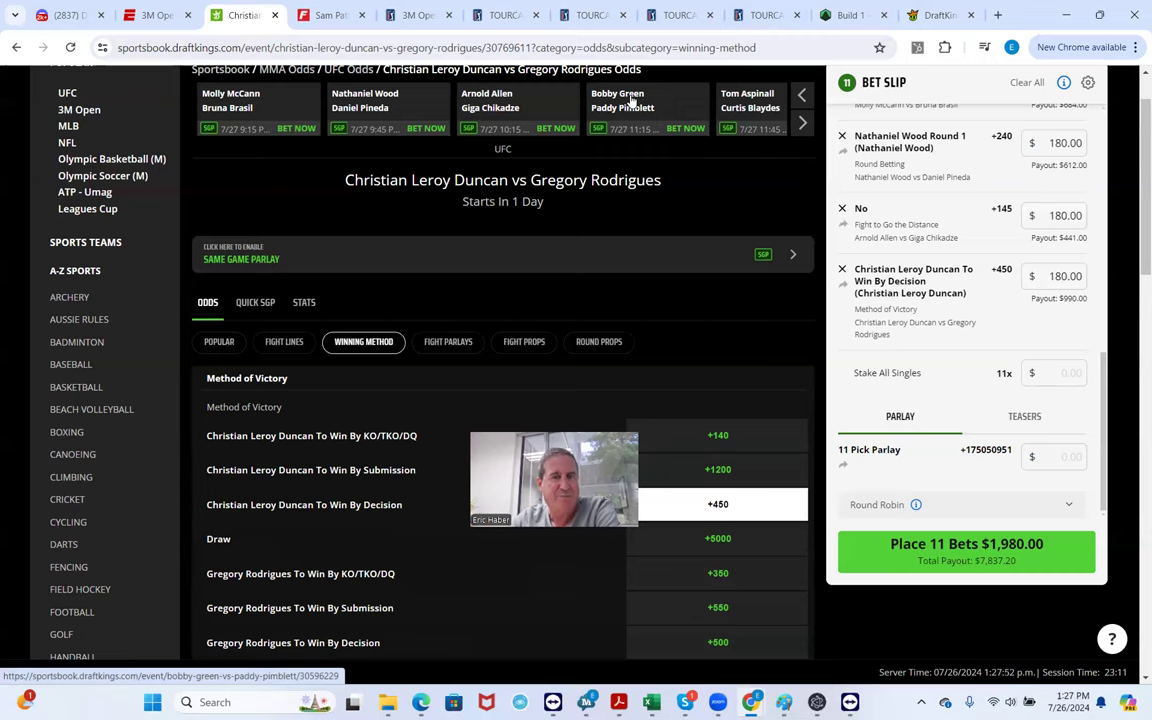
Add Bobby Green to win by KO/TKO/DQ or Submission at +350 from Winning Method
left_click(617, 100)
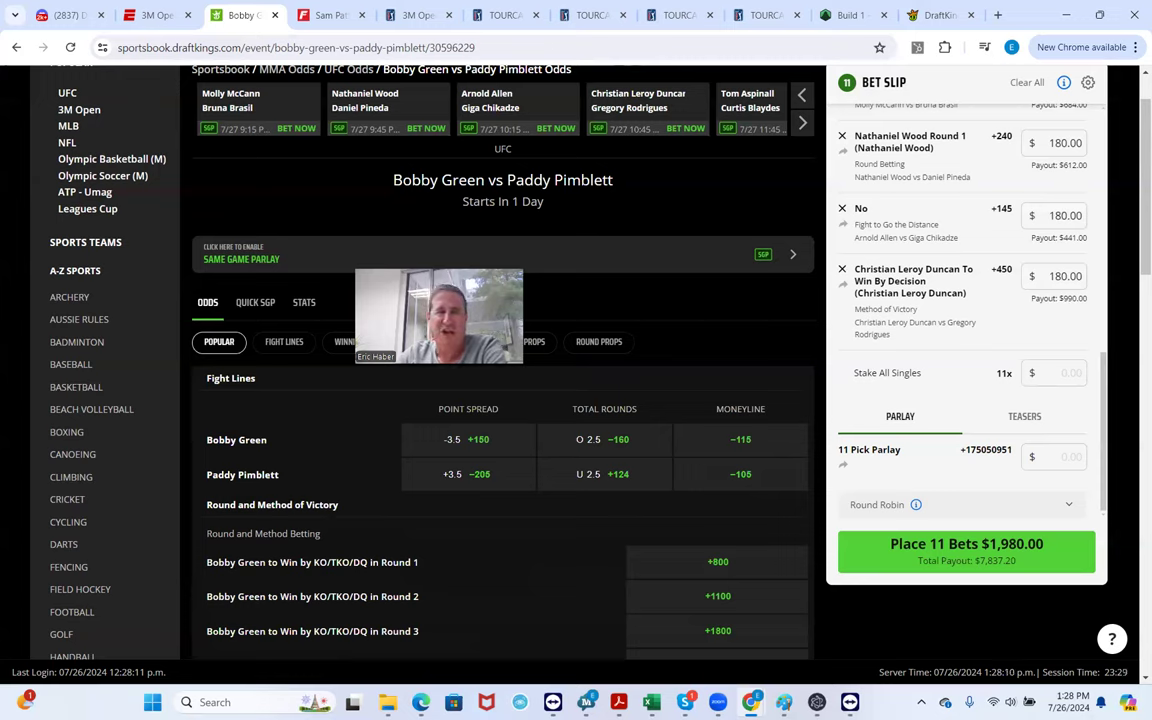
mouse_move(582, 281)
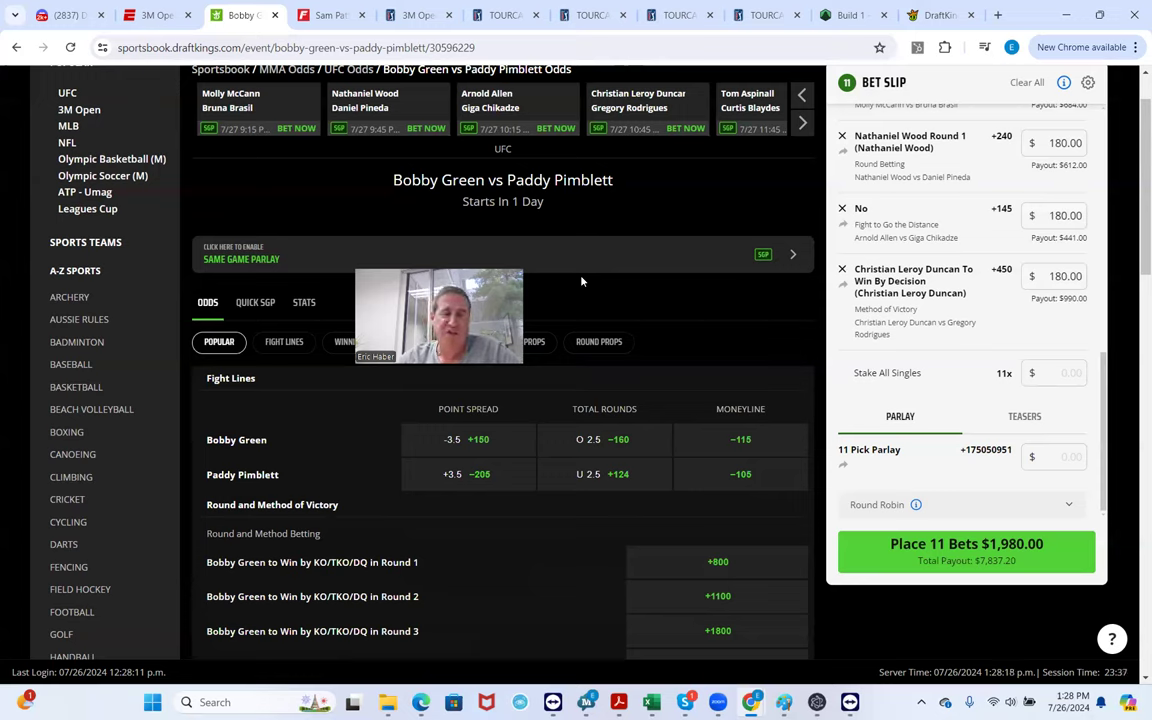
mouse_move(538, 313)
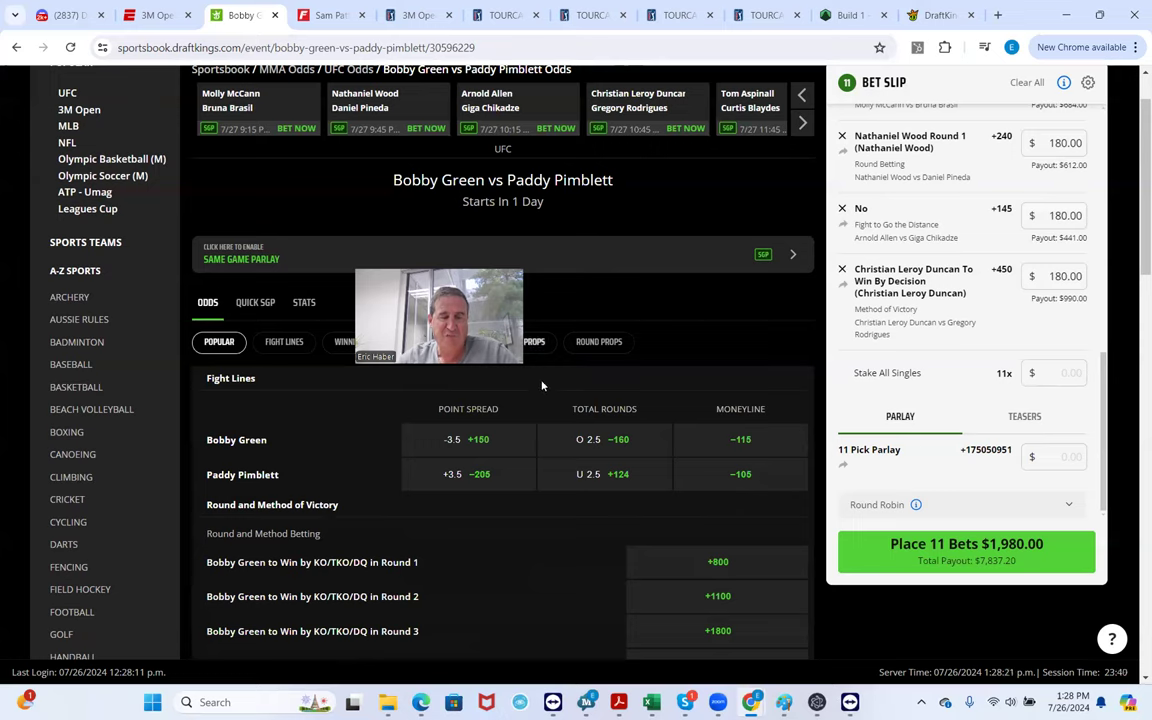
mouse_move(304, 219)
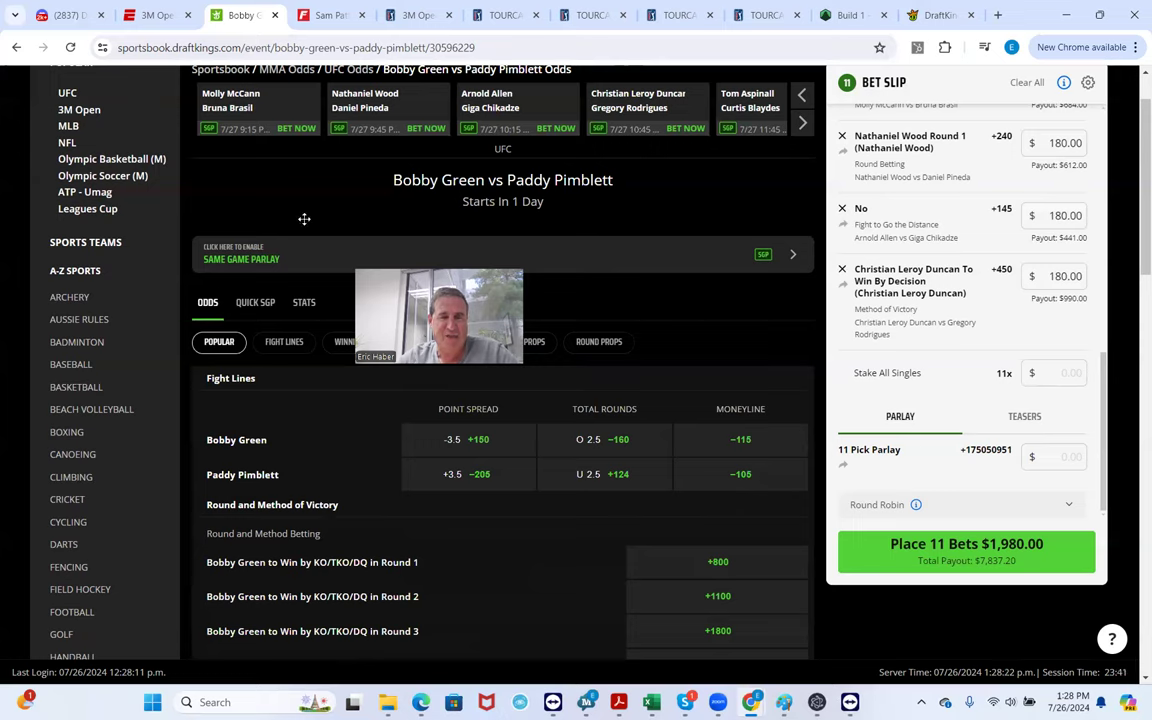
left_click(364, 341)
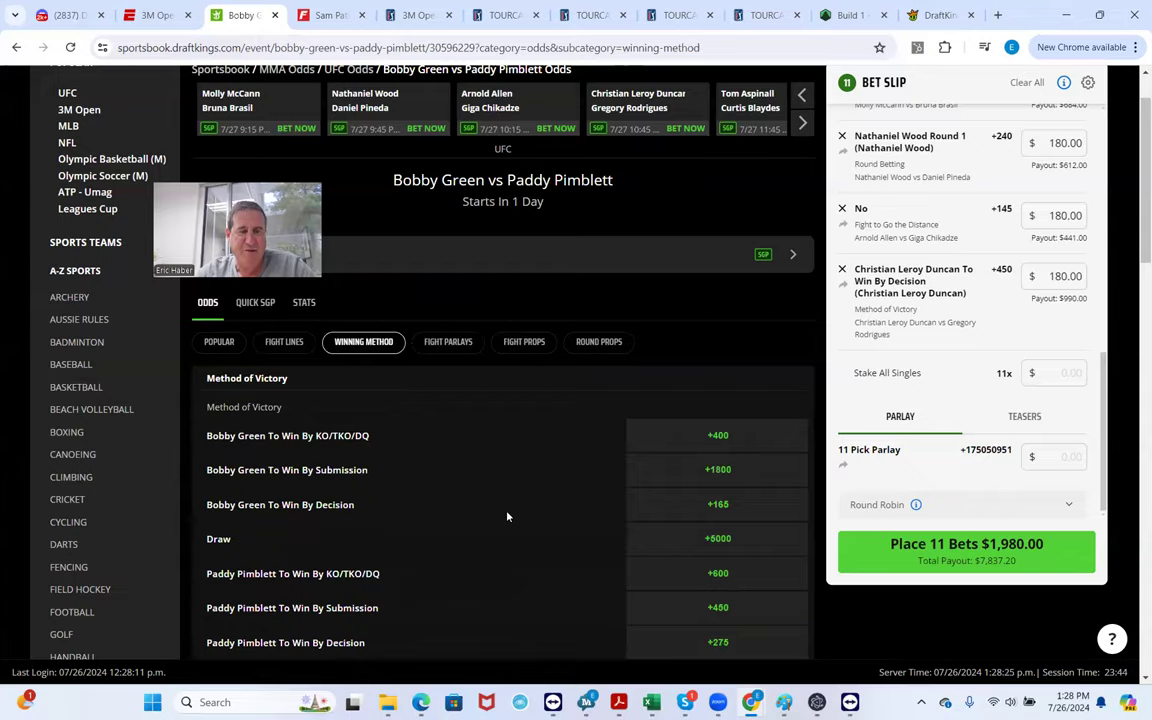
scroll("down", 3)
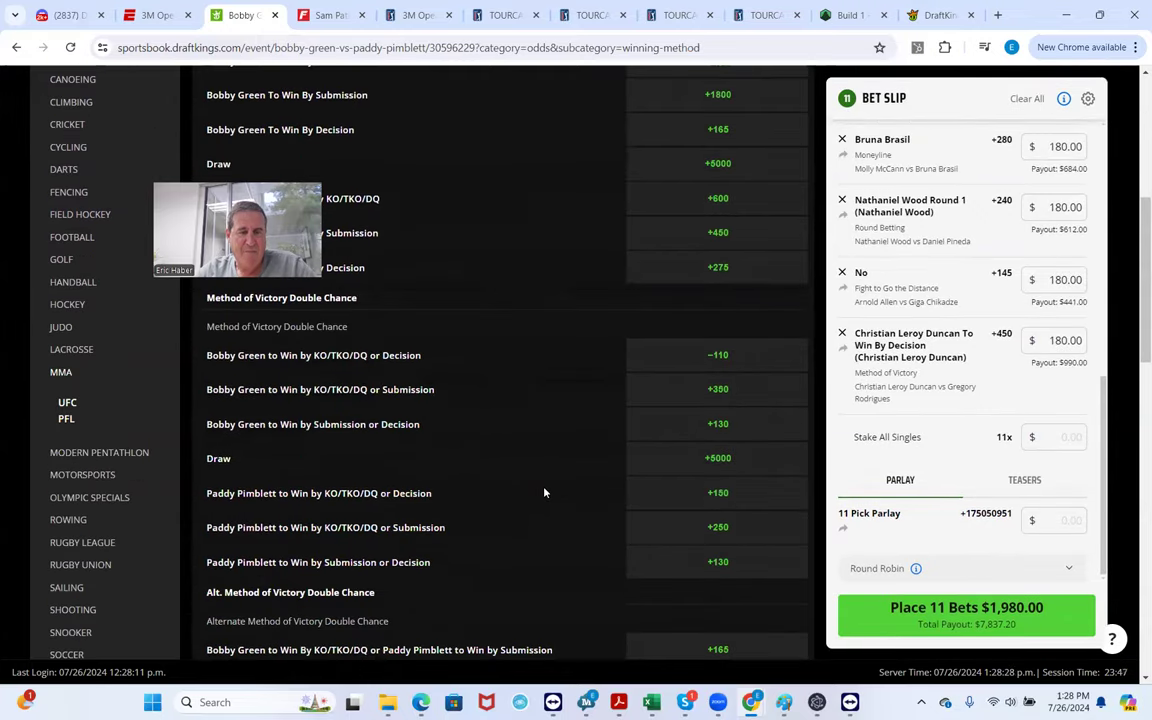
scroll("up", 3)
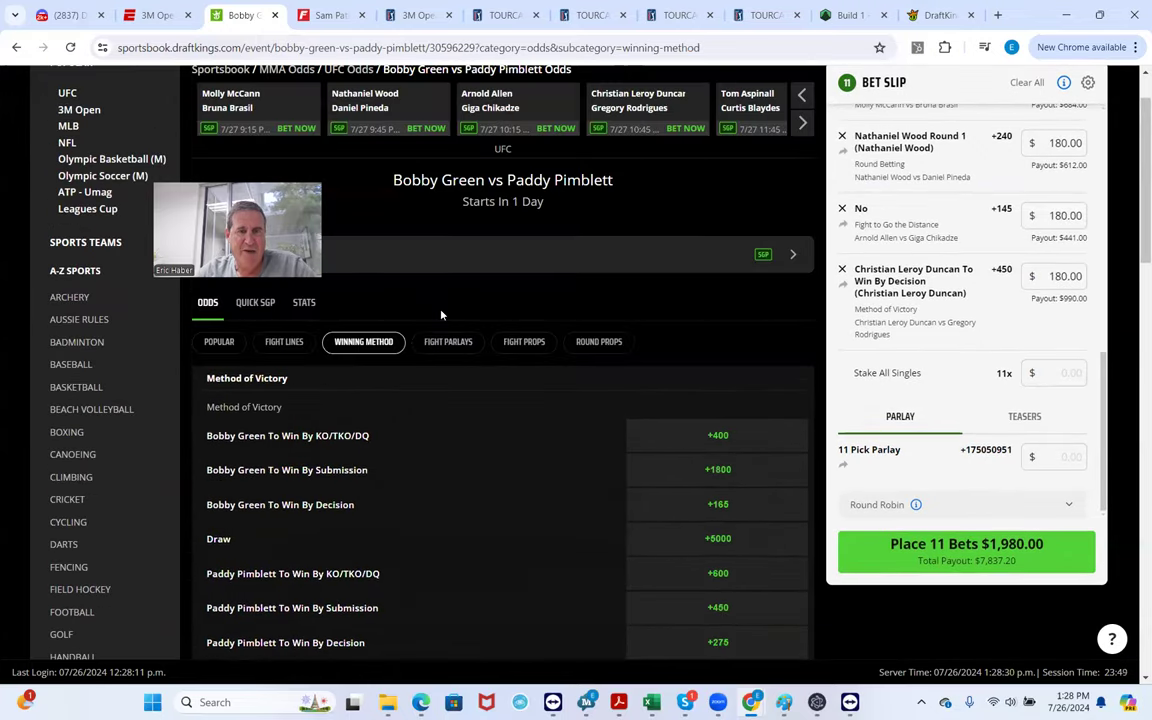
scroll("down", 3)
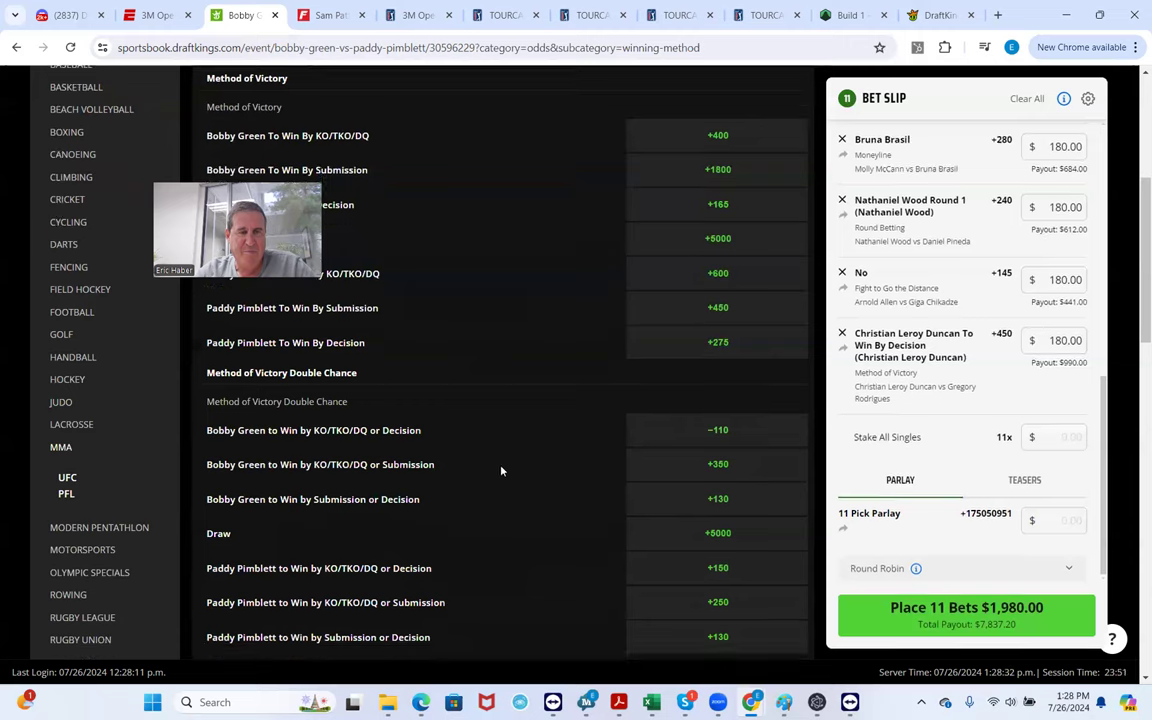
scroll("up", 3)
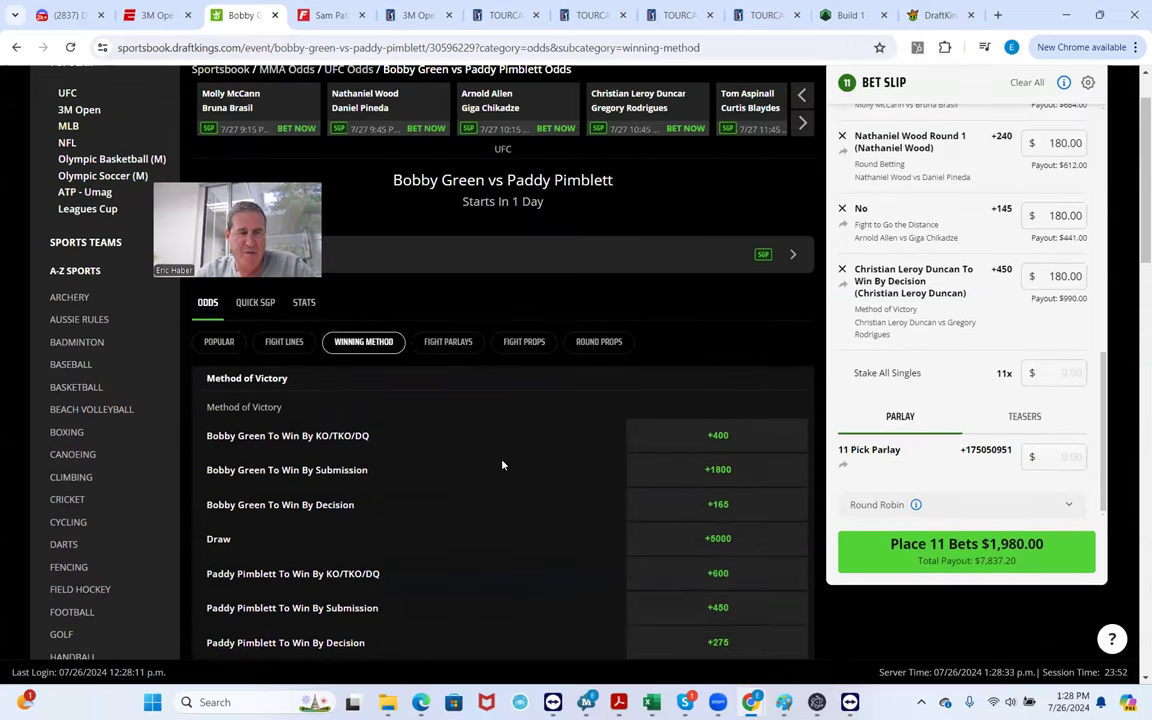
scroll("down", 3)
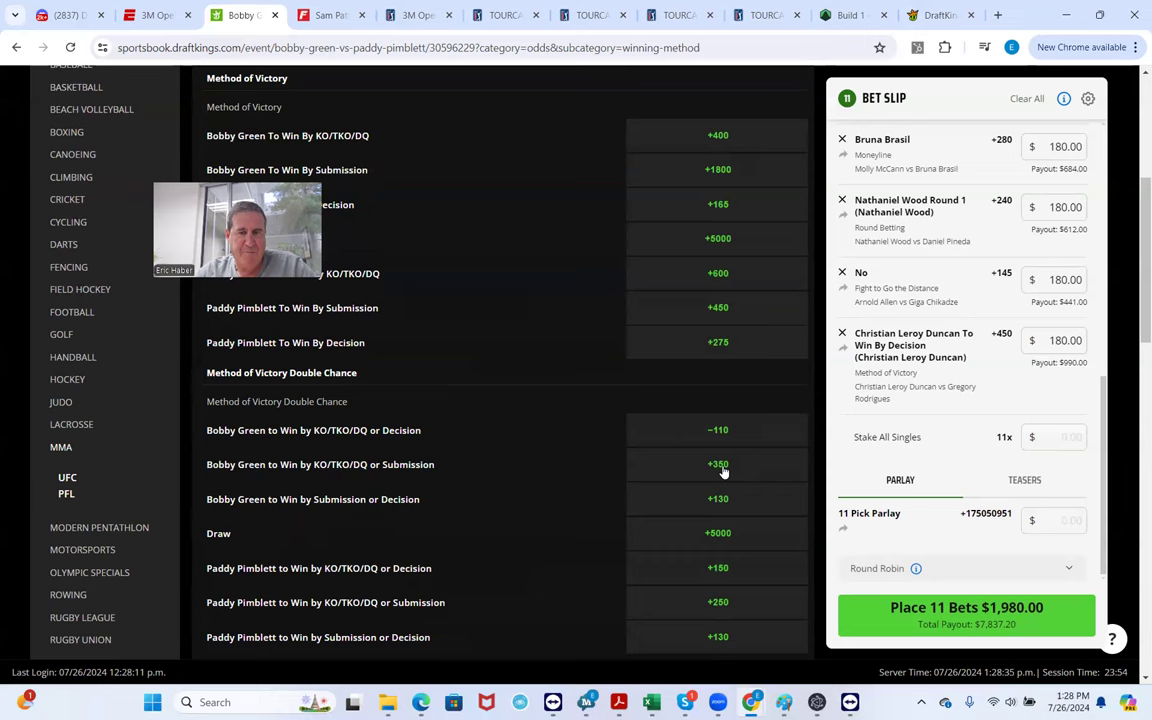
left_click(717, 464)
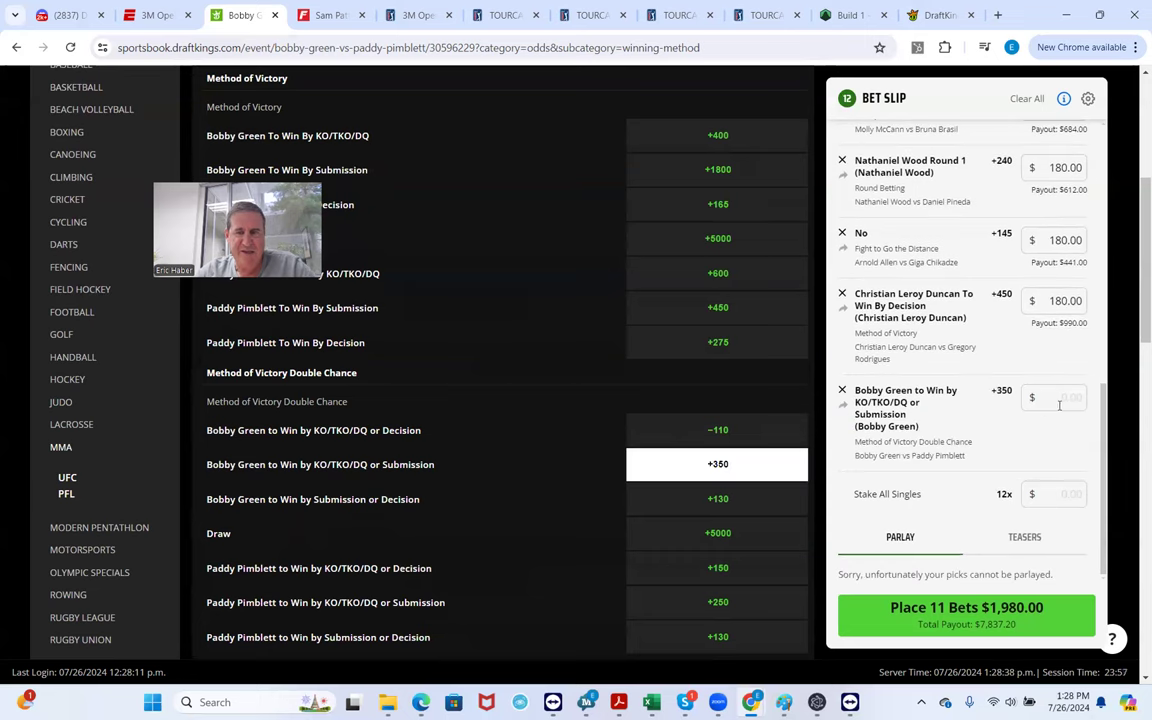
left_click(1060, 397)
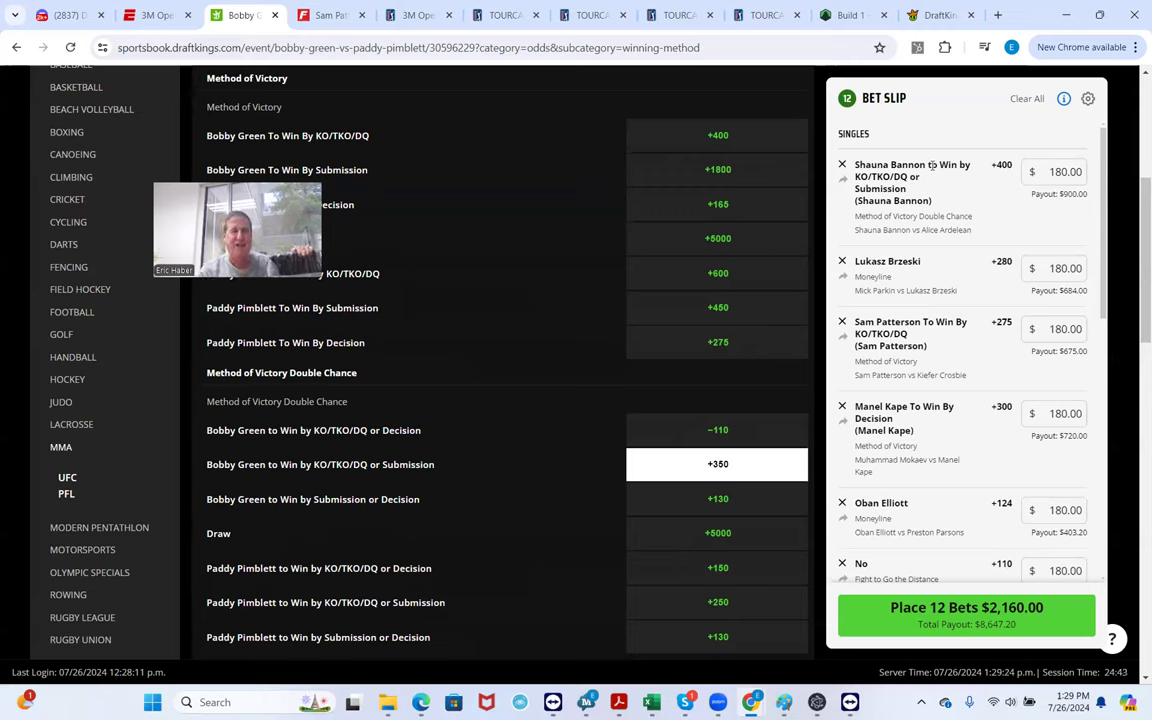
mouse_move(937, 521)
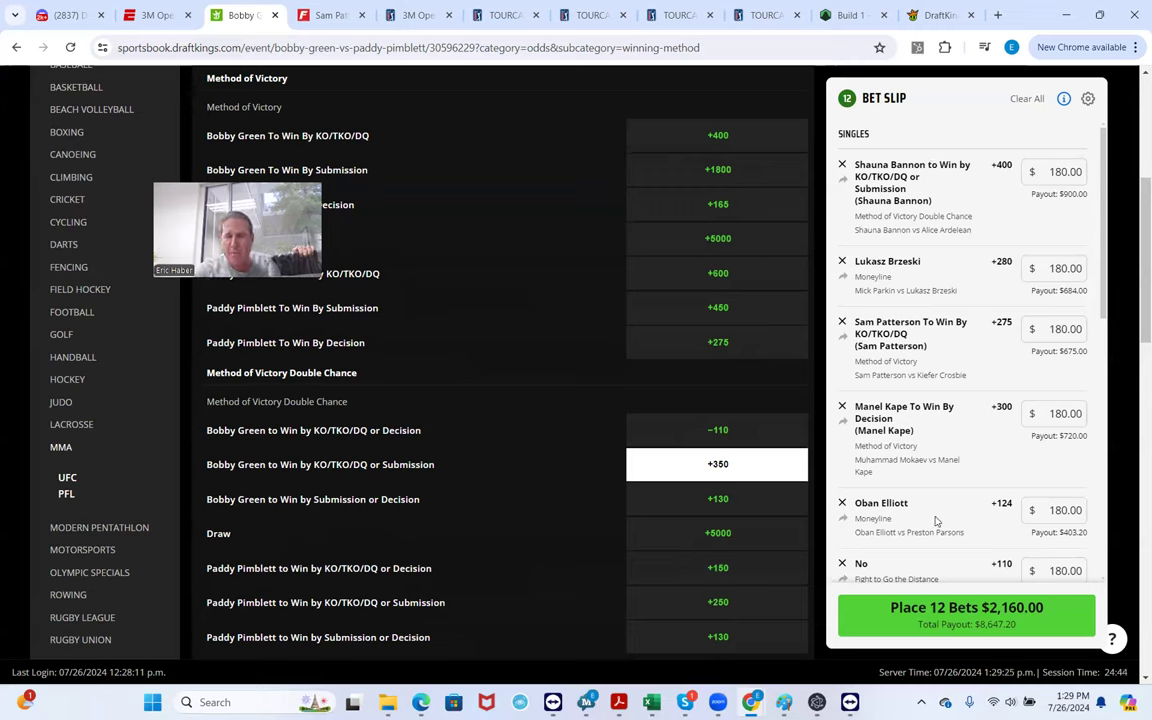
Dismiss the Time Reminder and scroll the slip to review twelve bets, $8,647.20 total payout
scroll("down", 3)
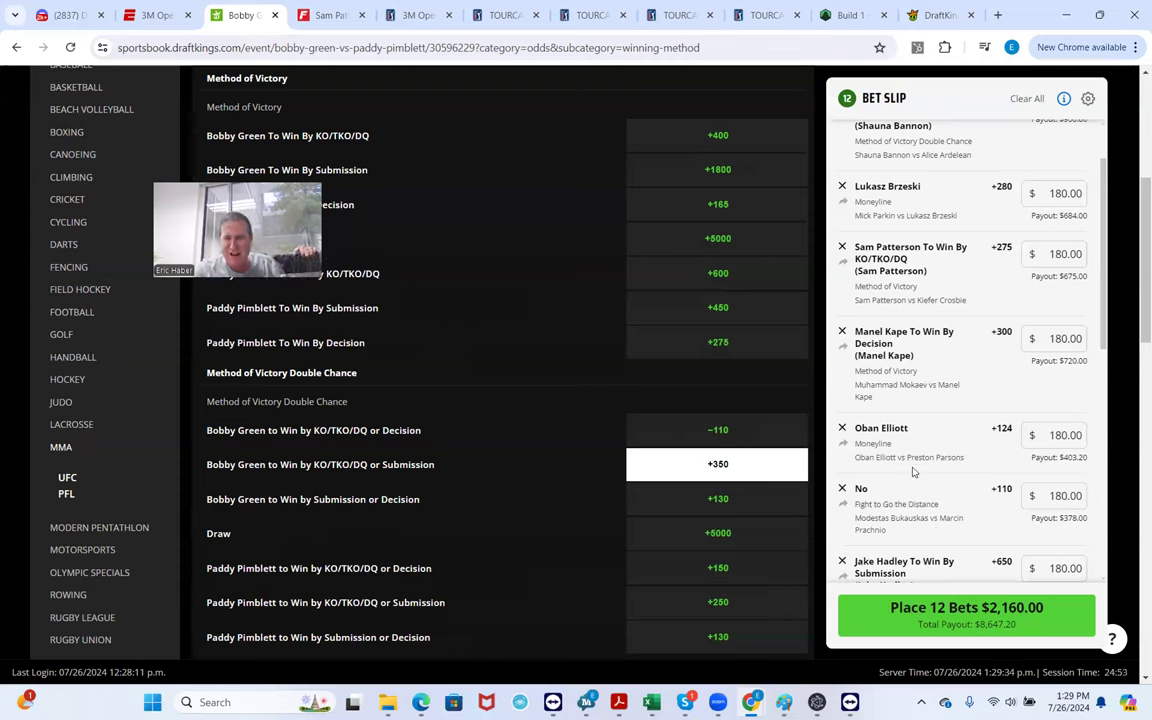
scroll("down", 3)
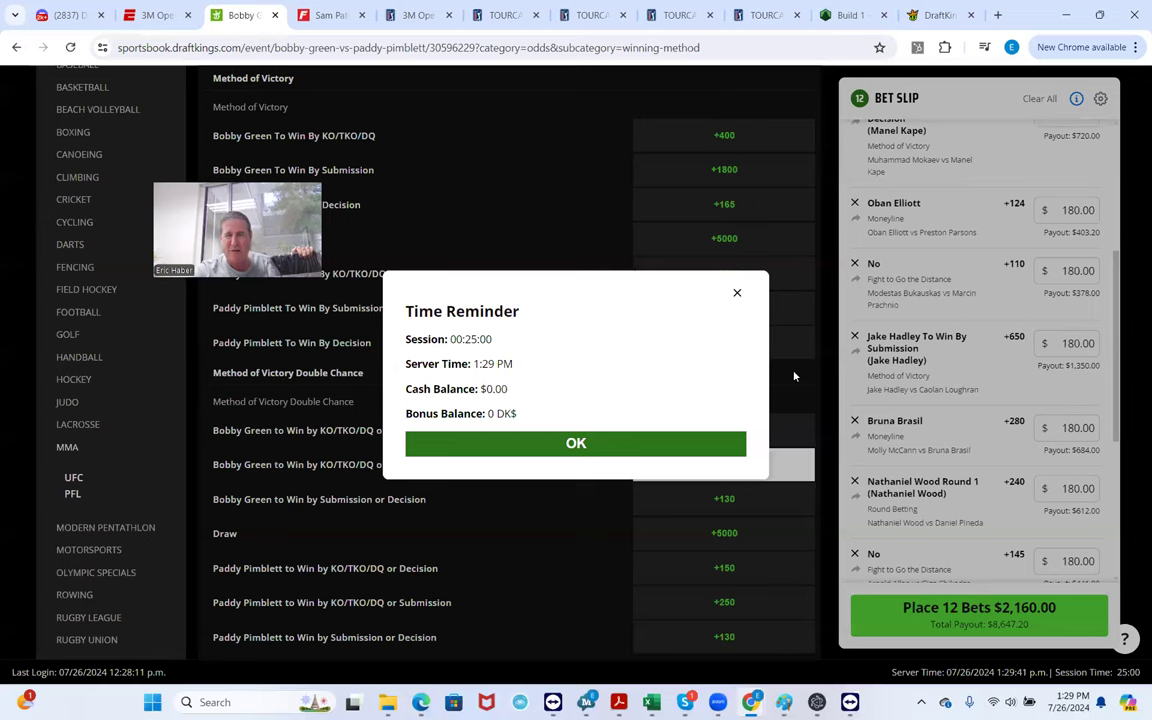
left_click(576, 443)
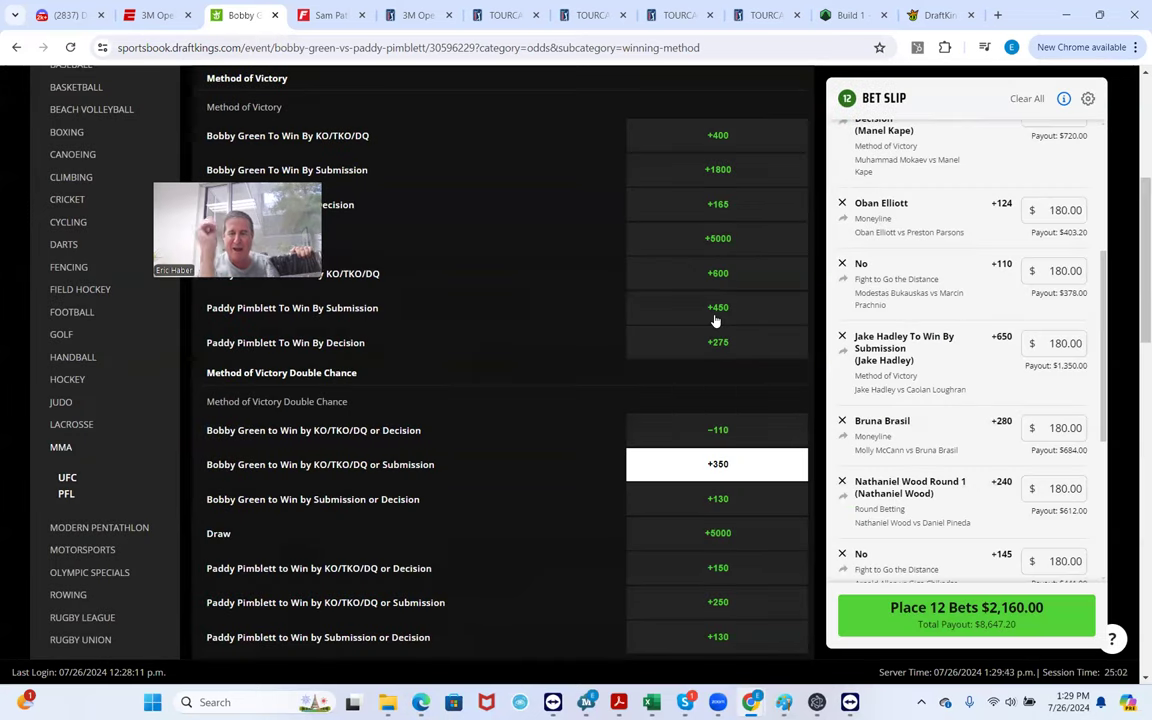
scroll("down", 3)
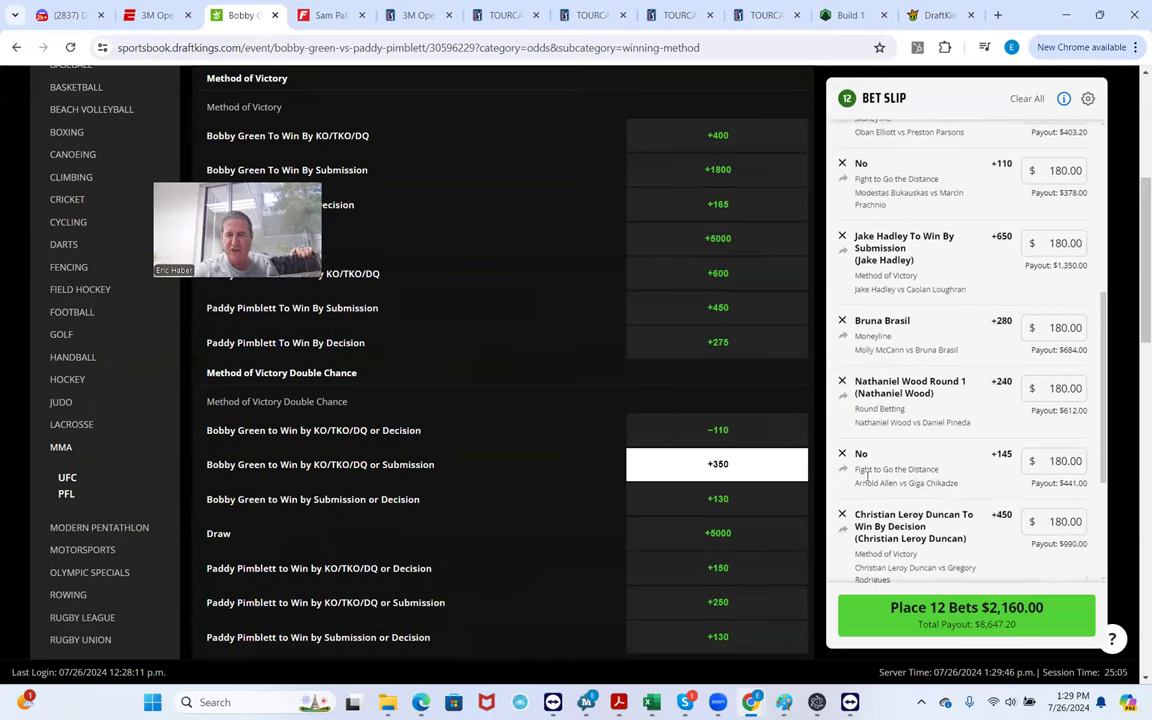
scroll("down", 3)
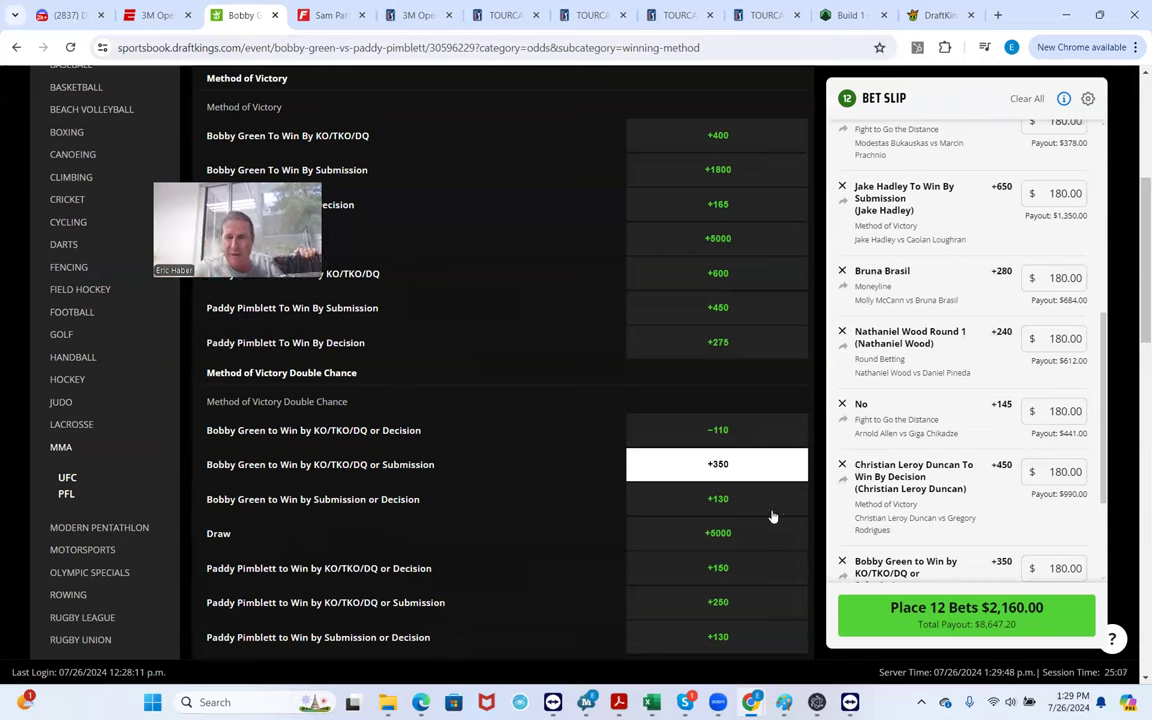
mouse_move(900, 432)
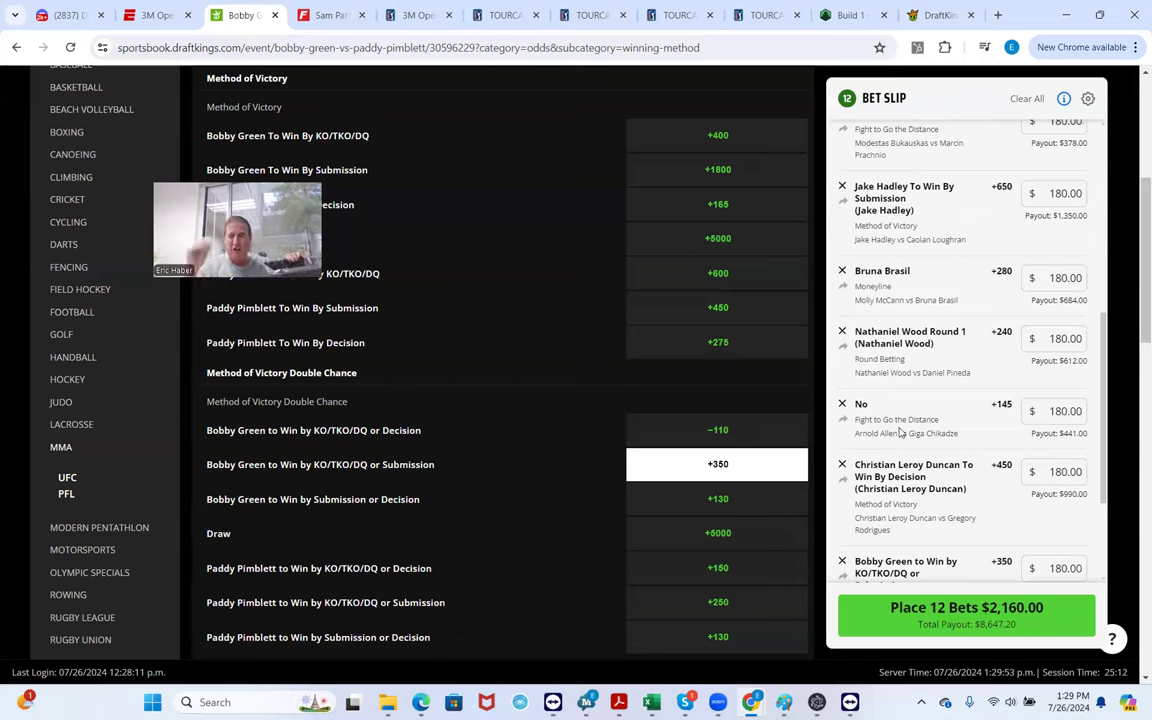
mouse_move(981, 457)
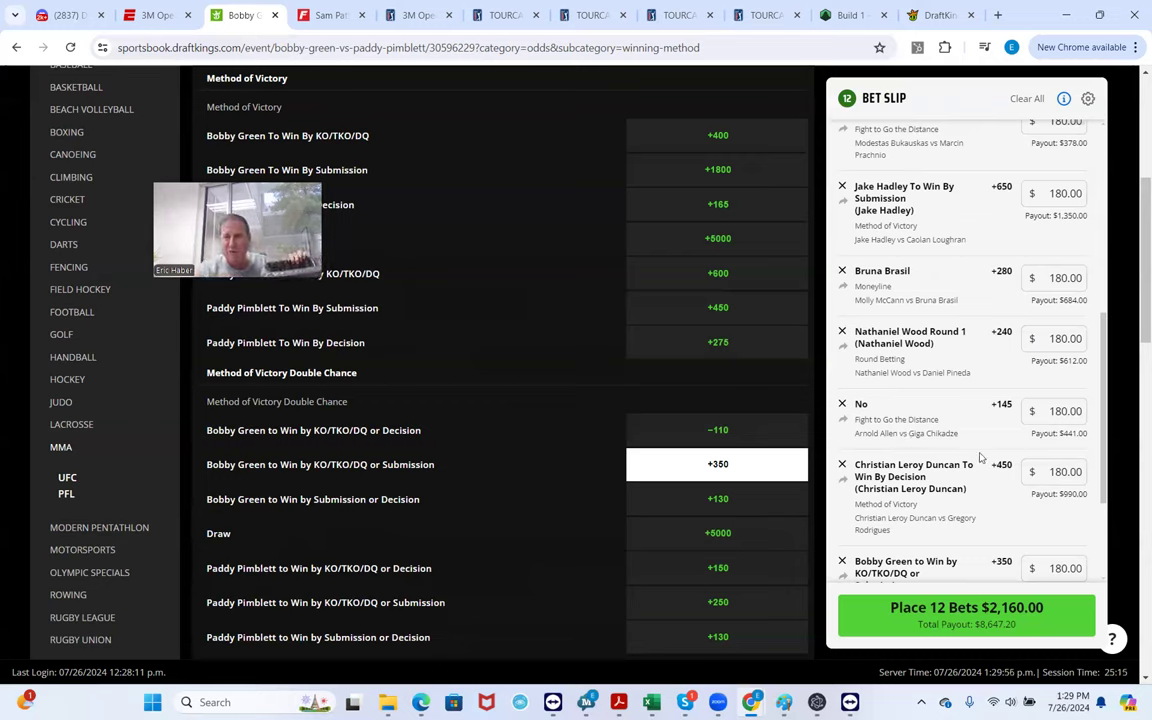
scroll("down", 3)
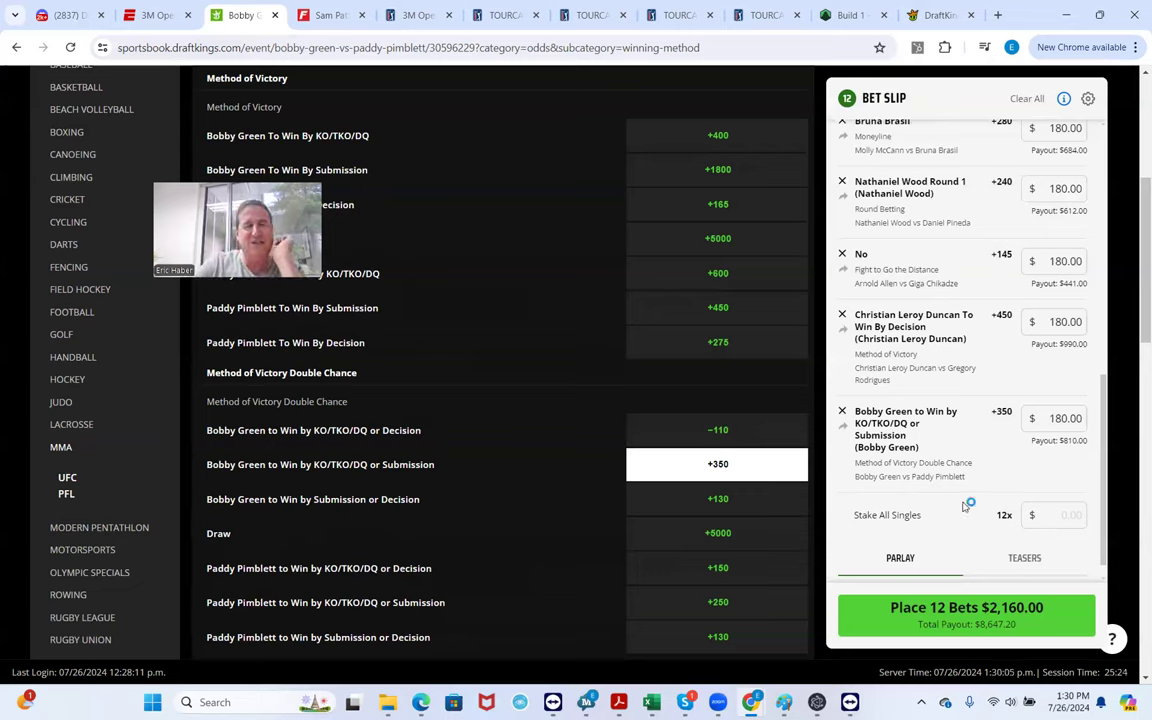
Scroll through the Popular odds on the Tom Aspinall vs Curtis Blaydes page
scroll("up", 3)
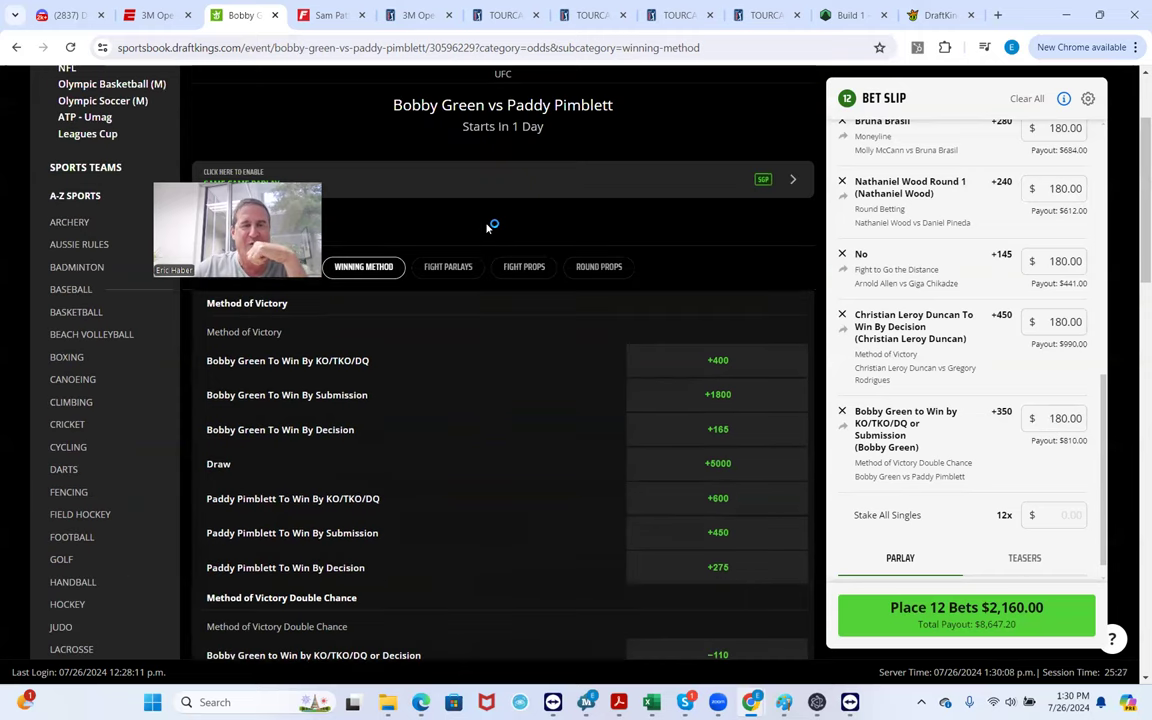
scroll("up", 3)
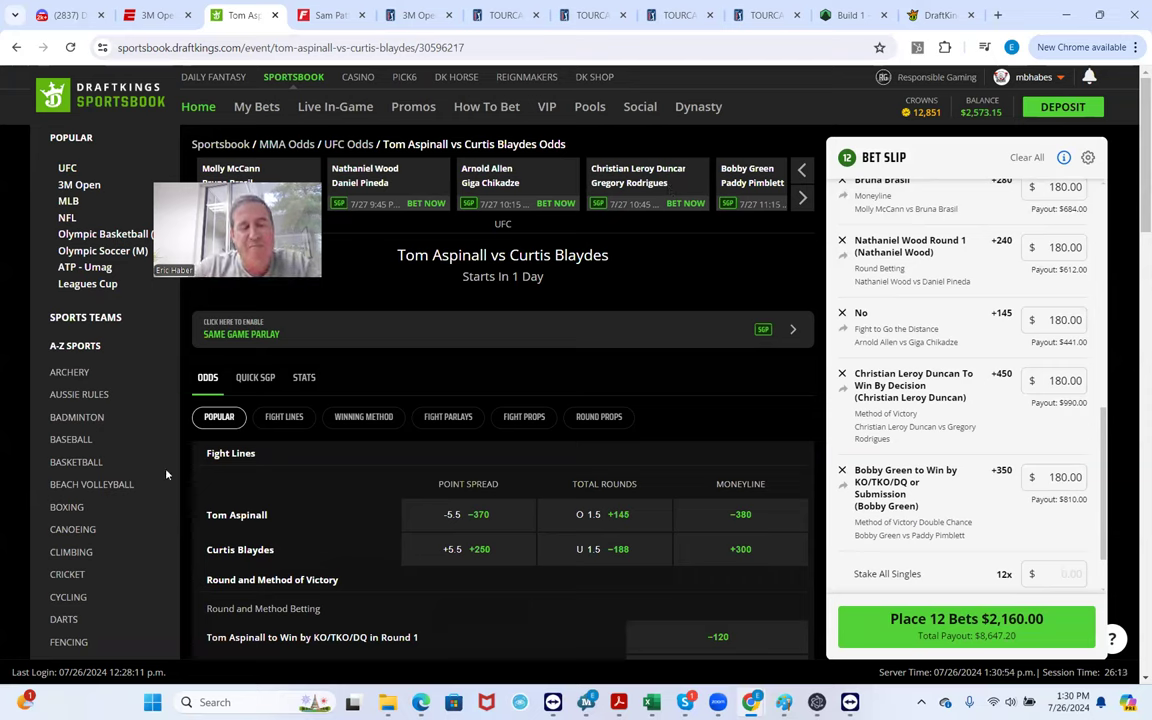
mouse_move(165, 582)
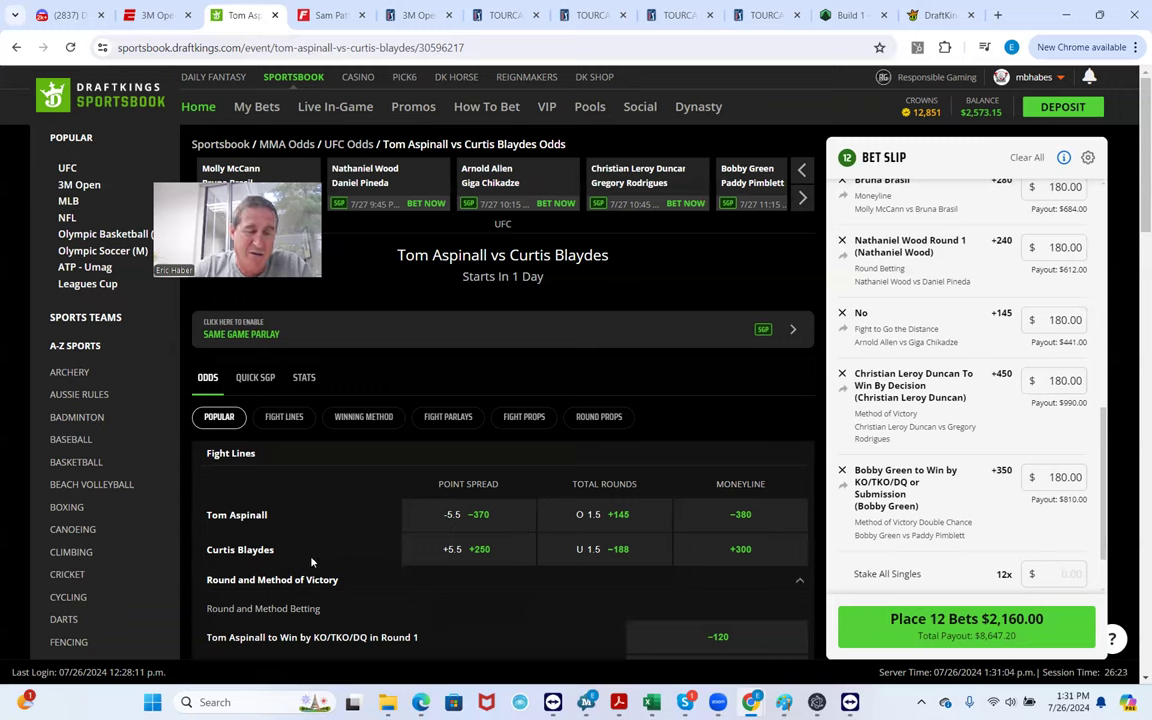
mouse_move(321, 528)
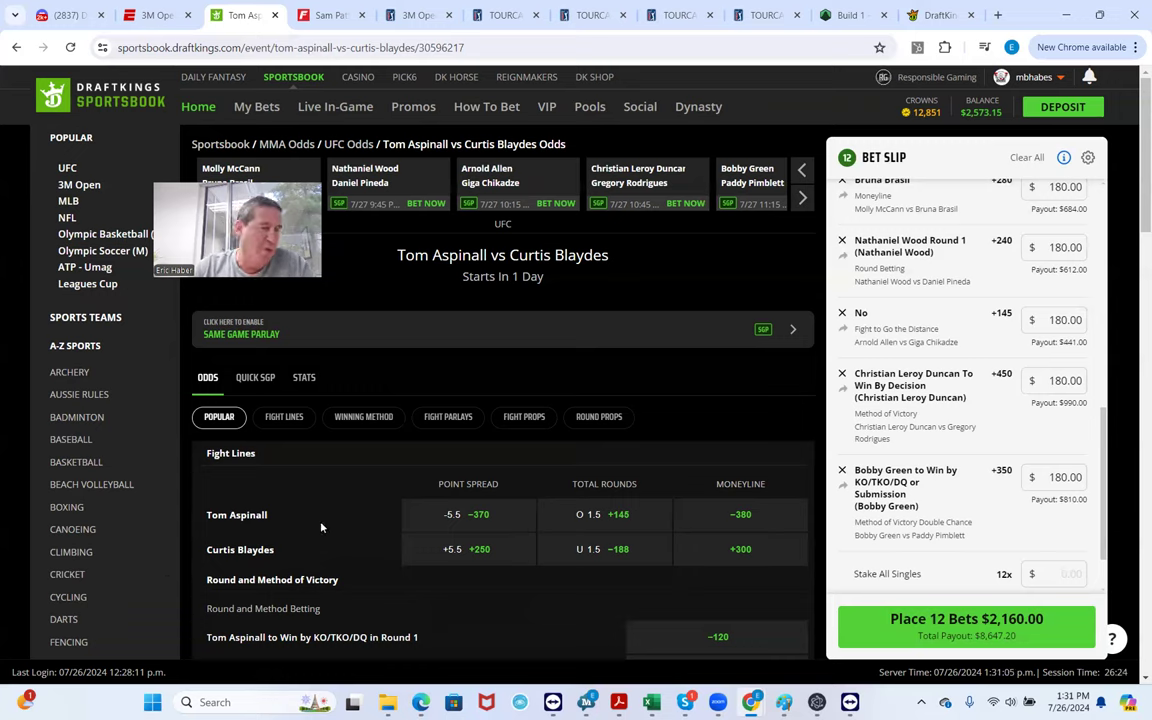
scroll("down", 3)
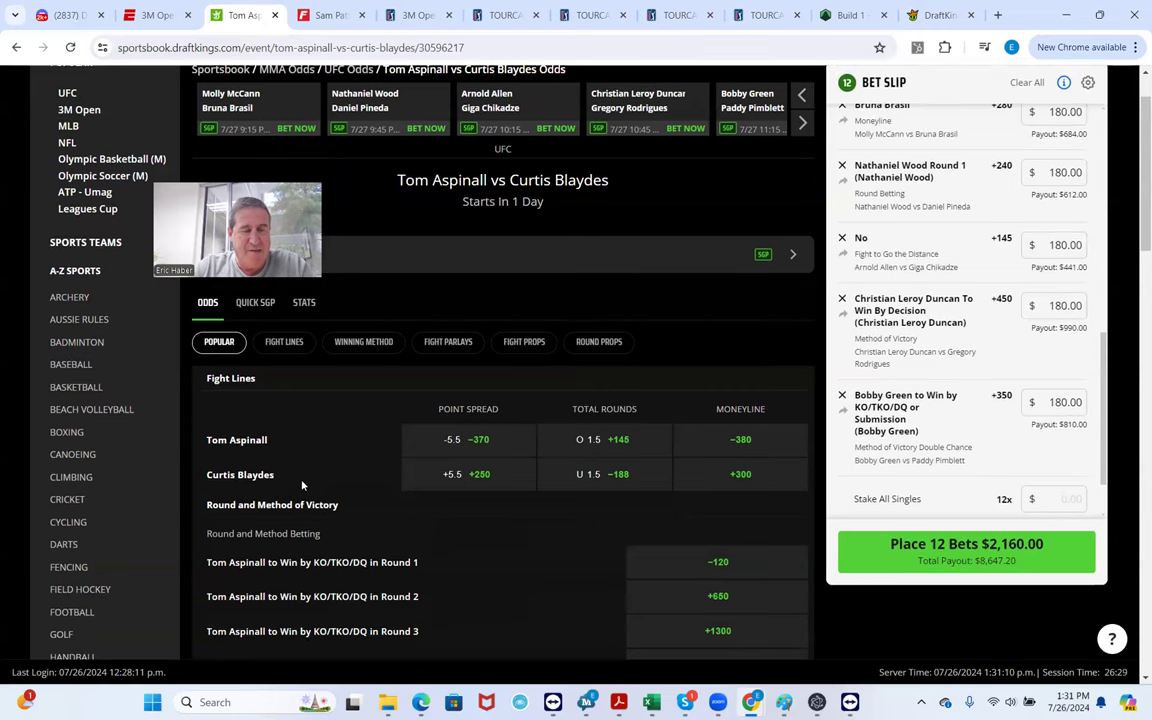
scroll("down", 3)
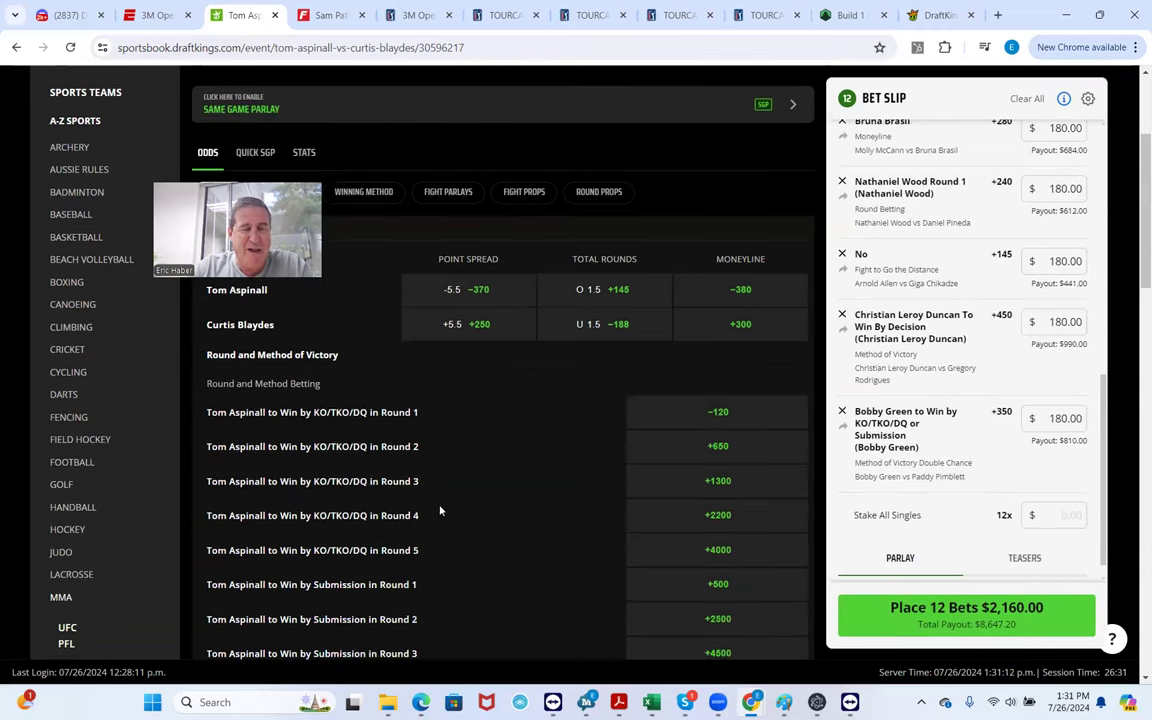
Add Tom Aspinall By Decision at +1300 from Round Props with a $180 stake
left_click(598, 417)
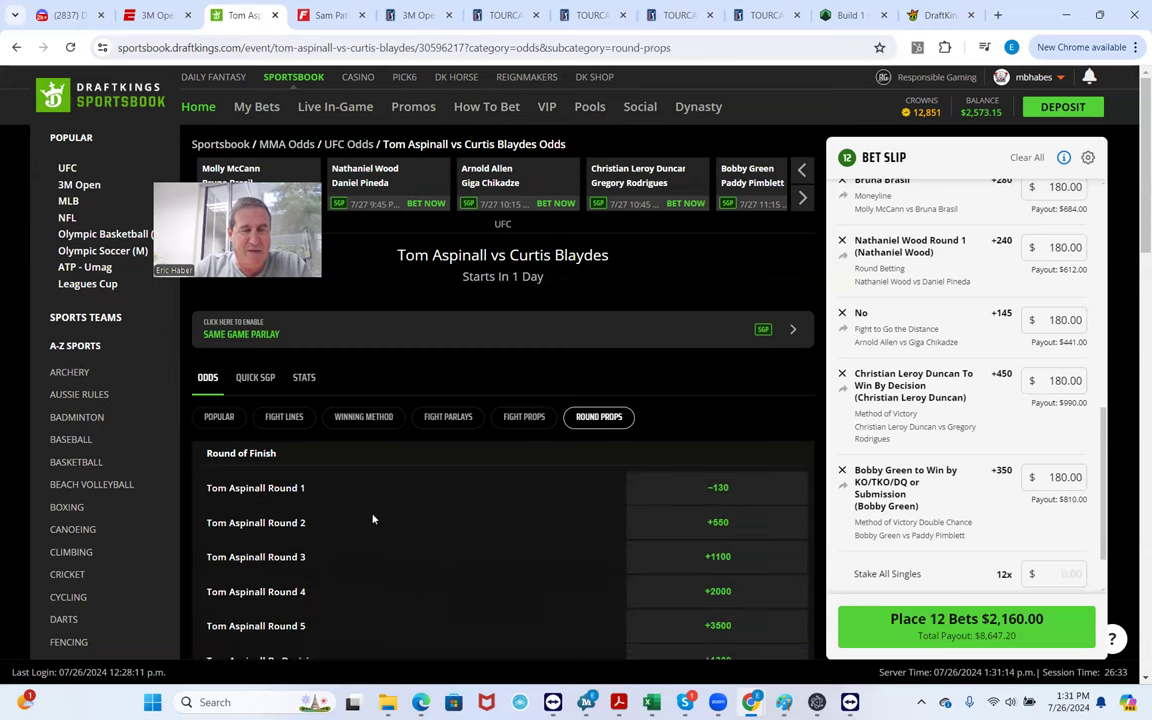
scroll("down", 3)
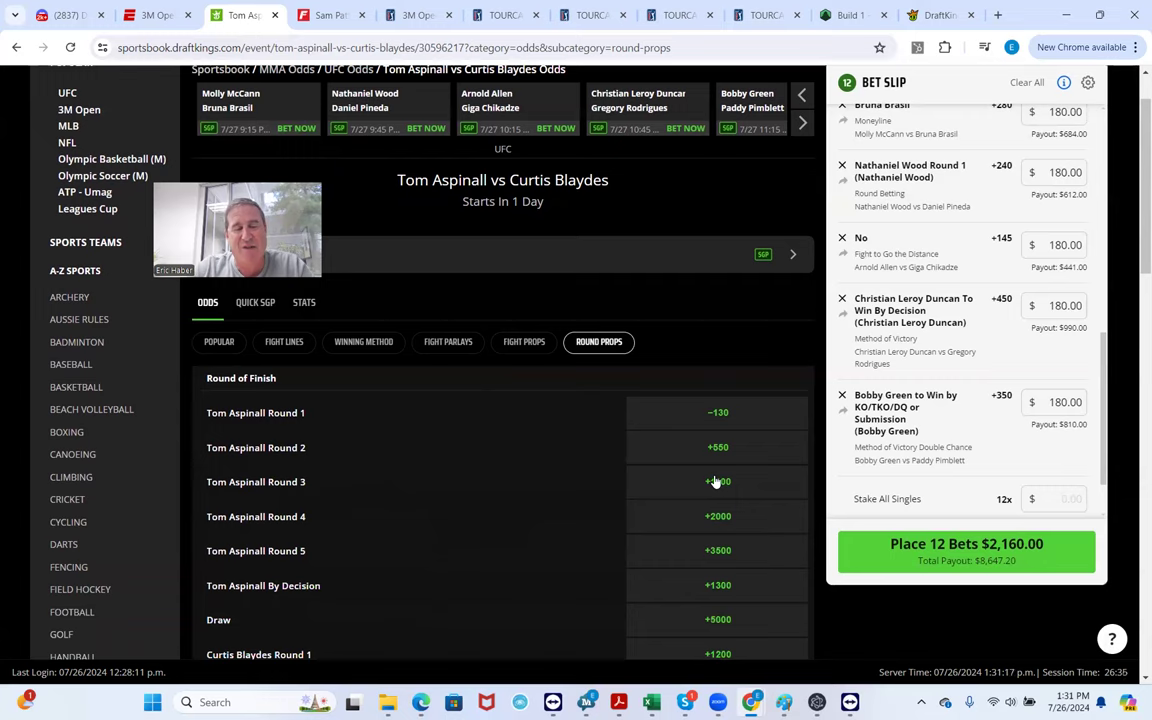
mouse_move(560, 503)
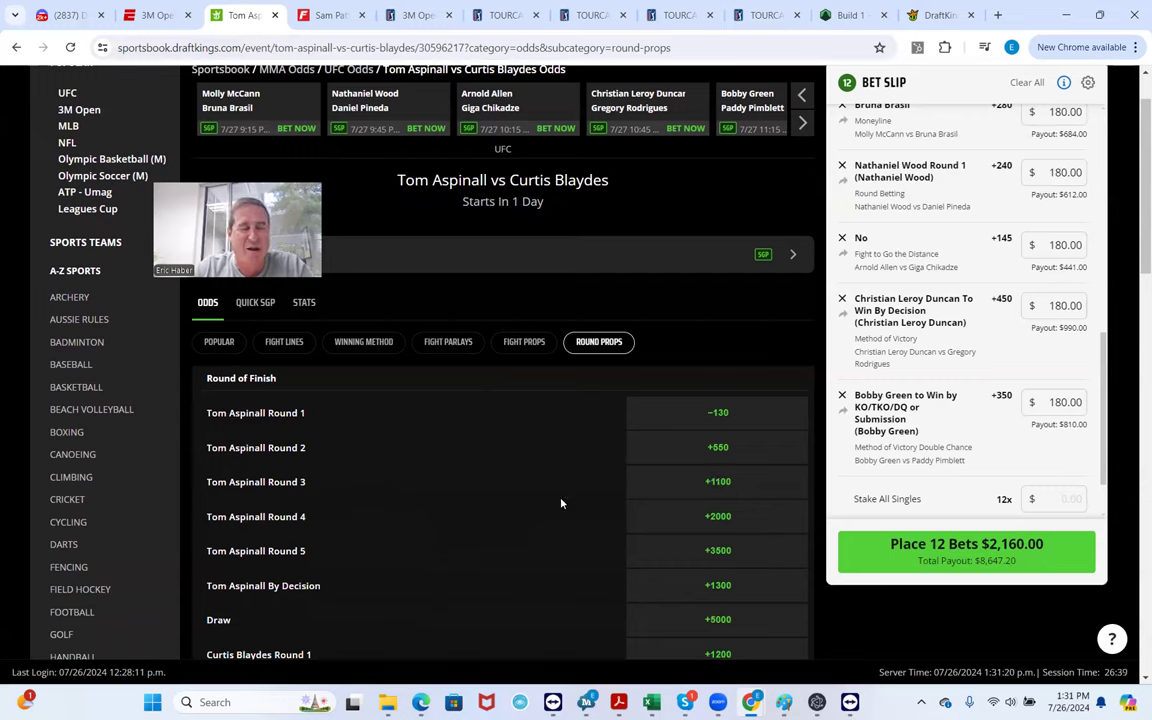
mouse_move(440, 504)
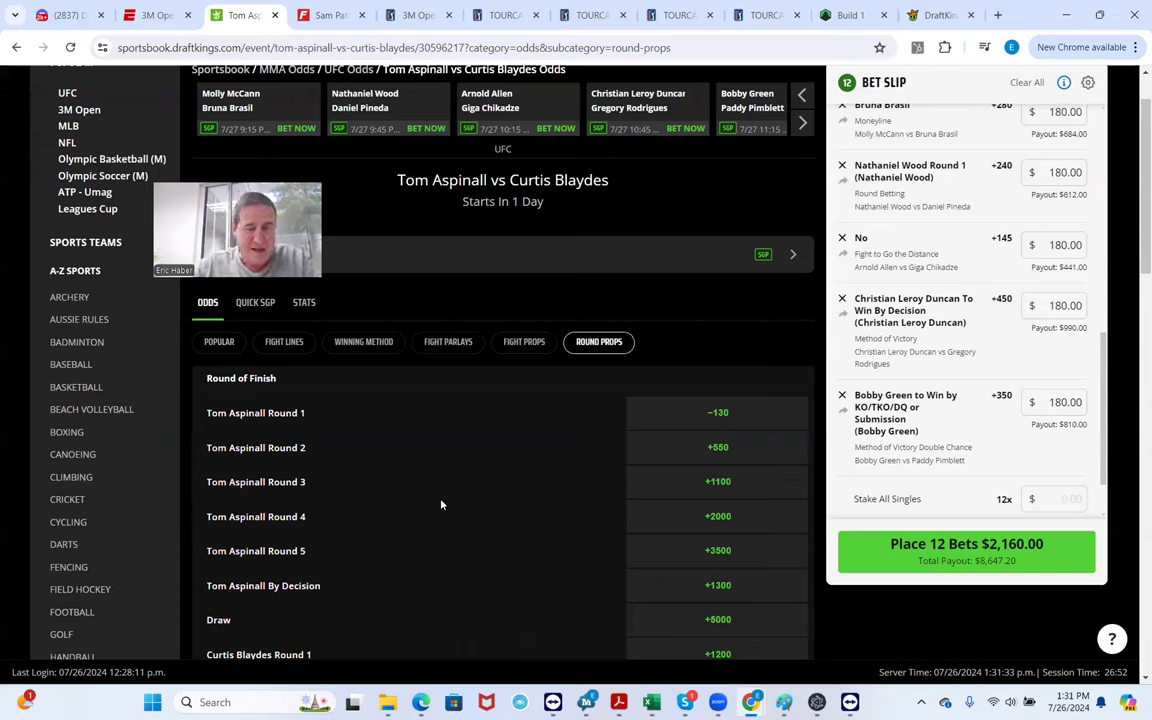
mouse_move(371, 521)
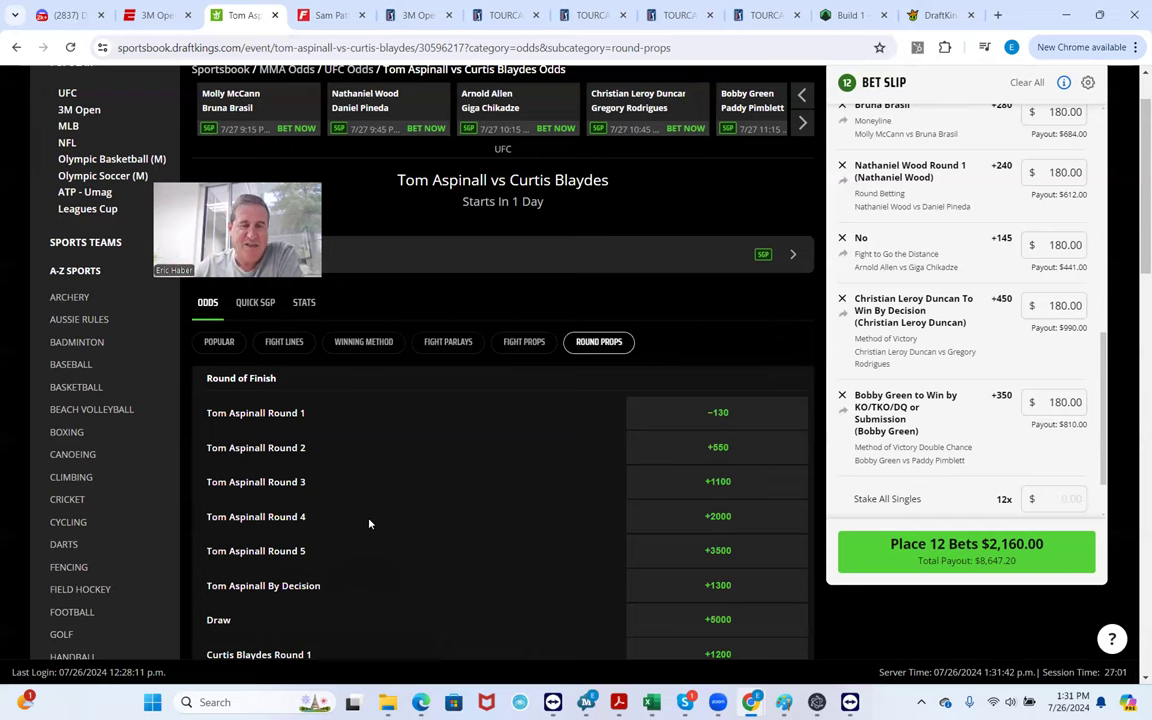
scroll("down", 3)
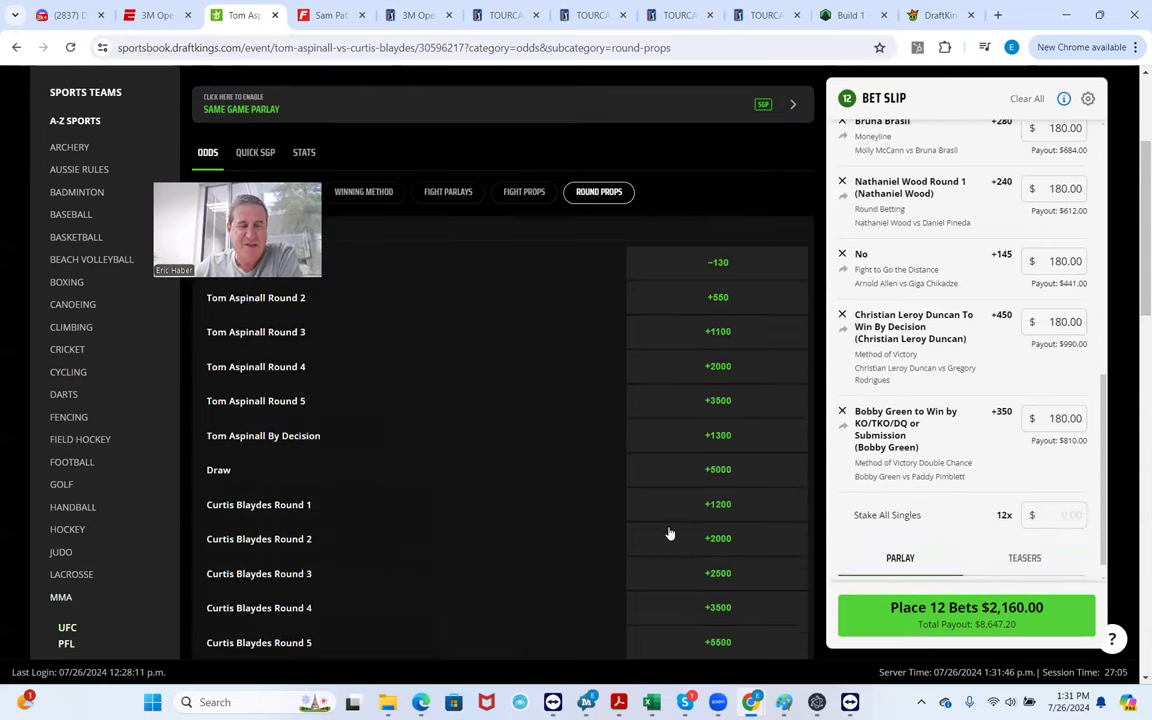
scroll("down", 3)
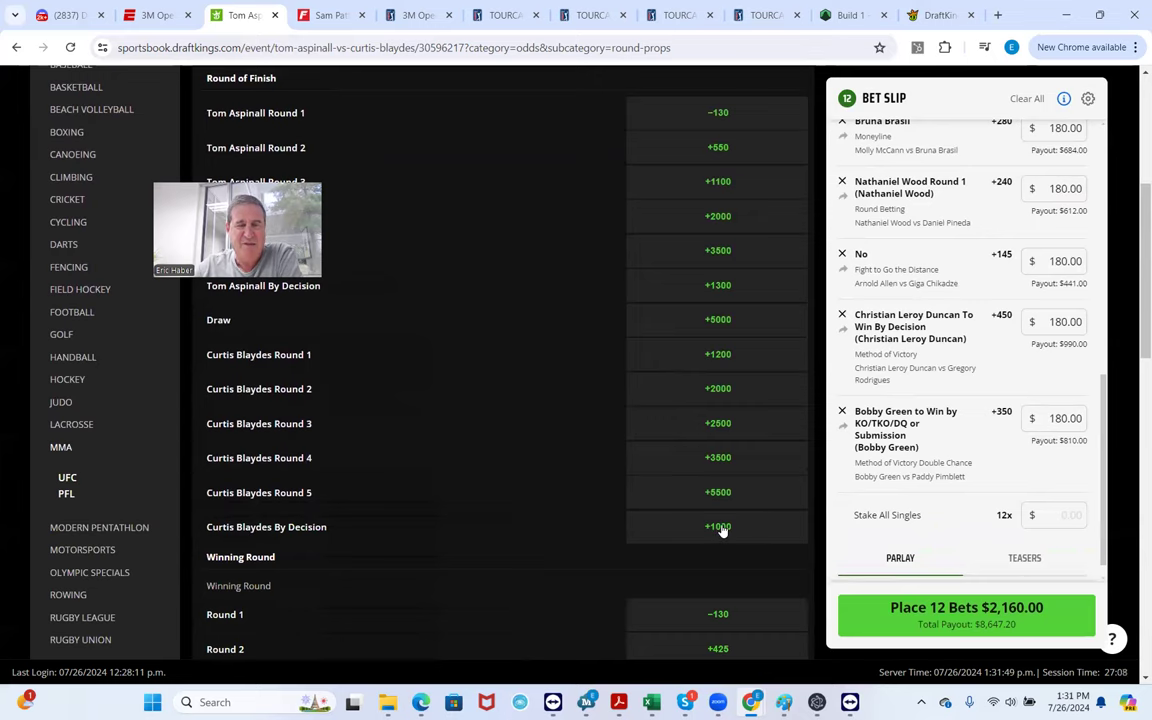
scroll("up", 3)
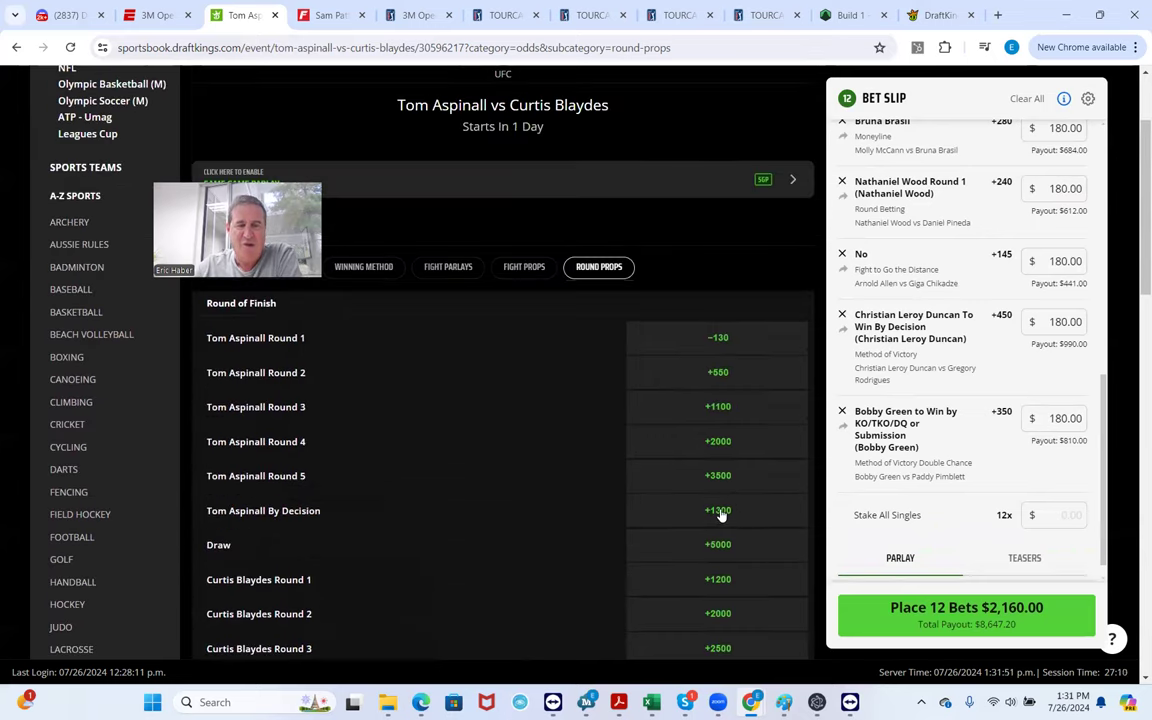
left_click(717, 510)
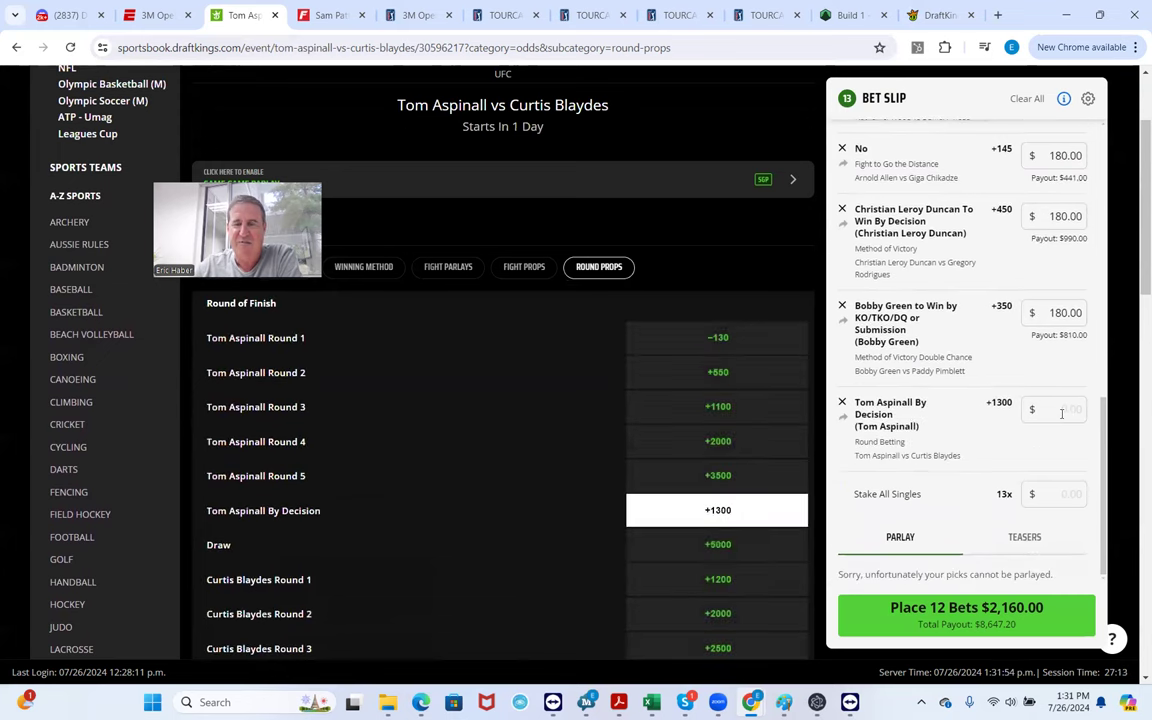
type("180.00")
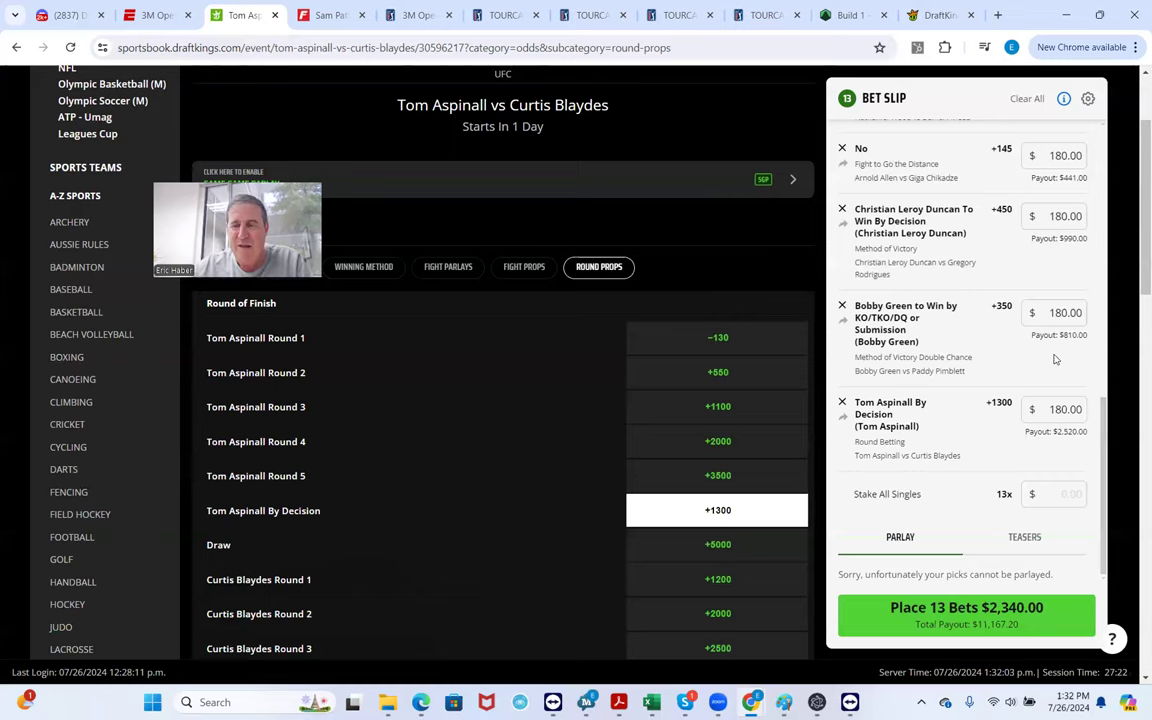
mouse_move(982, 448)
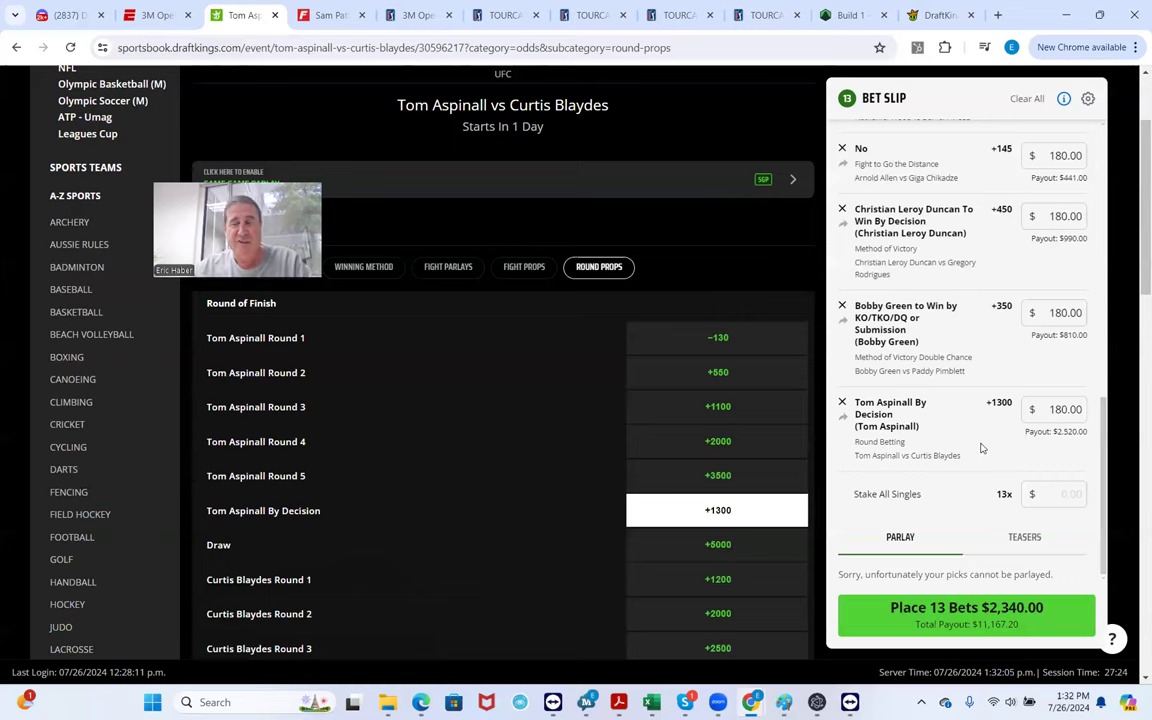
scroll("up", 3)
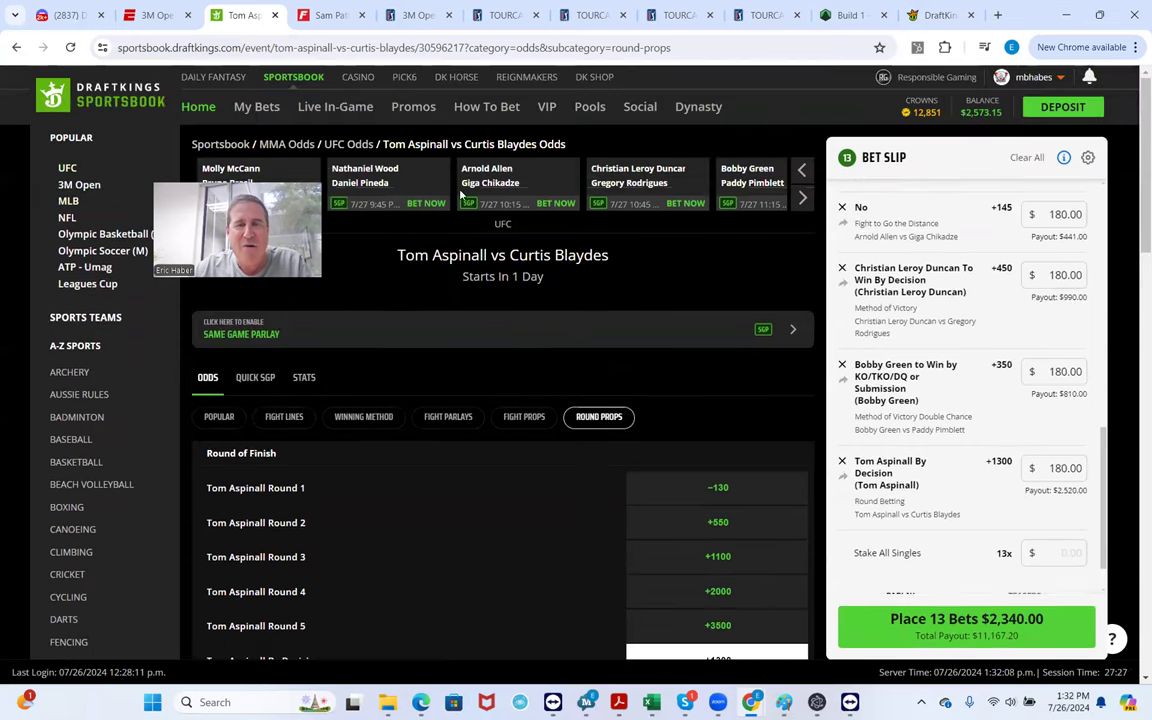
Advance the carousel to reach the Leon Edwards vs Belal Muhammad page
left_click(803, 197)
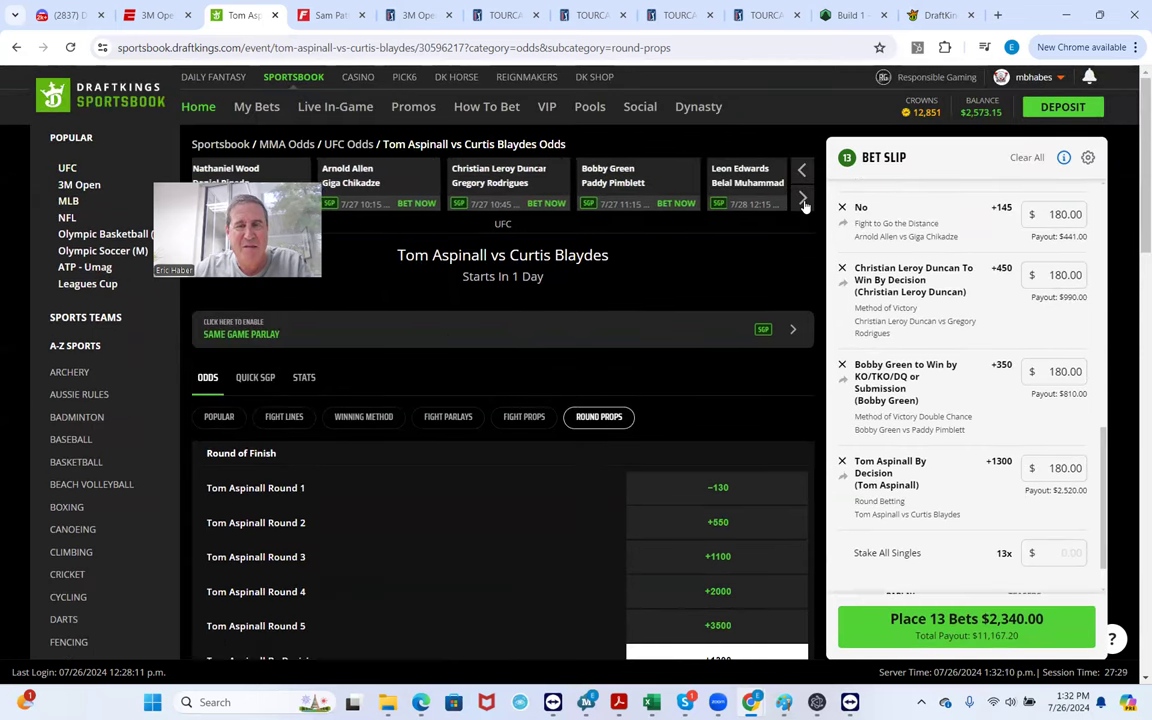
left_click(803, 196)
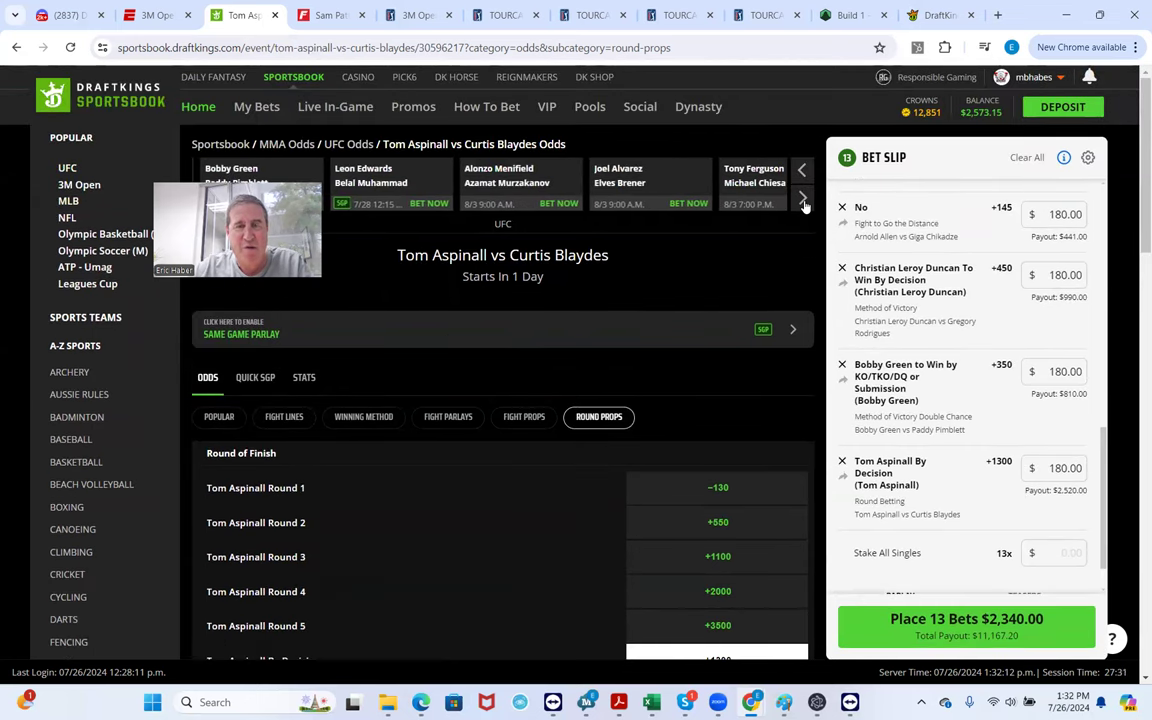
mouse_move(429, 174)
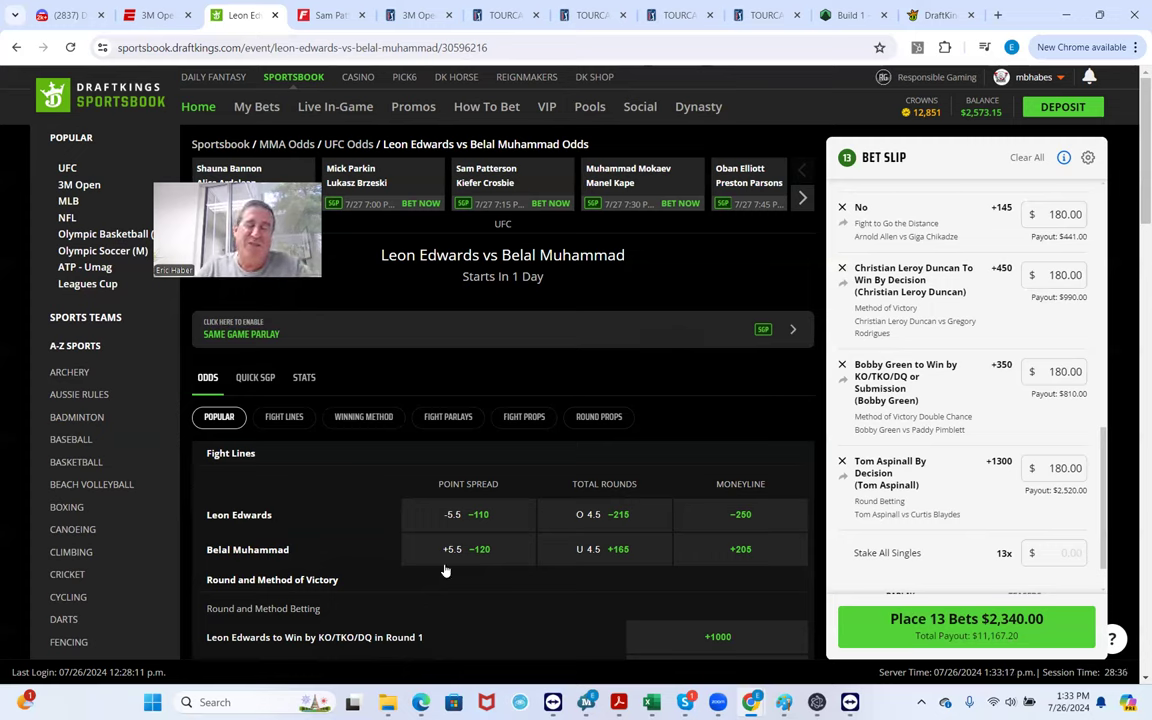
scroll("down", 3)
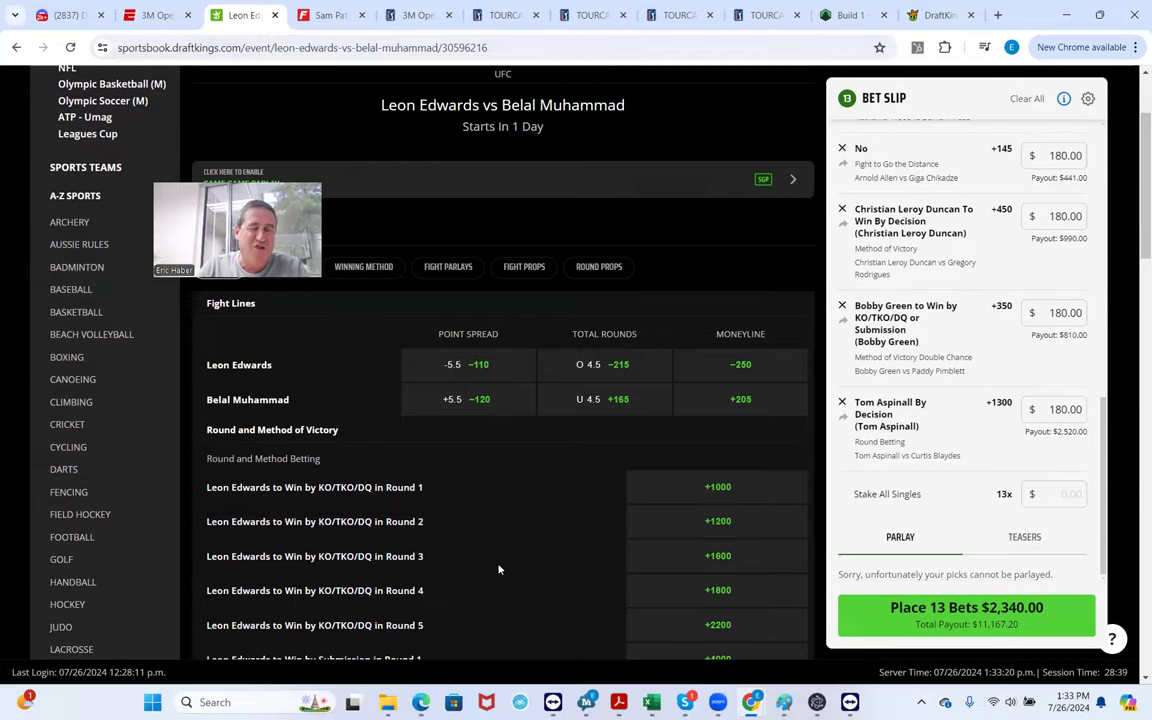
mouse_move(495, 513)
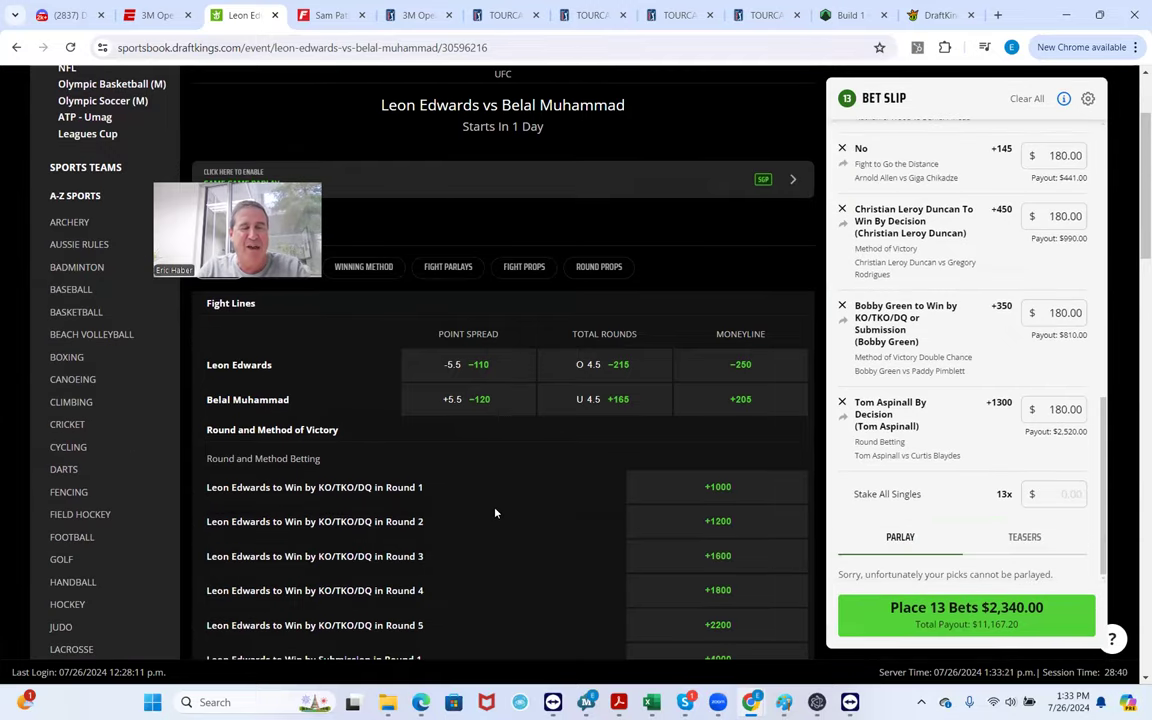
mouse_move(391, 478)
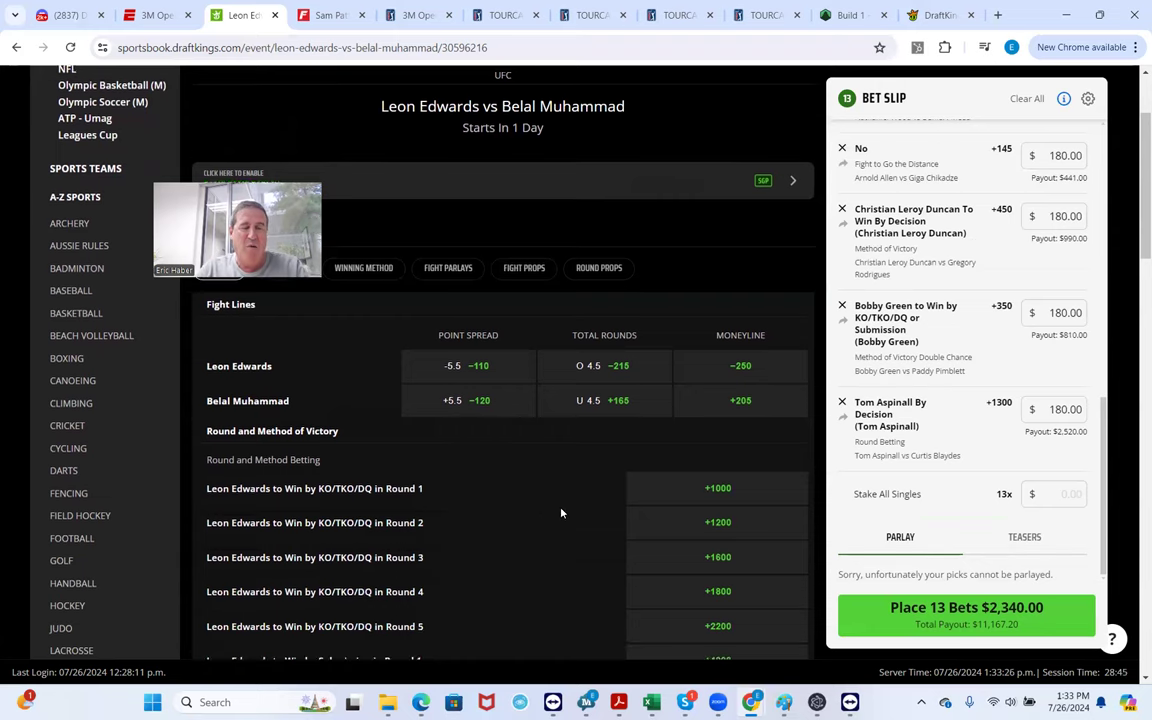
scroll("up", 3)
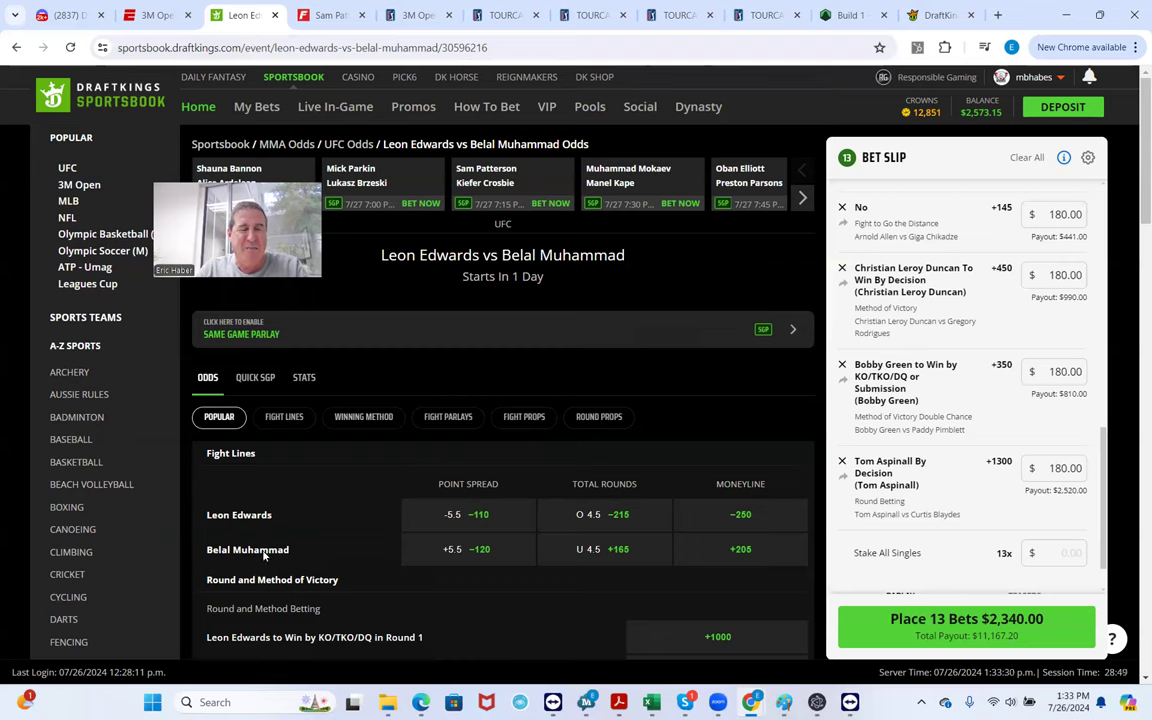
Browse Winning Method and land on the round-of-finish odds for Edwards vs Muhammad
left_click(598, 417)
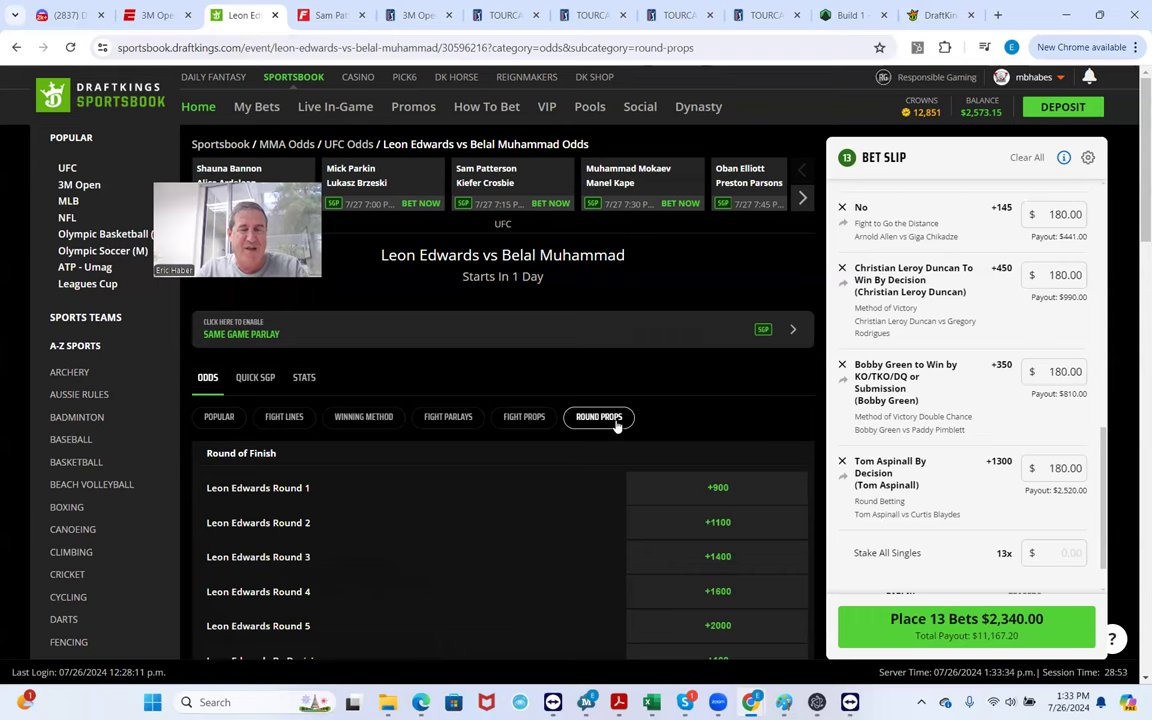
left_click(363, 417)
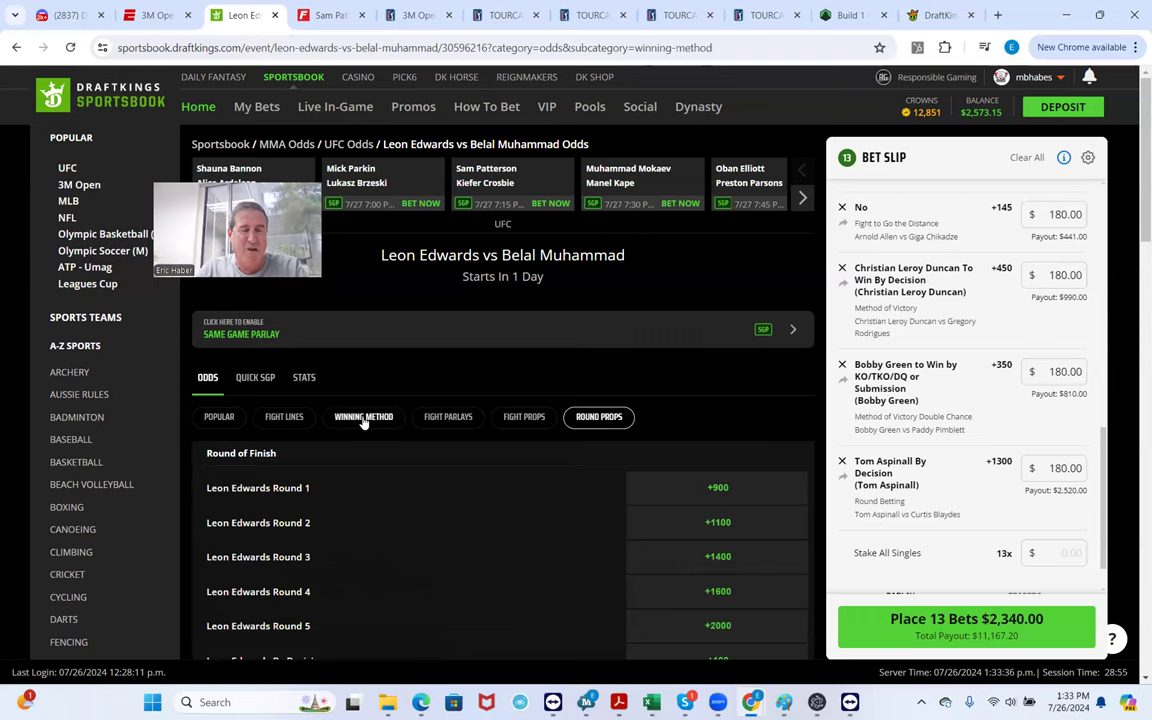
left_click(363, 417)
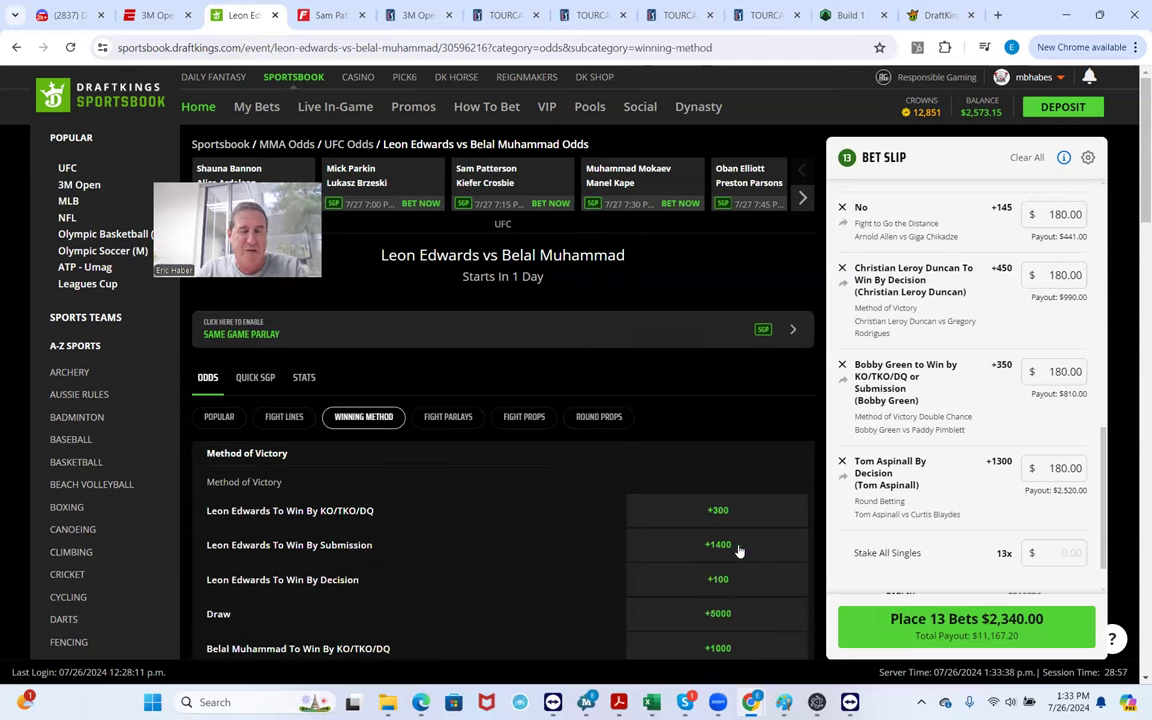
mouse_move(720, 556)
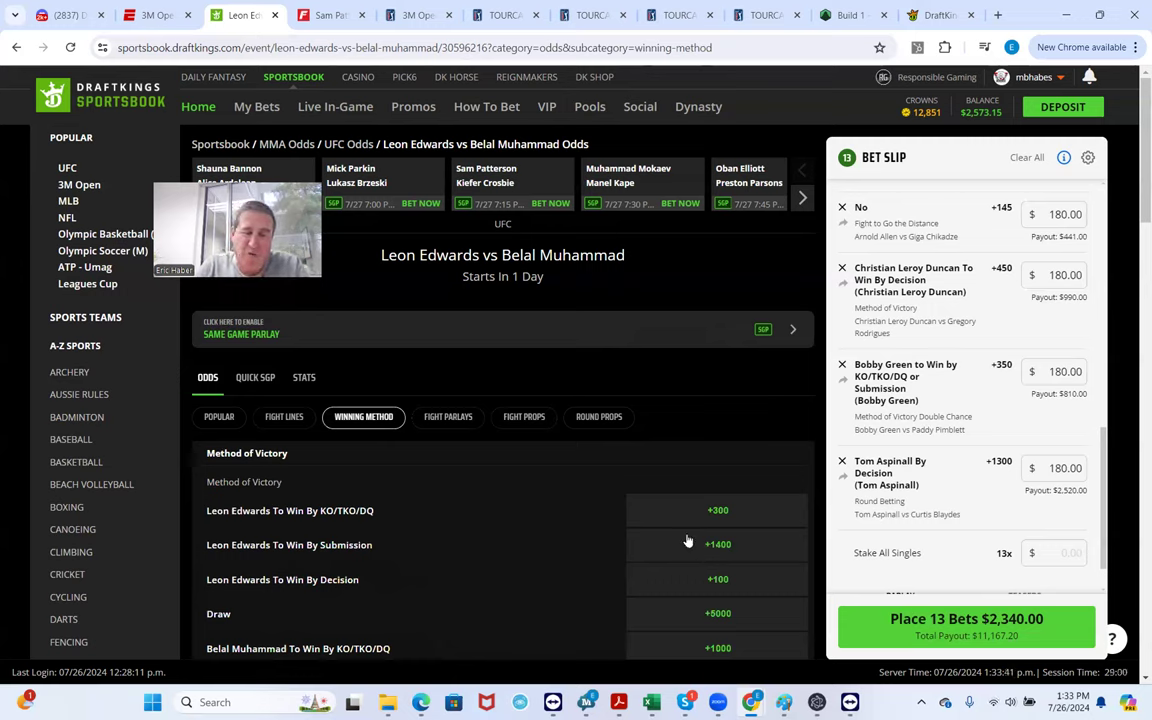
mouse_move(657, 529)
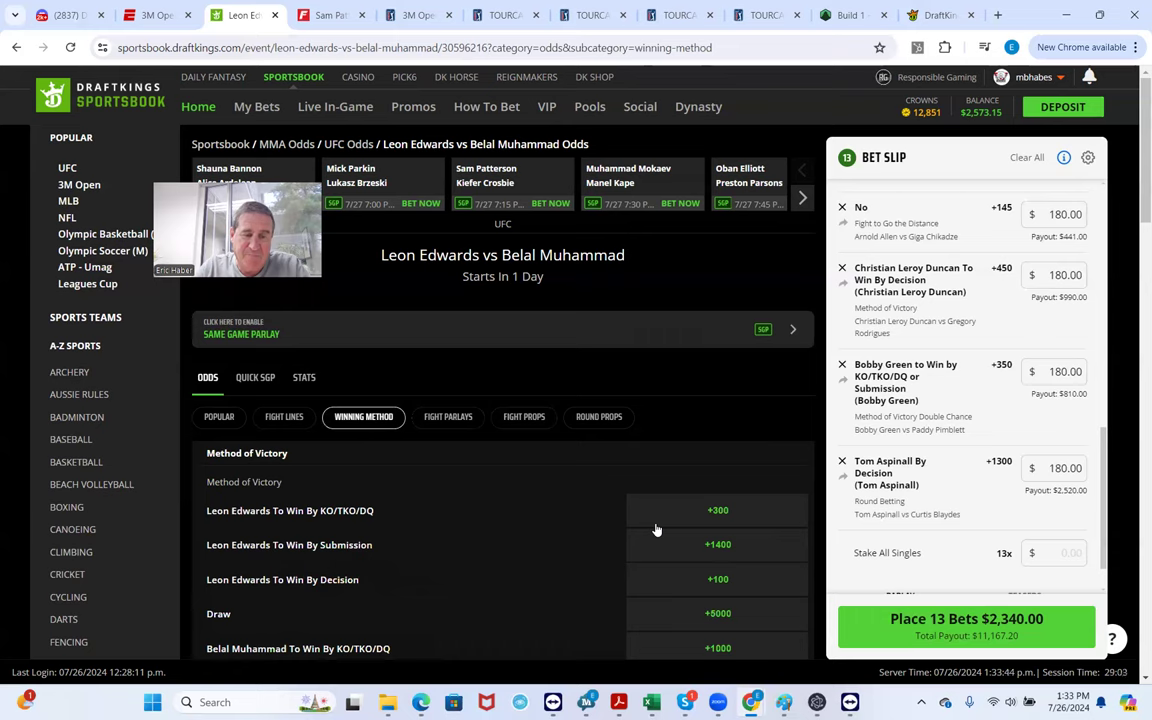
mouse_move(637, 557)
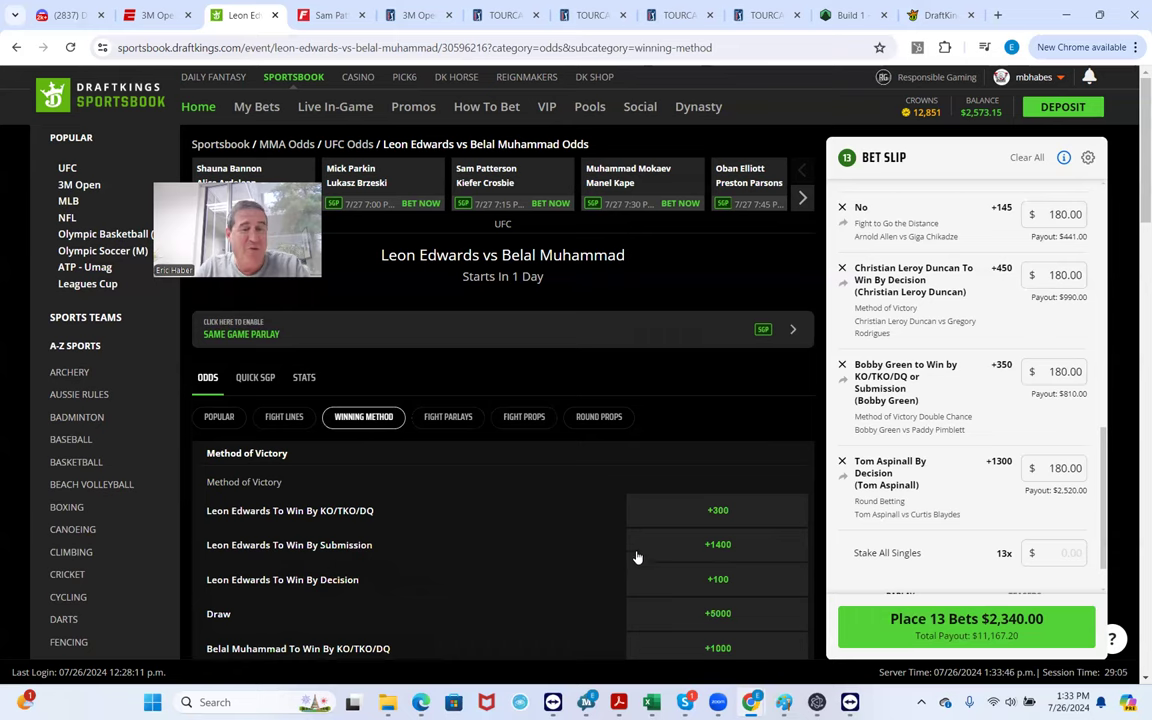
scroll("down", 3)
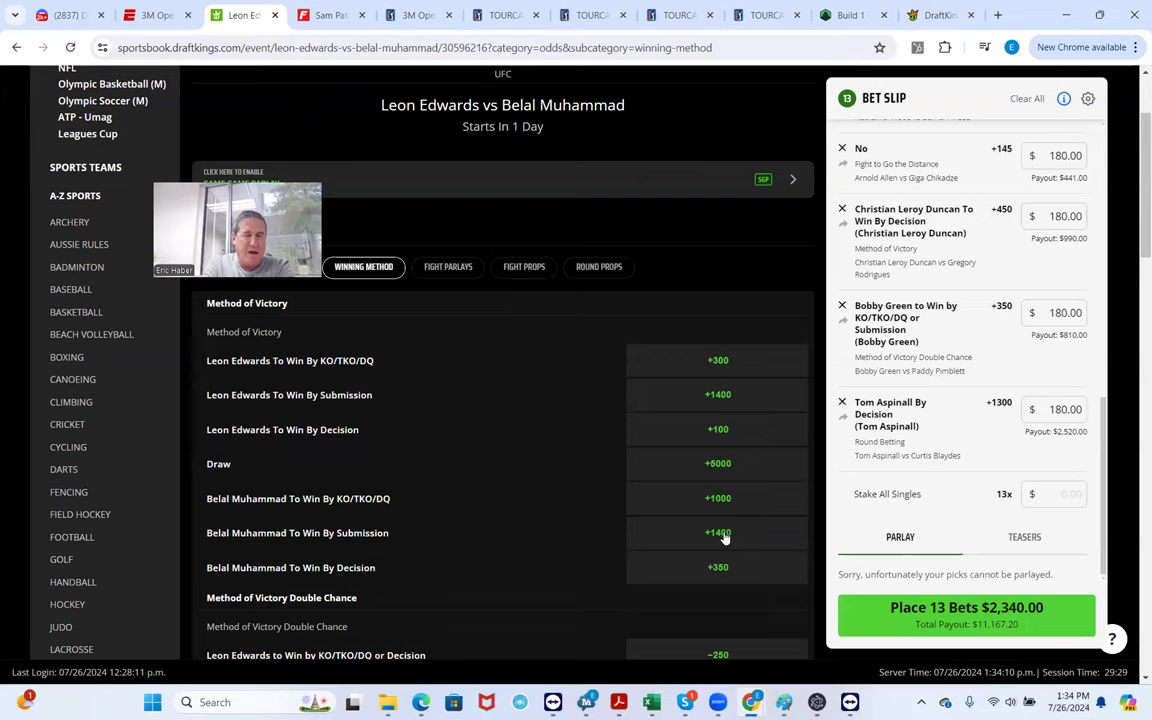
mouse_move(612, 565)
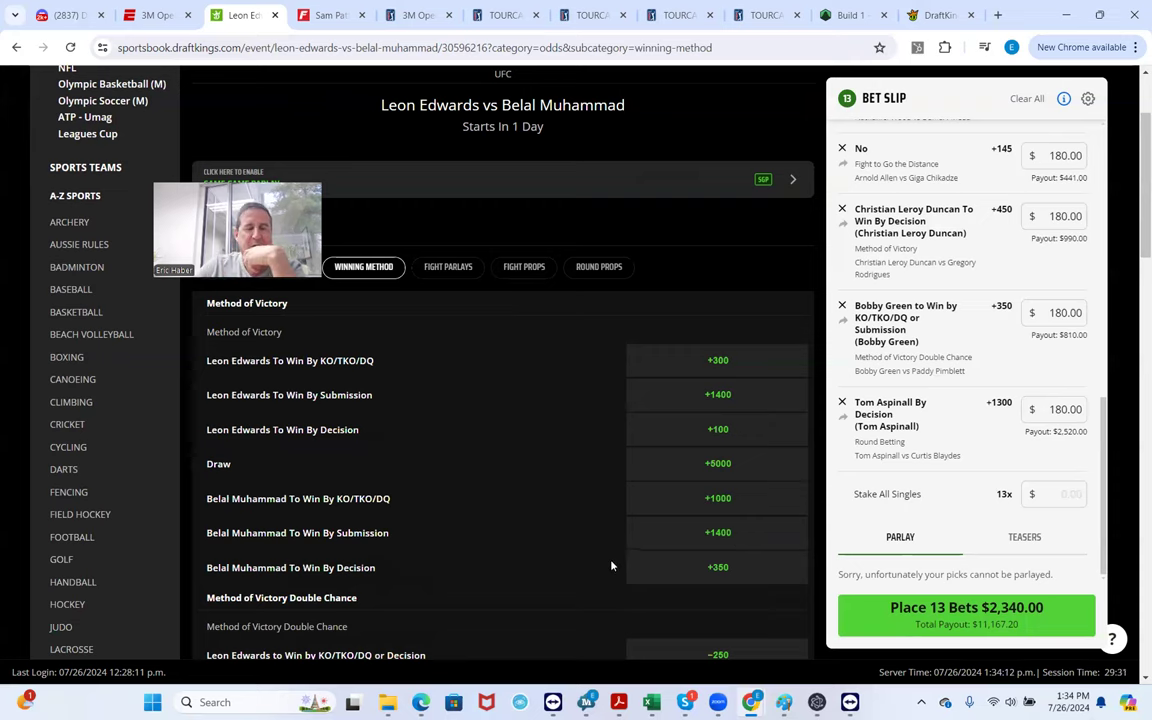
left_click(599, 341)
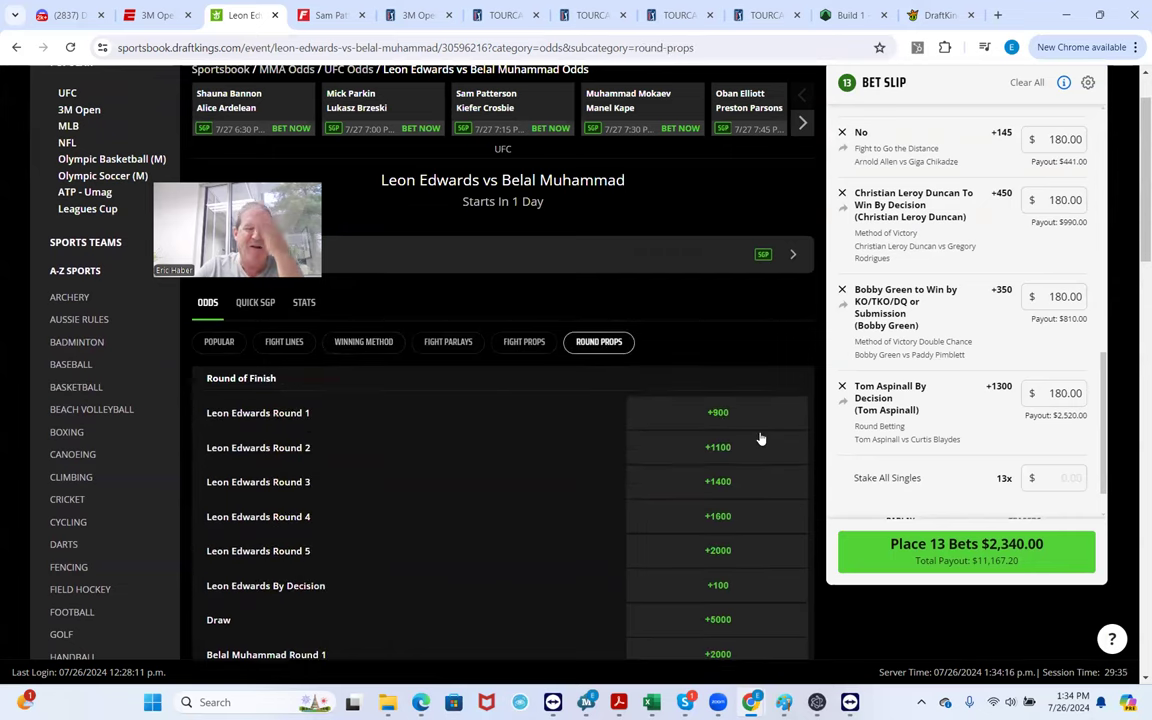
scroll("down", 3)
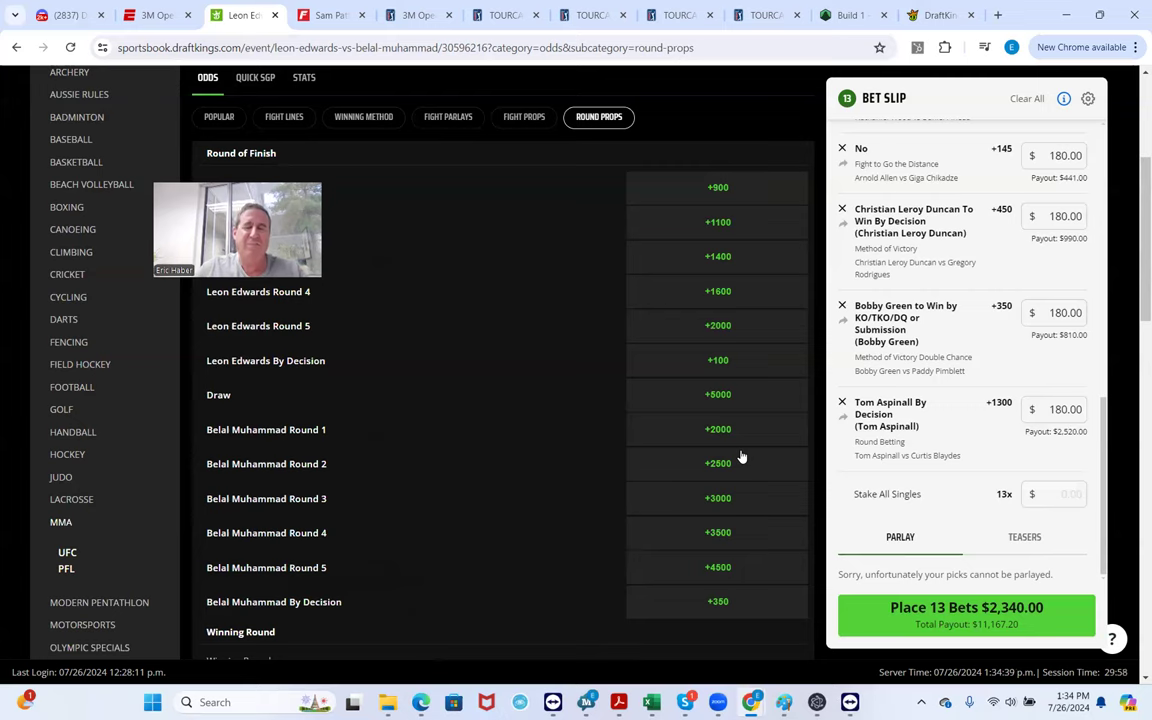
mouse_move(710, 430)
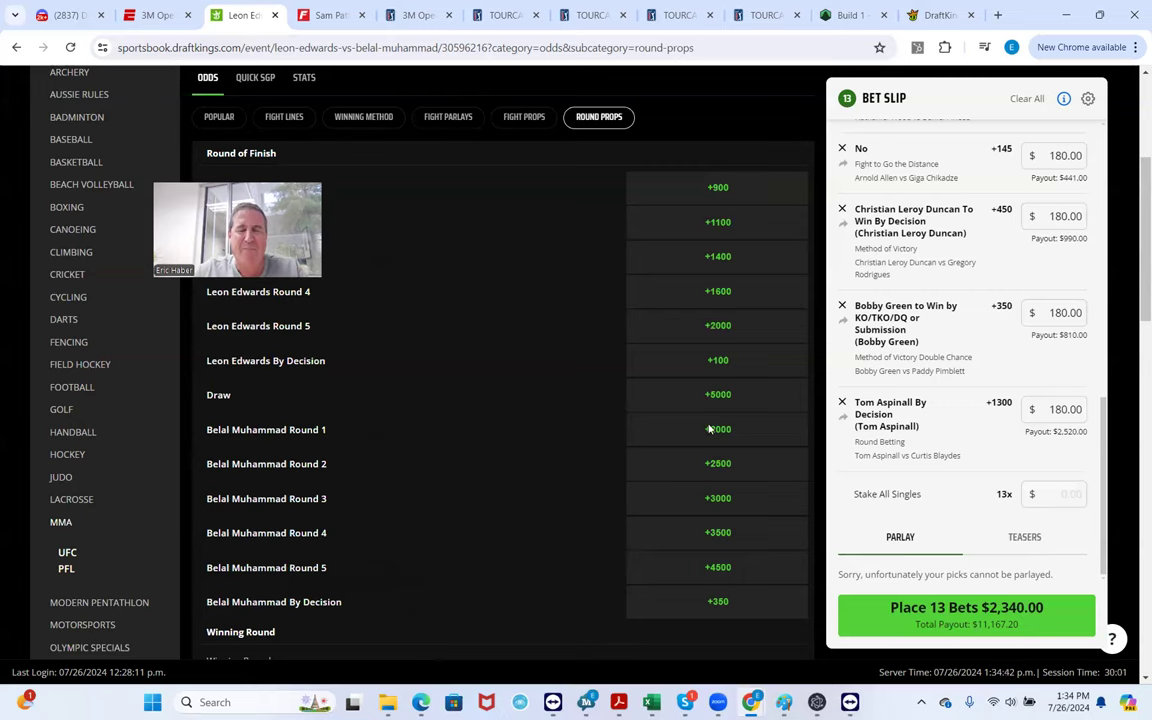
scroll("up", 3)
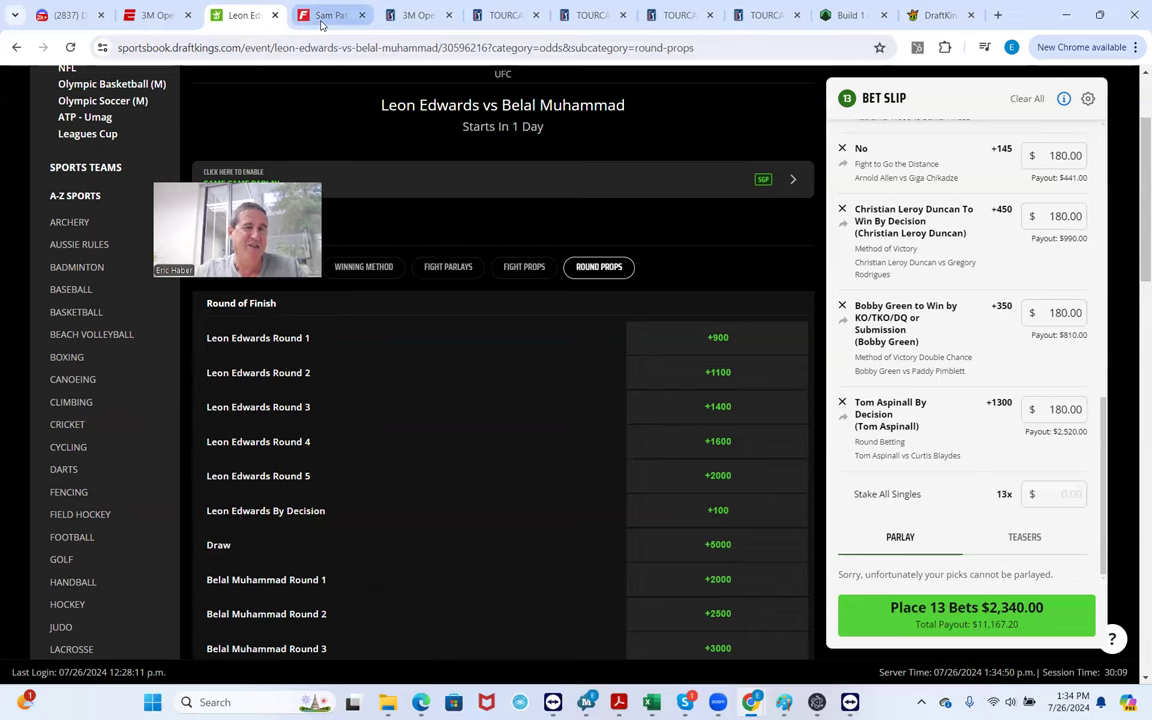
Review Belal Muhammad's FightOdds.io fight history back to his early Titan FC bouts
left_click(325, 15)
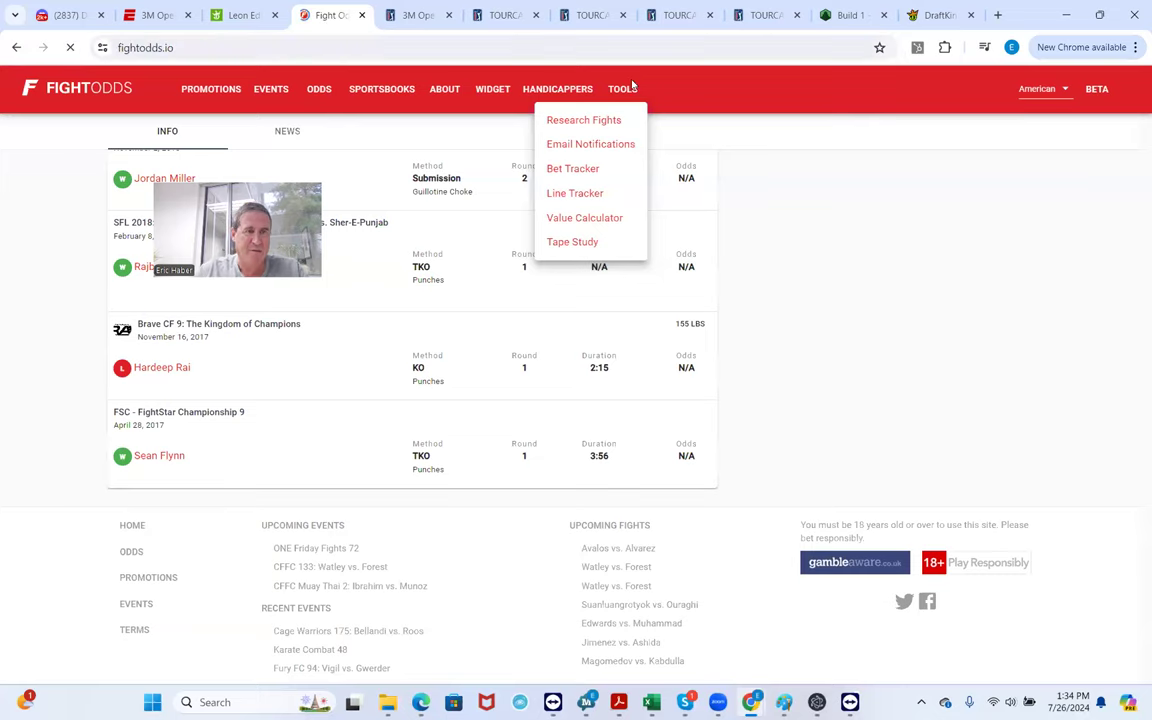
left_click(318, 89)
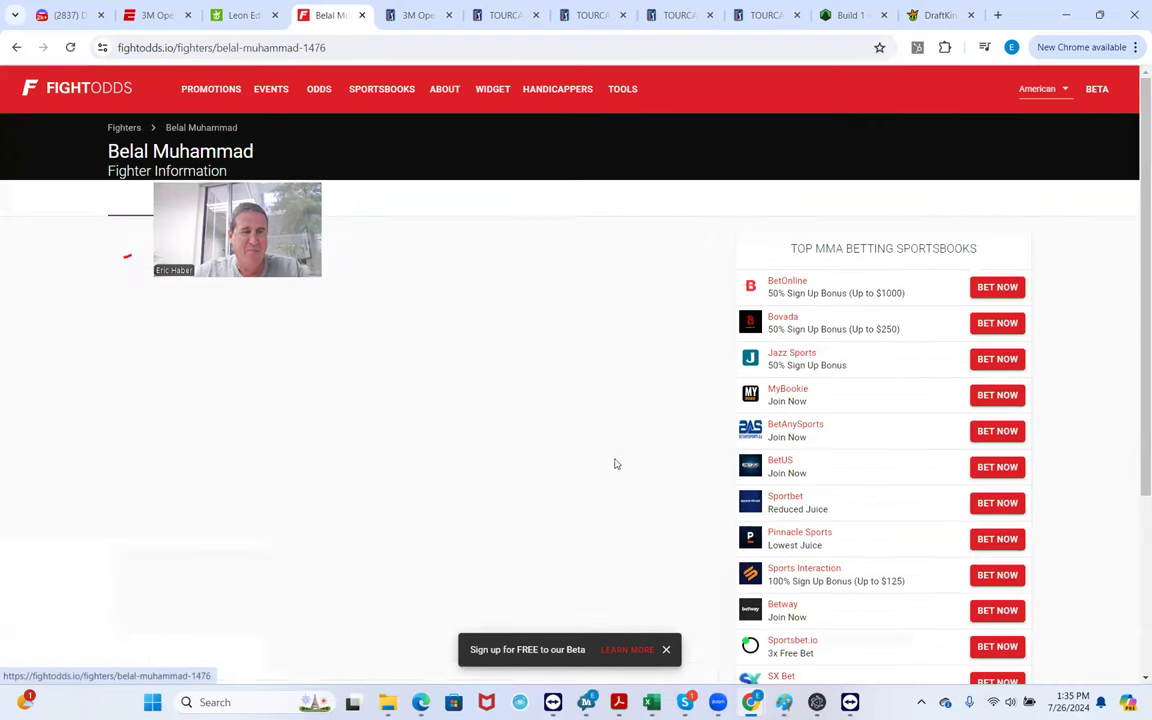
scroll("down", 3)
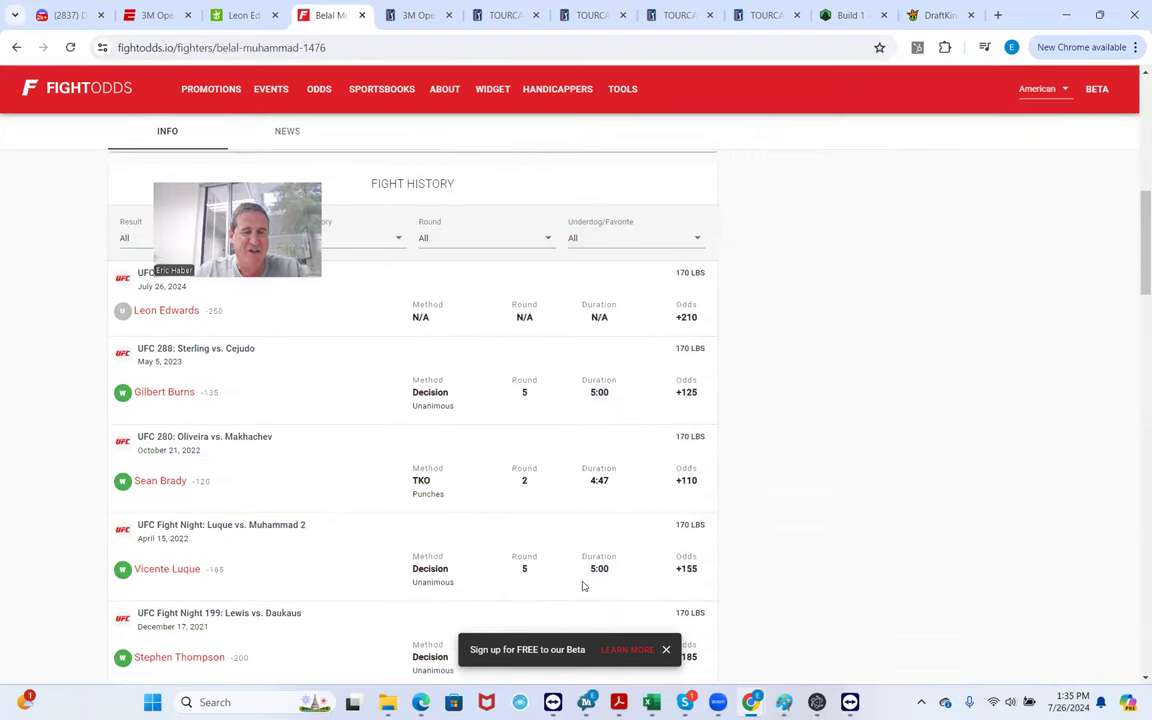
scroll("down", 3)
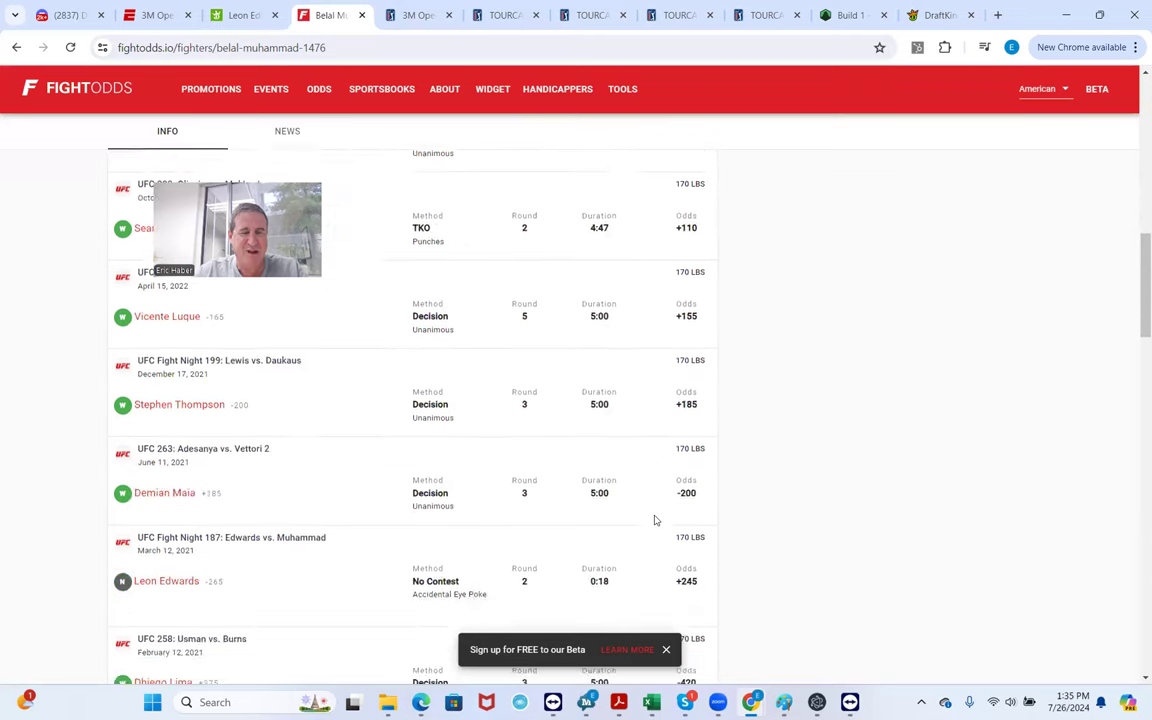
scroll("down", 3)
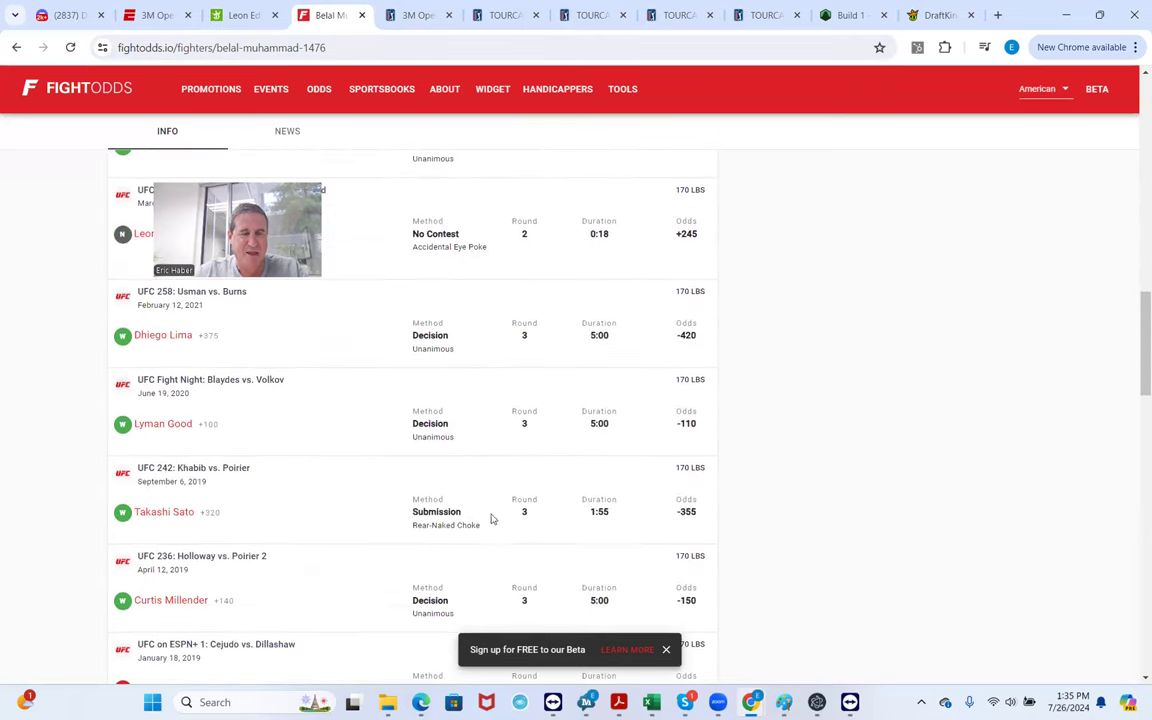
scroll("down", 3)
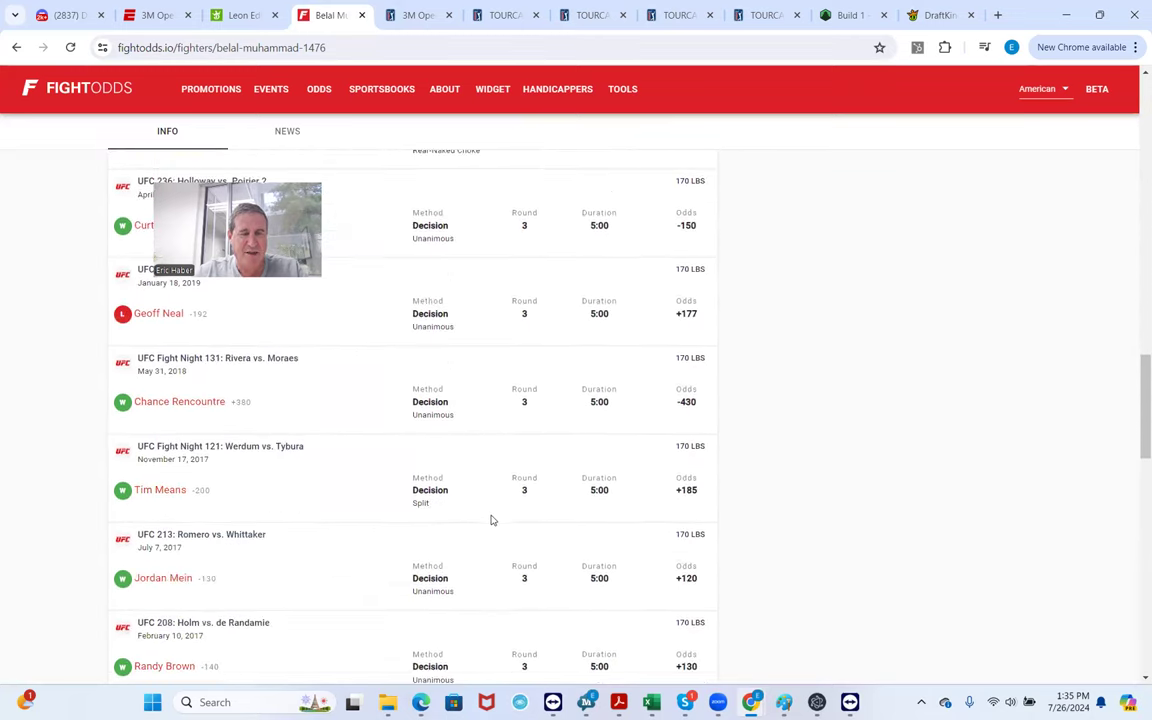
scroll("down", 3)
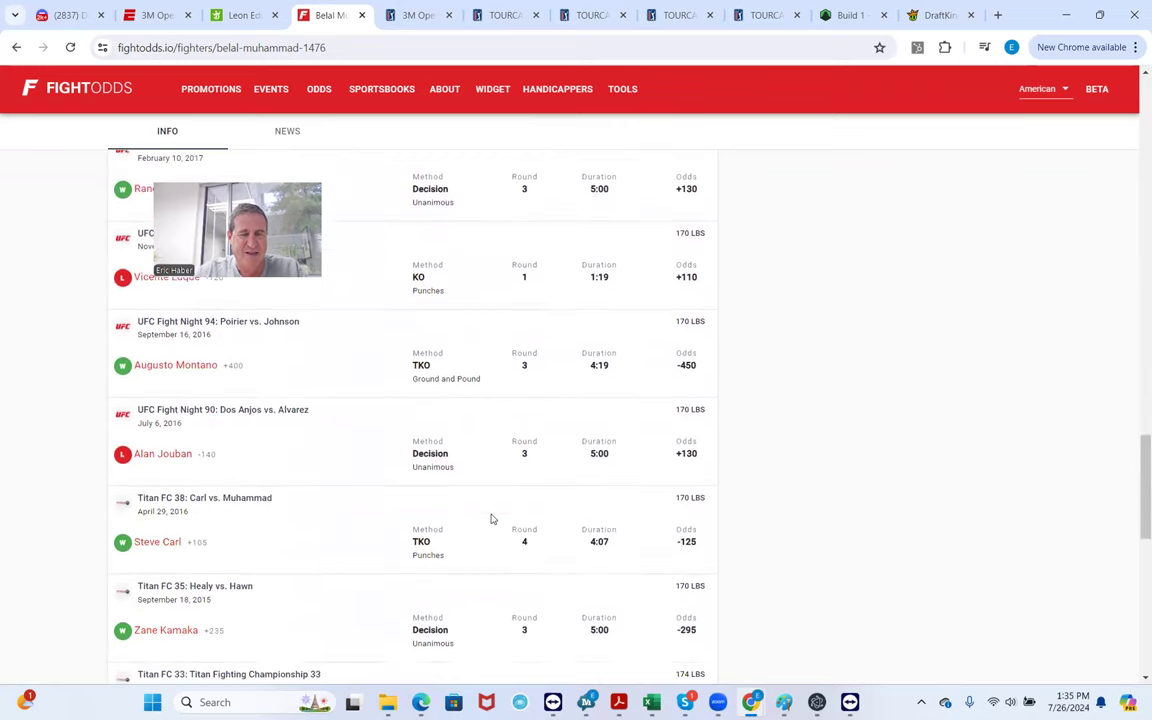
scroll("up", 3)
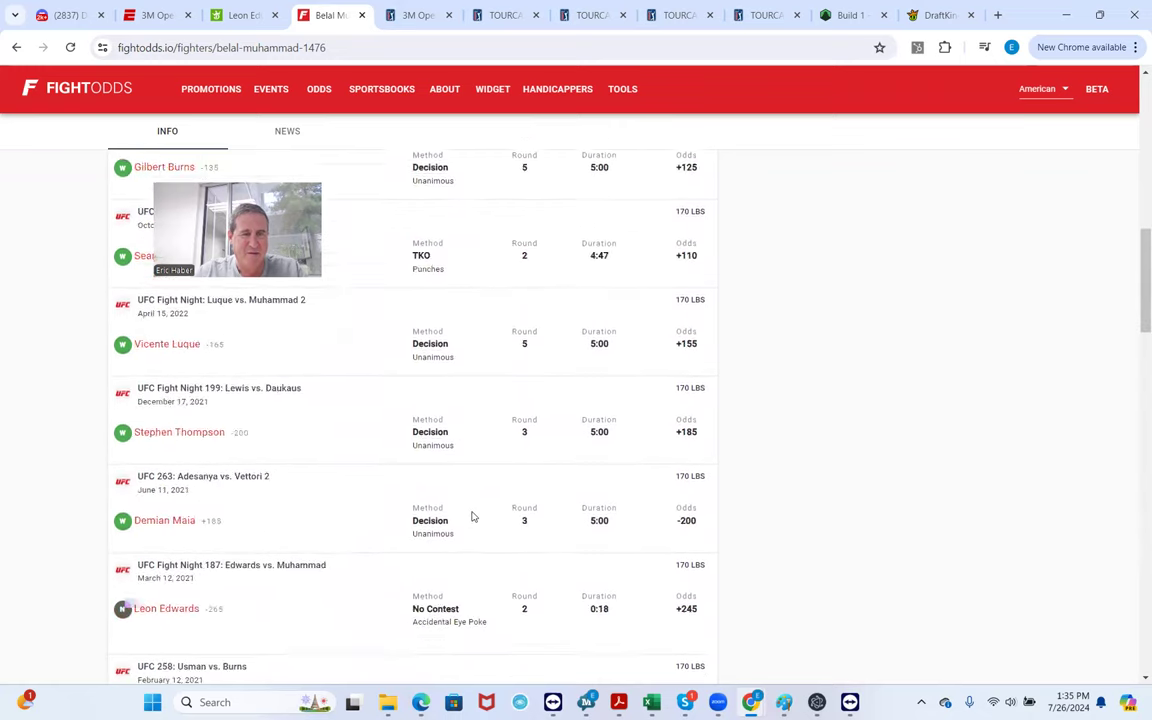
Review Leon Edwards's FightOdds.io fight history back to his early UK bouts
left_click(166, 608)
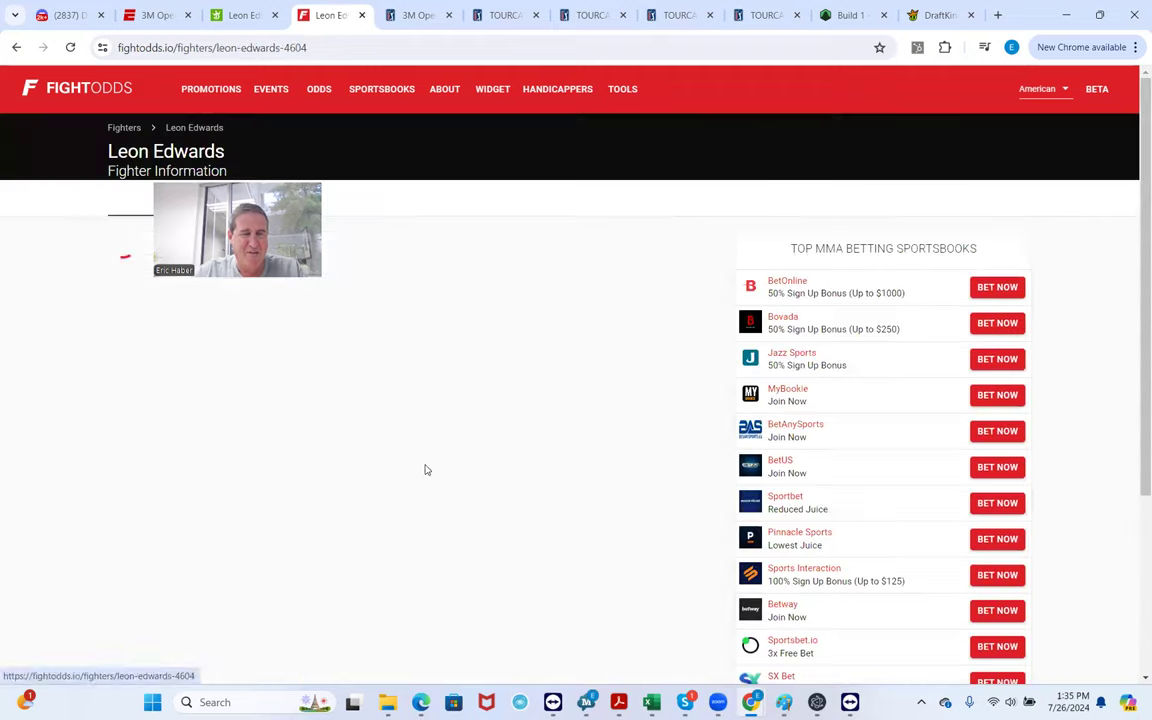
scroll("down", 3)
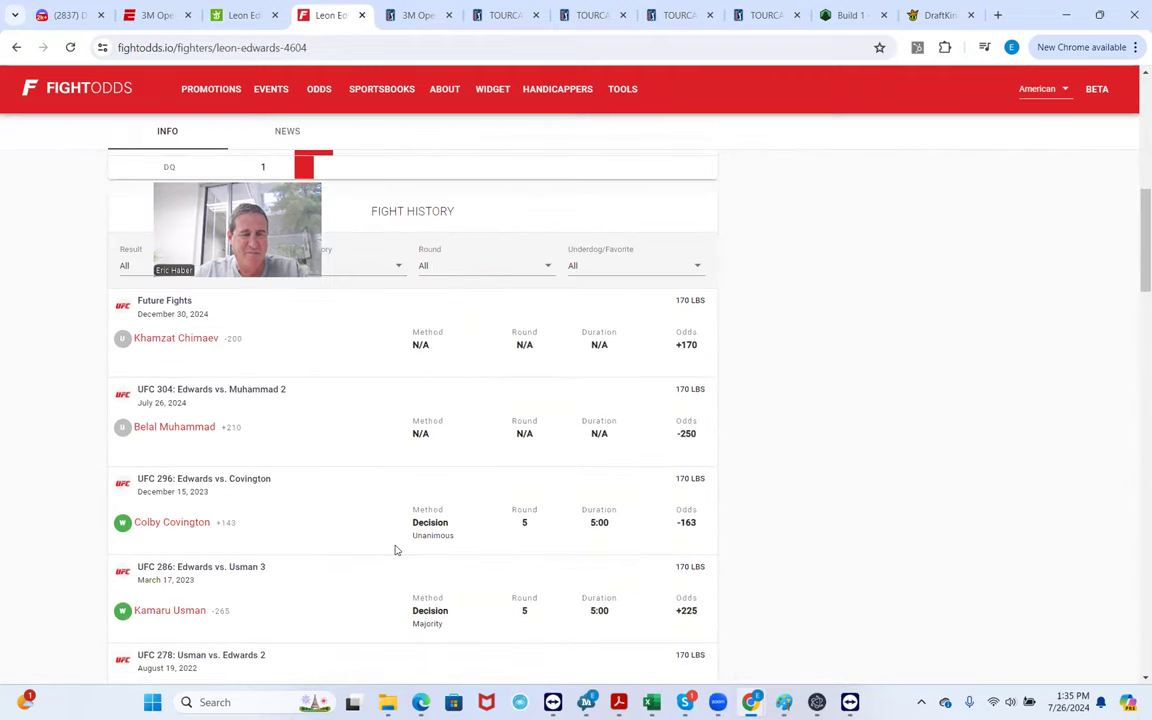
scroll("down", 3)
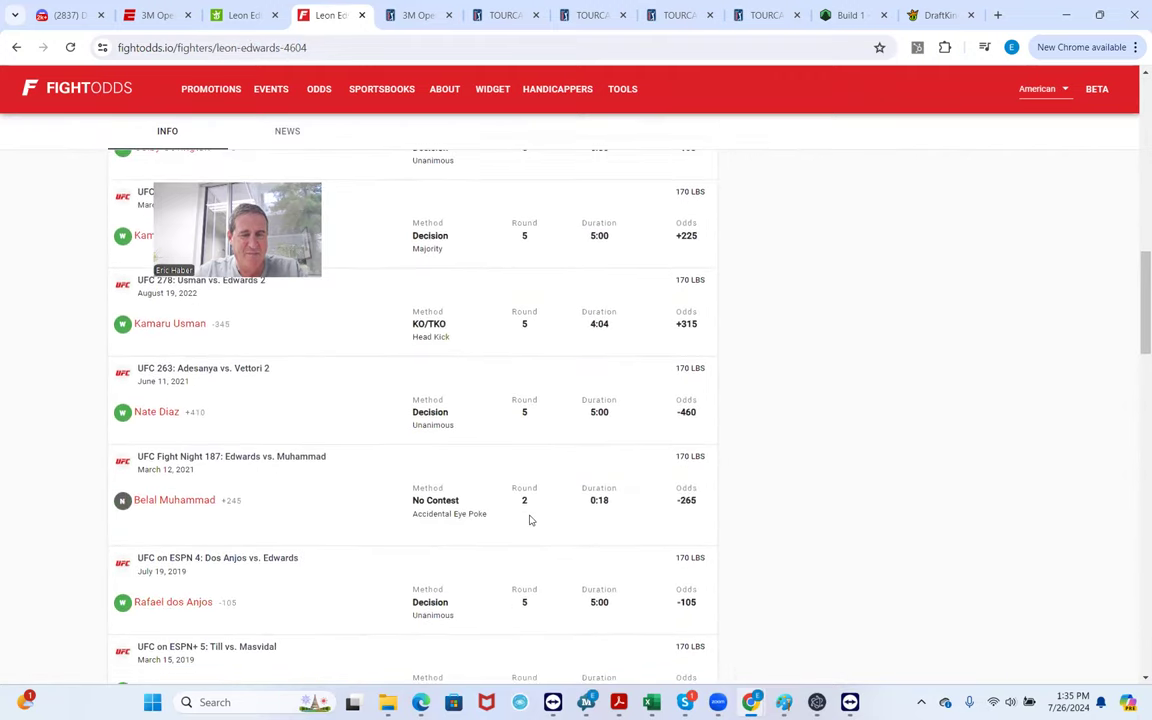
scroll("down", 3)
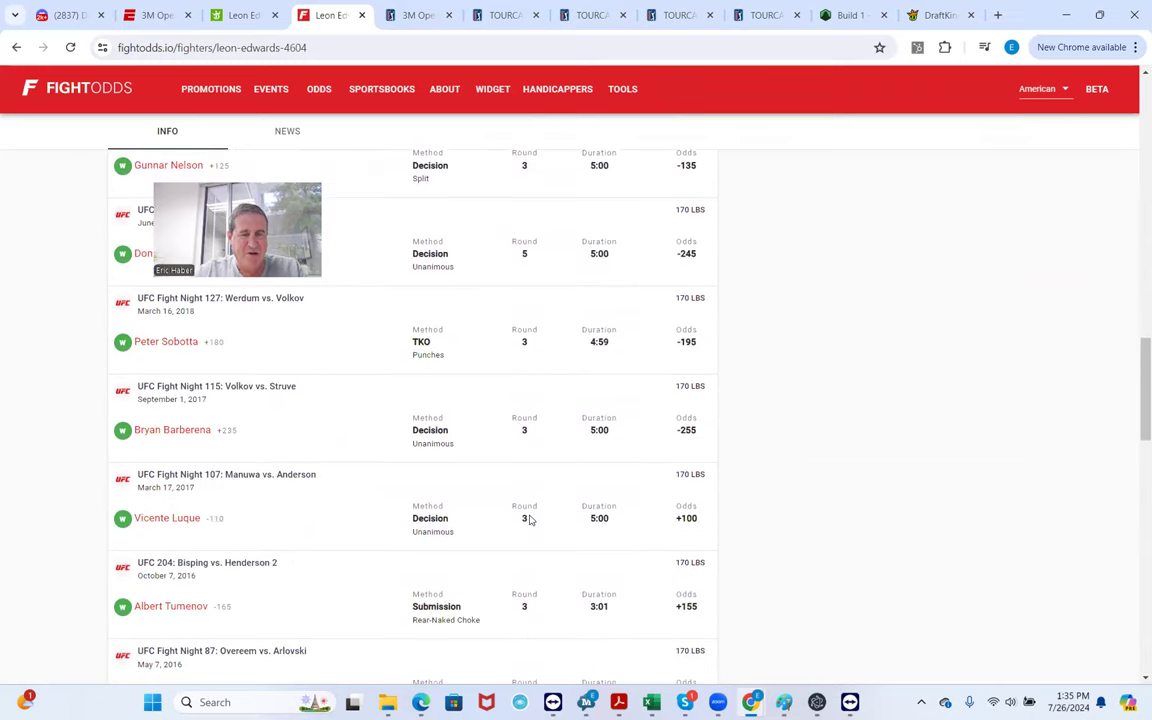
scroll("down", 3)
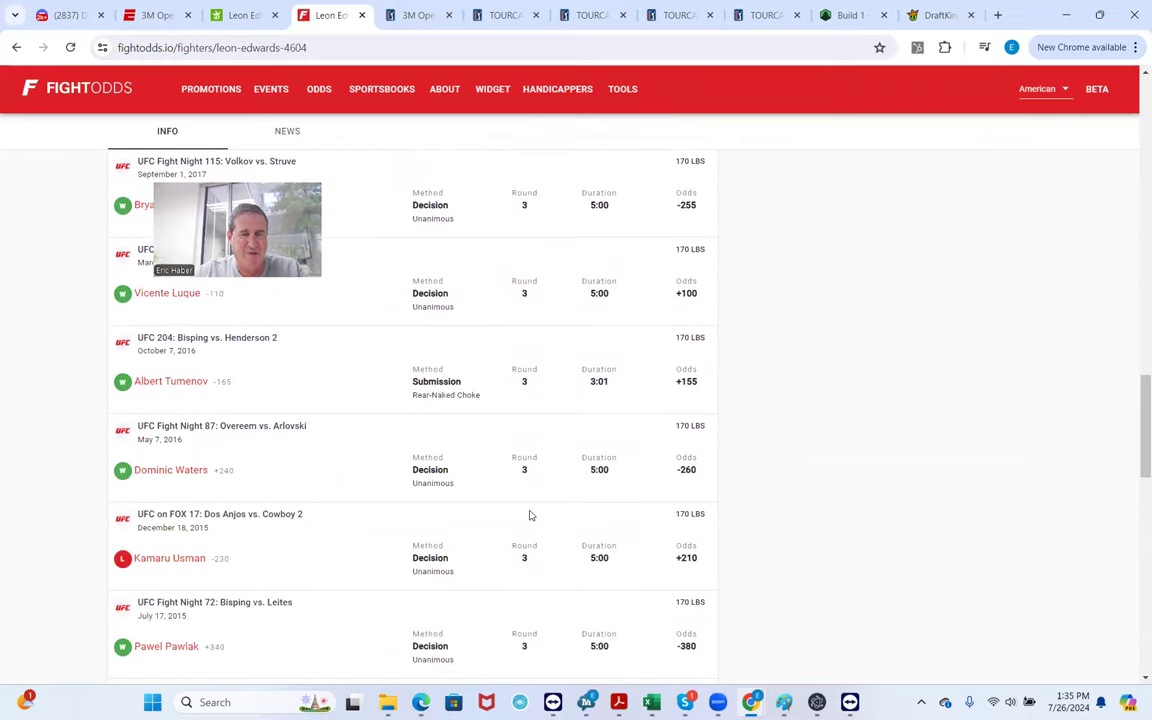
scroll("down", 3)
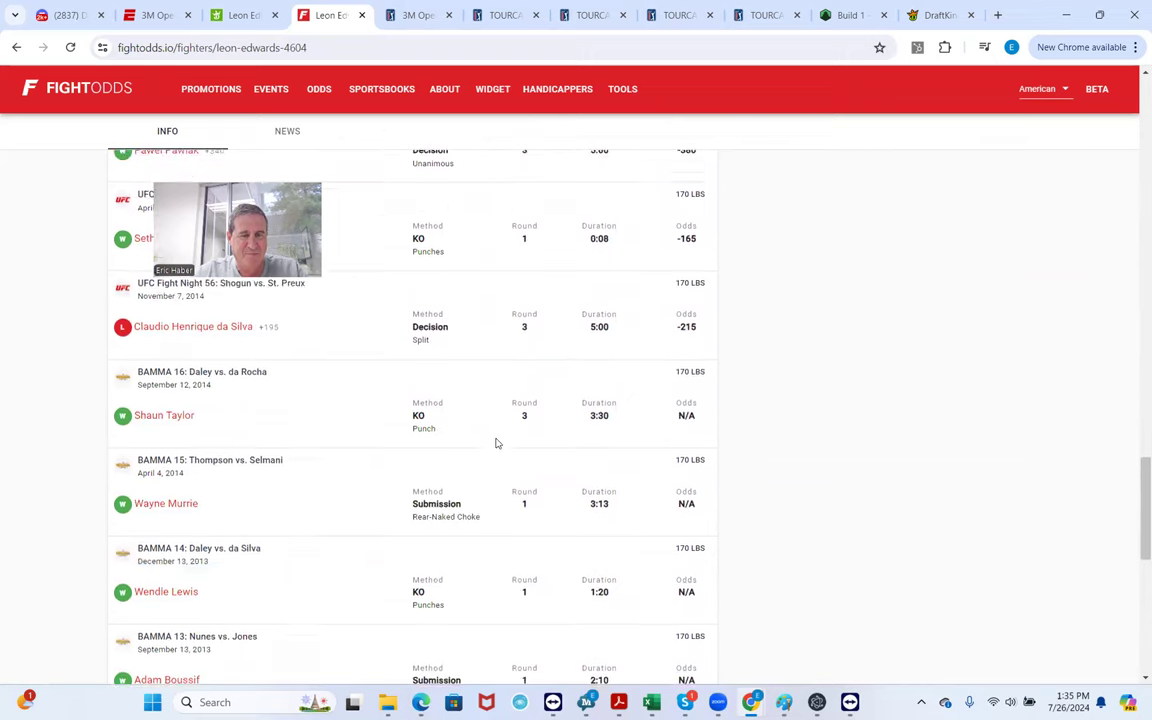
scroll("down", 3)
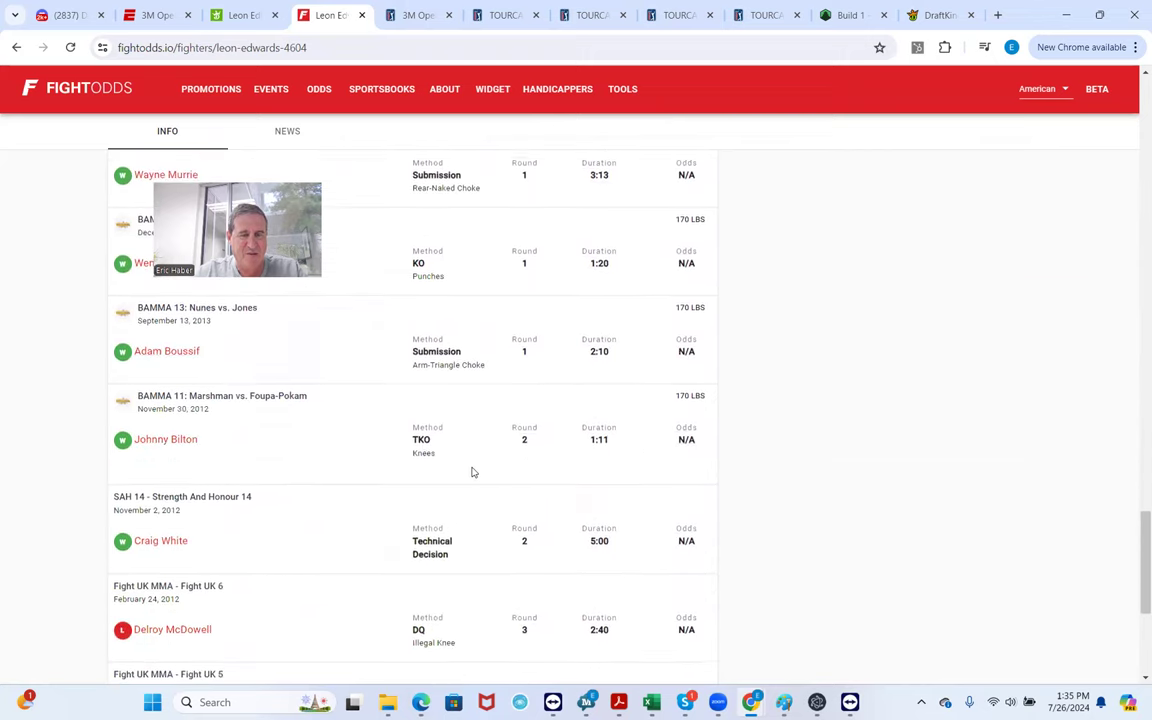
scroll("up", 3)
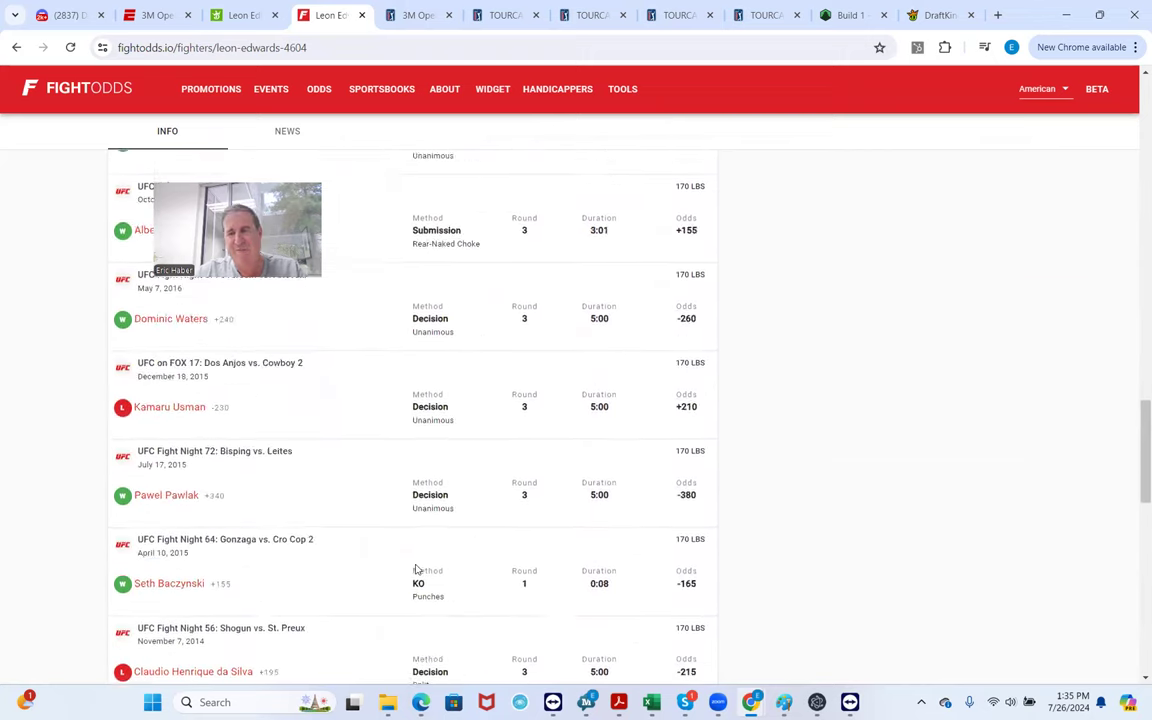
scroll("up", 3)
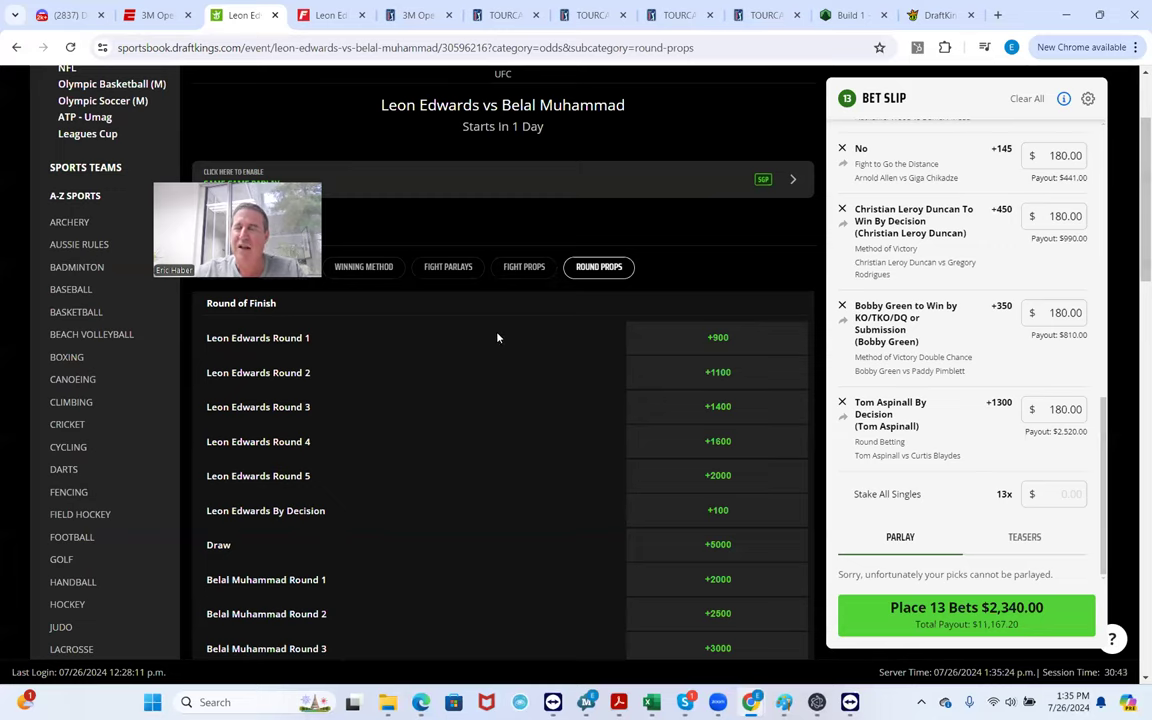
Add Leon Edwards To Win By Submission at +1400 with a $180.00 stake
scroll("up", 3)
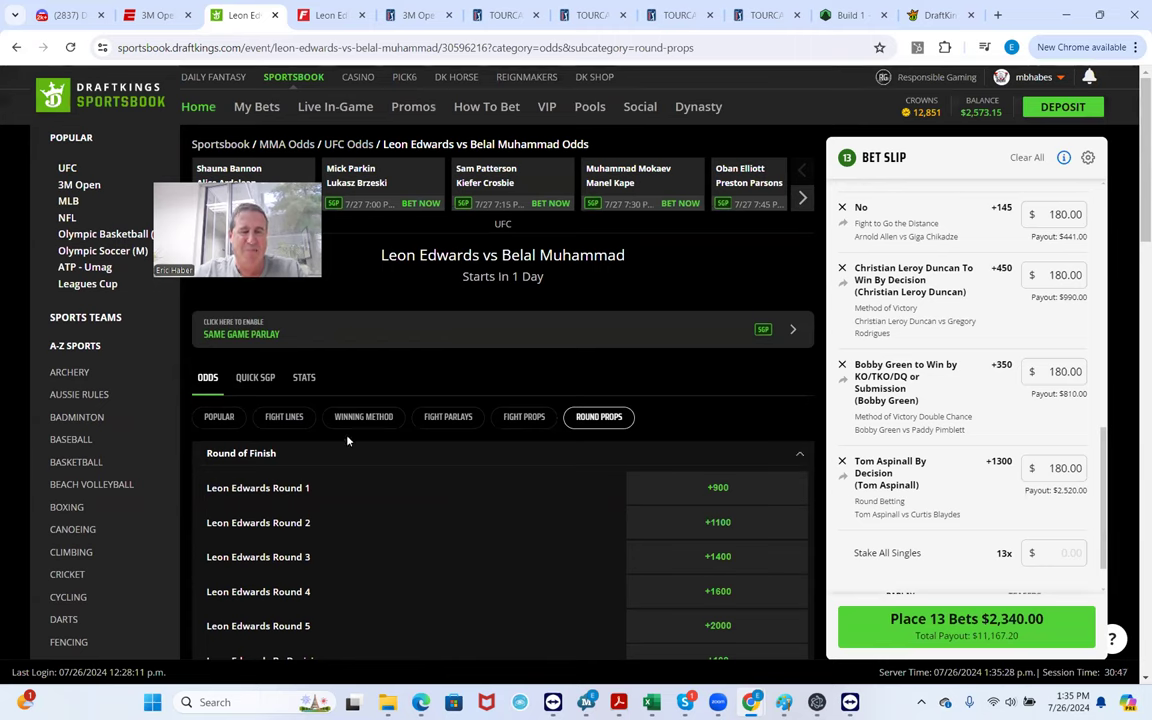
left_click(363, 417)
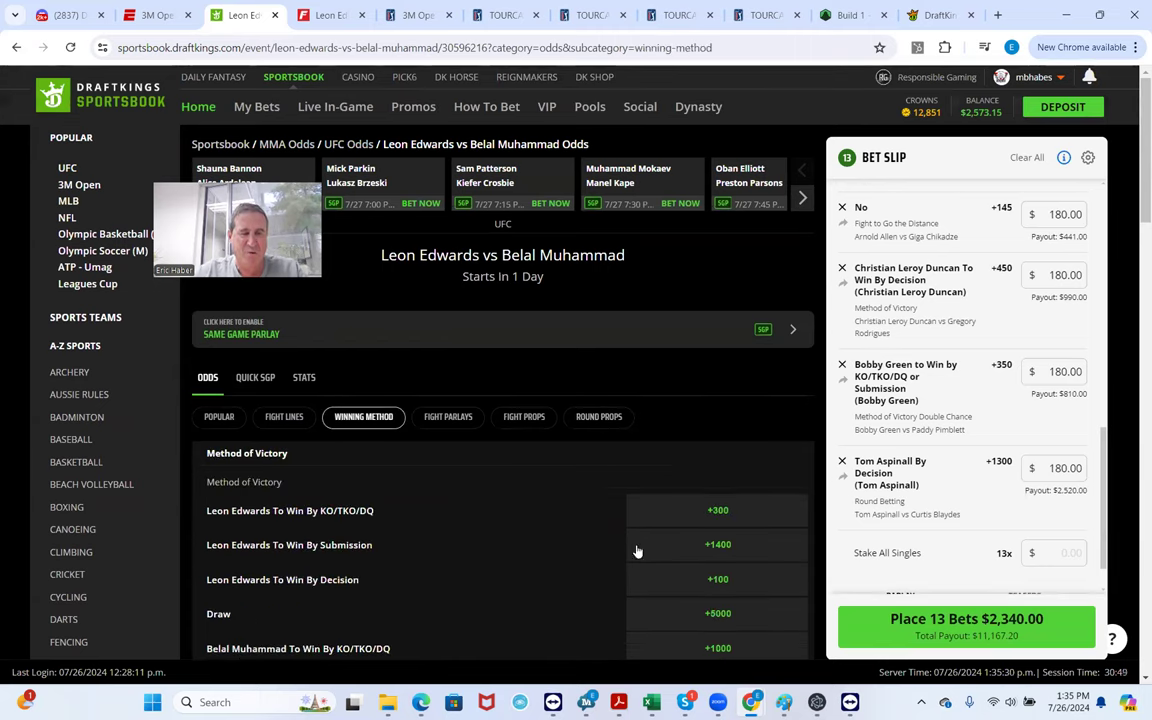
left_click(717, 544)
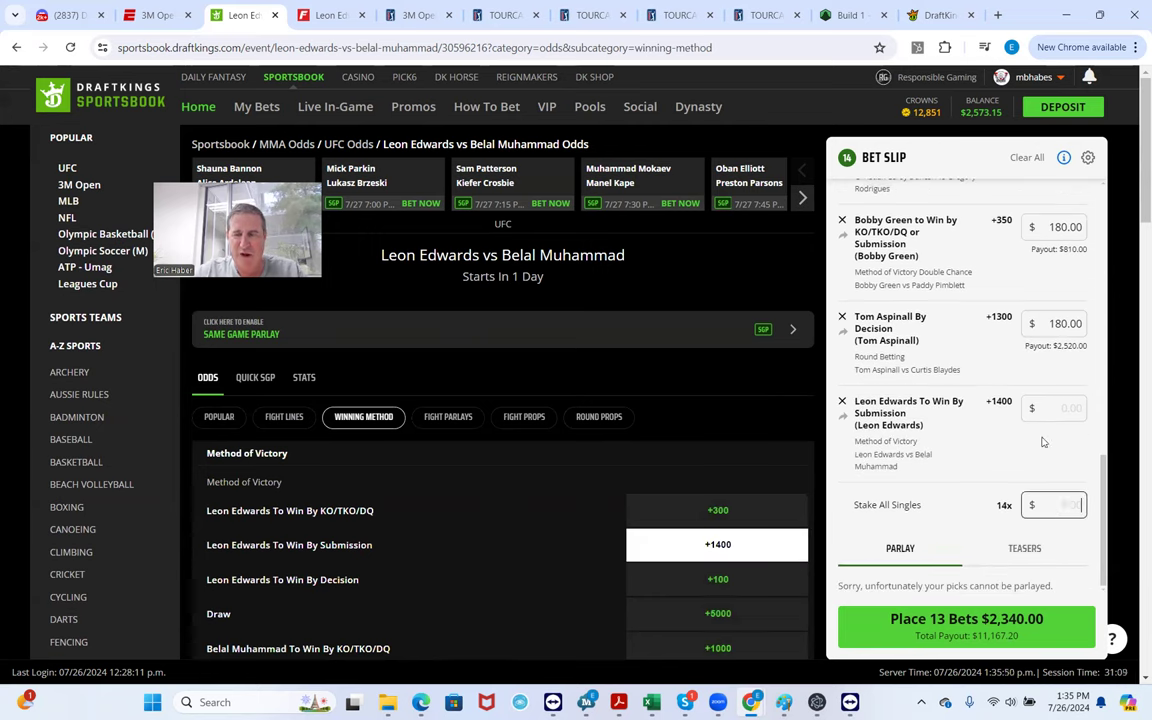
left_click(1053, 408)
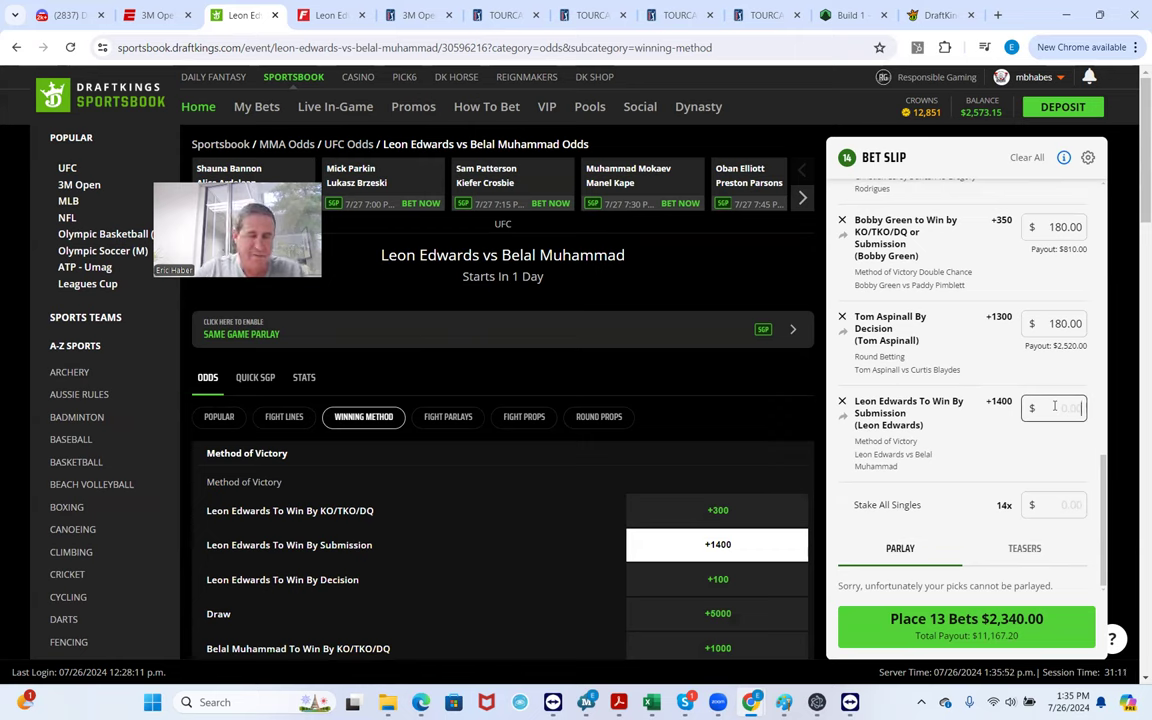
type("180.00")
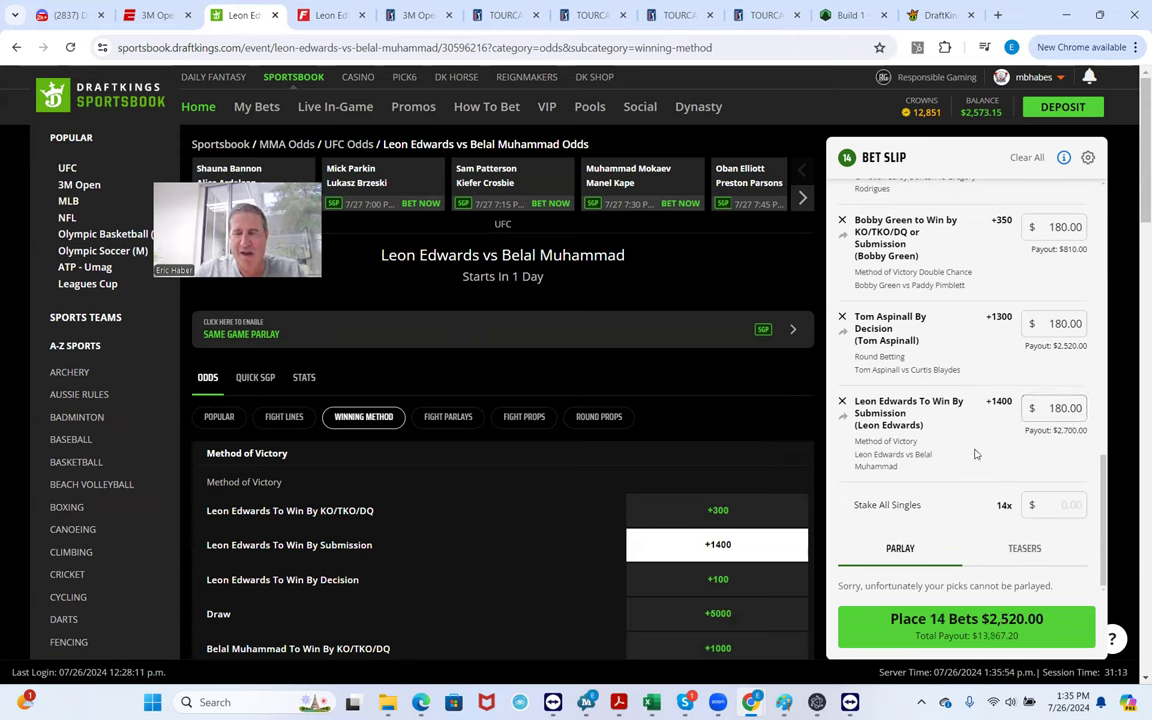
mouse_move(956, 540)
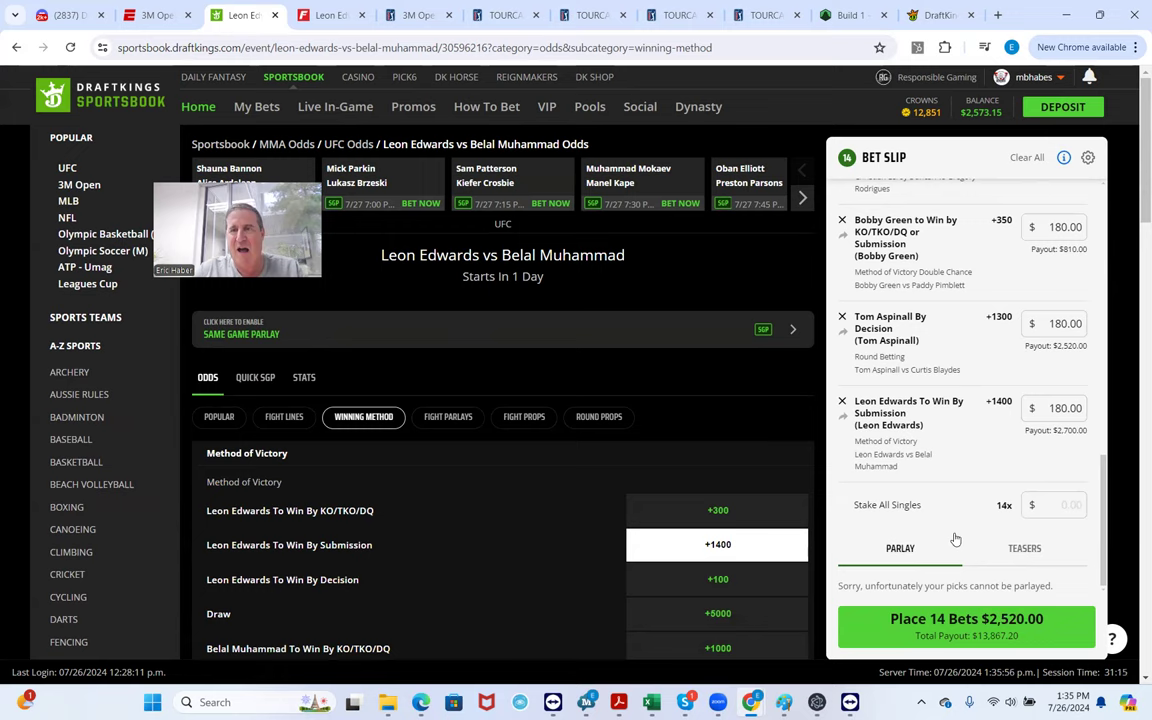